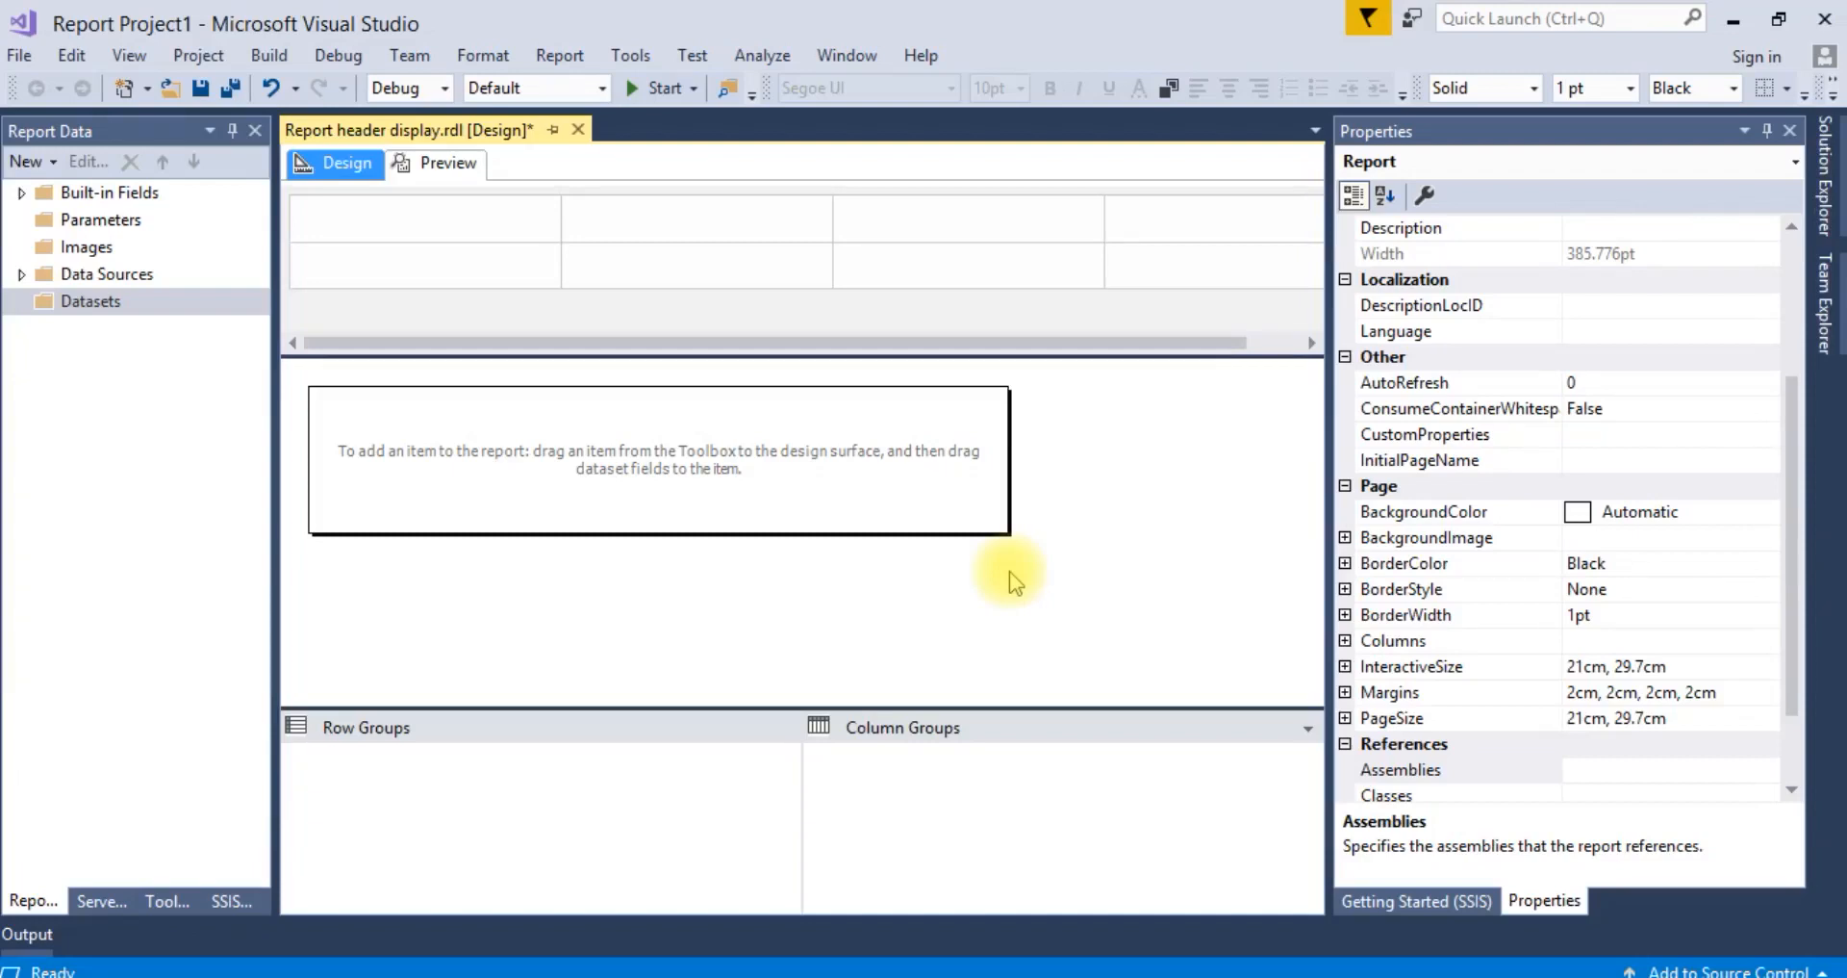
{"action": "mouse_move", "coordinate": [1010, 581]}
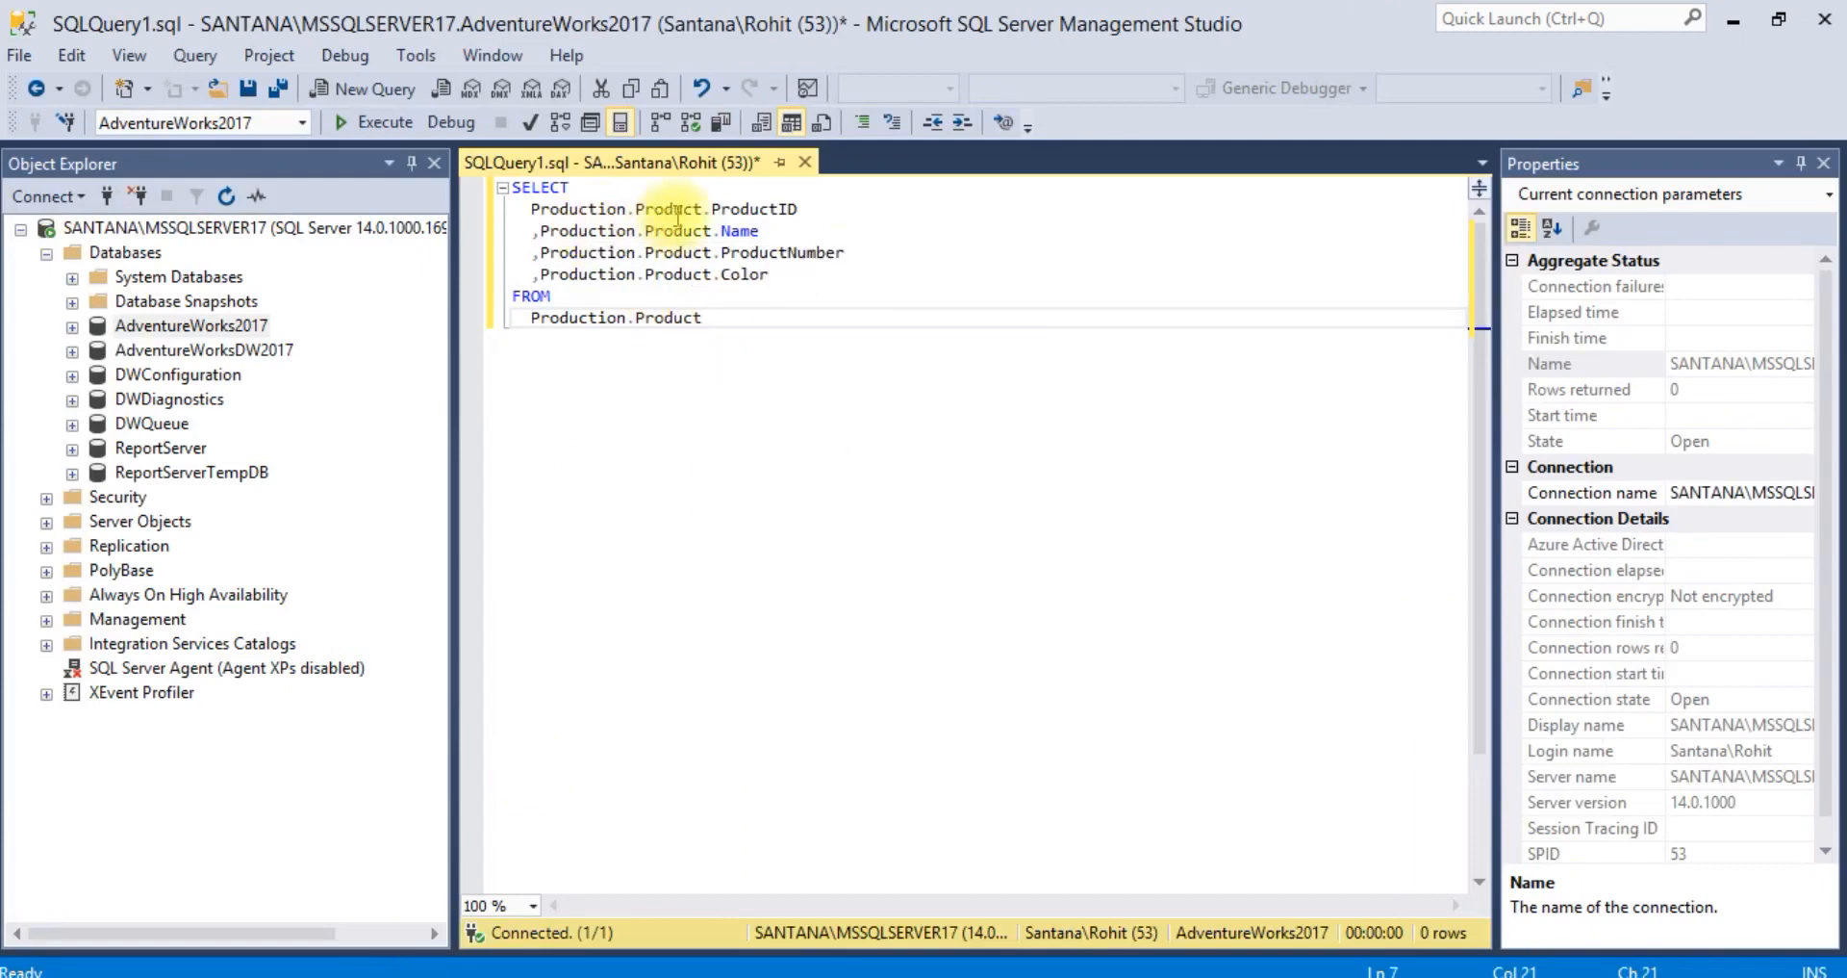
{"action": "mouse_move", "coordinate": [677, 252]}
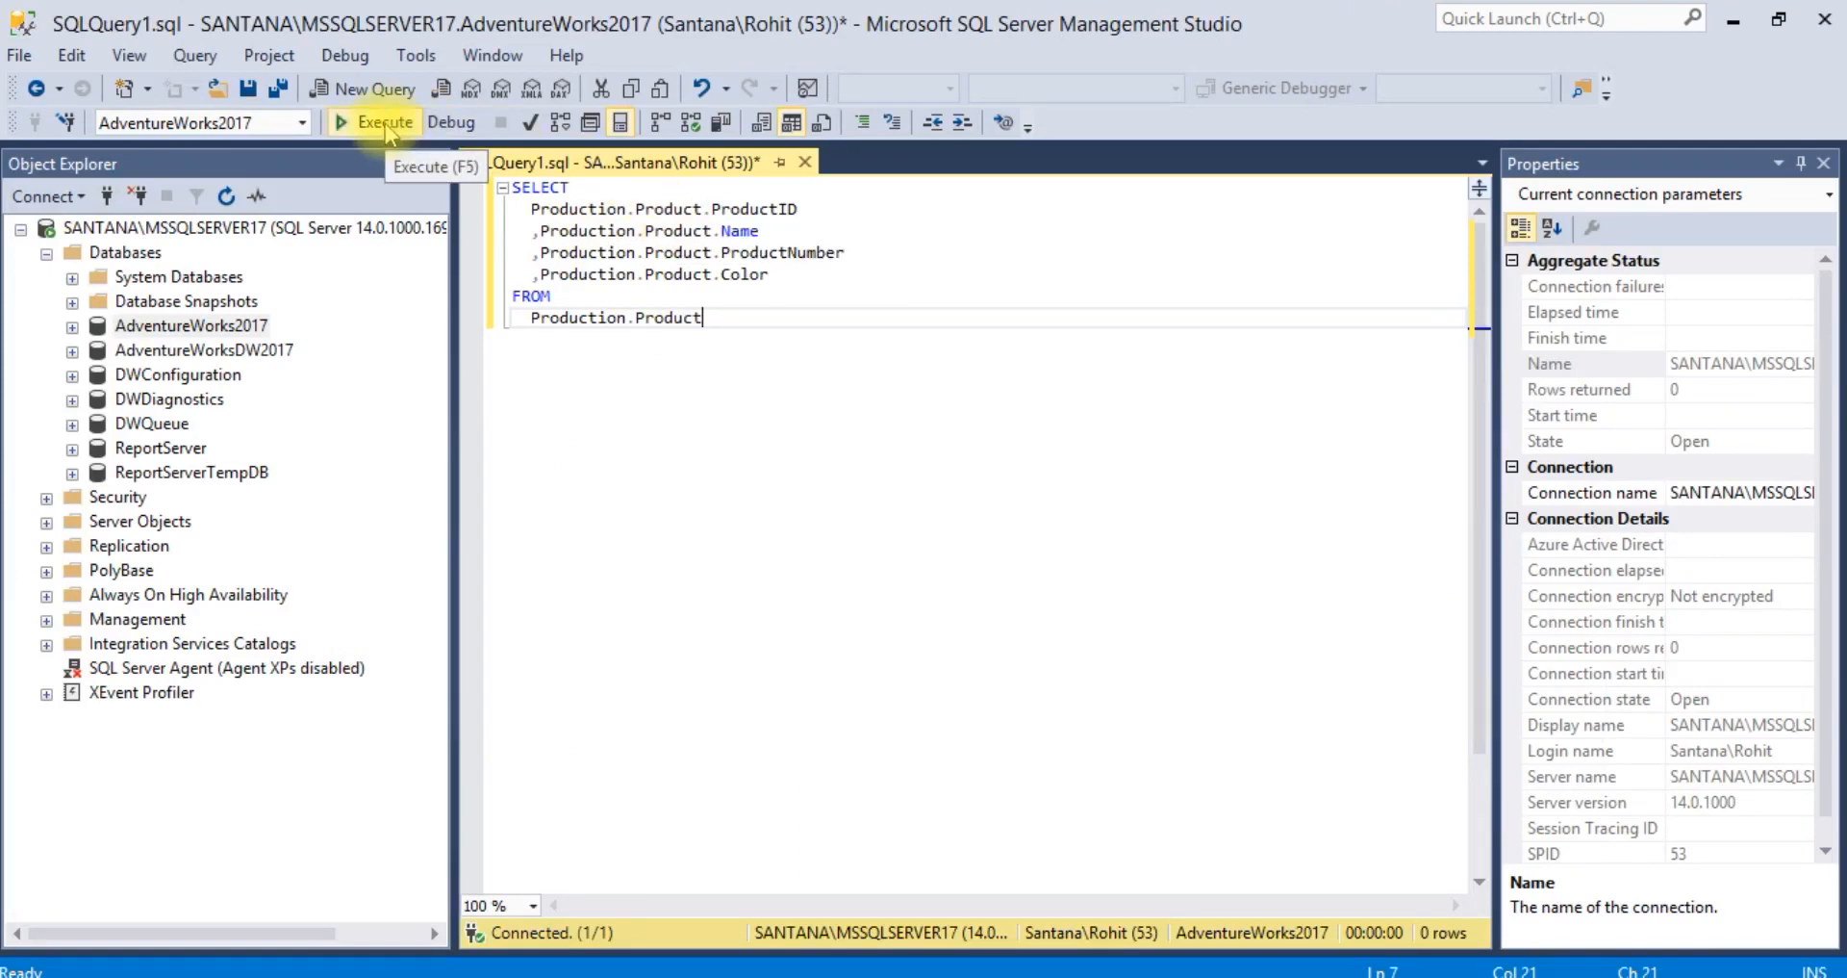
Step: Run the SELECT on Production.Product, returning 504 rows of product IDs, names, numbers and colours
{"action": "left_click", "coordinate": [385, 121]}
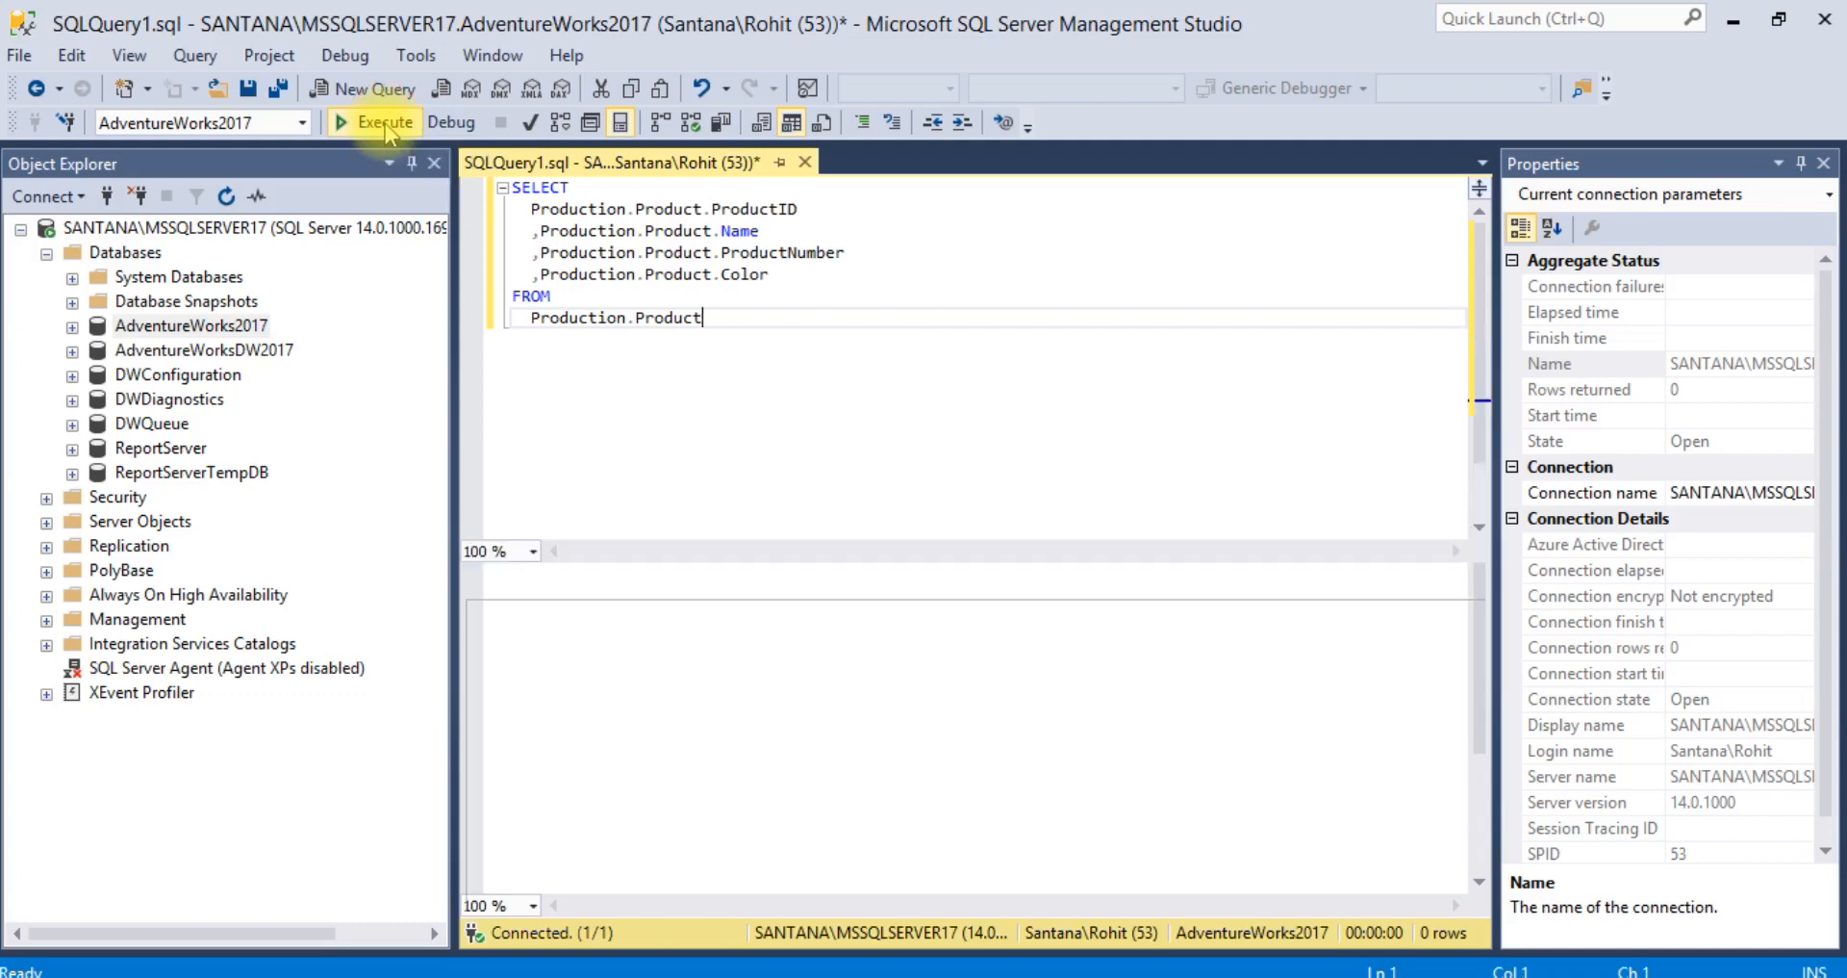
{"action": "left_click", "coordinate": [374, 122]}
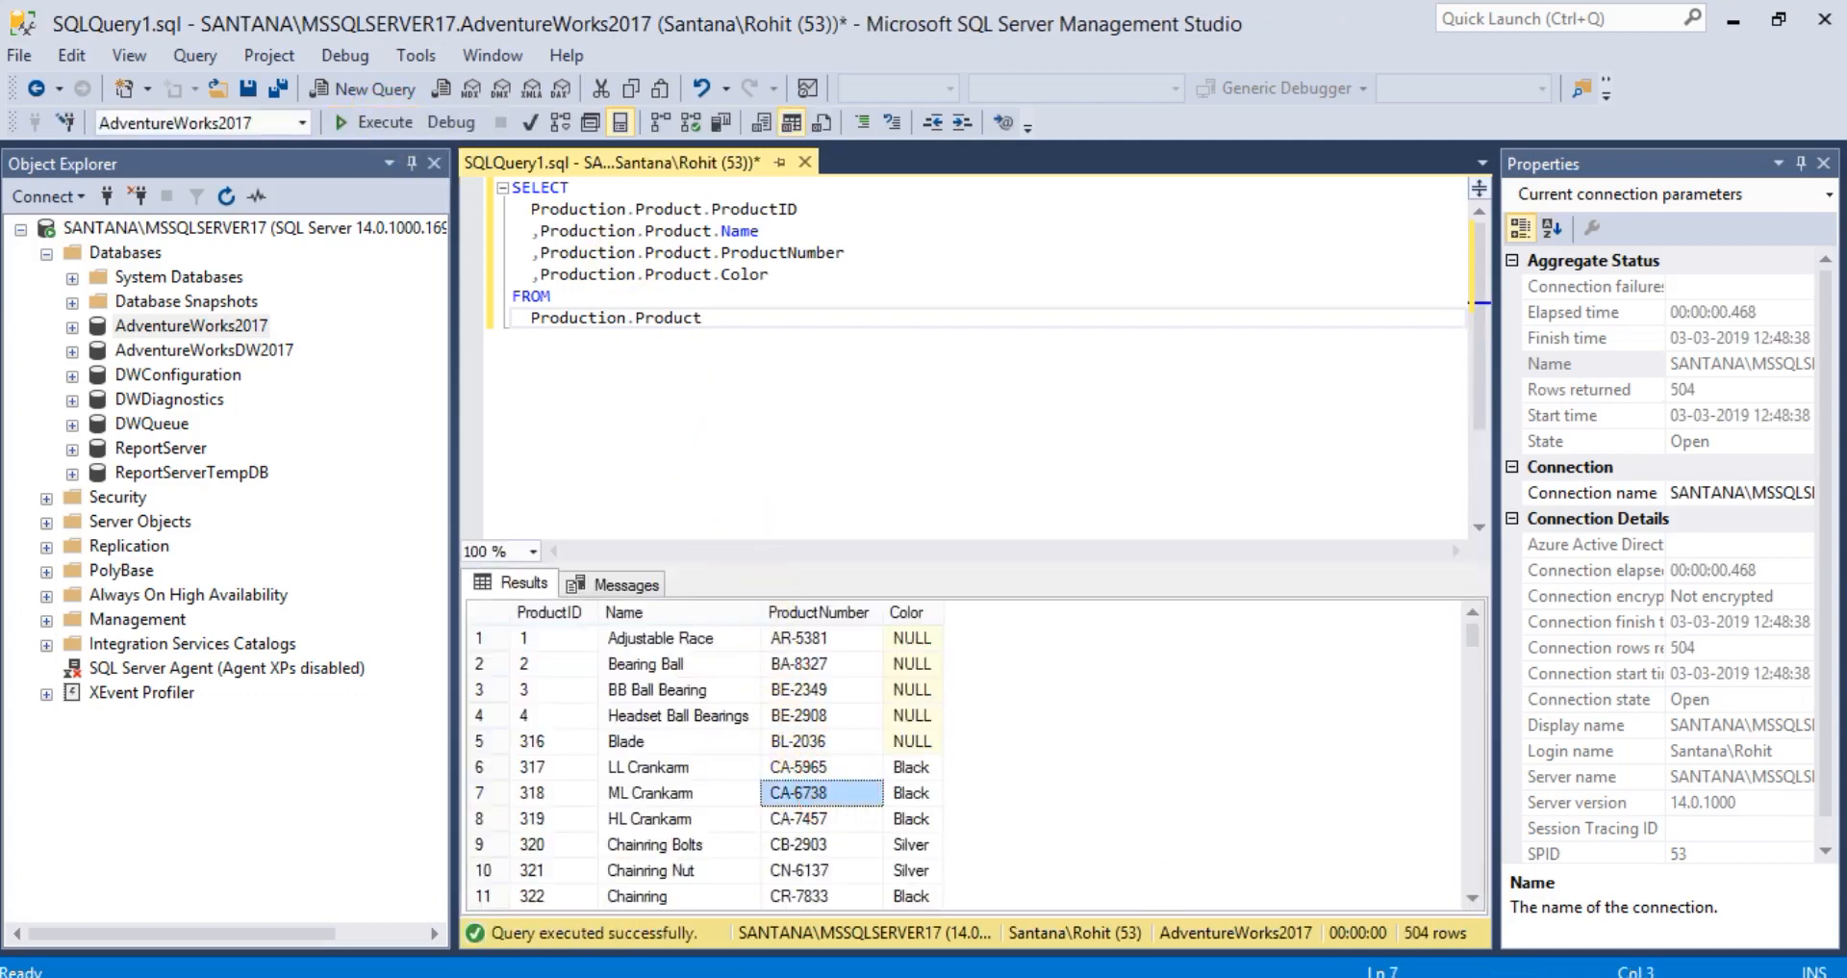
{"action": "mouse_move", "coordinate": [1160, 906]}
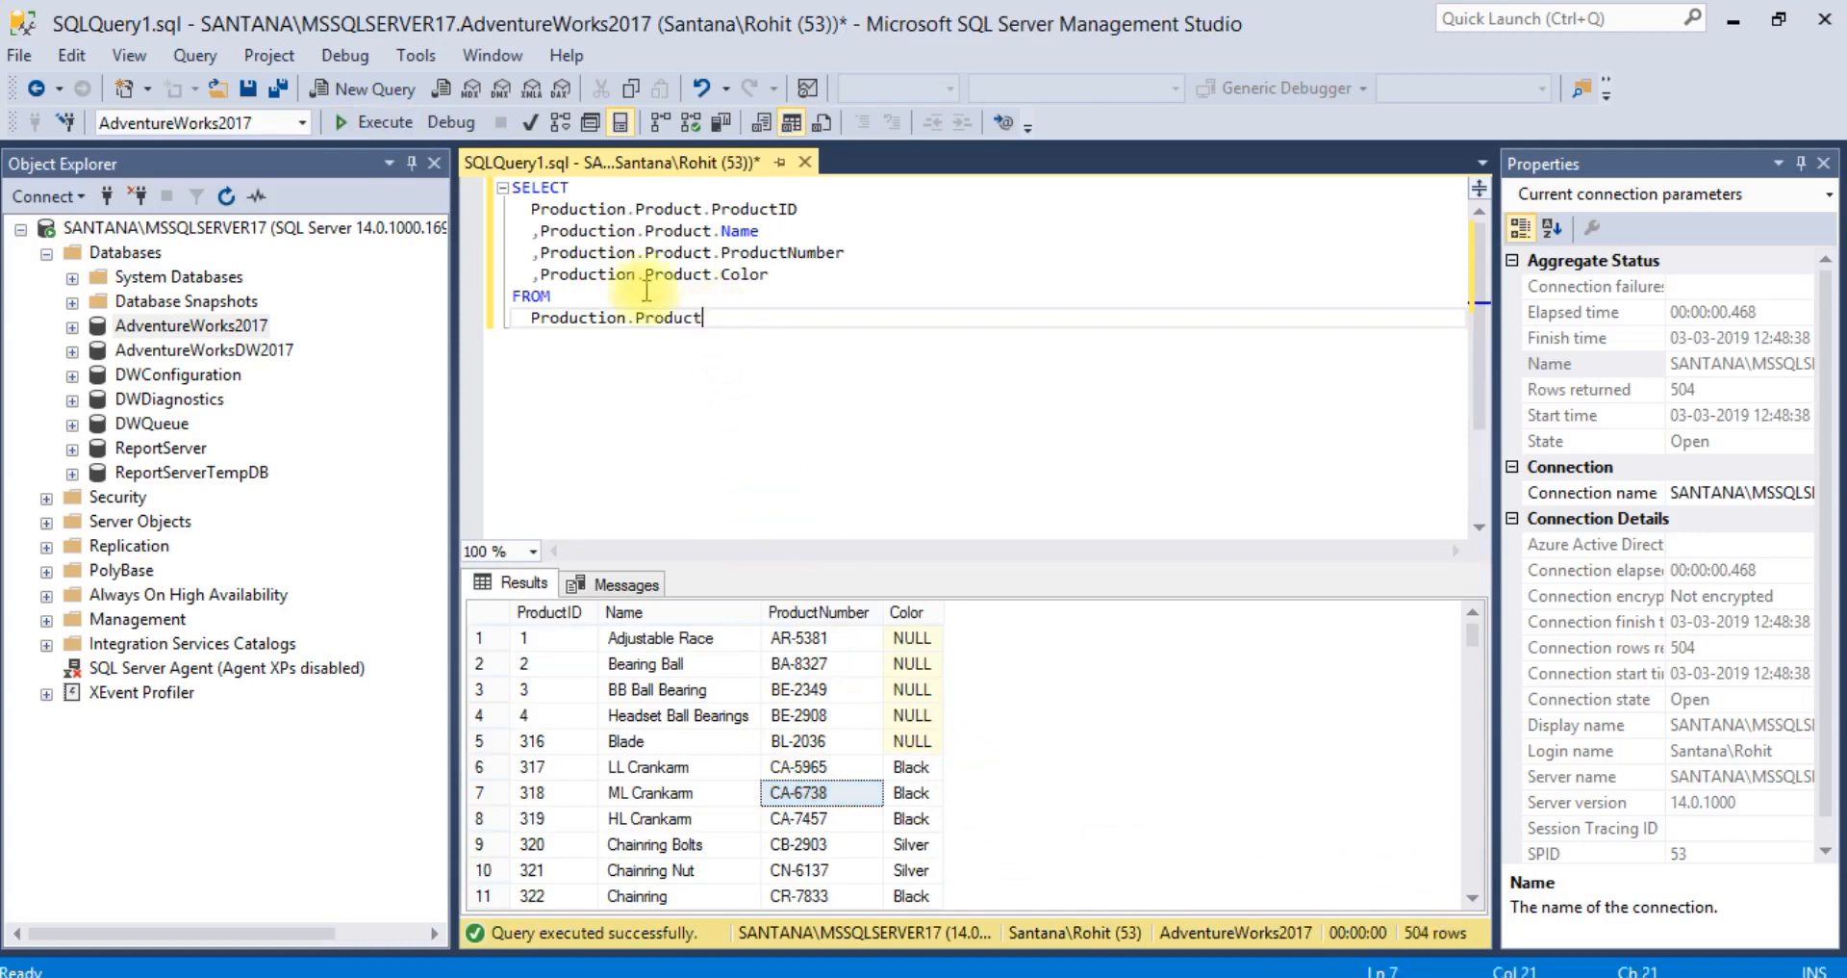
Step: Copy the query, then expand the report's Data Sources showing Adventure and bring up the Datasets actions
{"action": "key", "text": "ctrl+c"}
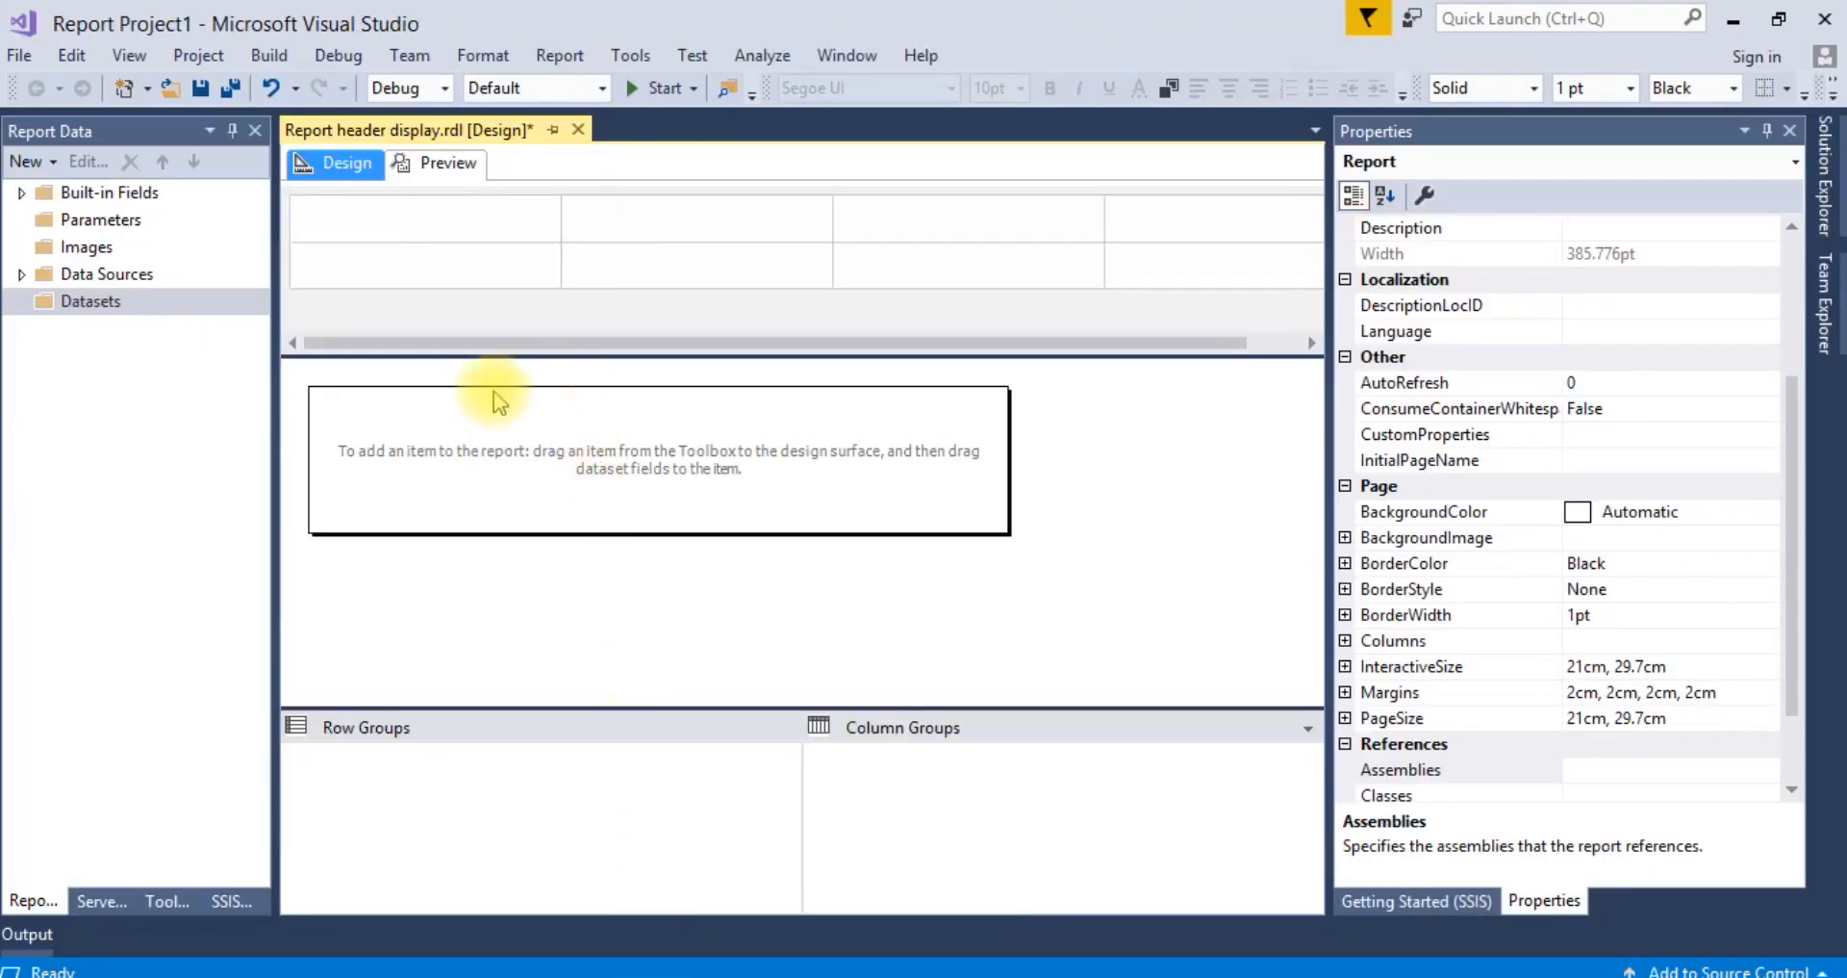
{"action": "mouse_move", "coordinate": [104, 351]}
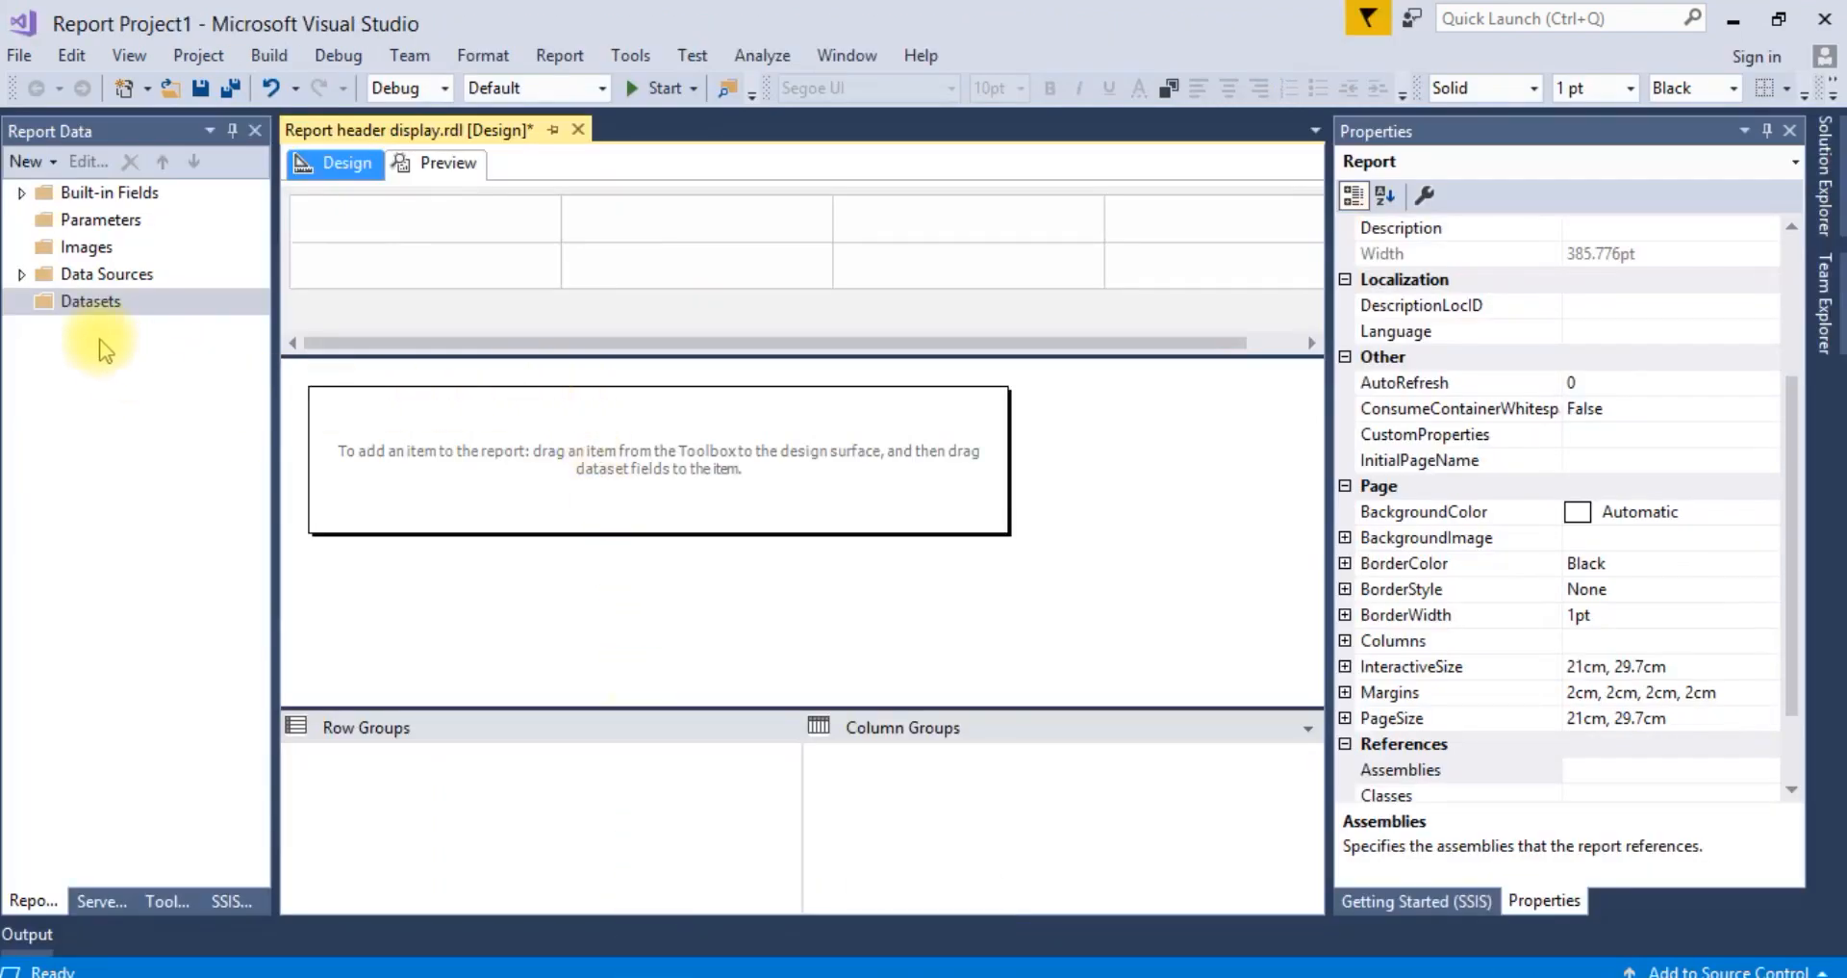
{"action": "mouse_move", "coordinate": [92, 306]}
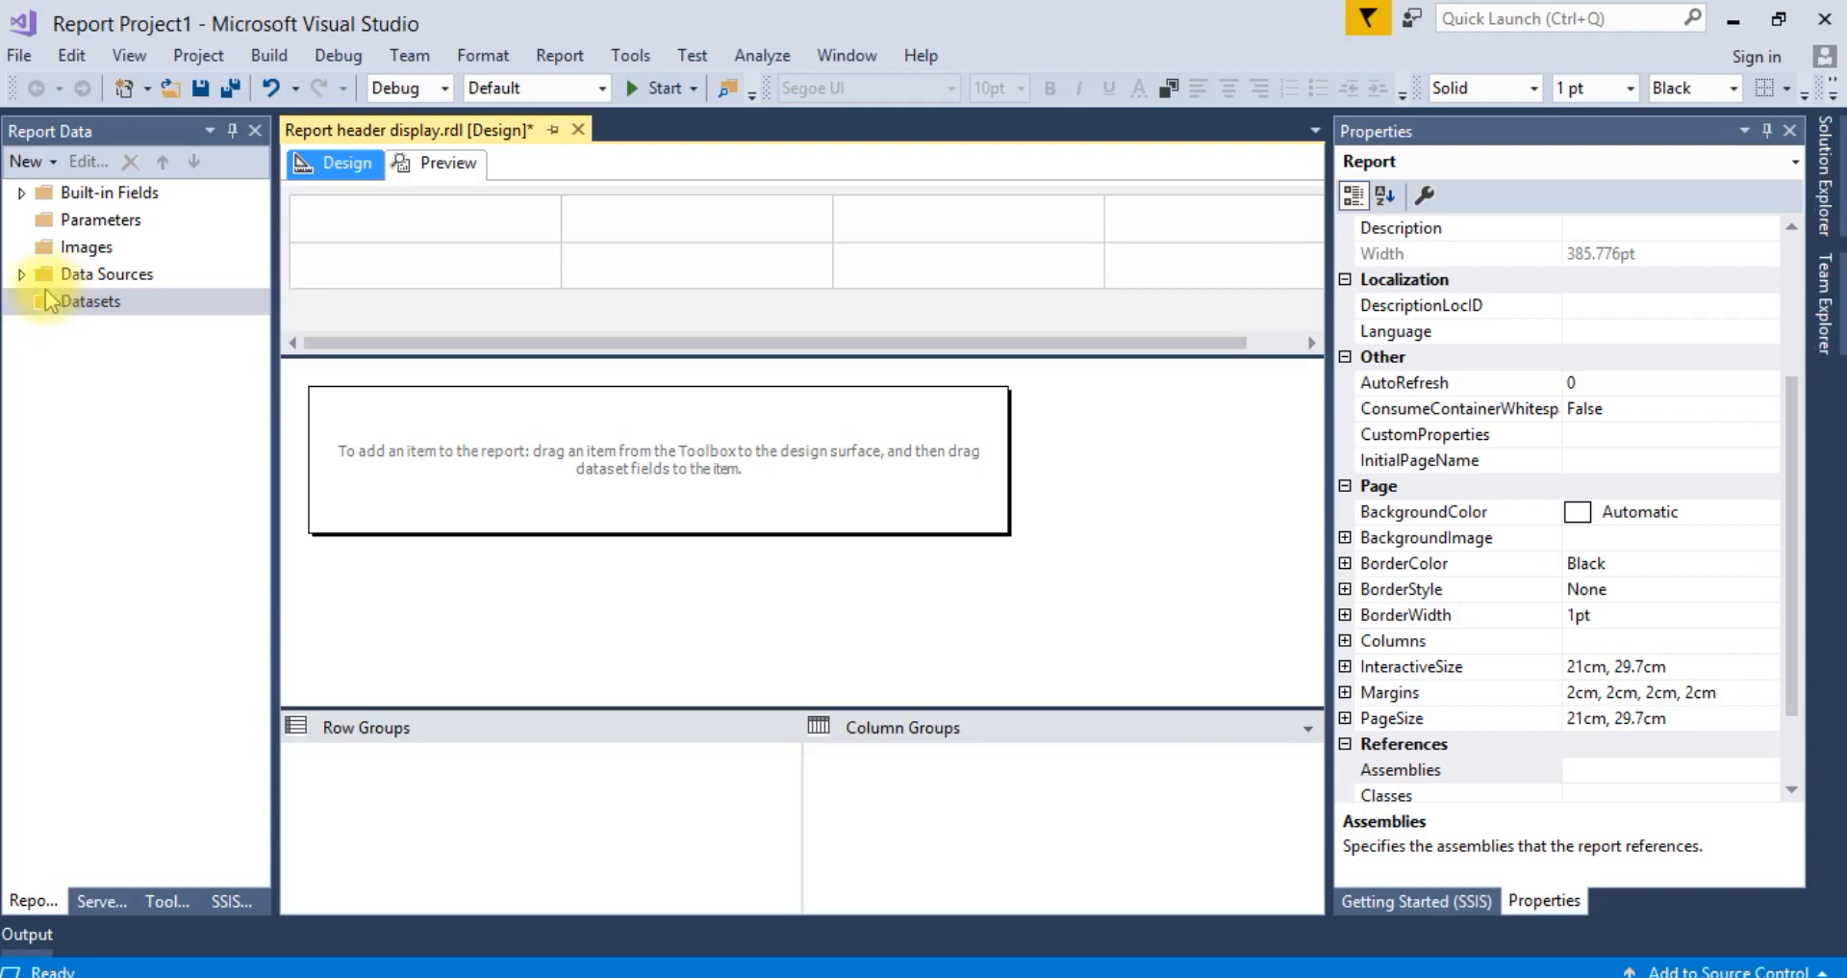
{"action": "left_click", "coordinate": [21, 273]}
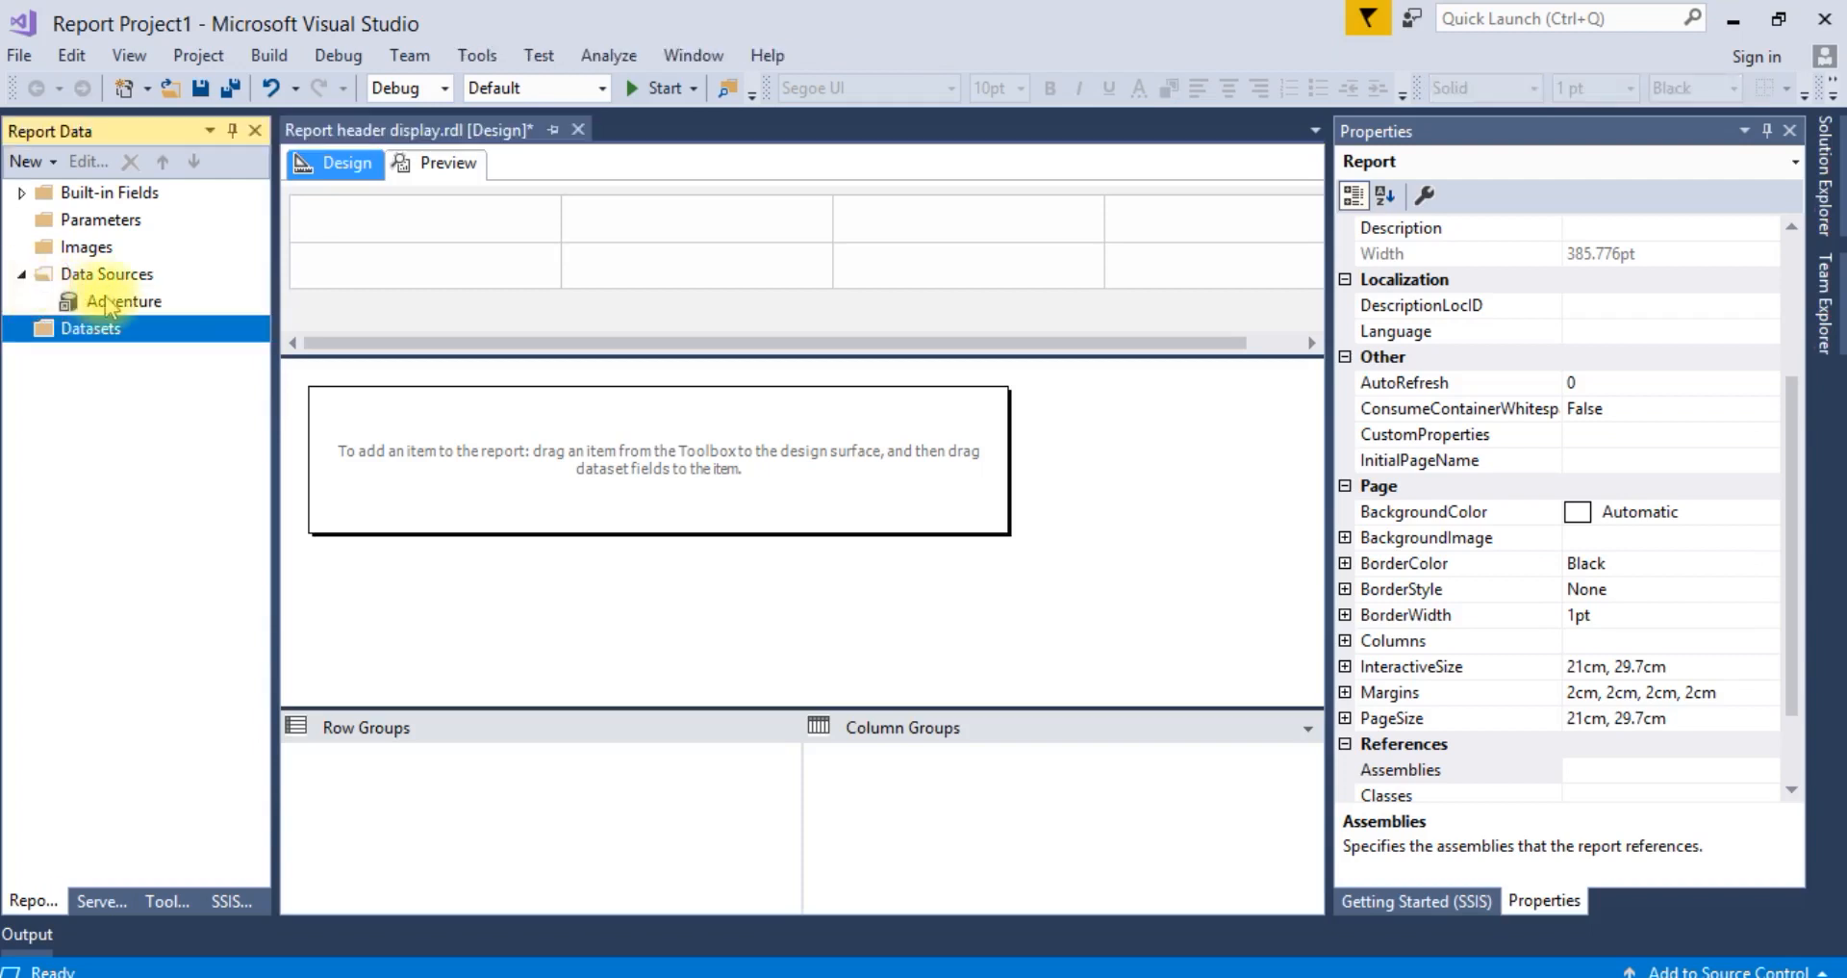
{"action": "right_click", "coordinate": [90, 327]}
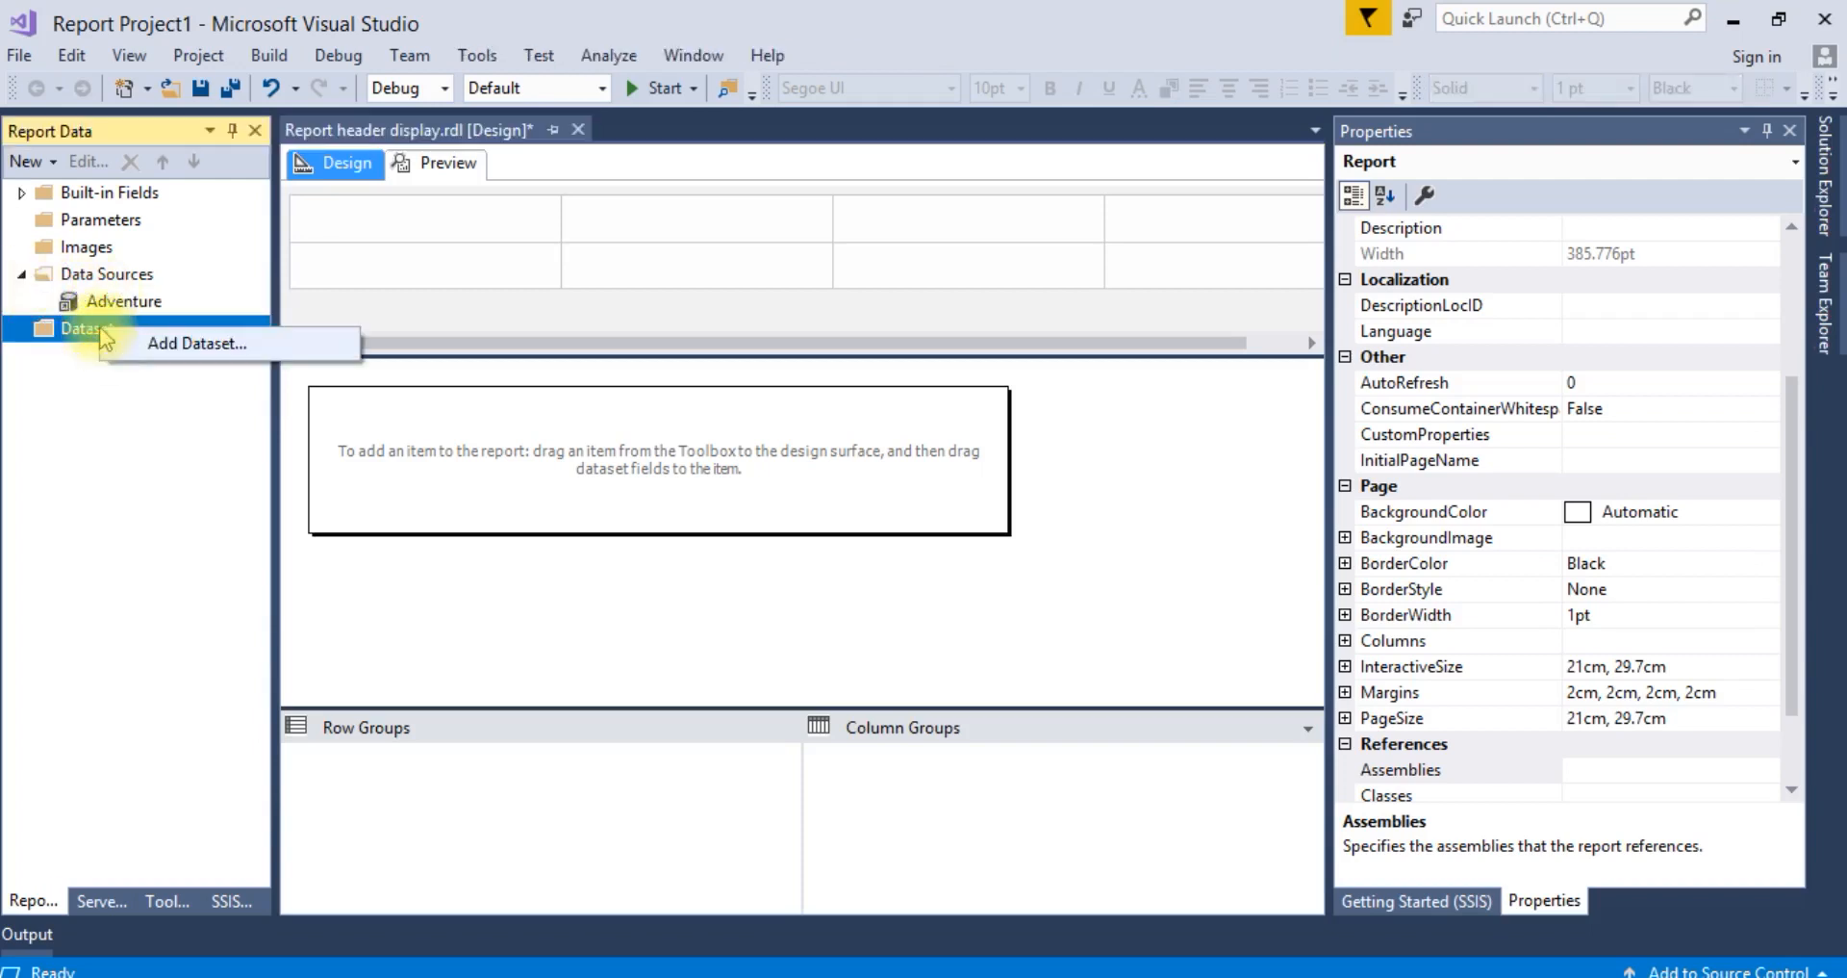
Step: Add embedded dataset DSAdventure on the Adventure source with the pasted product query and fields ProductID, Name, ProductNumber, Color
{"action": "left_click", "coordinate": [196, 342]}
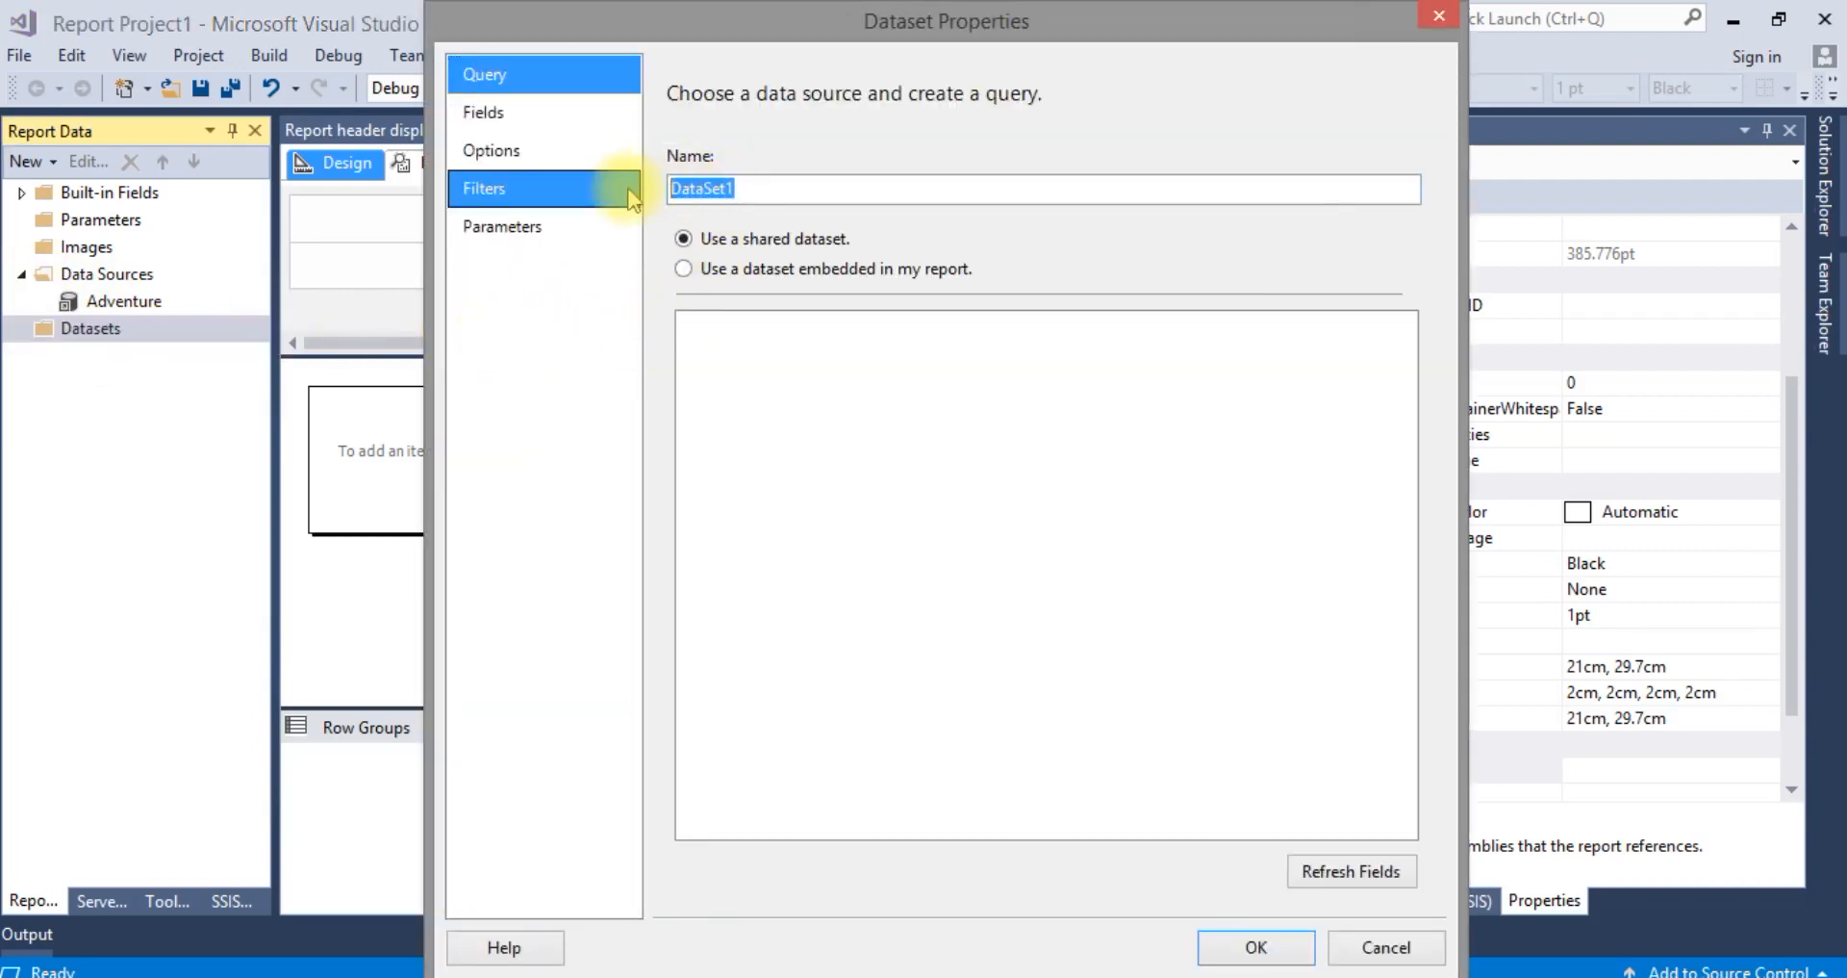
{"action": "type", "text": "DSAdve"}
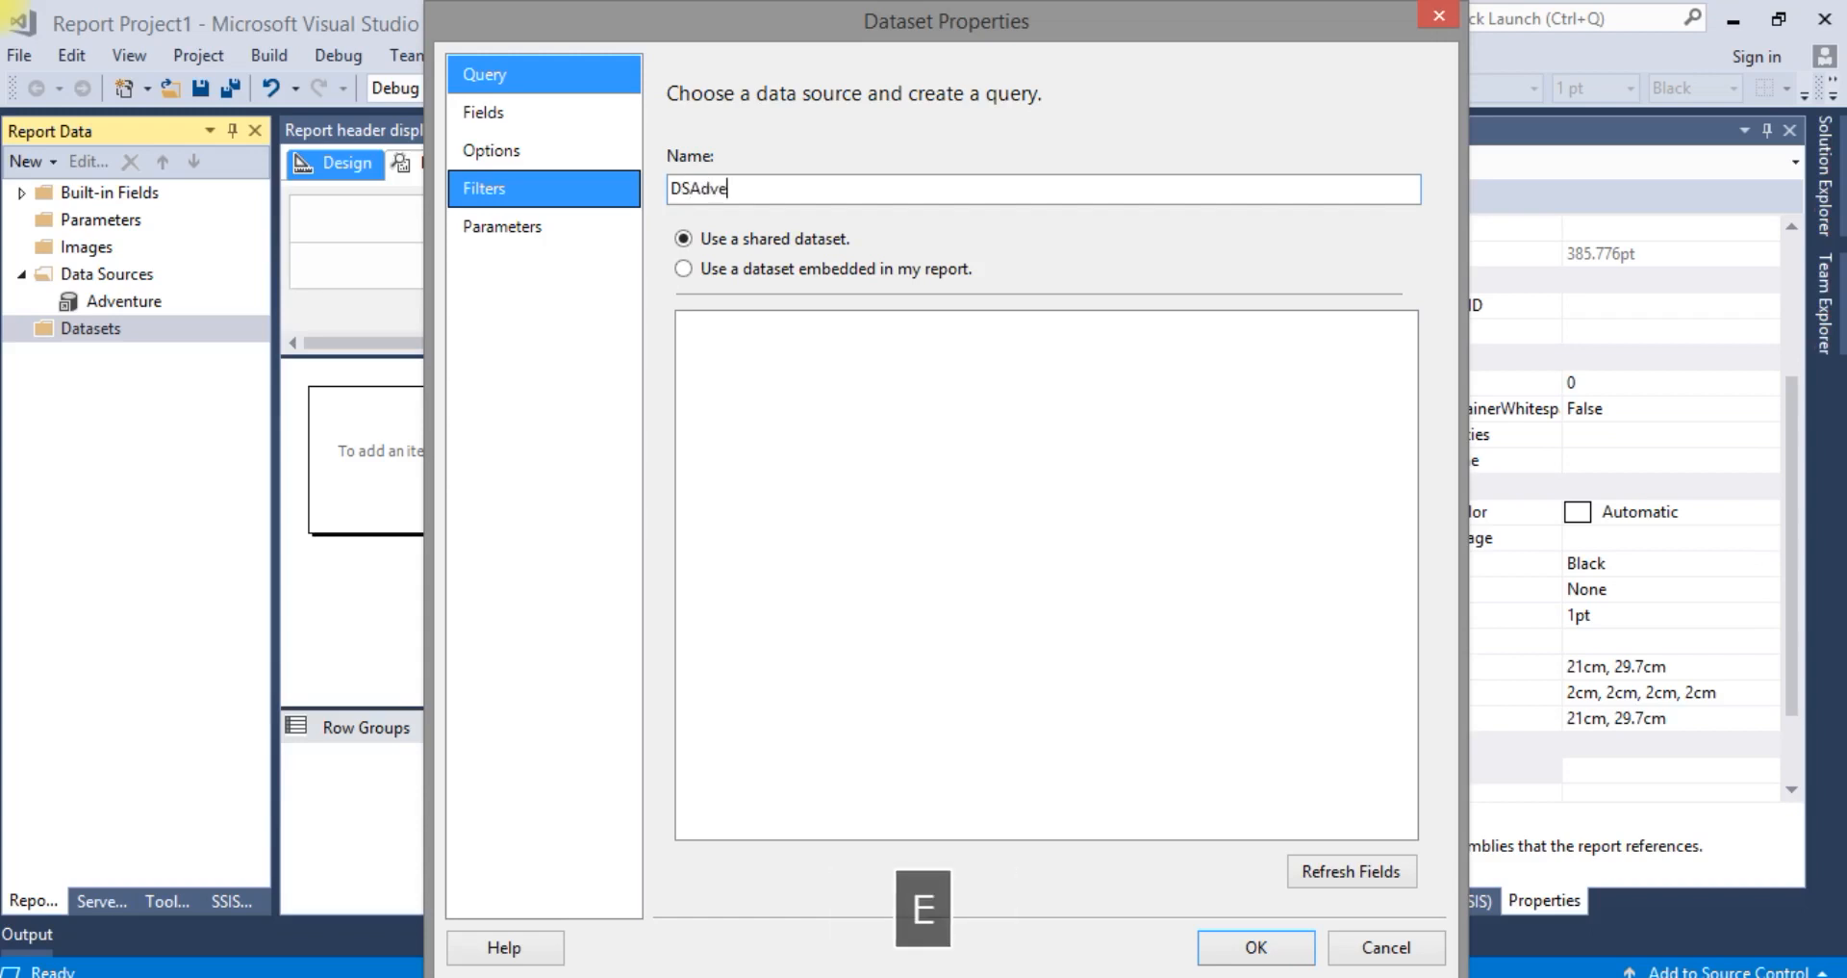
{"action": "type", "text": "nture"}
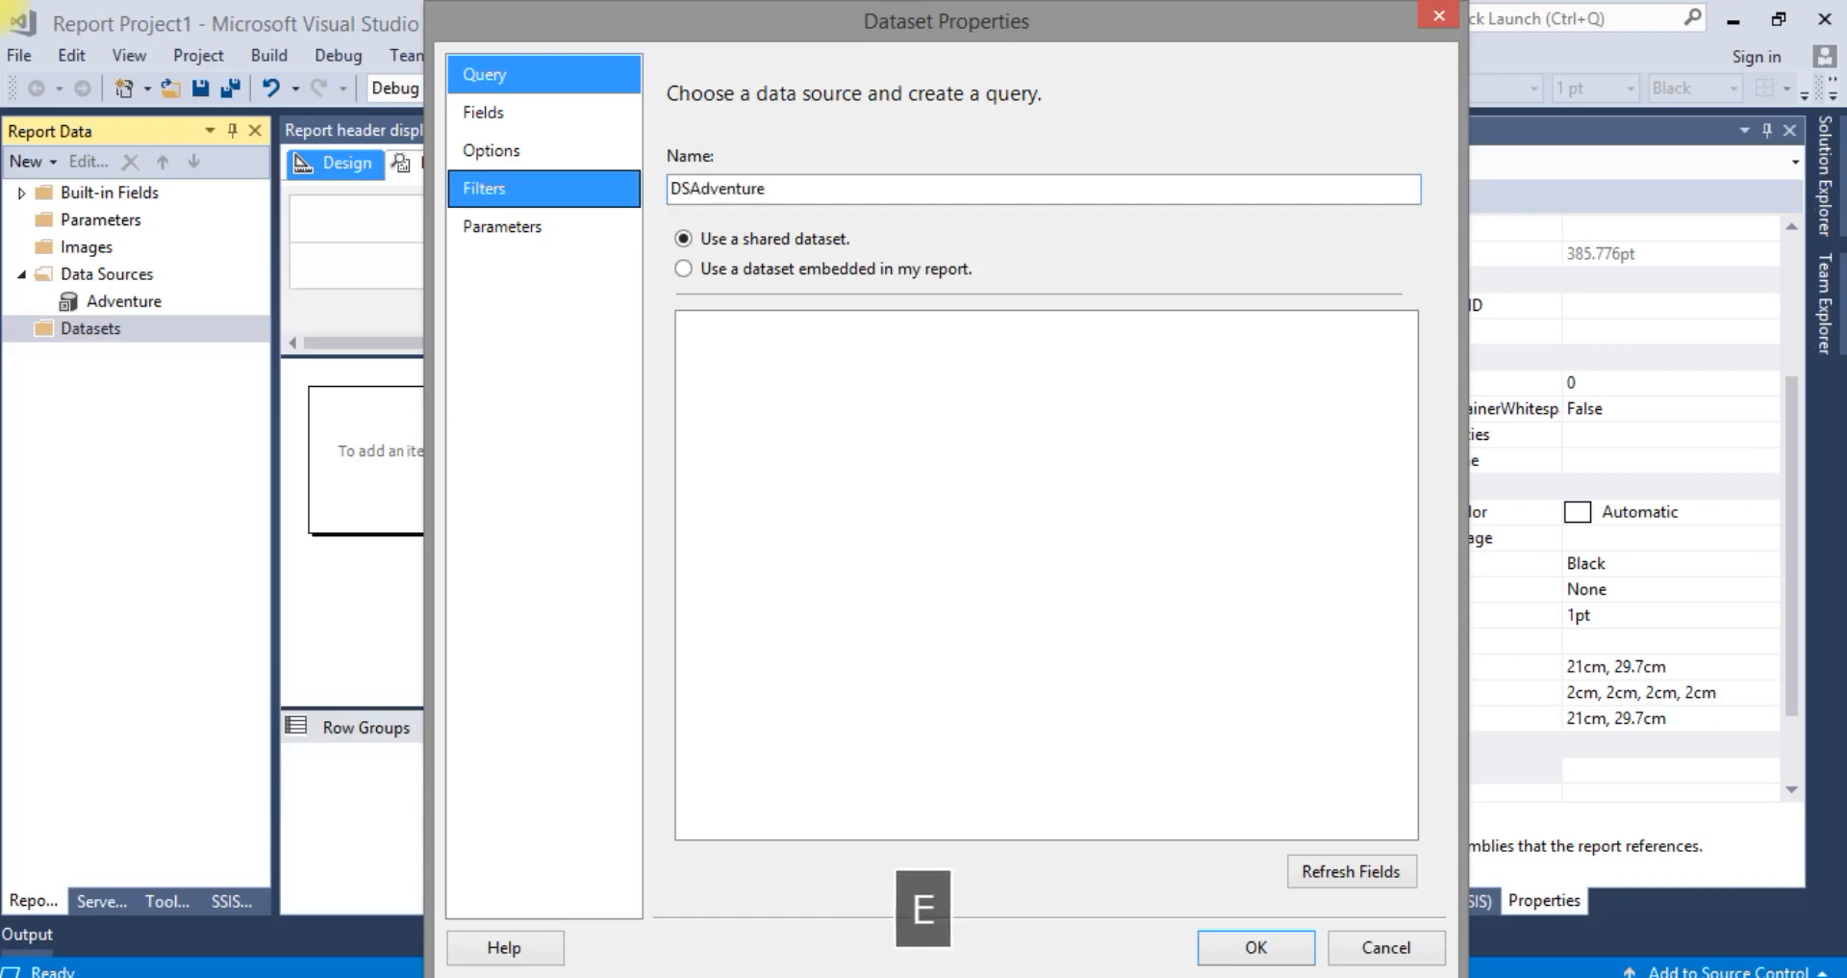
{"action": "left_click", "coordinate": [683, 269]}
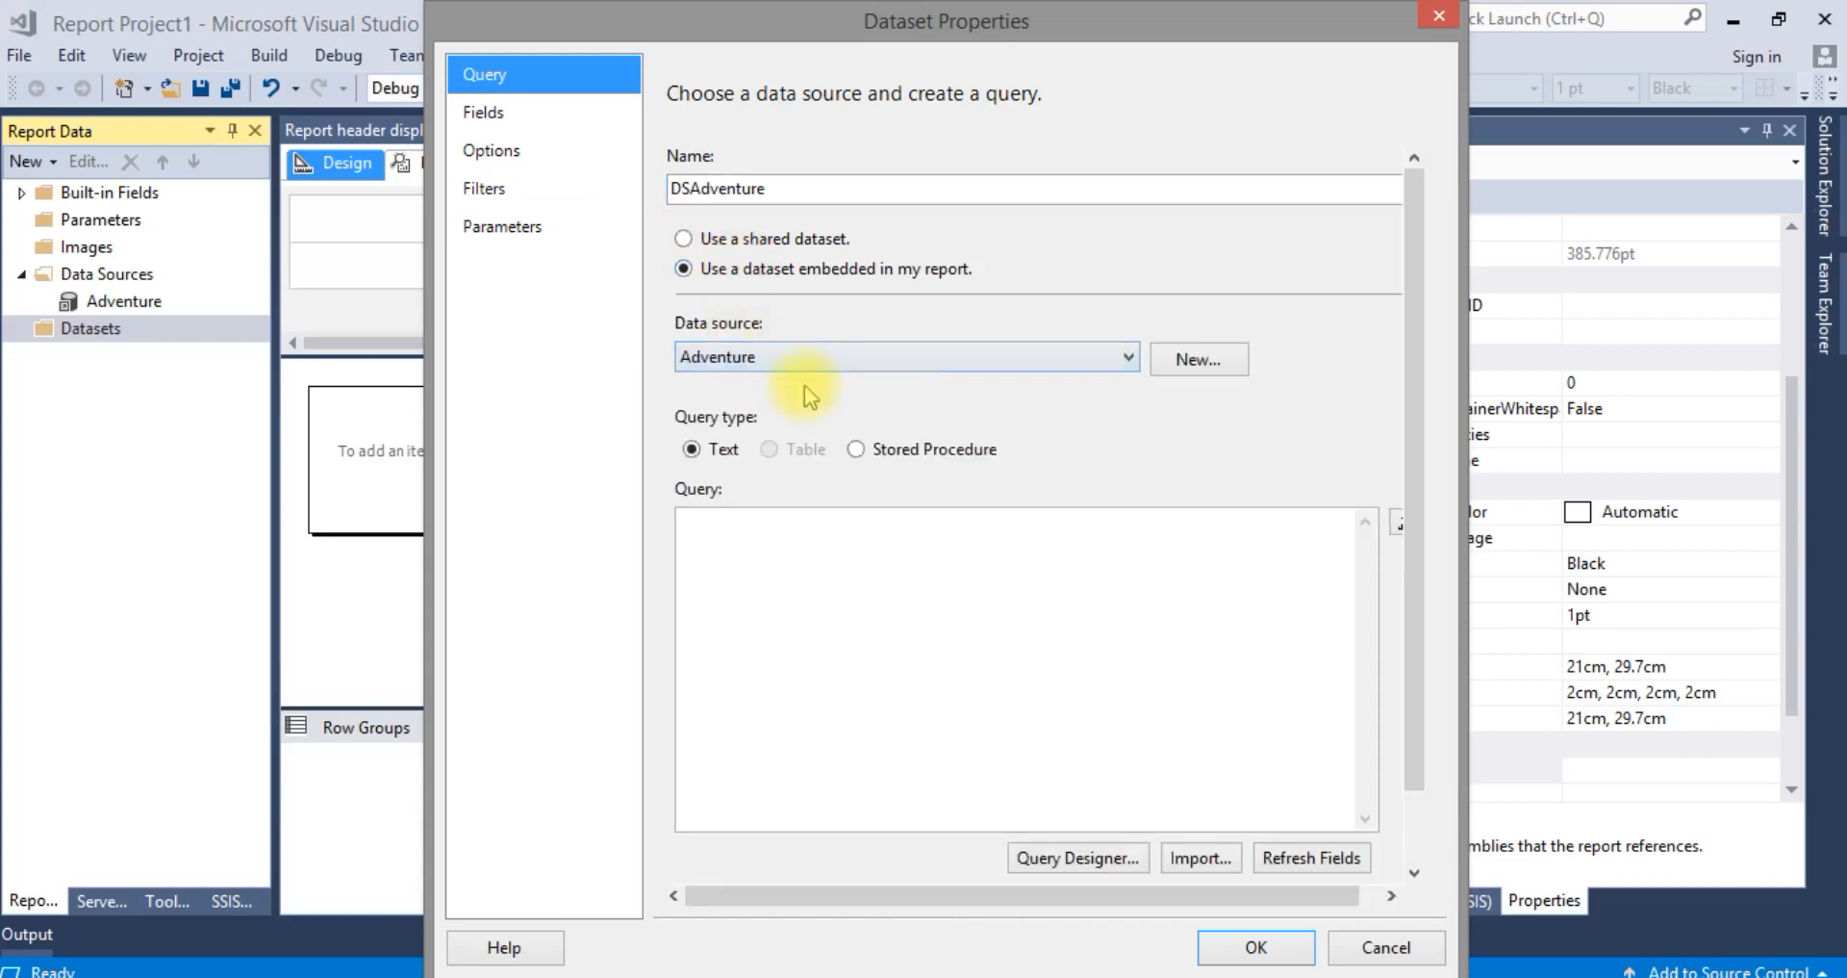
{"action": "key", "text": "ctrl+v"}
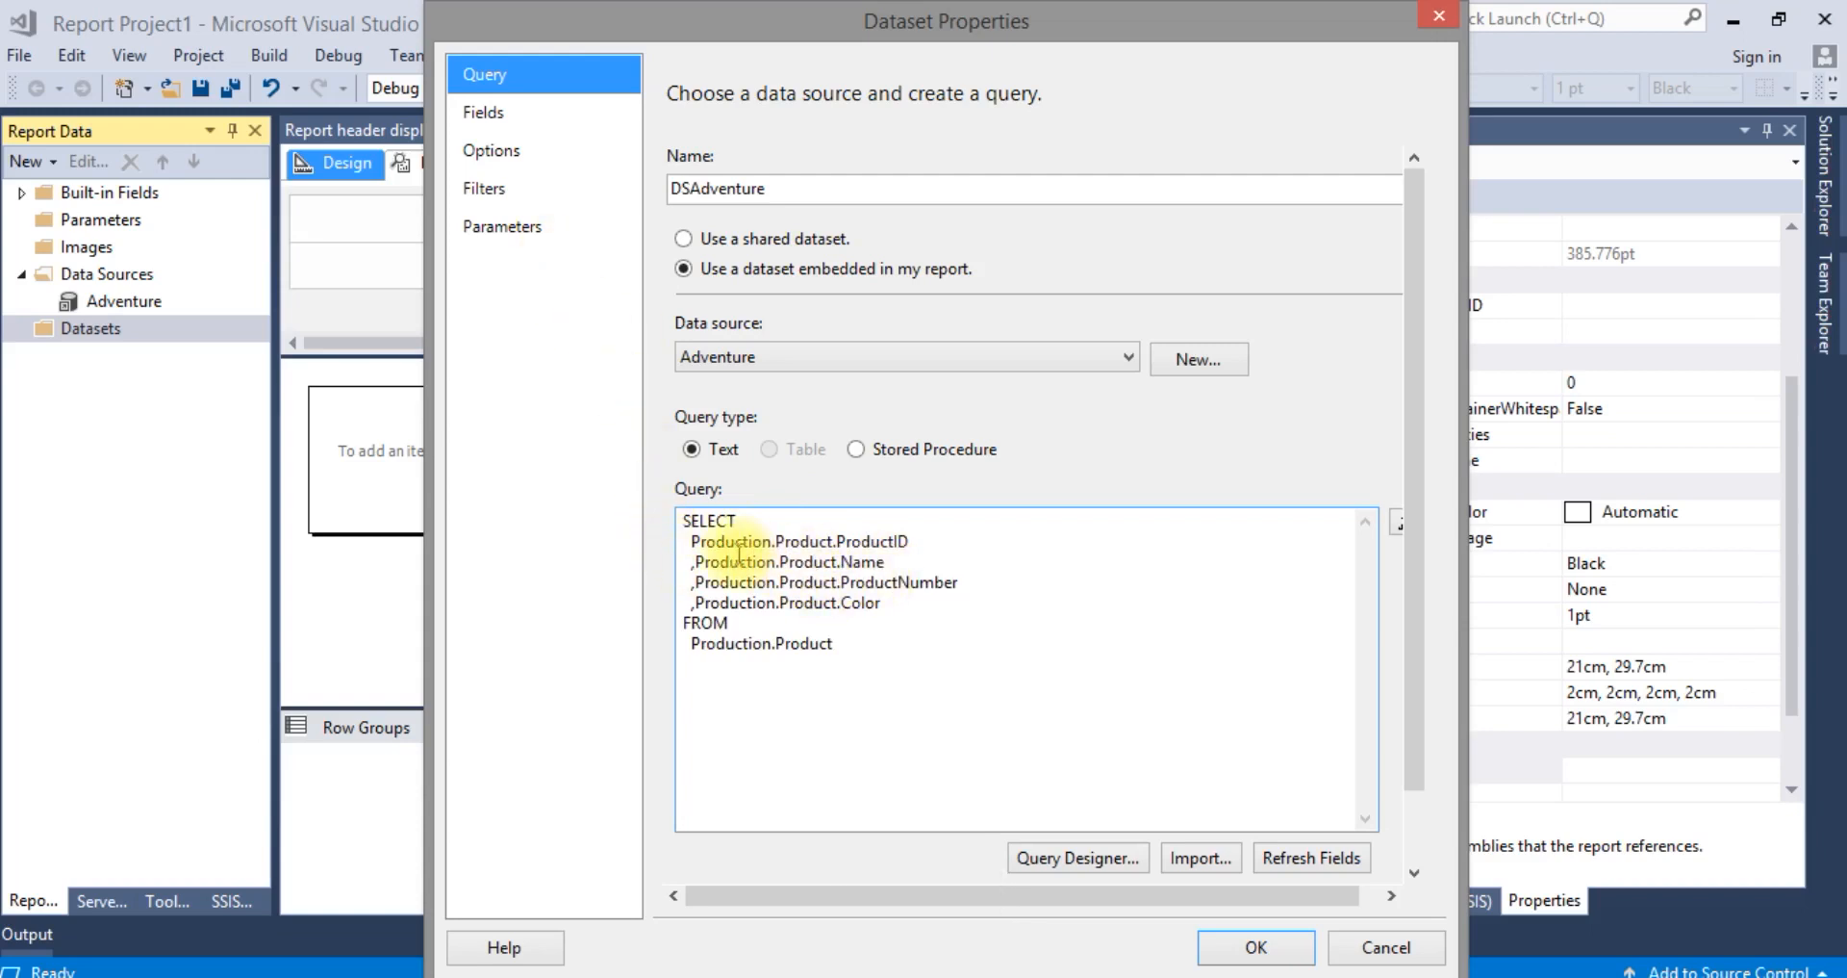
{"action": "left_click", "coordinate": [485, 112]}
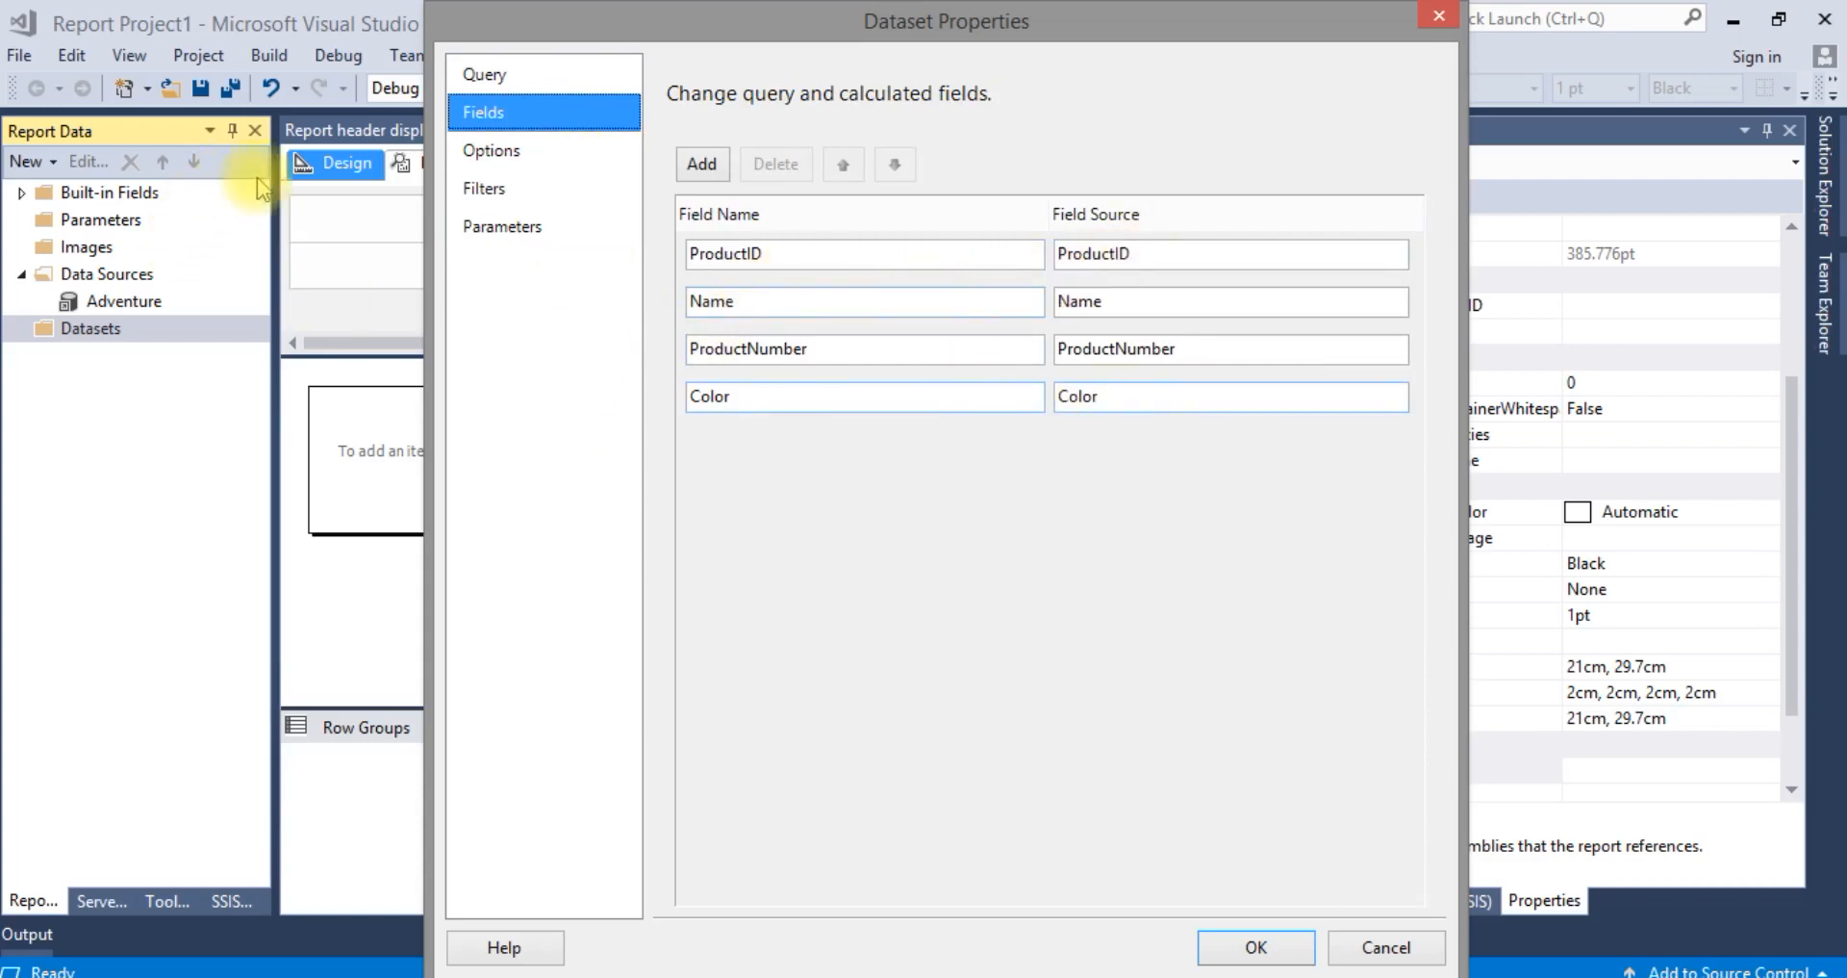
{"action": "left_click", "coordinate": [1255, 947]}
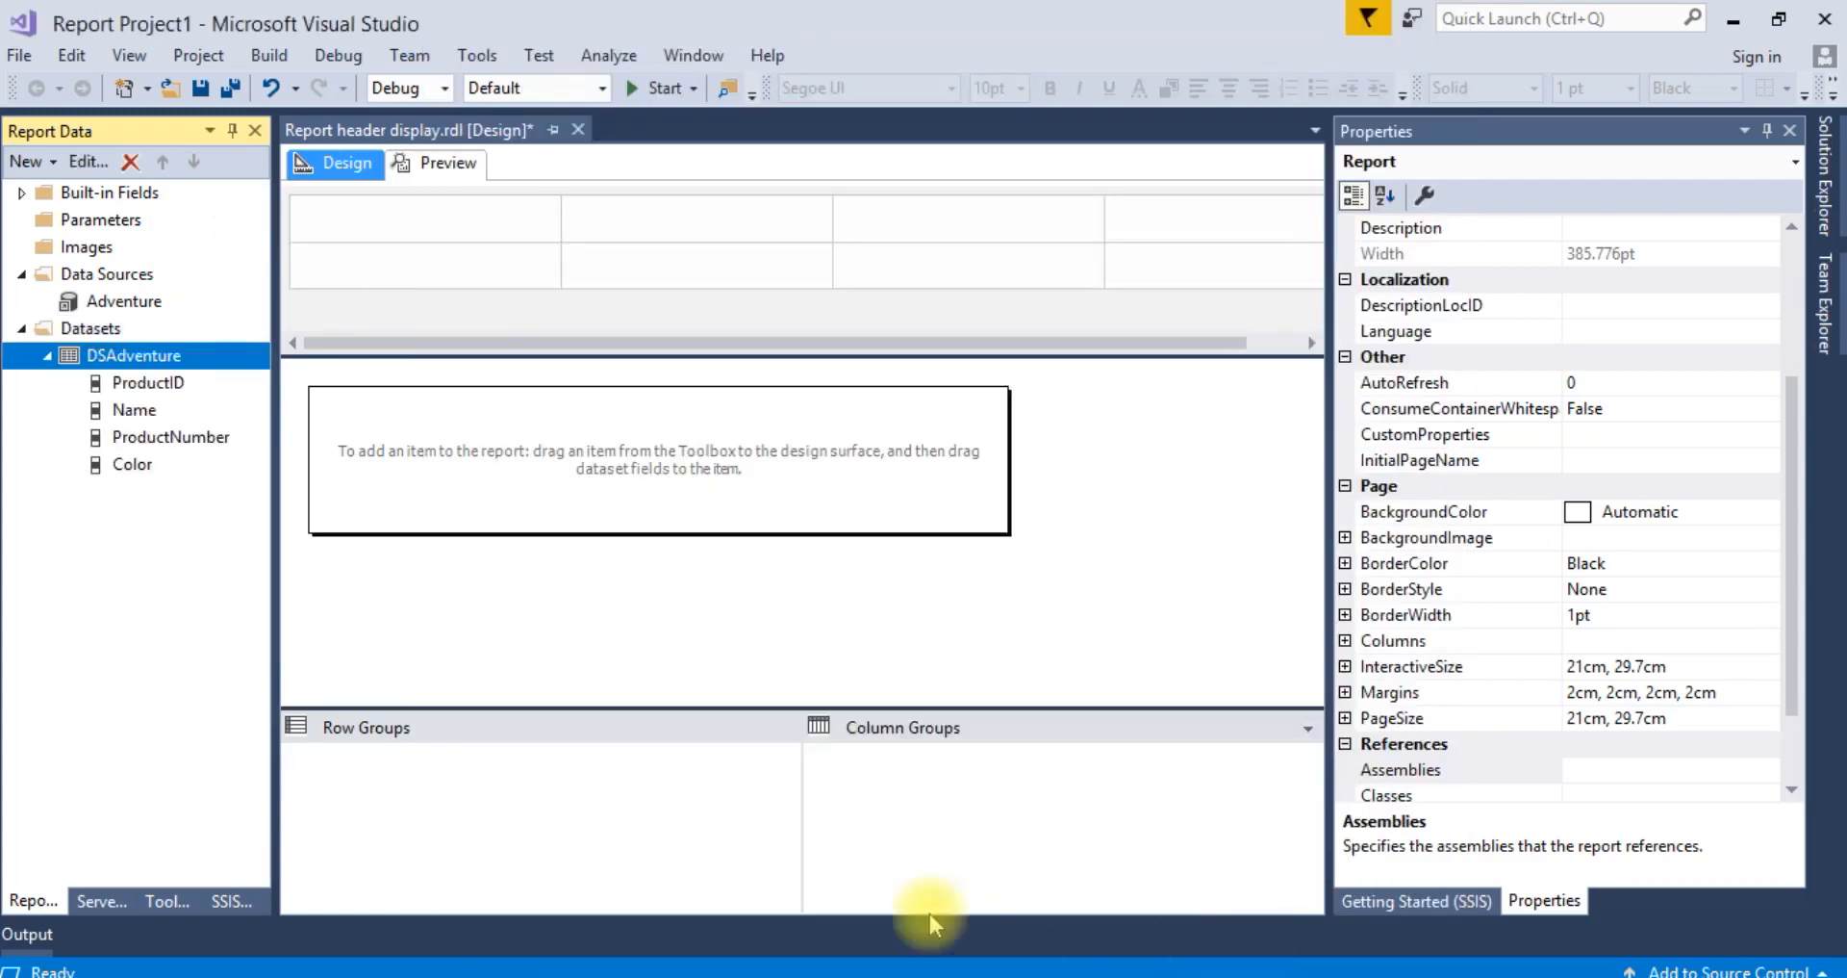
{"action": "mouse_move", "coordinate": [406, 424]}
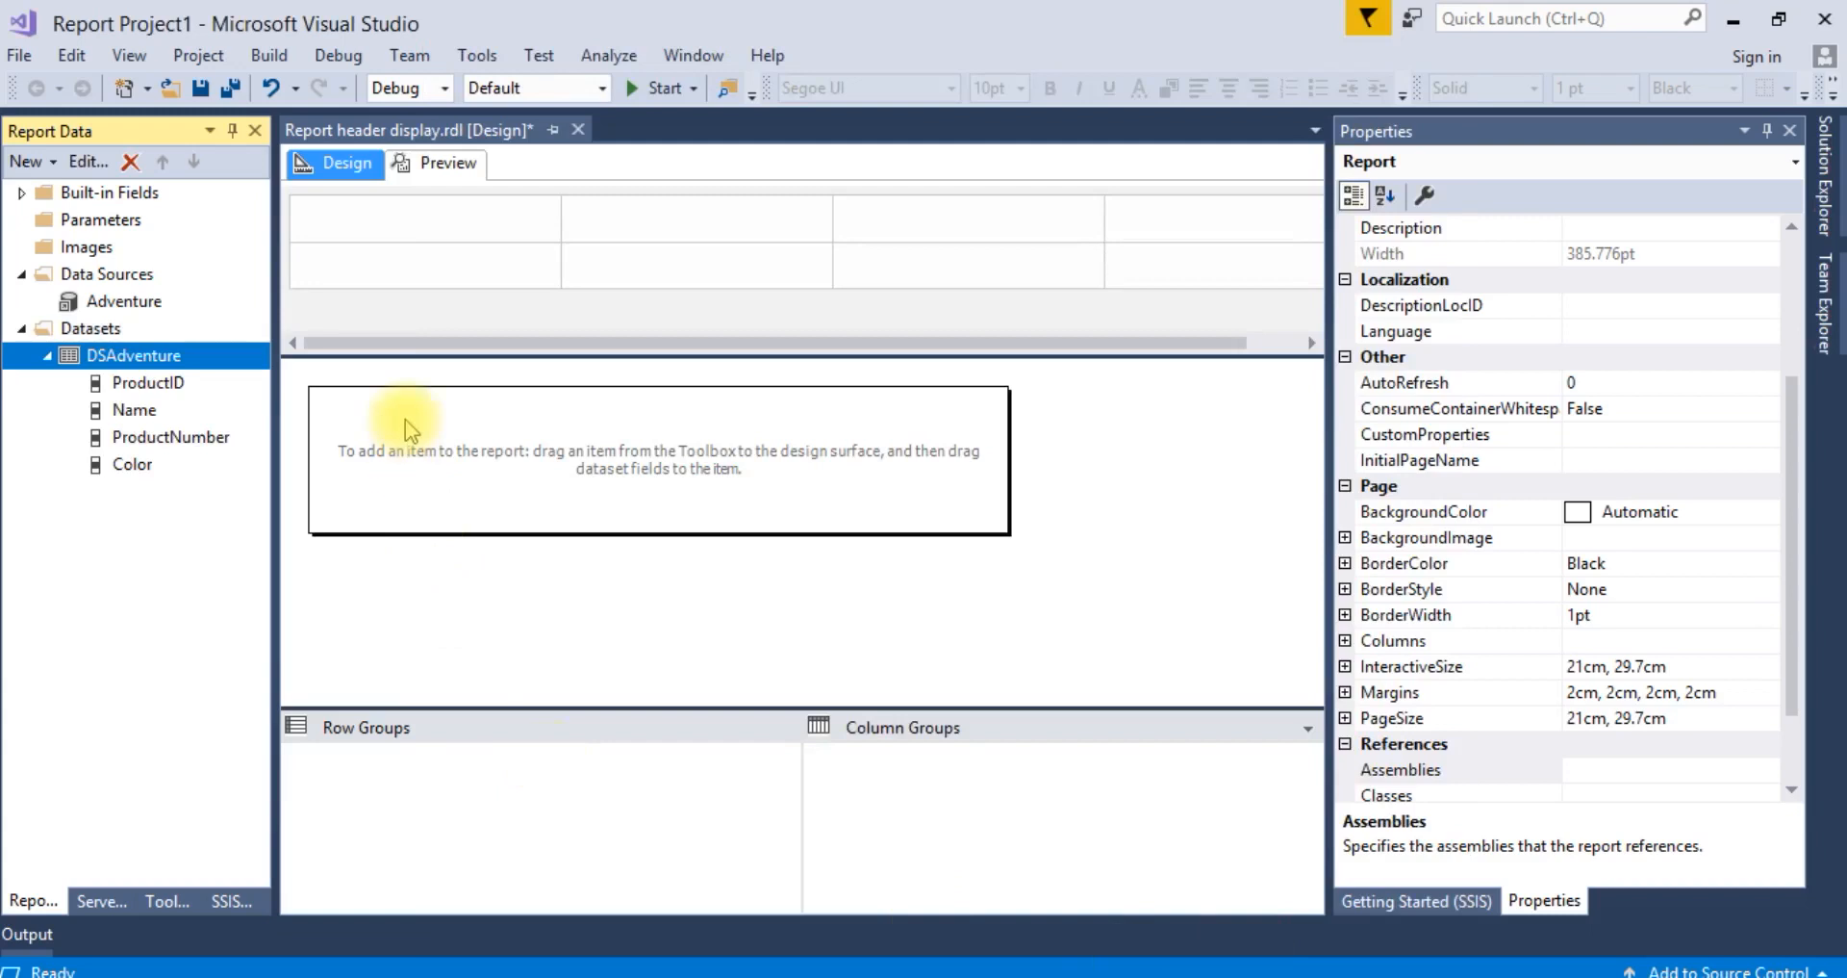
Step: Add a page header band to the report
{"action": "right_click", "coordinate": [406, 423]}
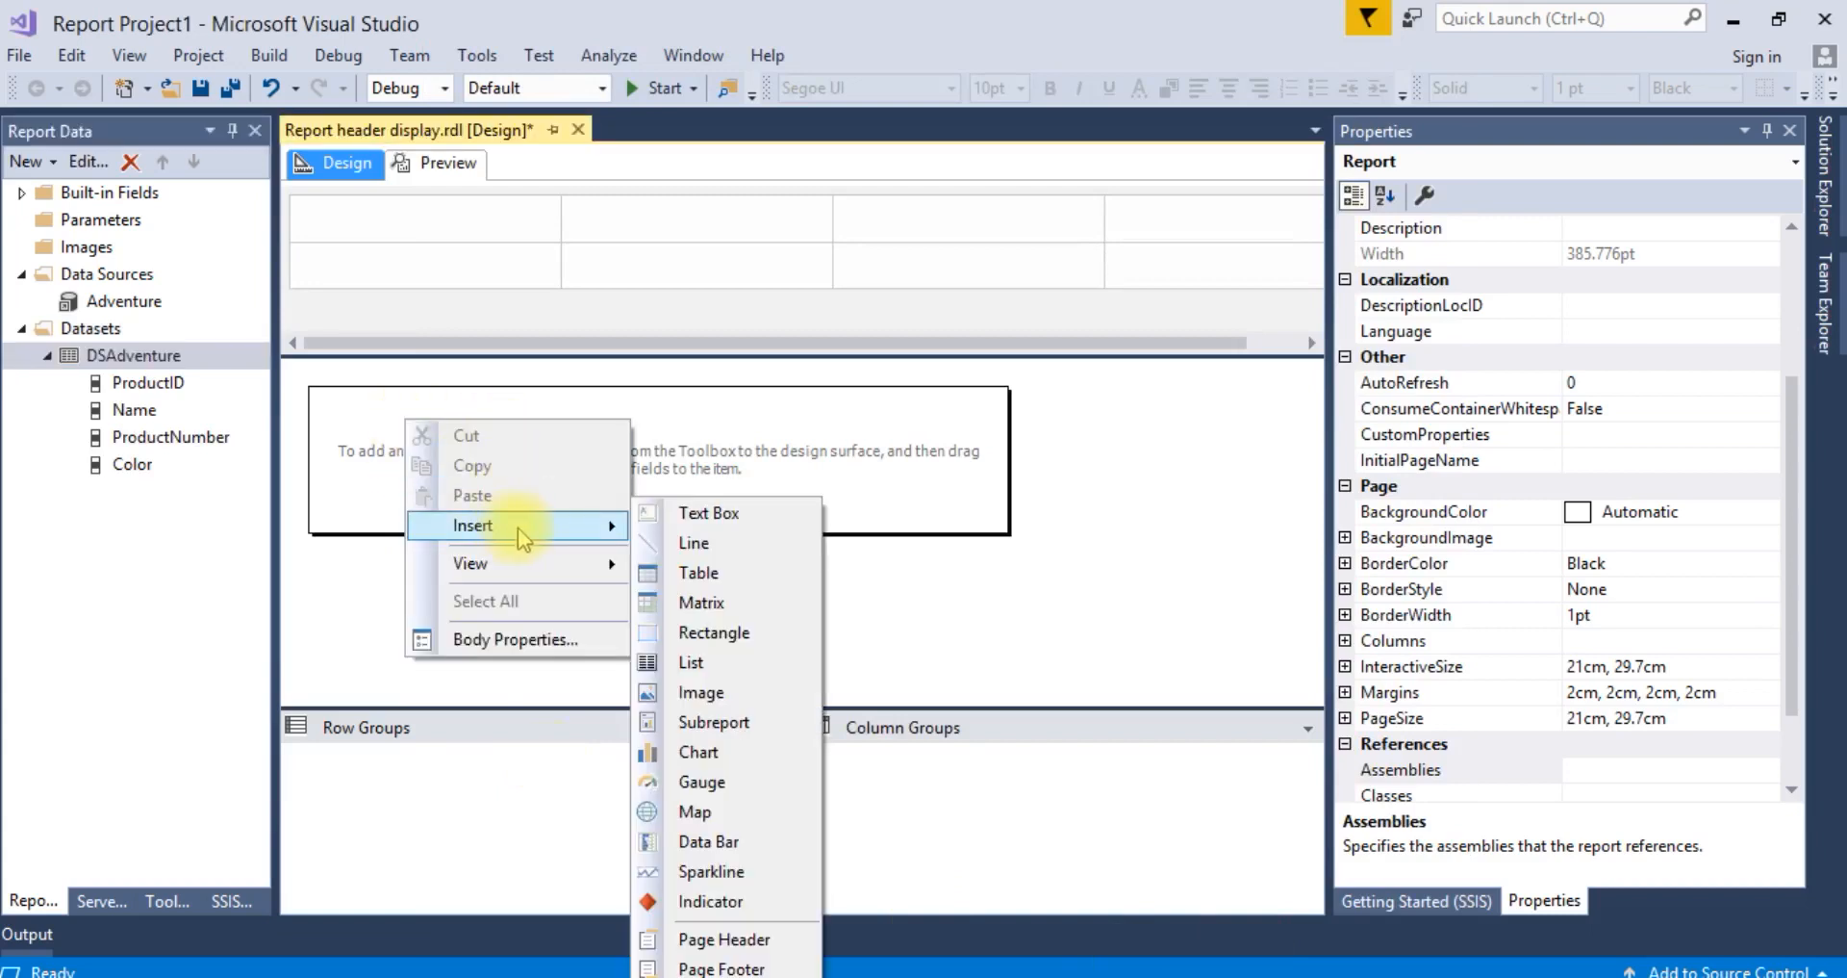
{"action": "mouse_move", "coordinate": [711, 512]}
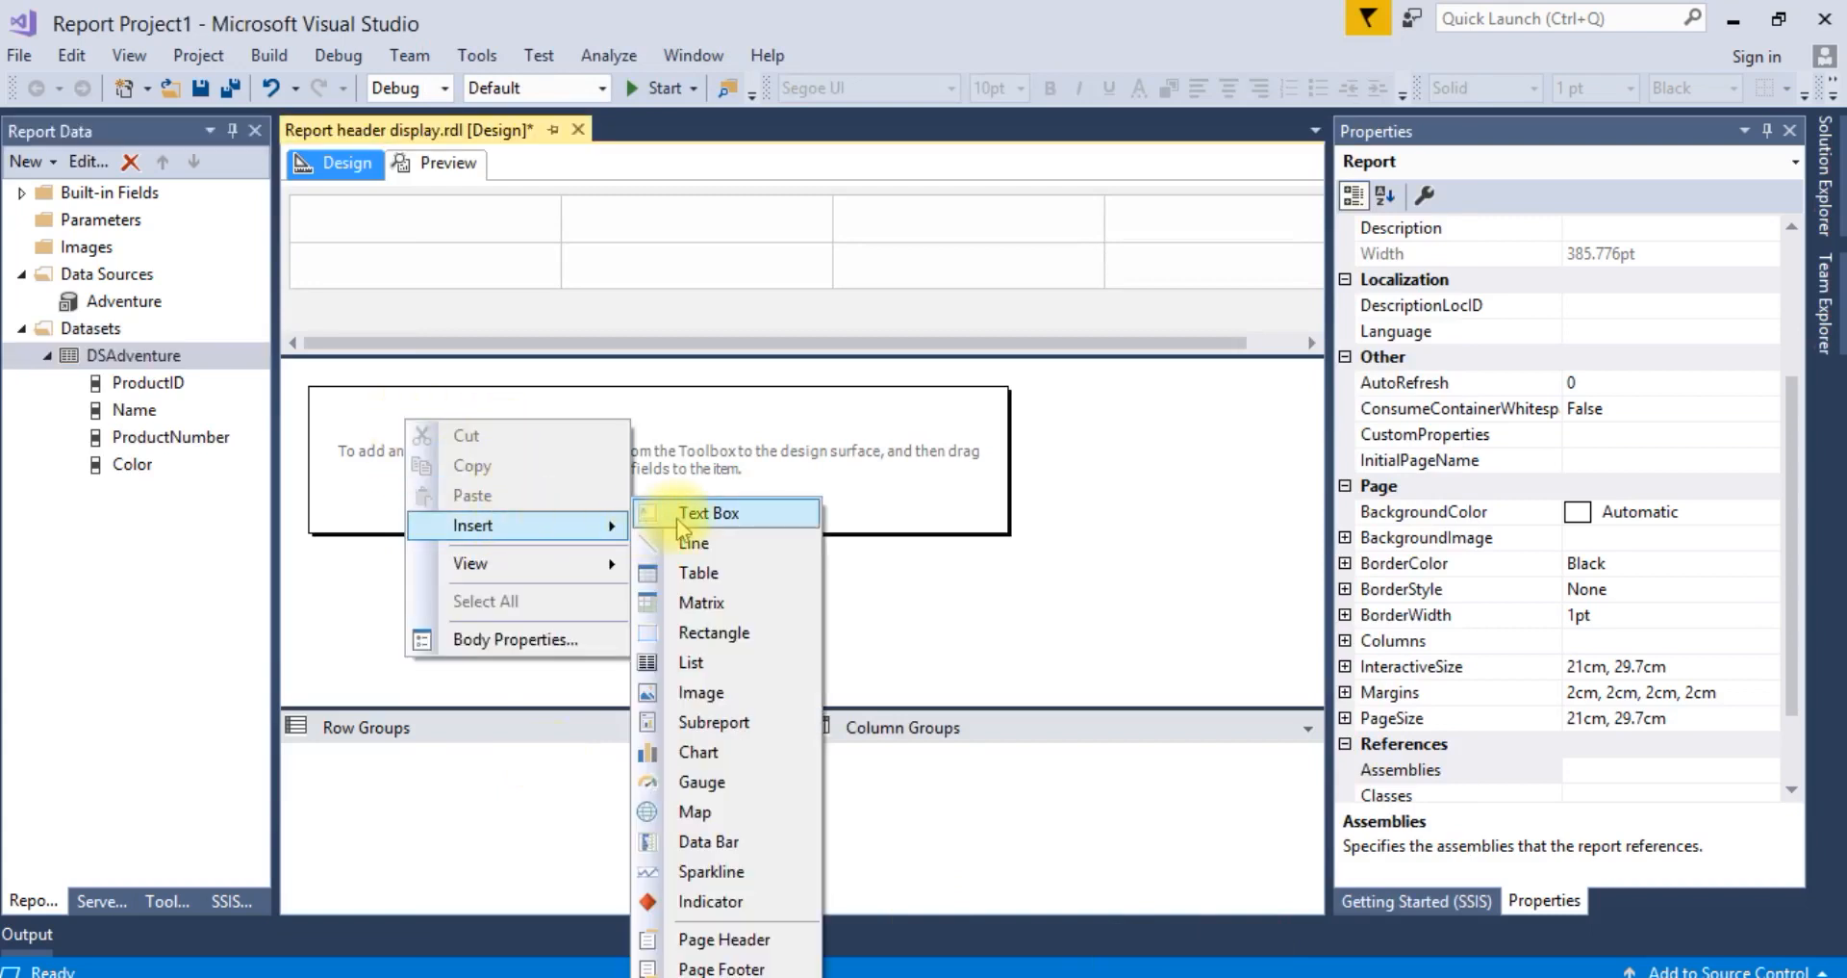
{"action": "mouse_move", "coordinate": [726, 937]}
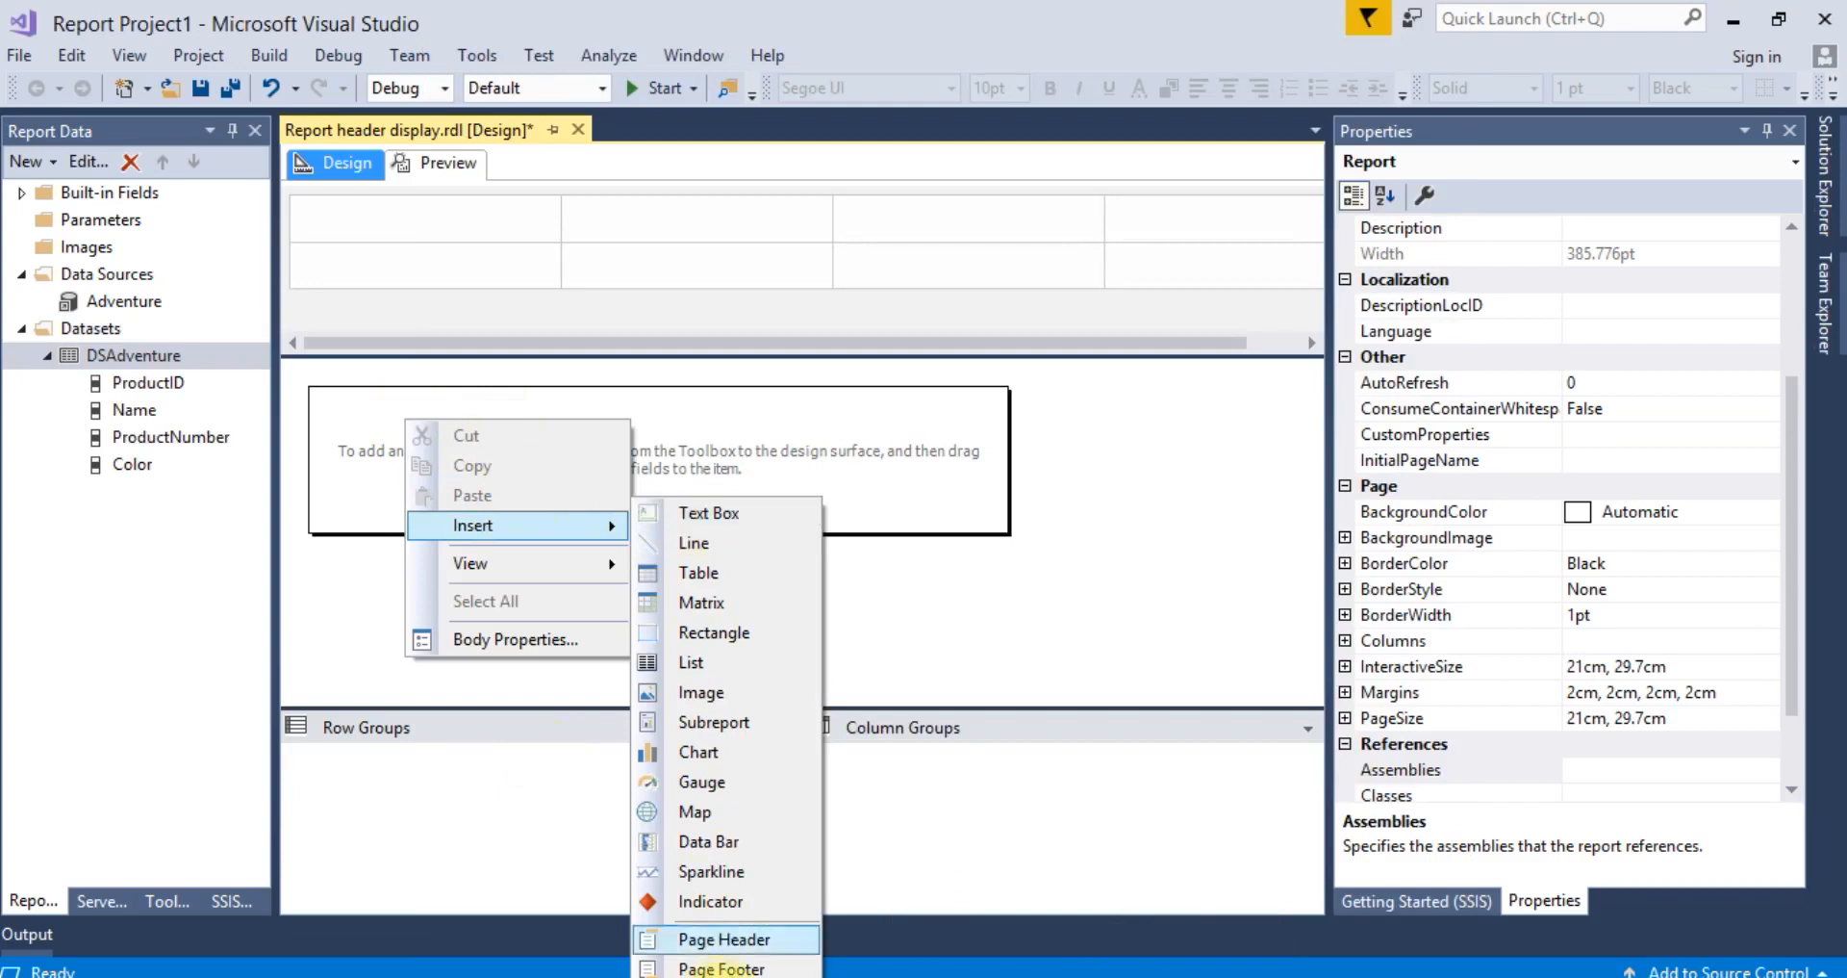
{"action": "left_click", "coordinate": [726, 939]}
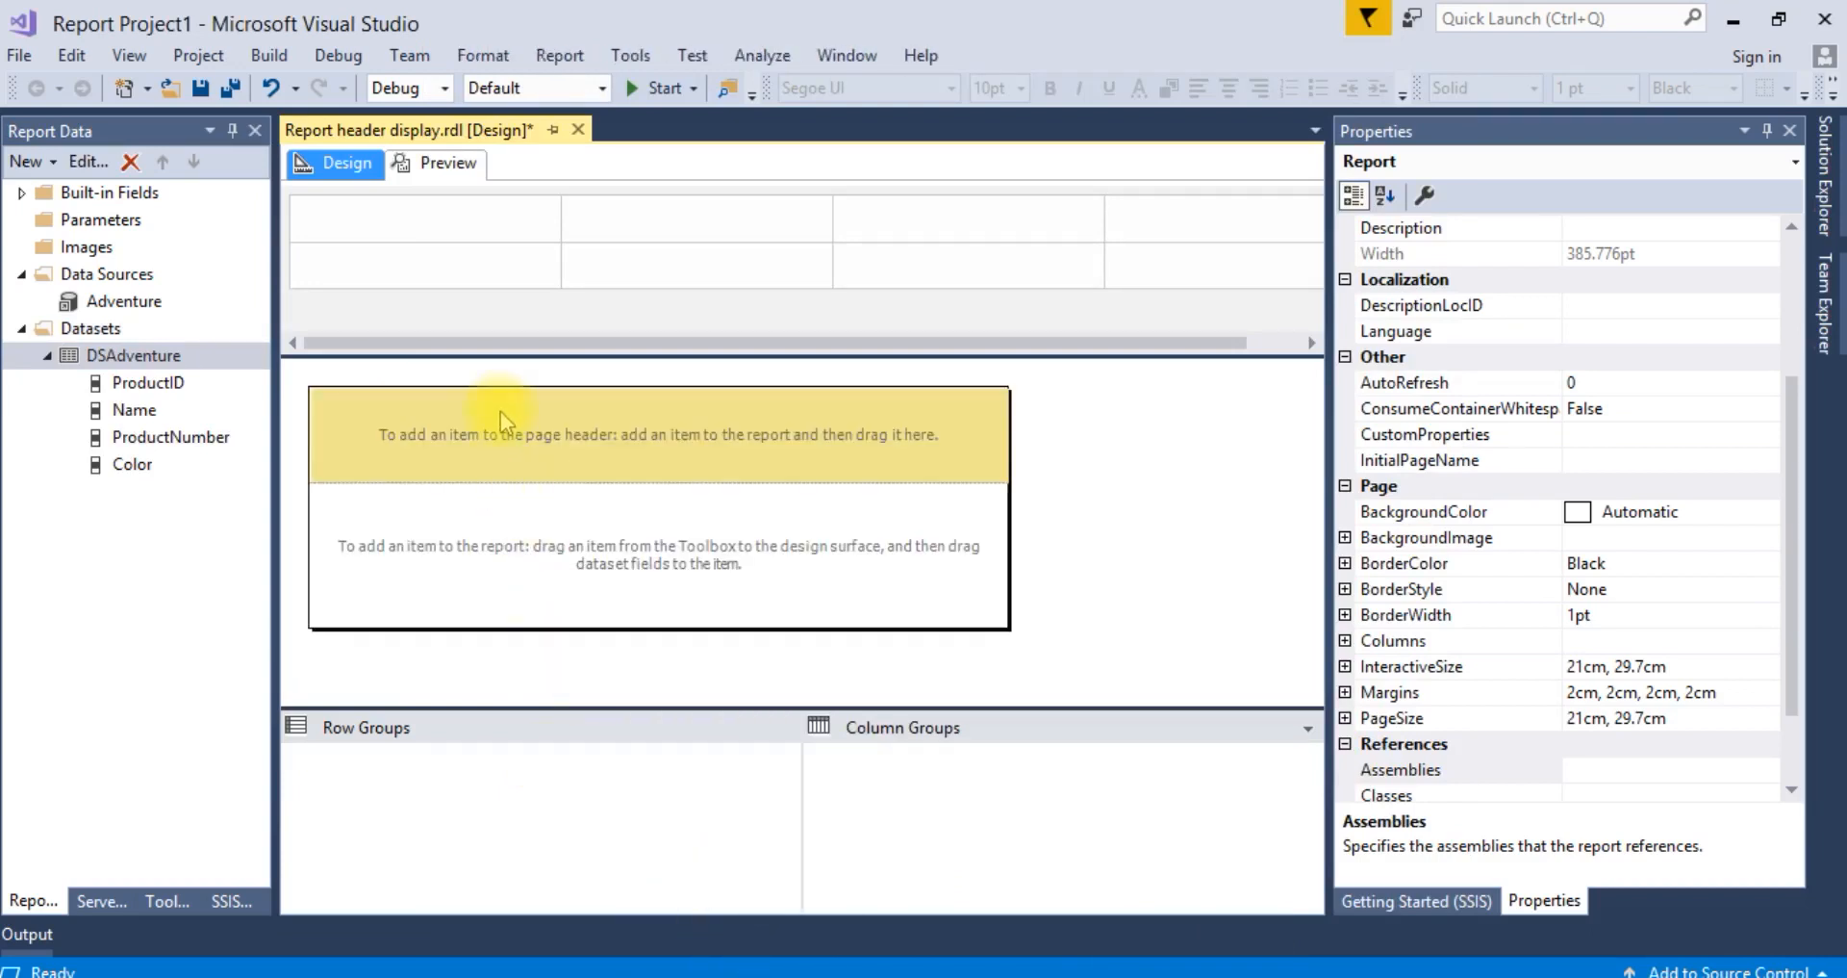
{"action": "right_click", "coordinate": [500, 433]}
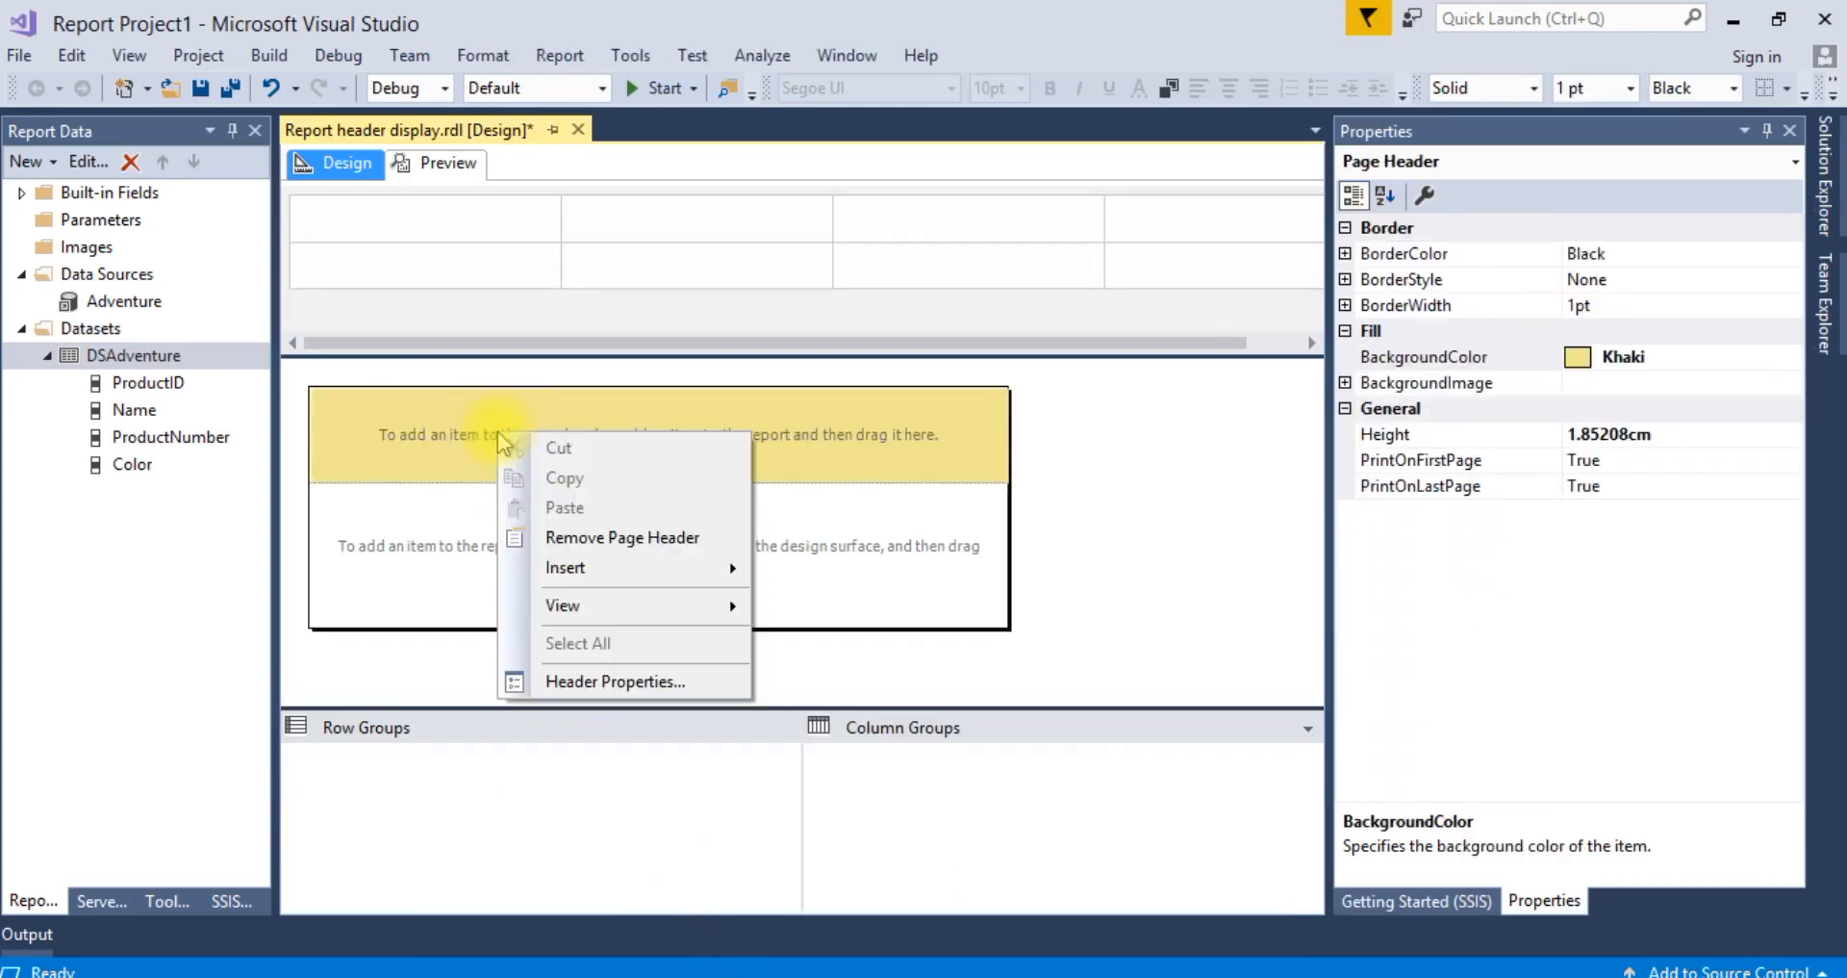
{"action": "mouse_move", "coordinate": [614, 681]}
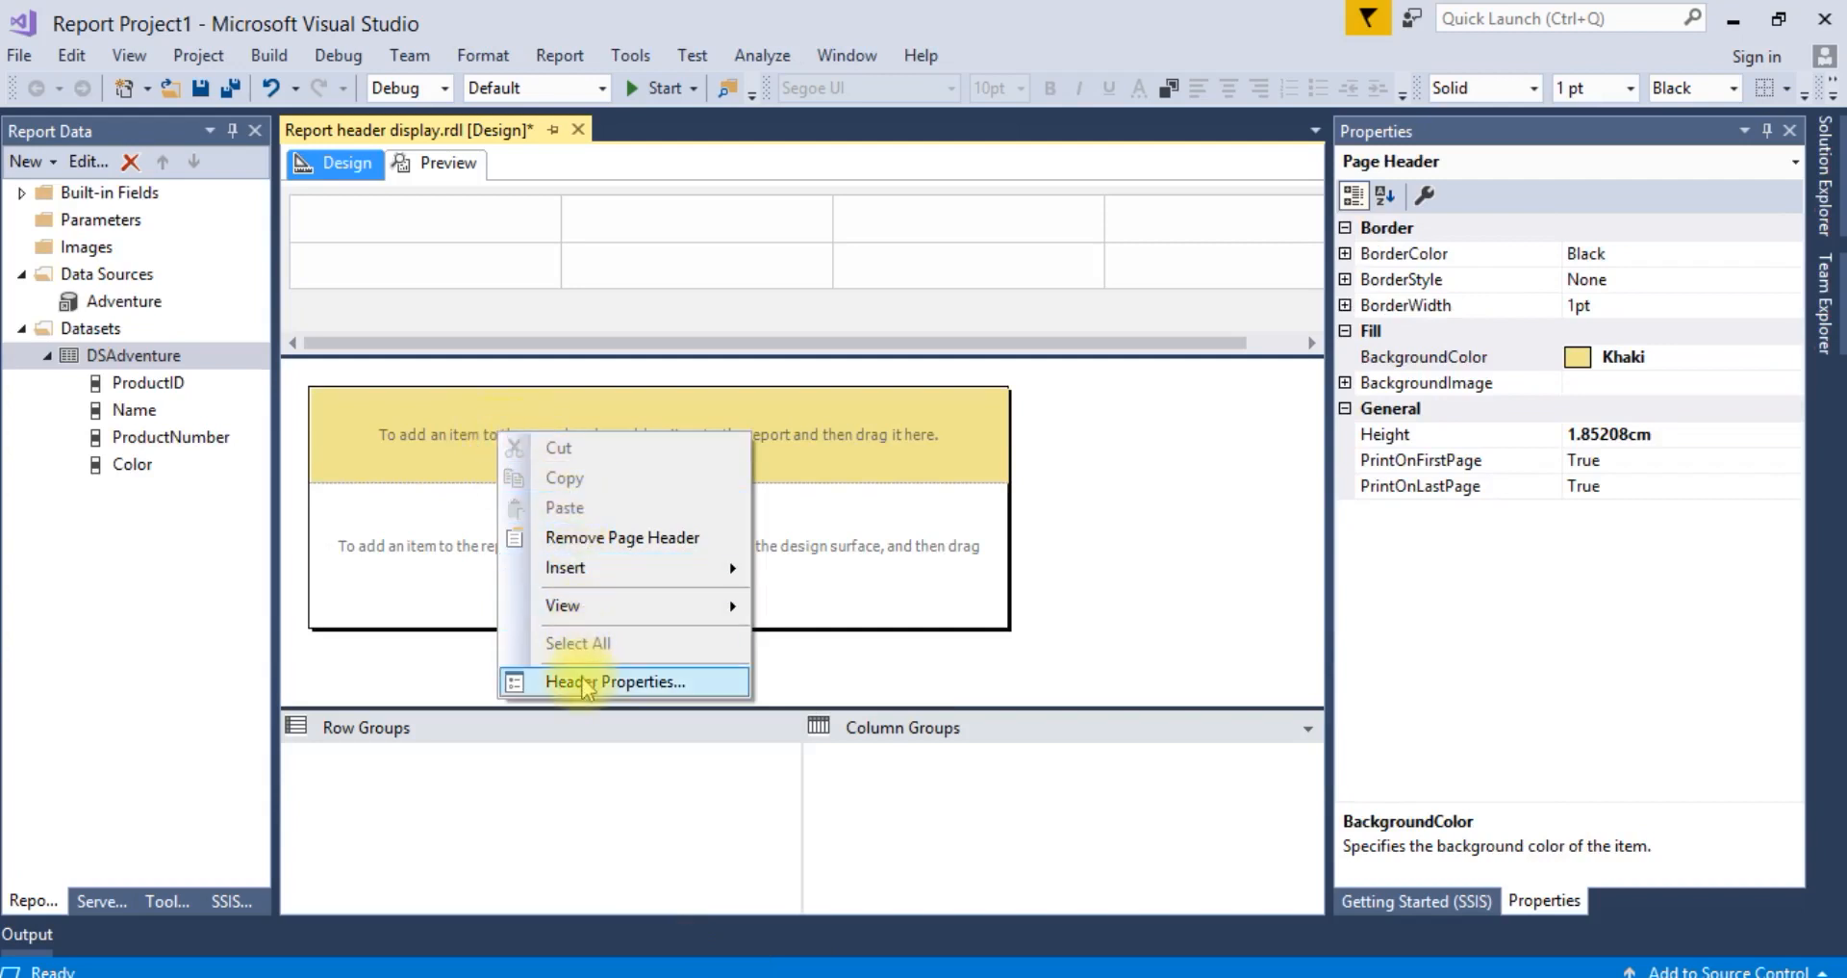
Step: Set the page header's fill colour to Light Green in its properties
{"action": "left_click", "coordinate": [618, 681]}
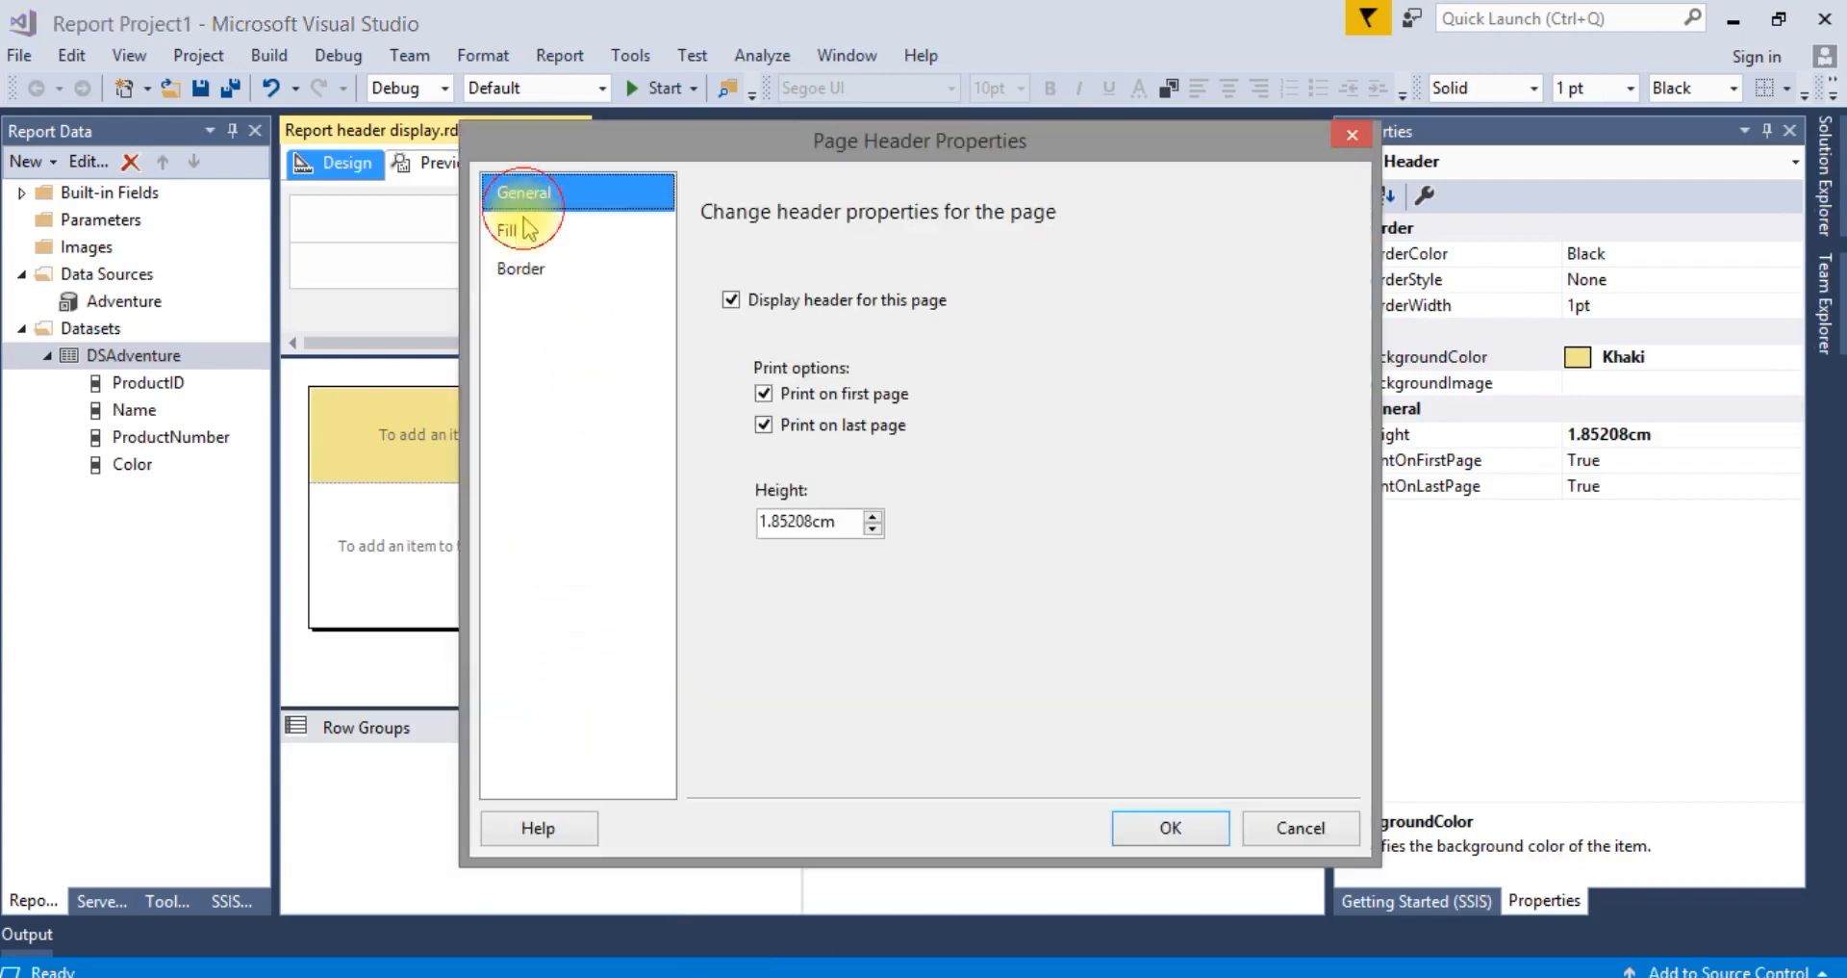
{"action": "left_click", "coordinate": [508, 229]}
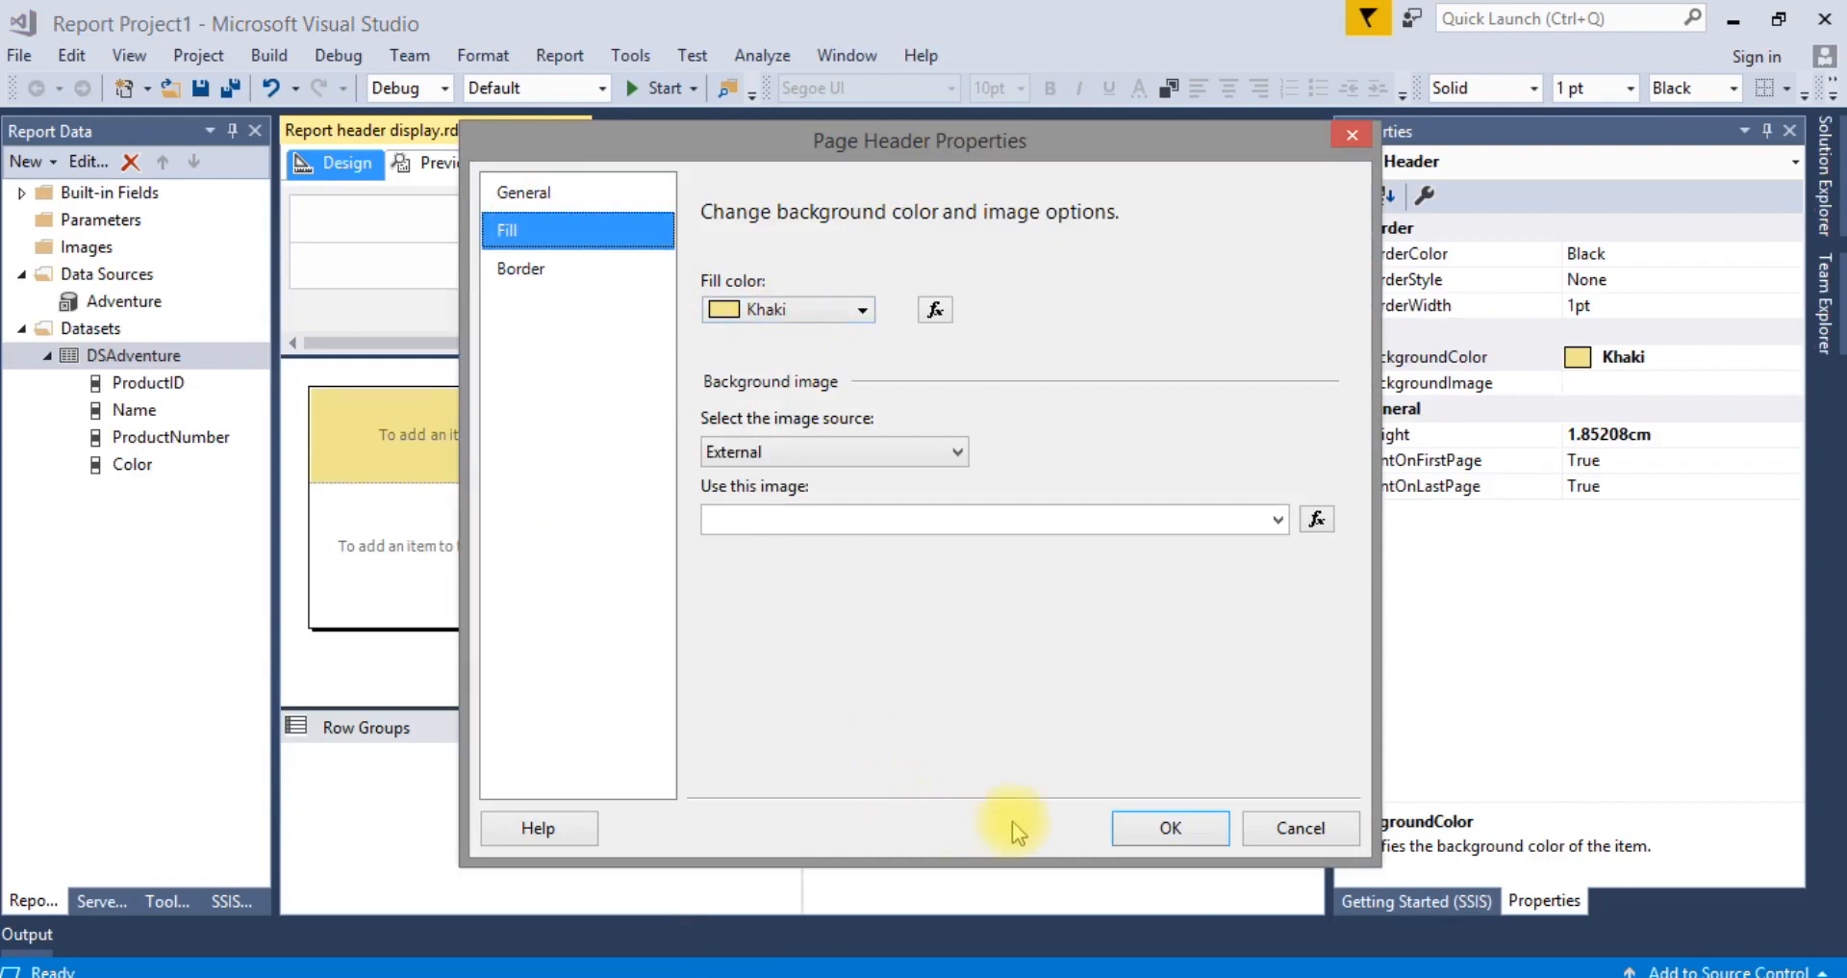
{"action": "left_click", "coordinate": [862, 308]}
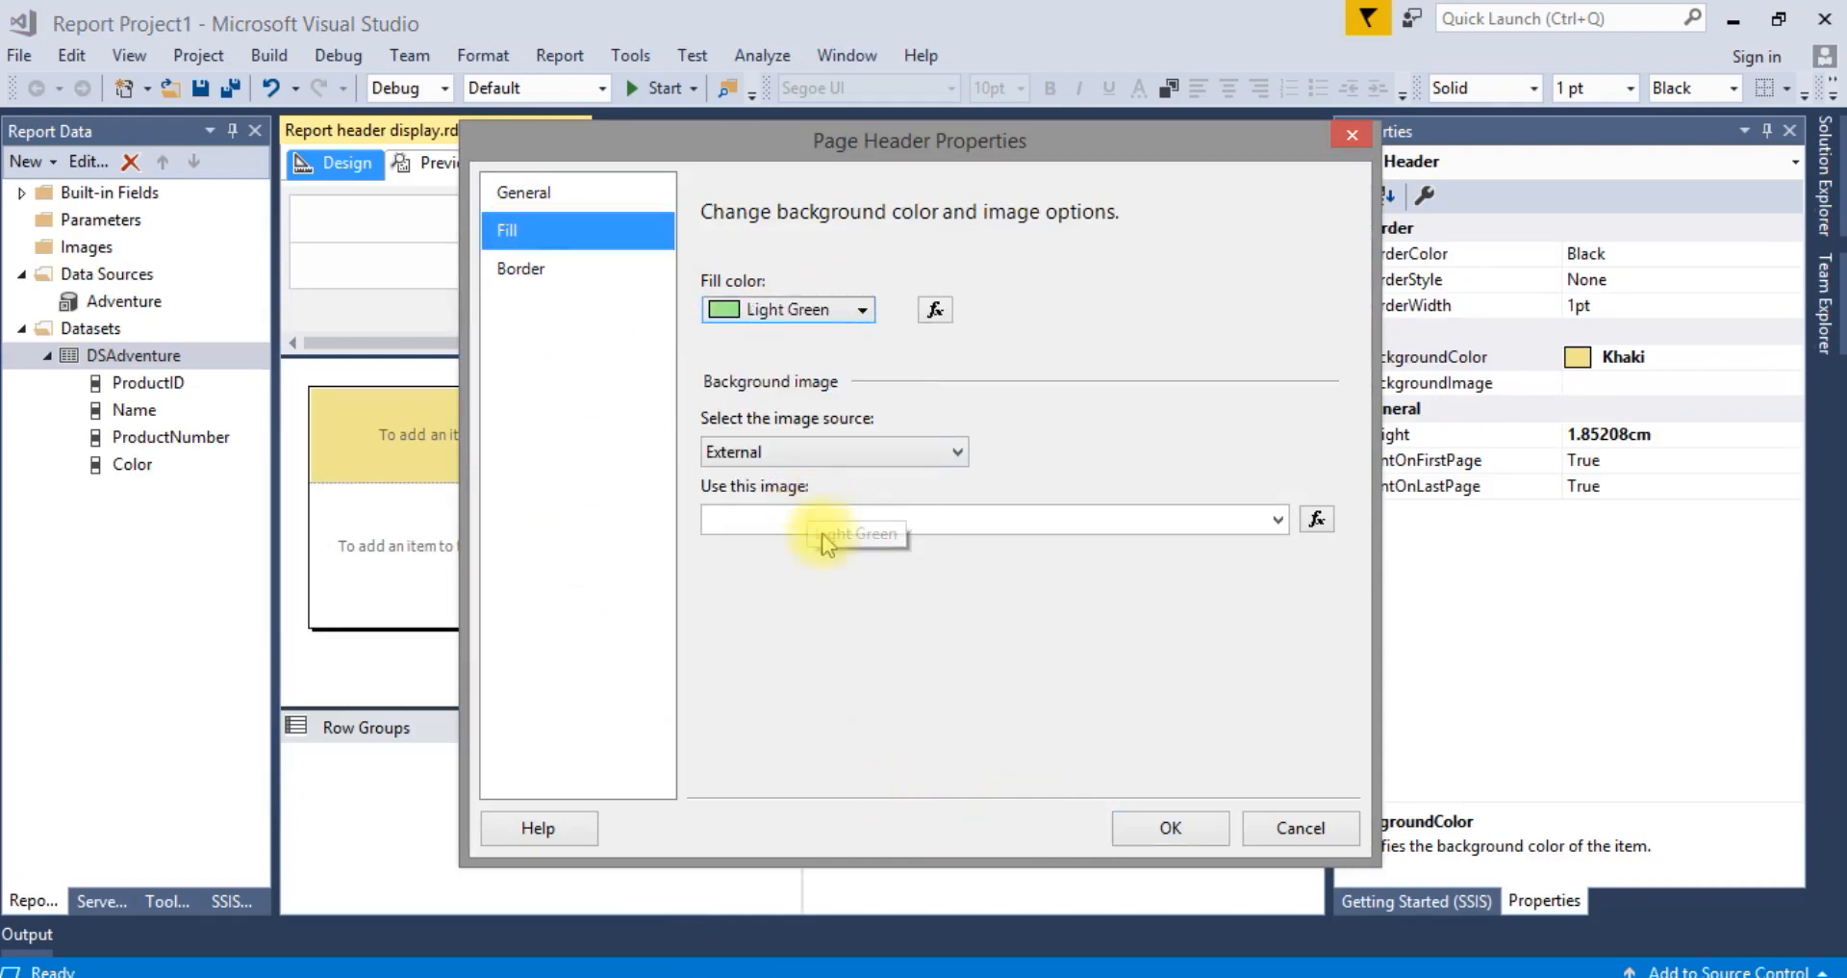
{"action": "left_click", "coordinate": [1168, 827]}
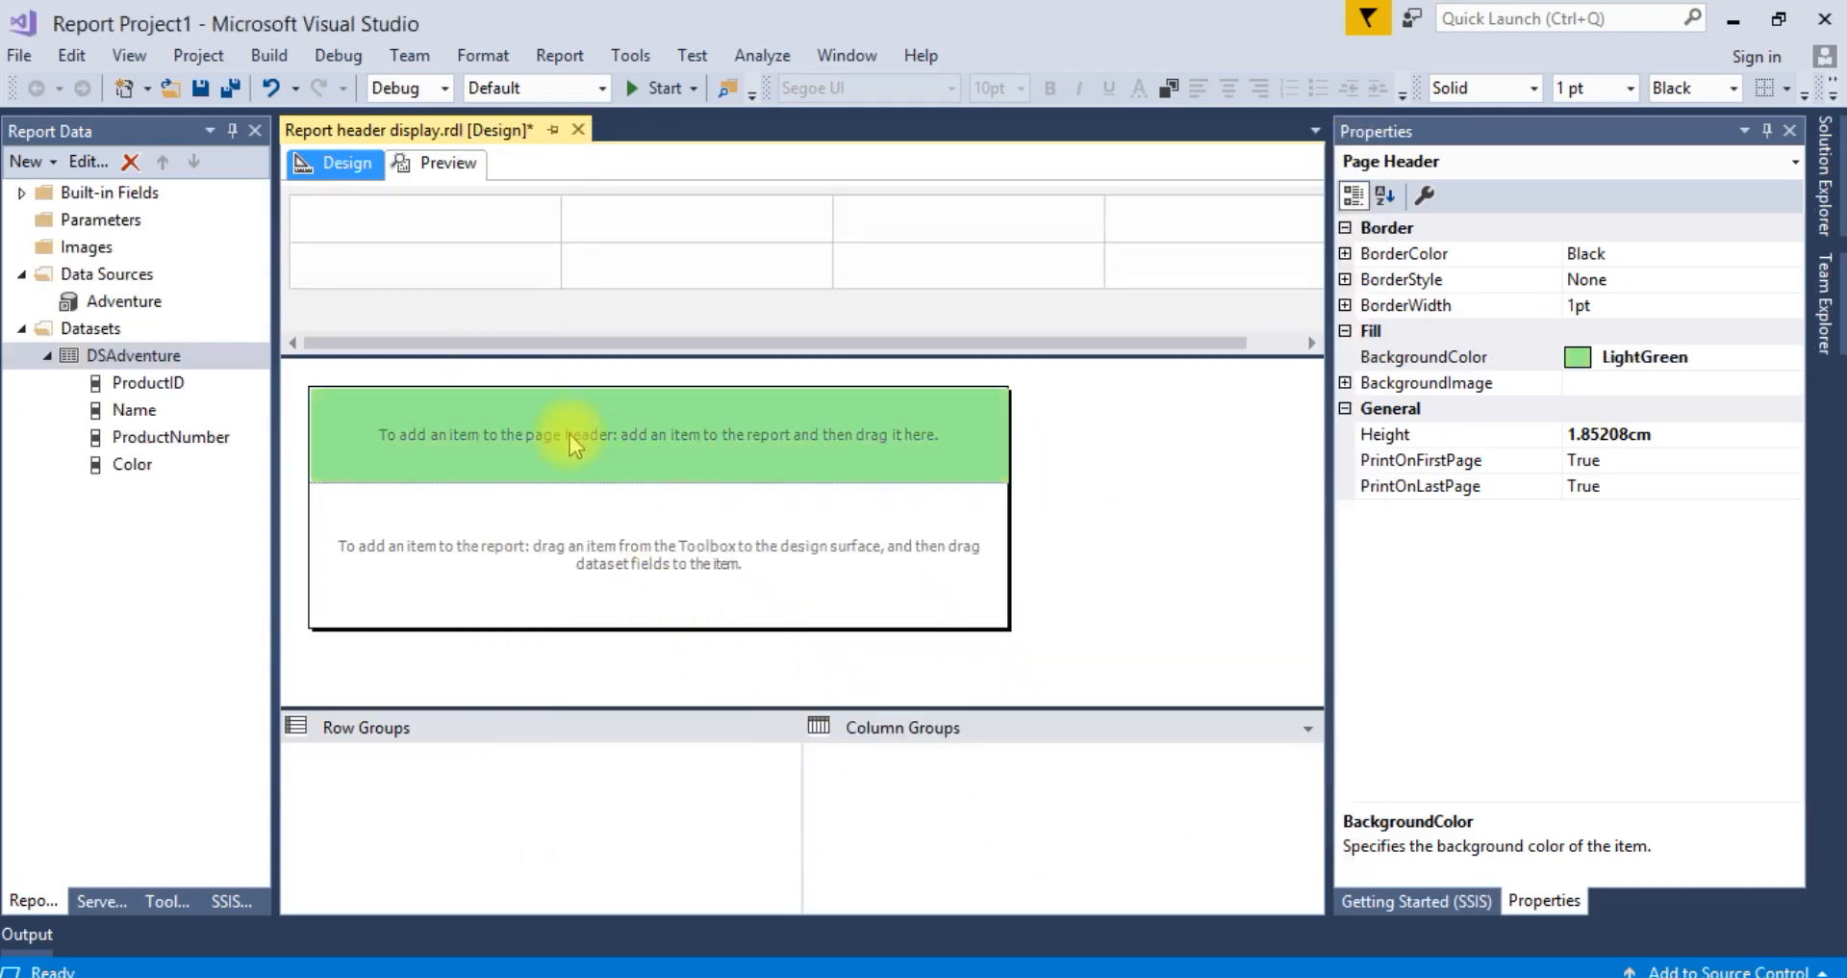
Step: Place a widened text box in the page header reading 'Product Catalog'
{"action": "right_click", "coordinate": [572, 433]}
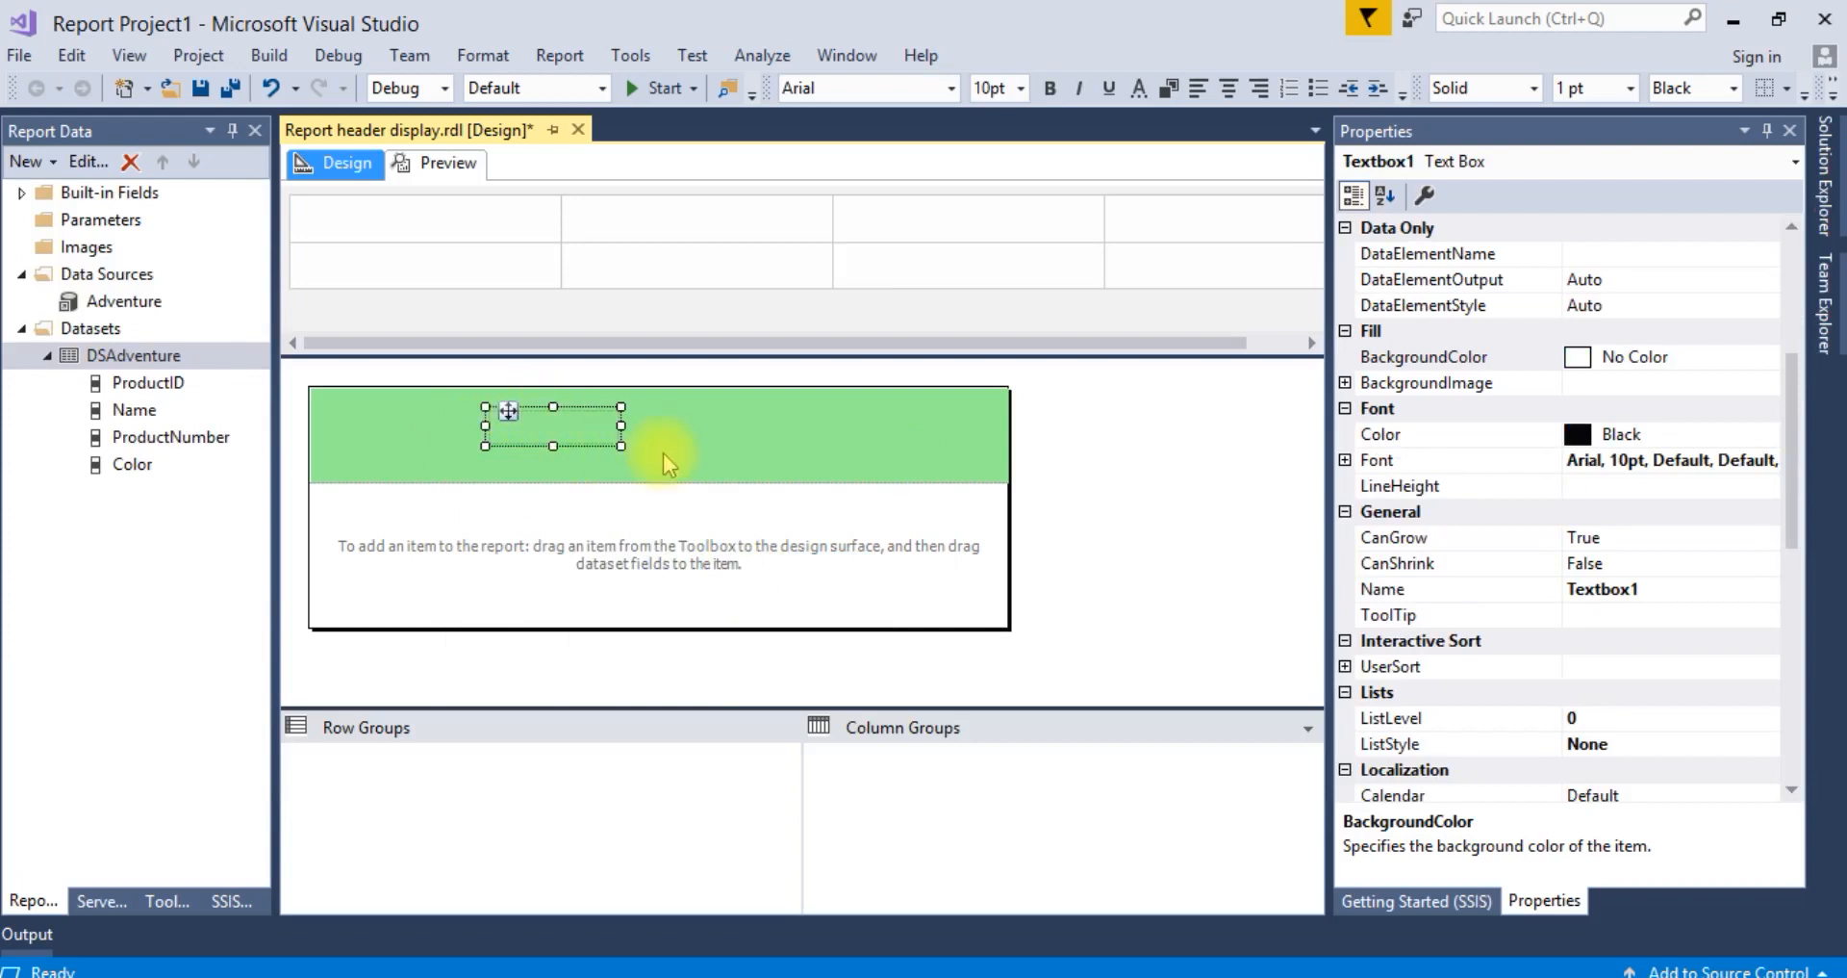
{"action": "left_click_drag", "start_coordinate": [624, 427], "coordinate": [843, 444]}
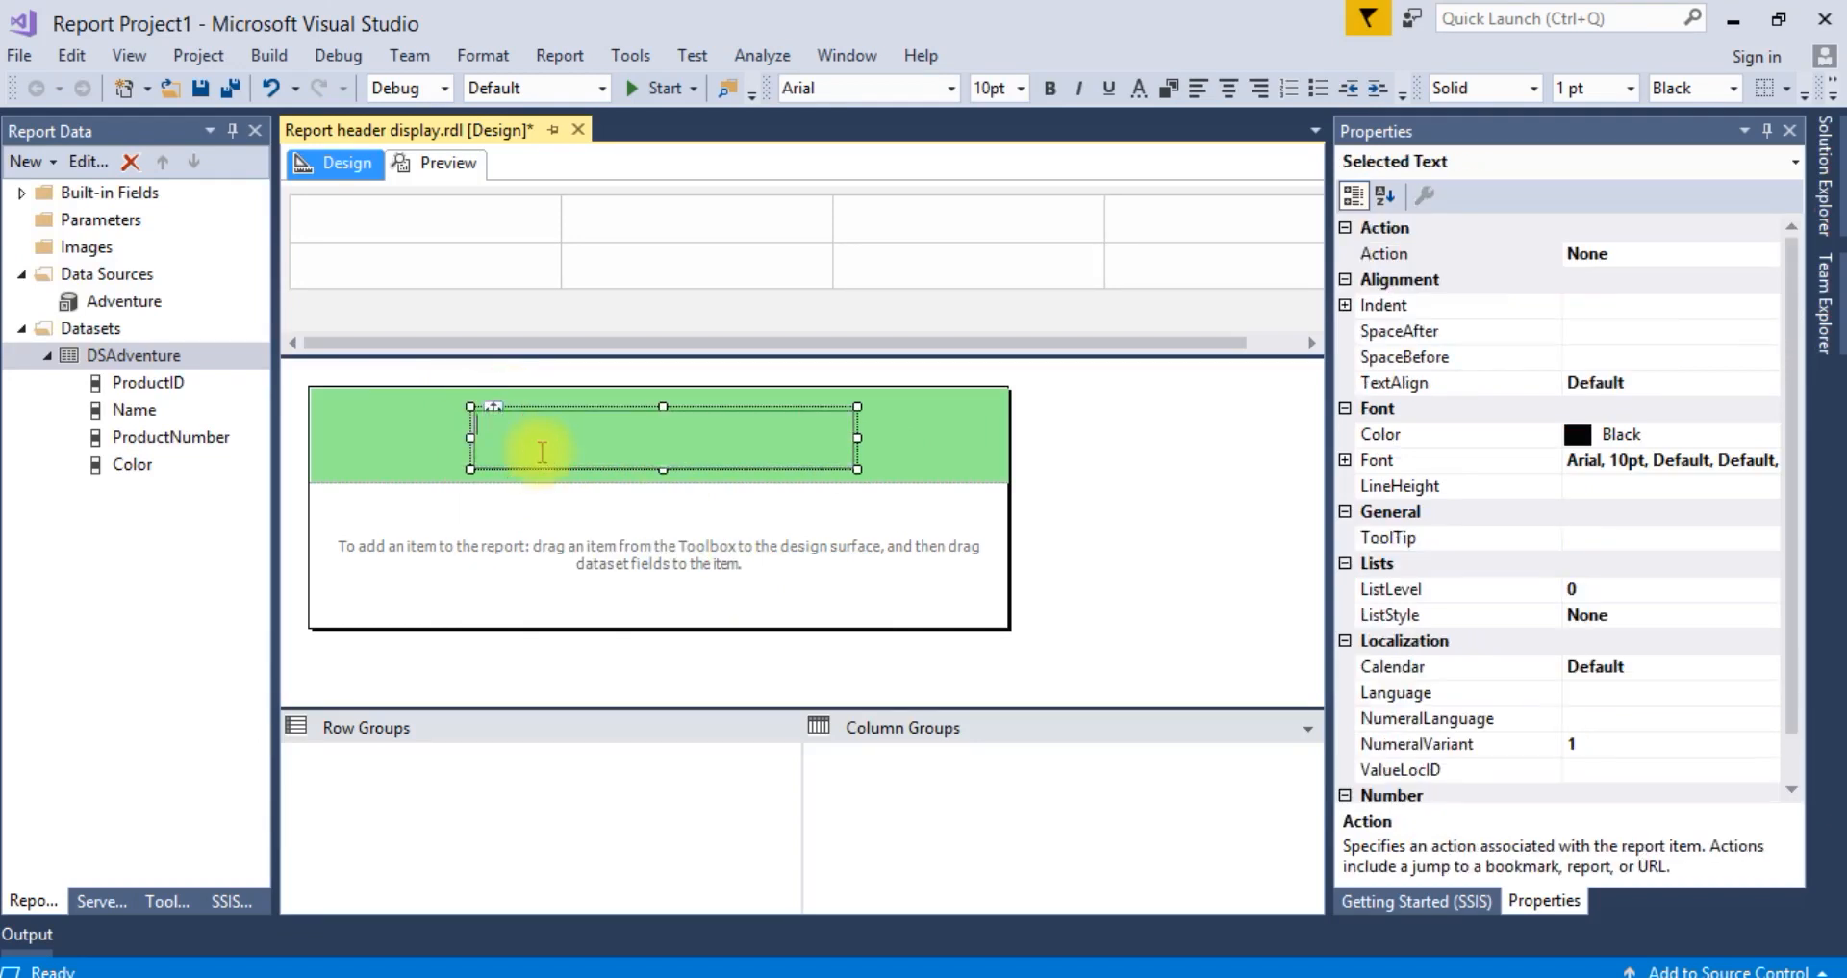
{"action": "type", "text": "Product Cat"}
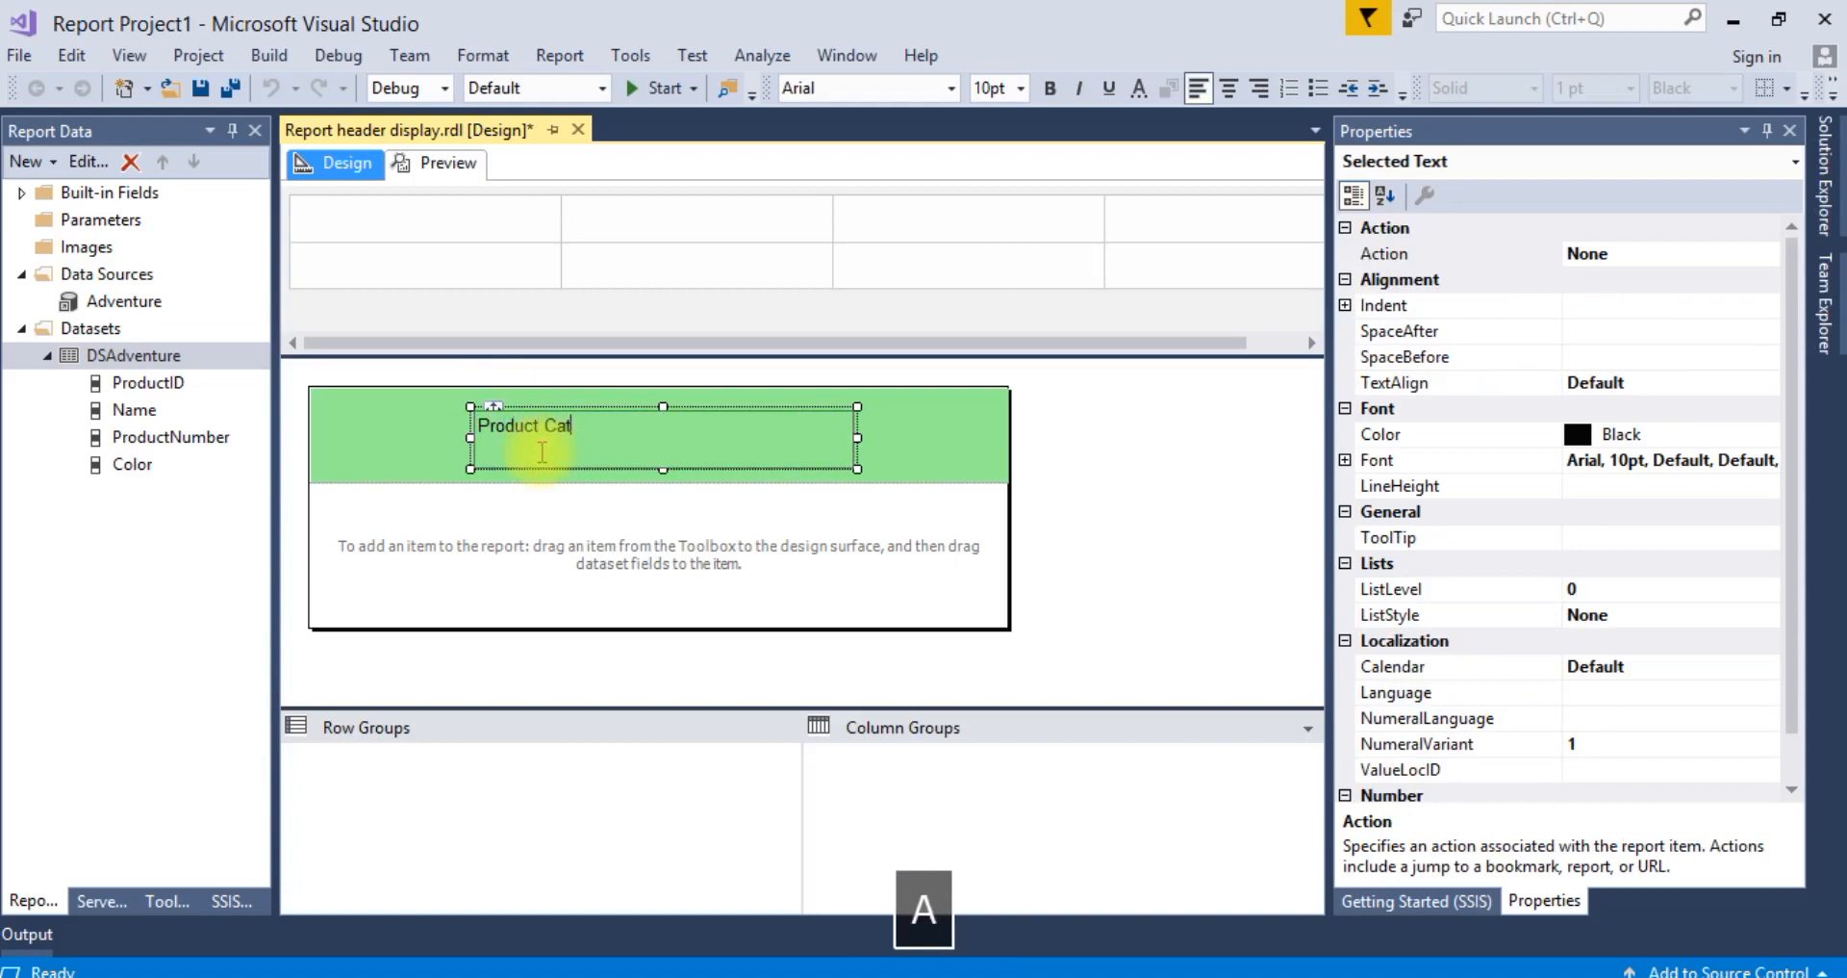
{"action": "type", "text": "alog"}
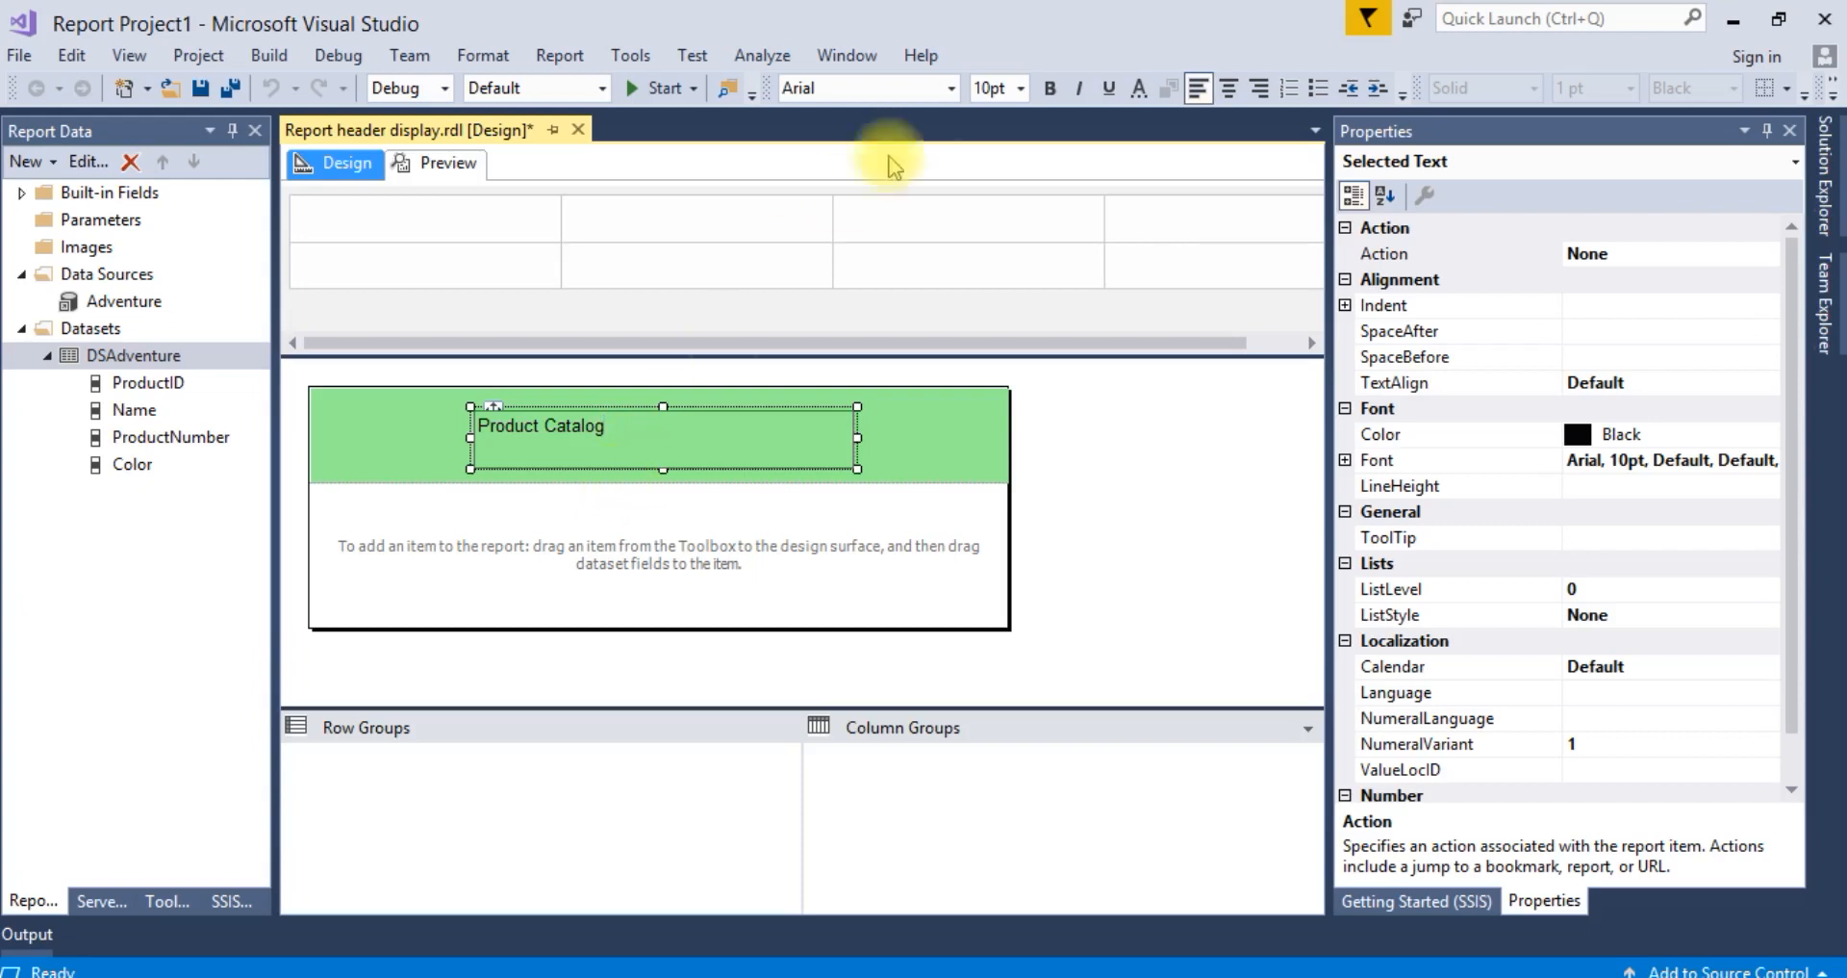
Step: Make the Product Catalog title 18pt and bold
{"action": "left_click", "coordinate": [1020, 87]}
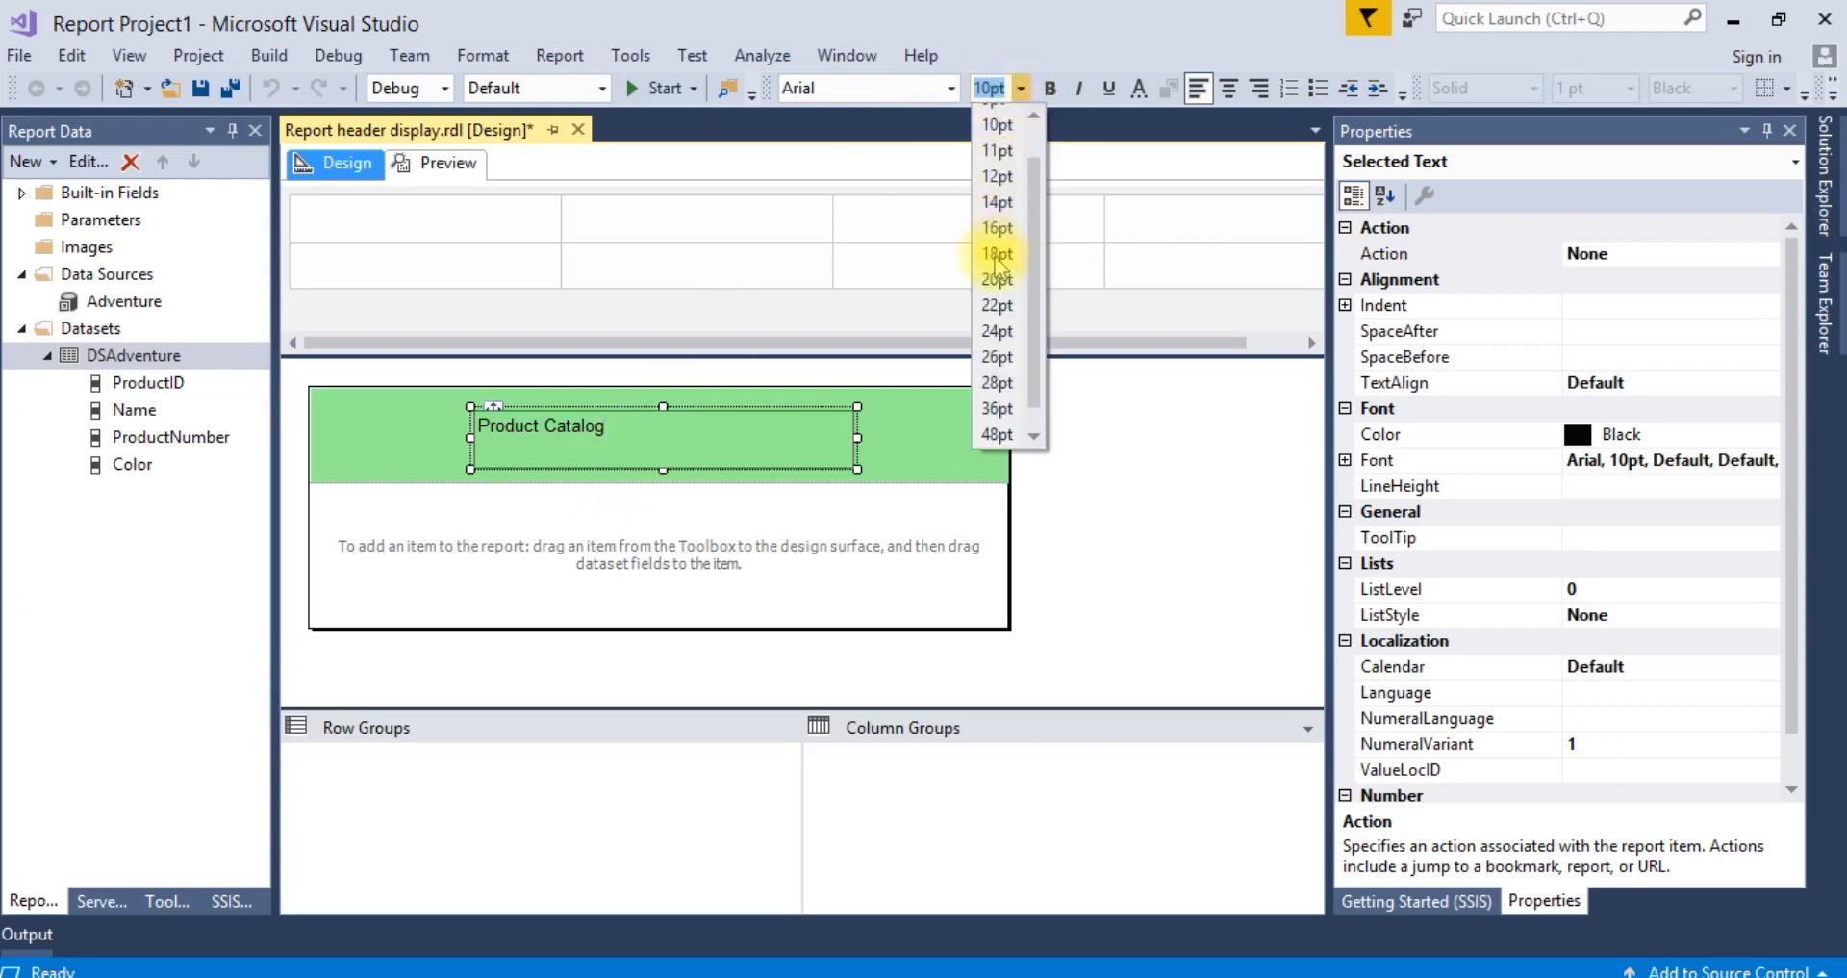
{"action": "left_click", "coordinate": [997, 254]}
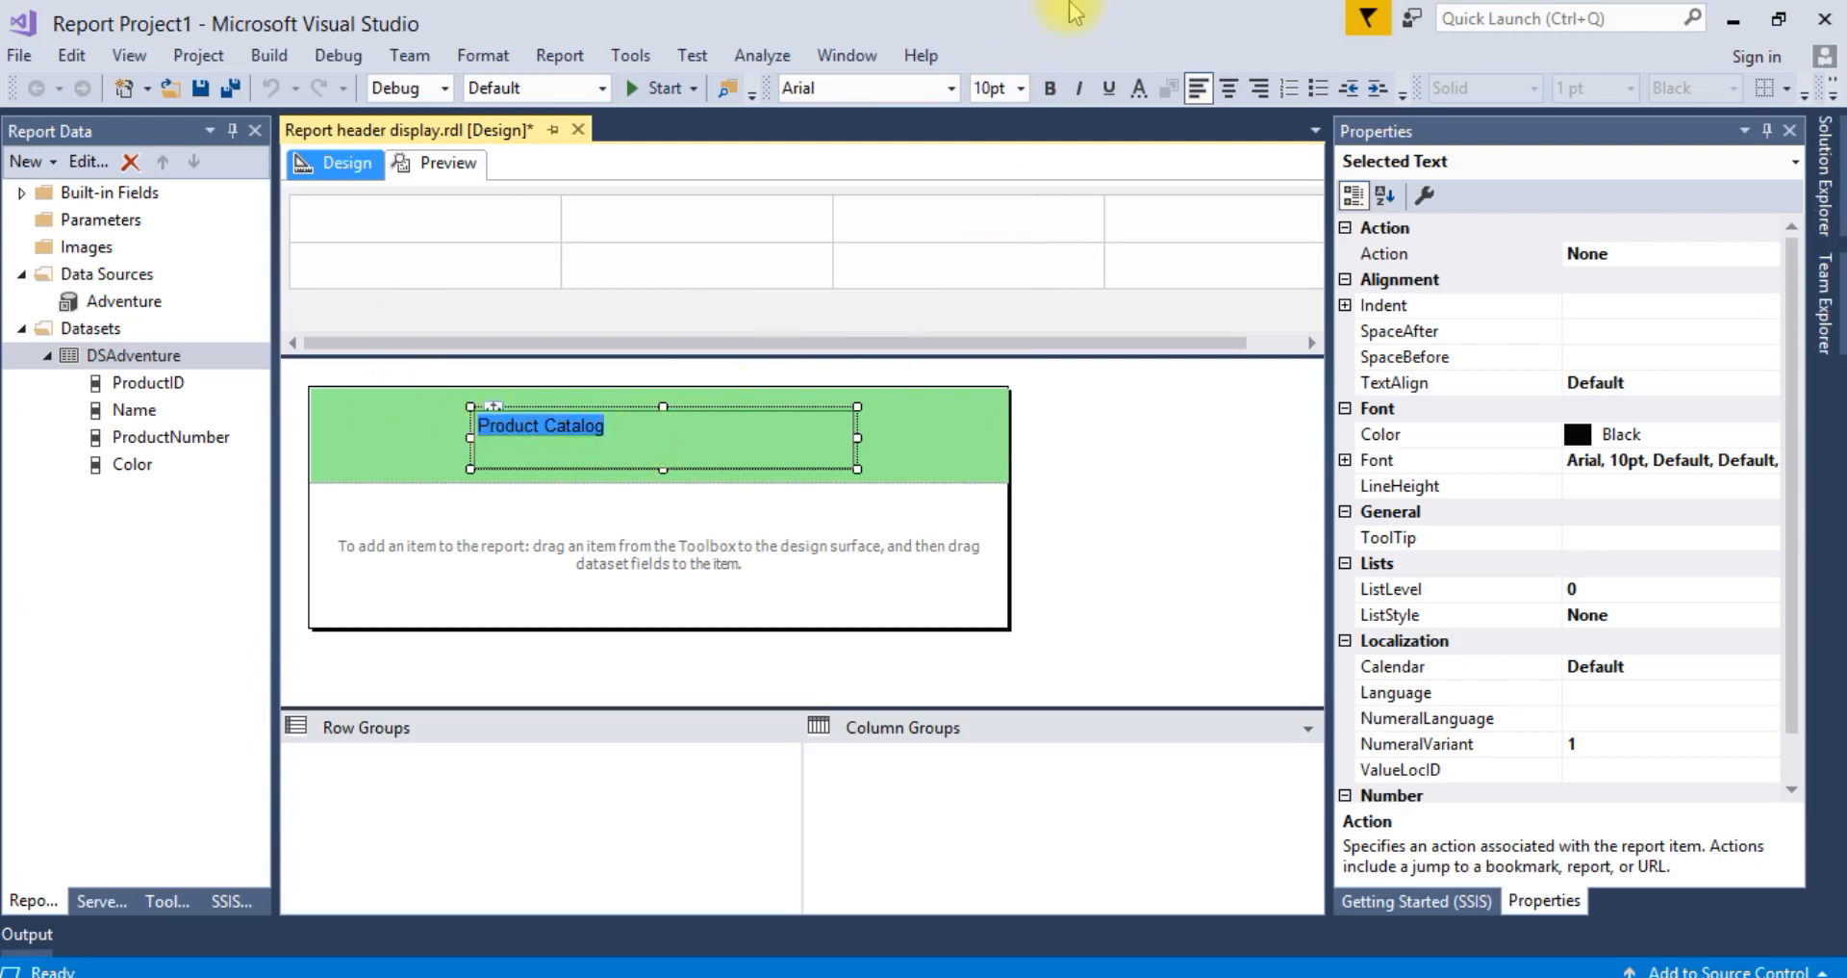
{"action": "left_click", "coordinate": [1020, 87]}
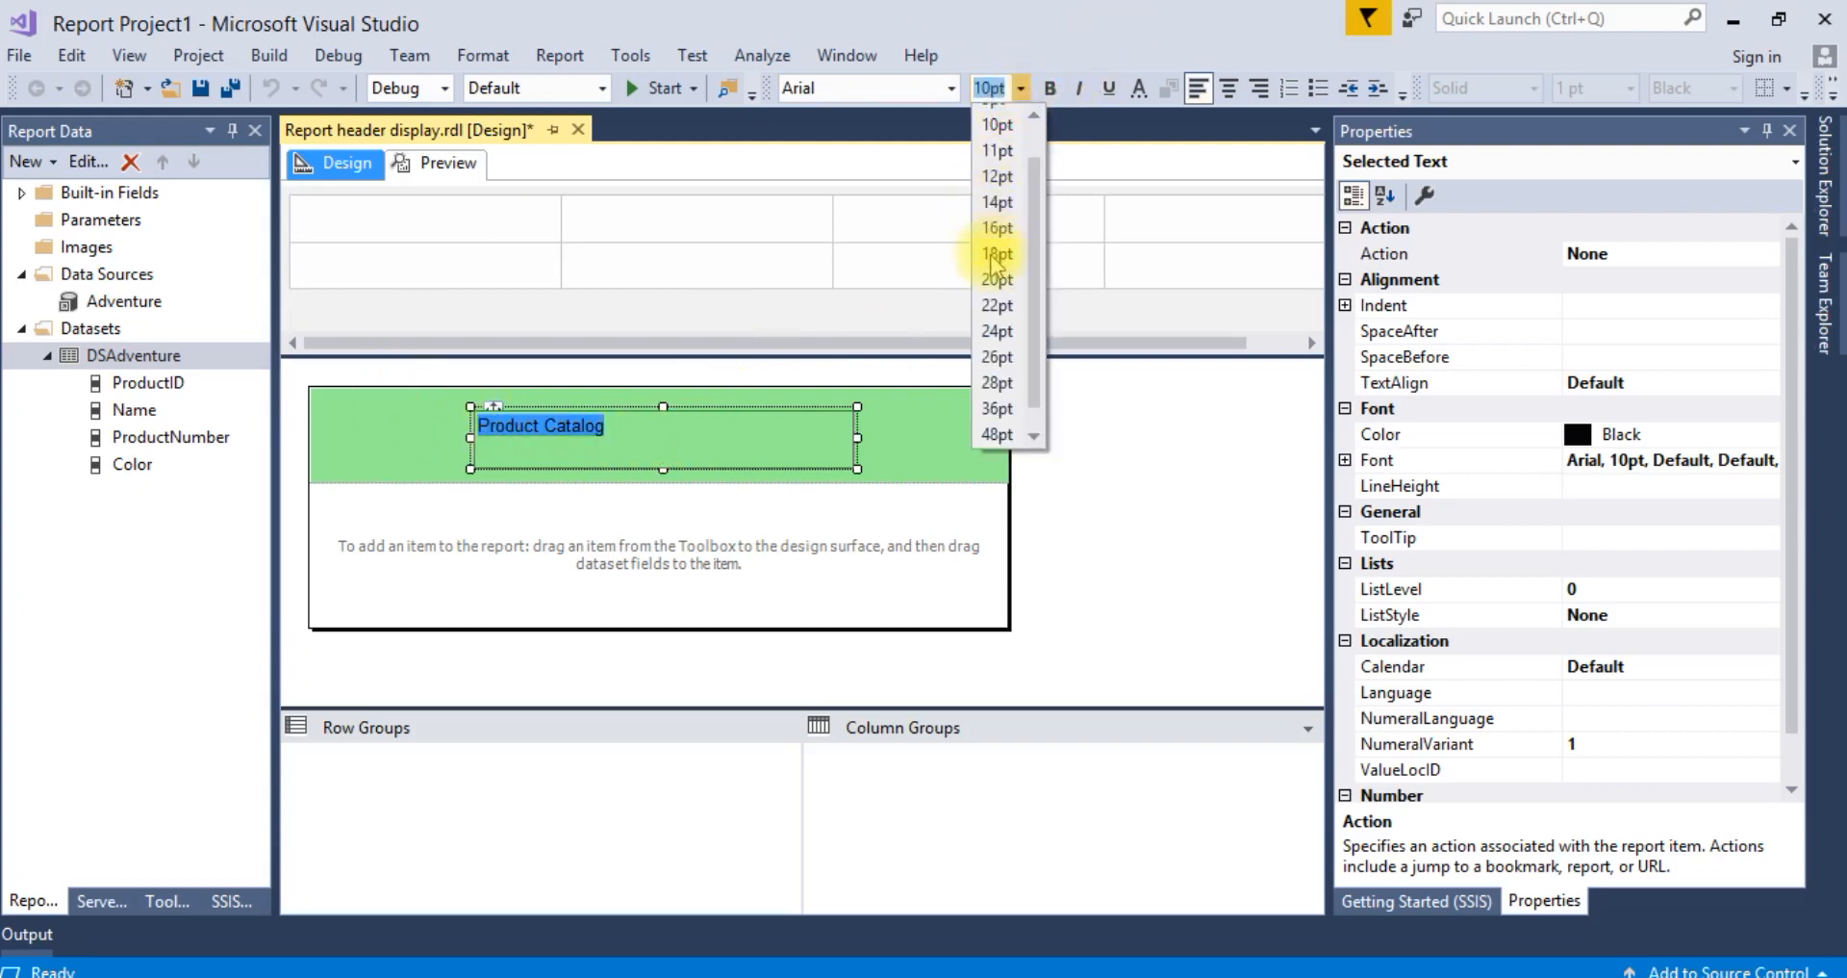
{"action": "left_click", "coordinate": [997, 254]}
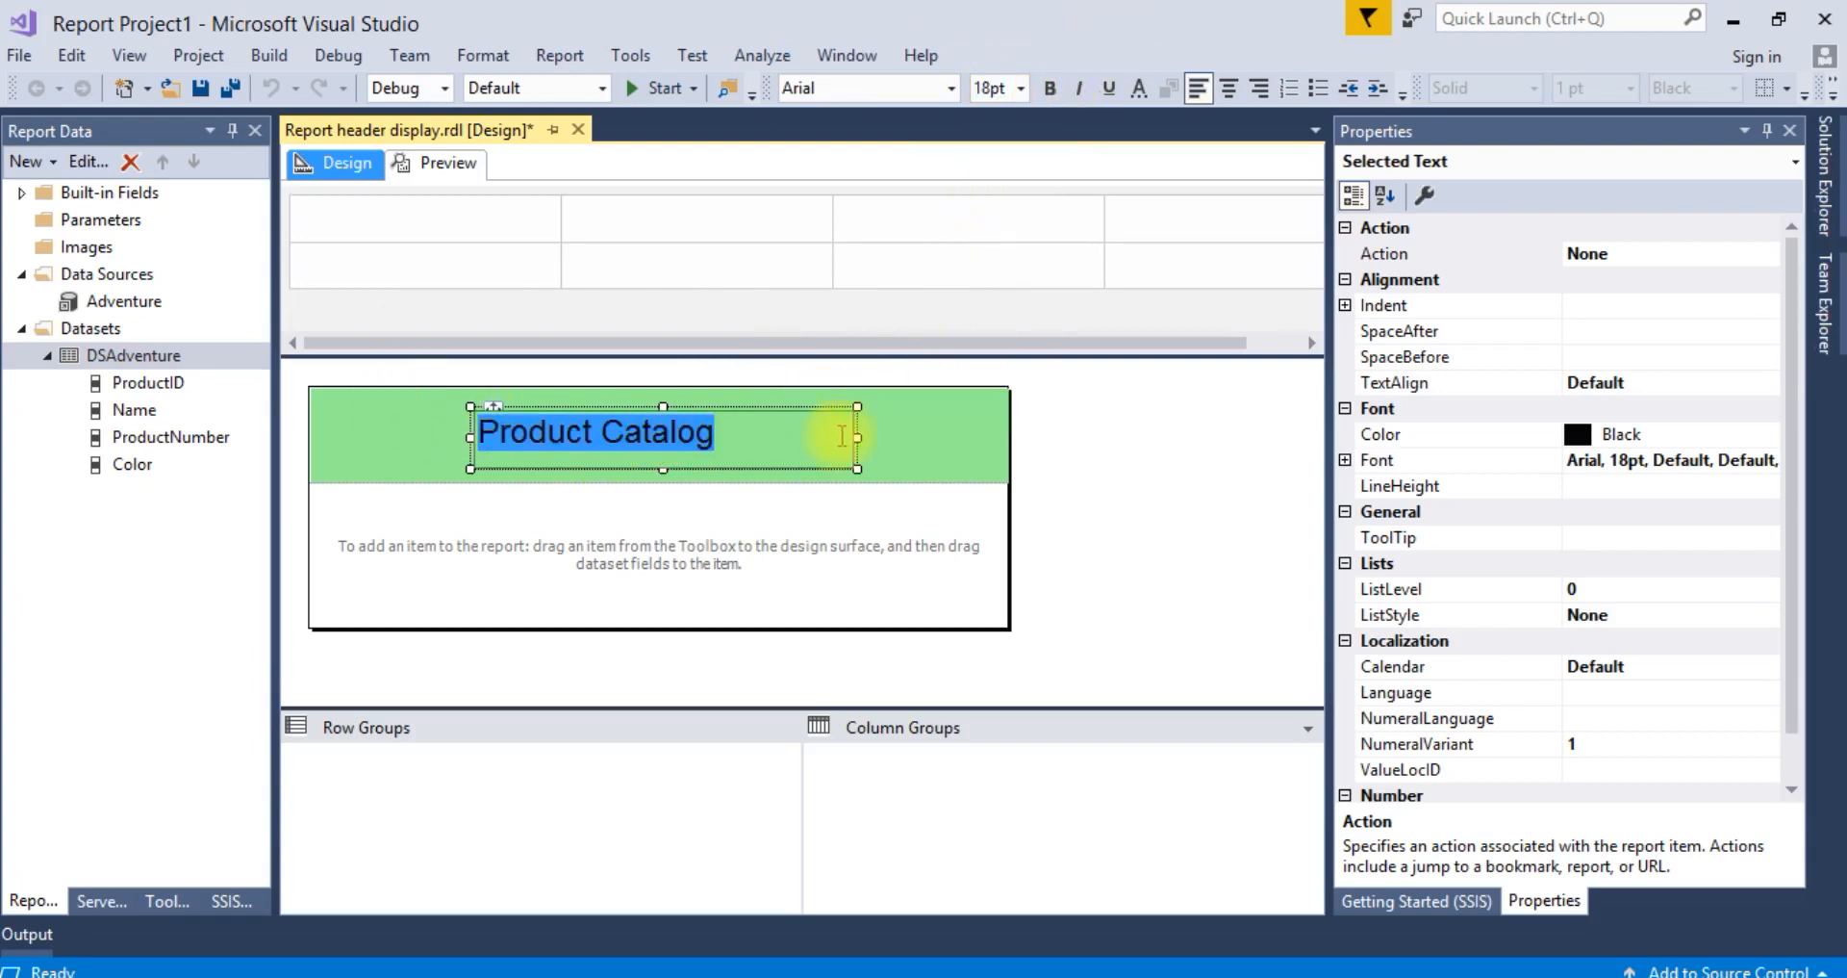
{"action": "mouse_move", "coordinate": [860, 448]}
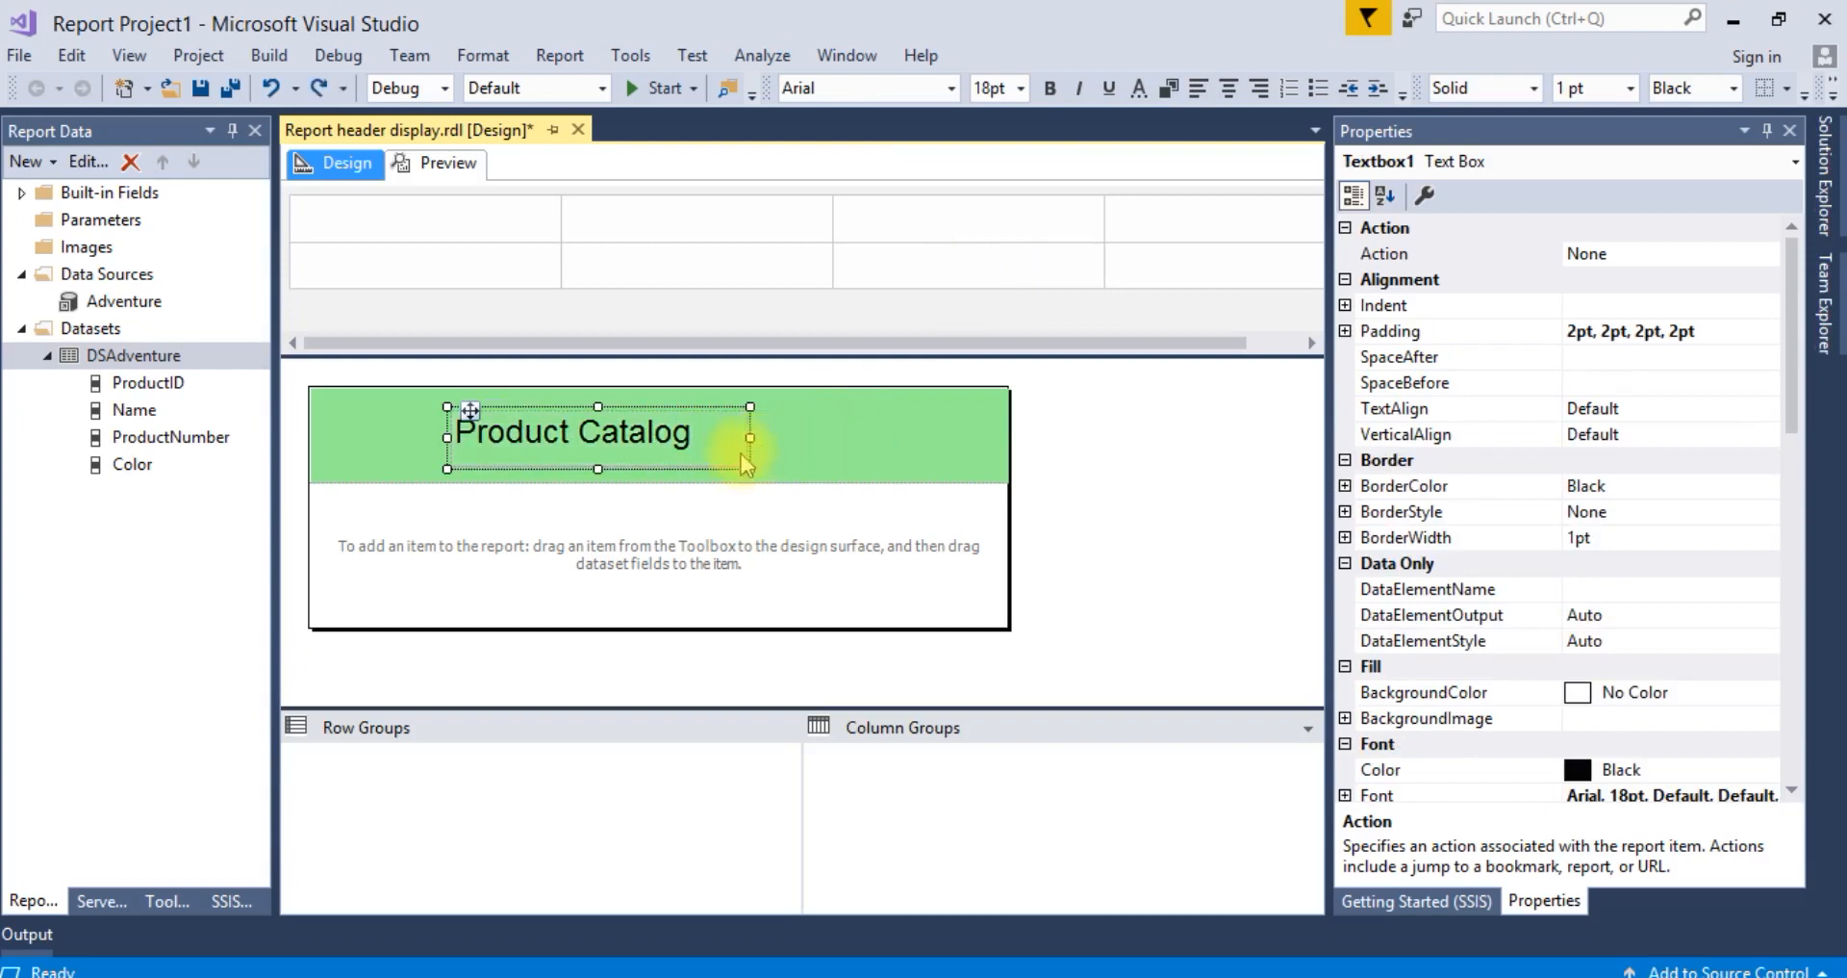
{"action": "left_click", "coordinate": [1049, 87]}
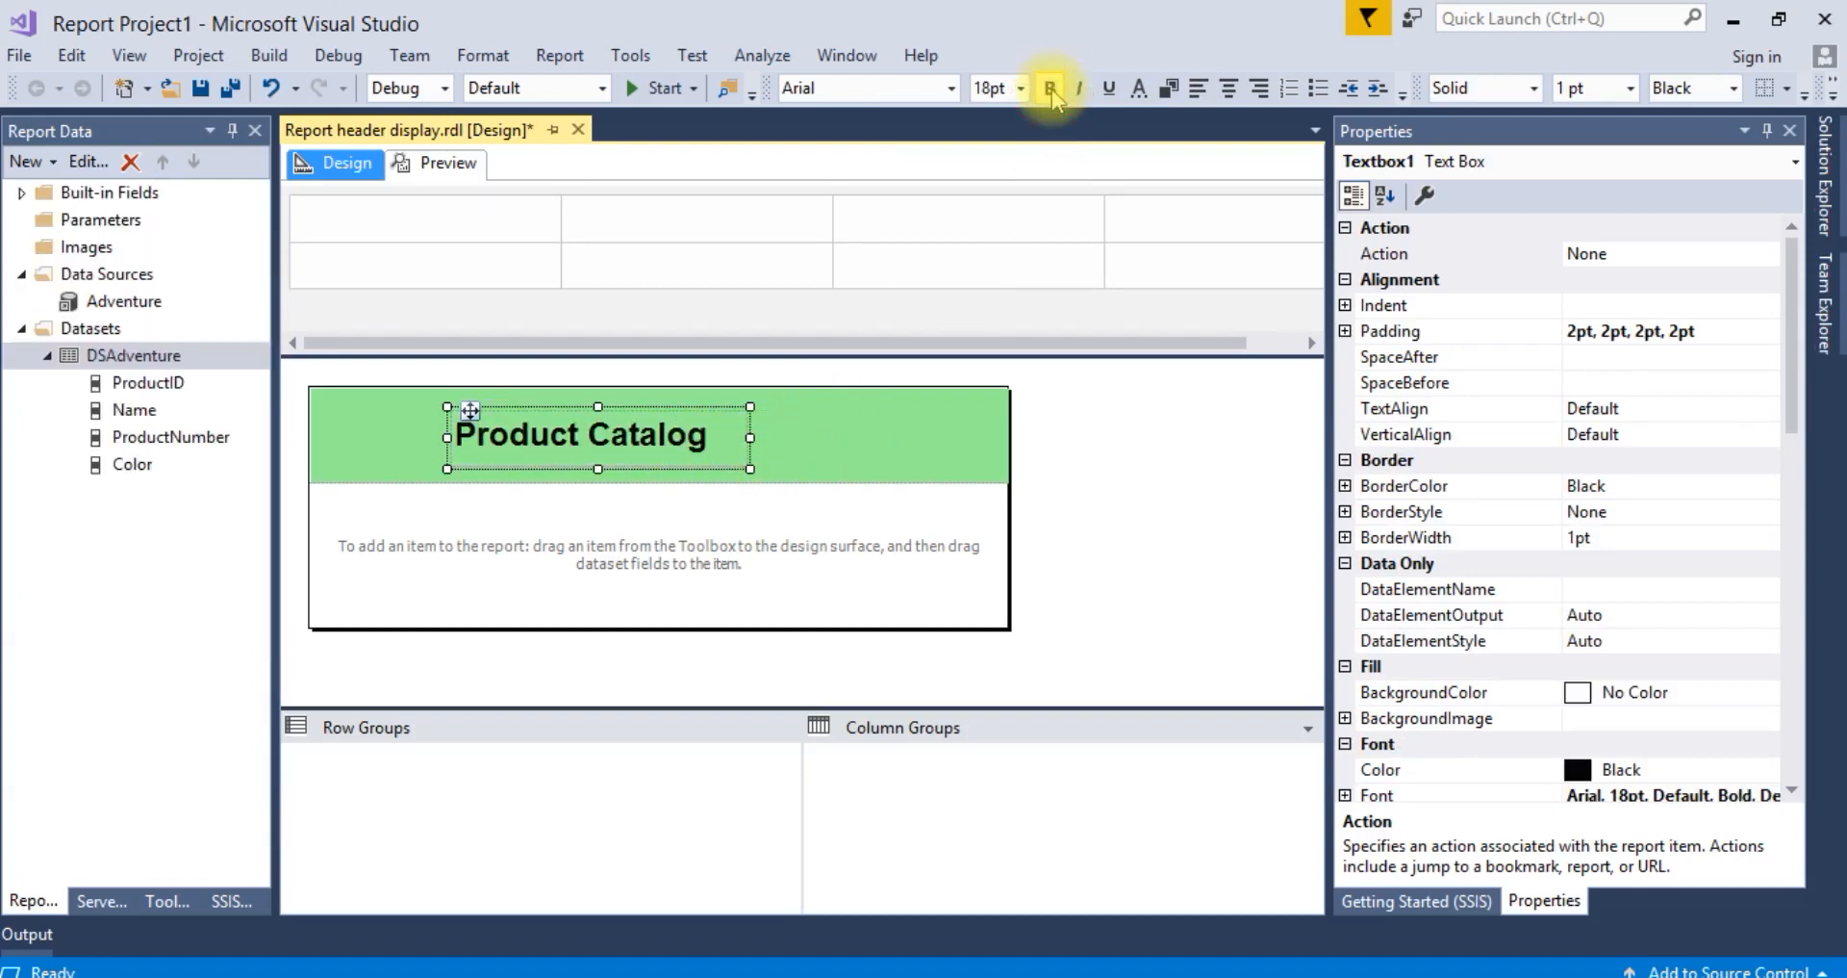
{"action": "left_click", "coordinate": [501, 575]}
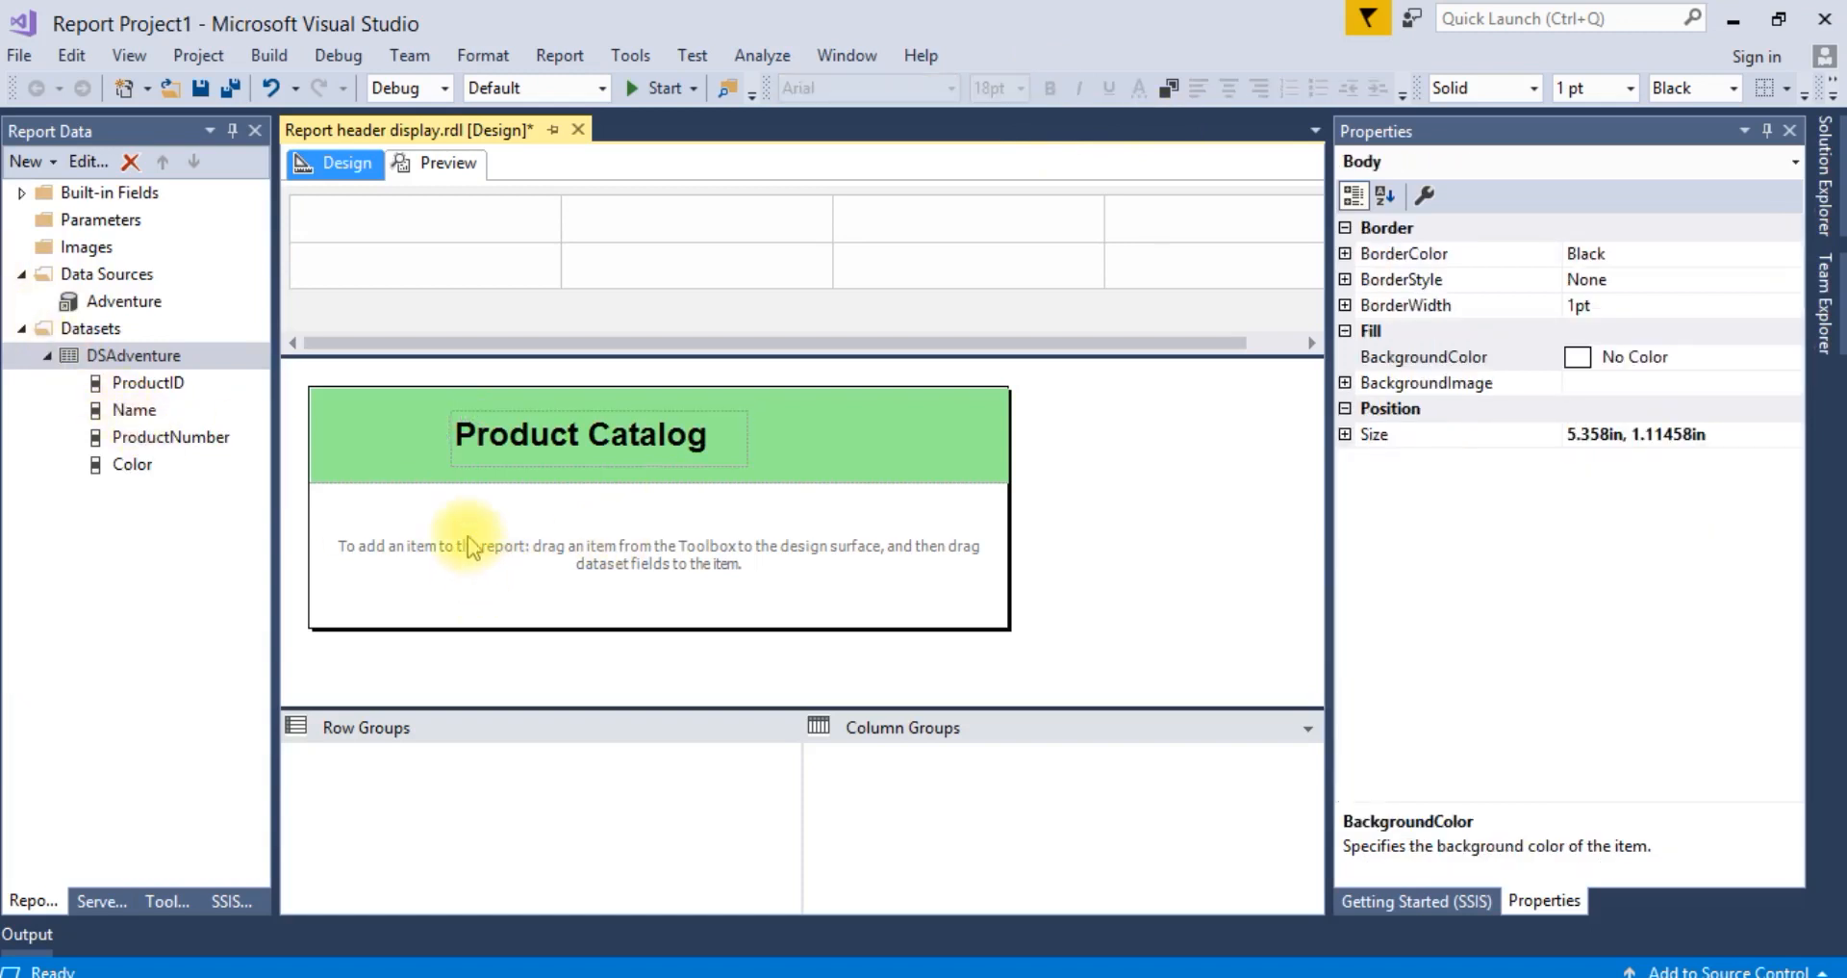
Step: Insert a table into the report body, discarding a matrix inserted by mistake
{"action": "right_click", "coordinate": [472, 545]}
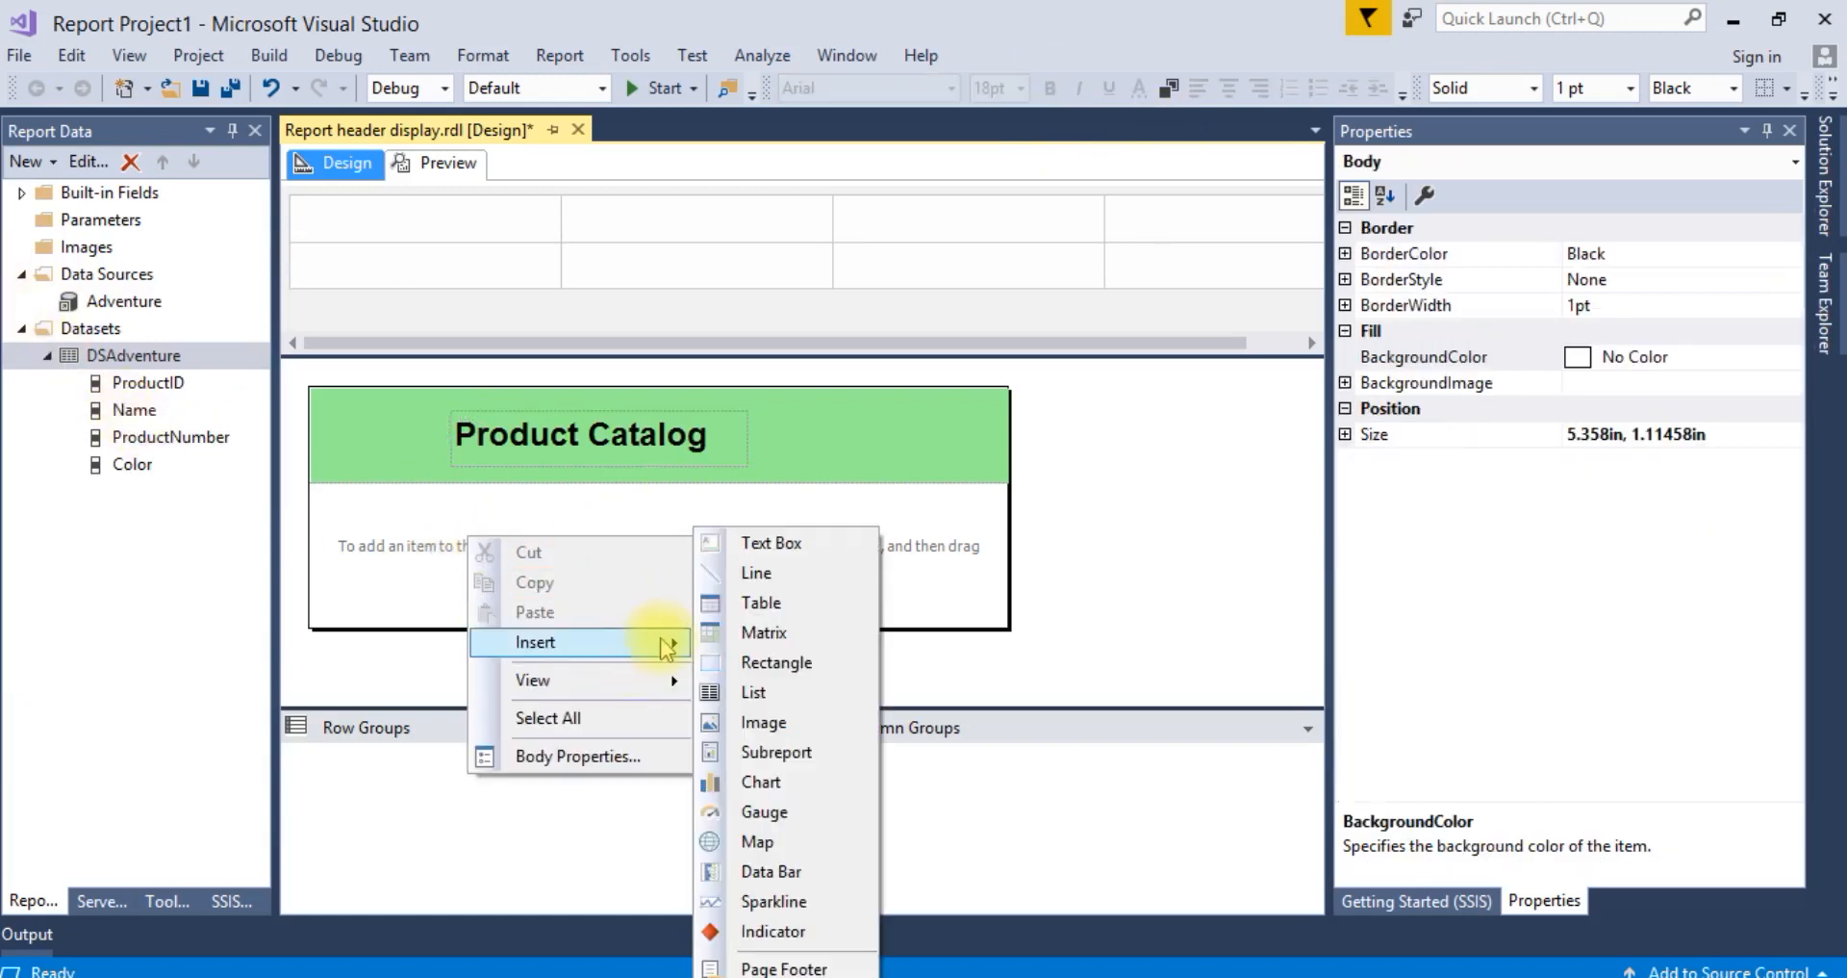
{"action": "left_click", "coordinate": [764, 634]}
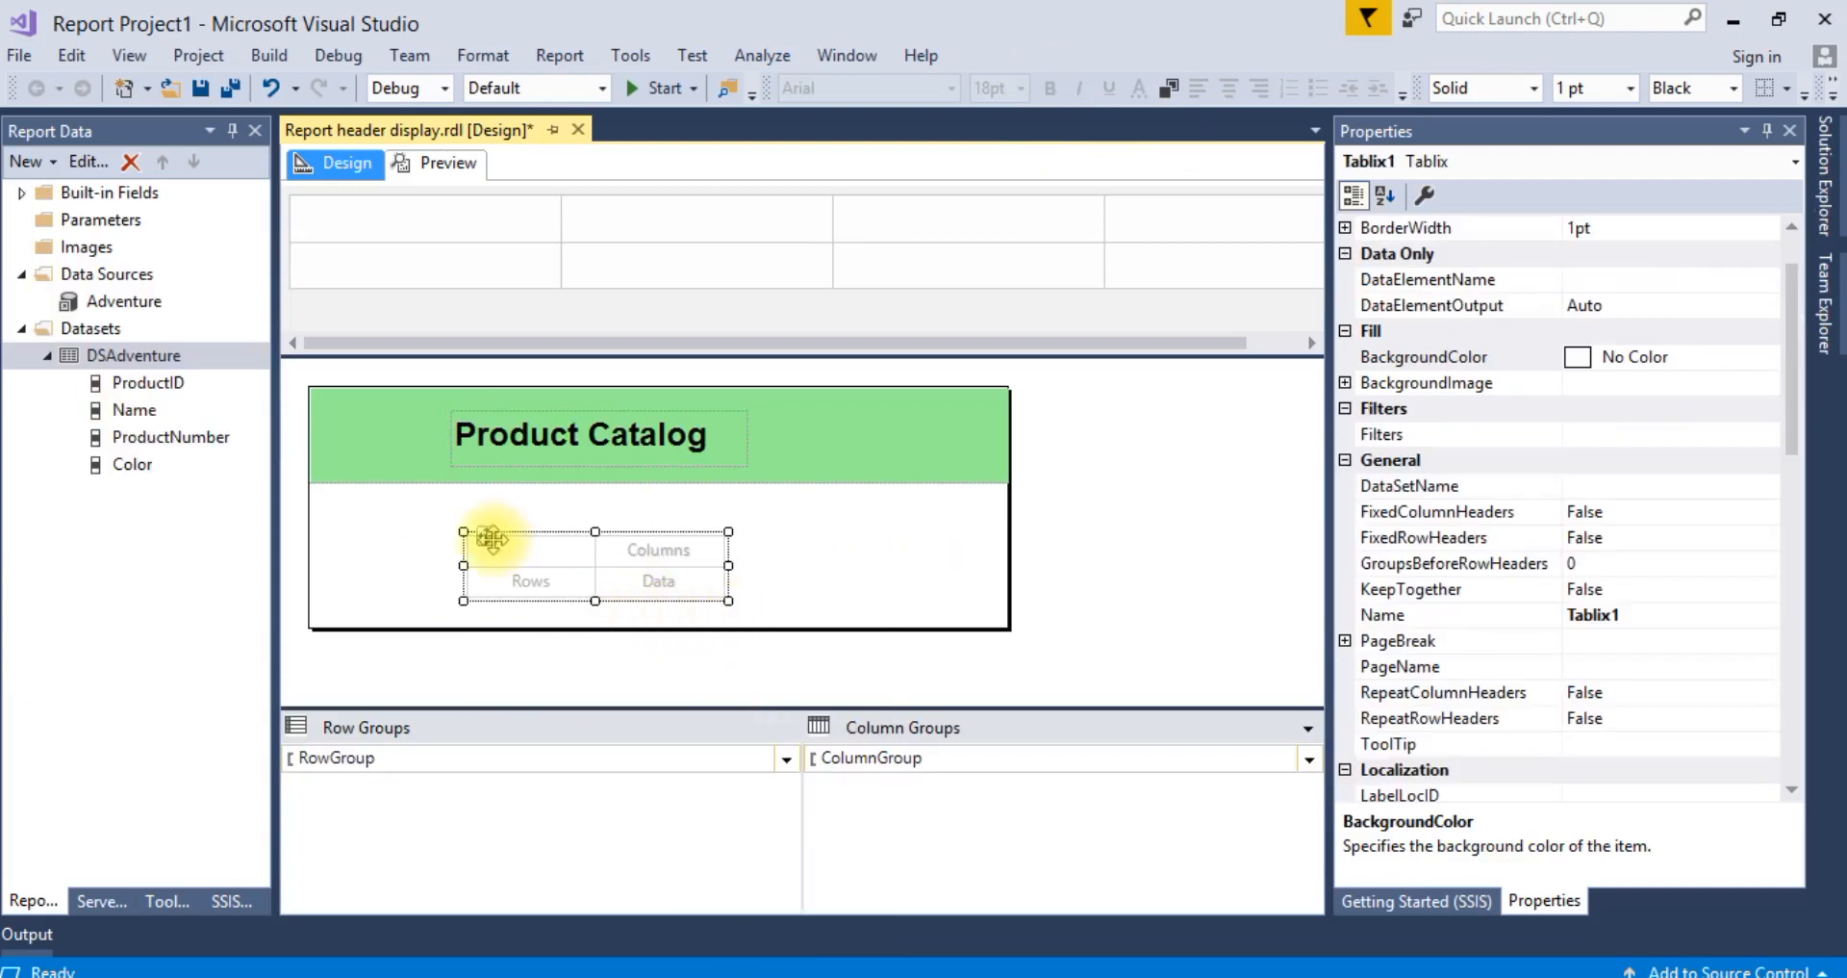
{"action": "key", "text": "Delete"}
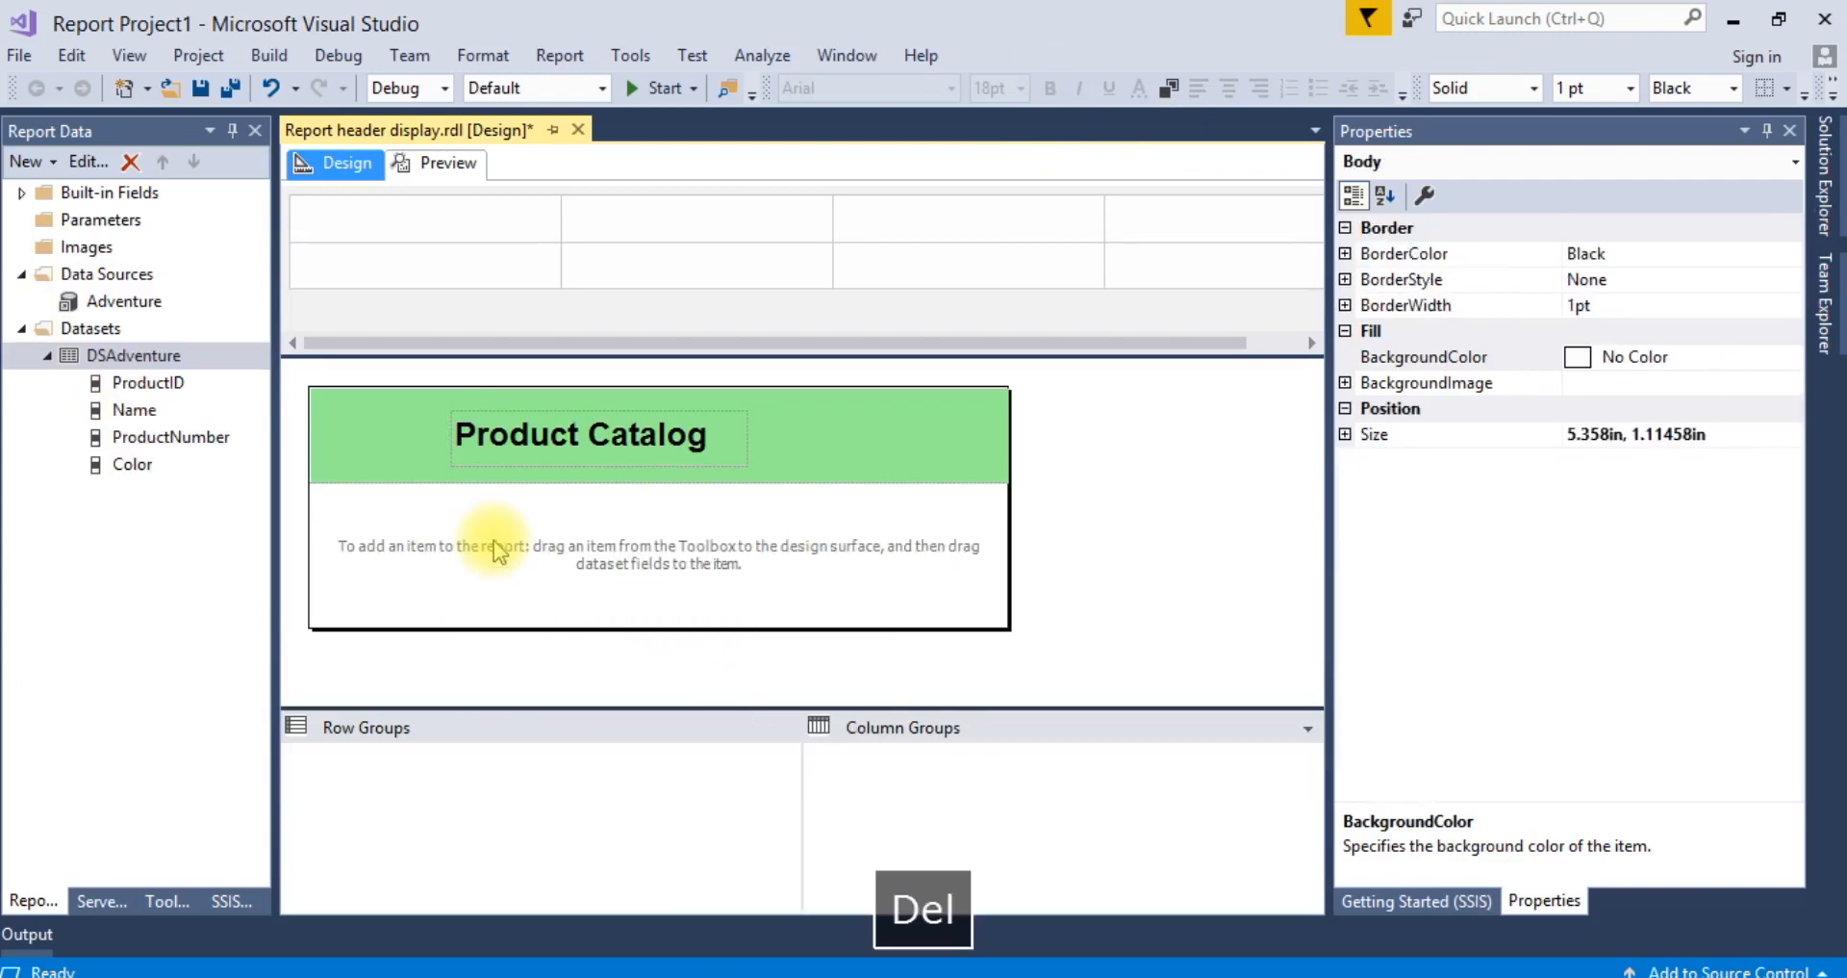
{"action": "right_click", "coordinate": [495, 550]}
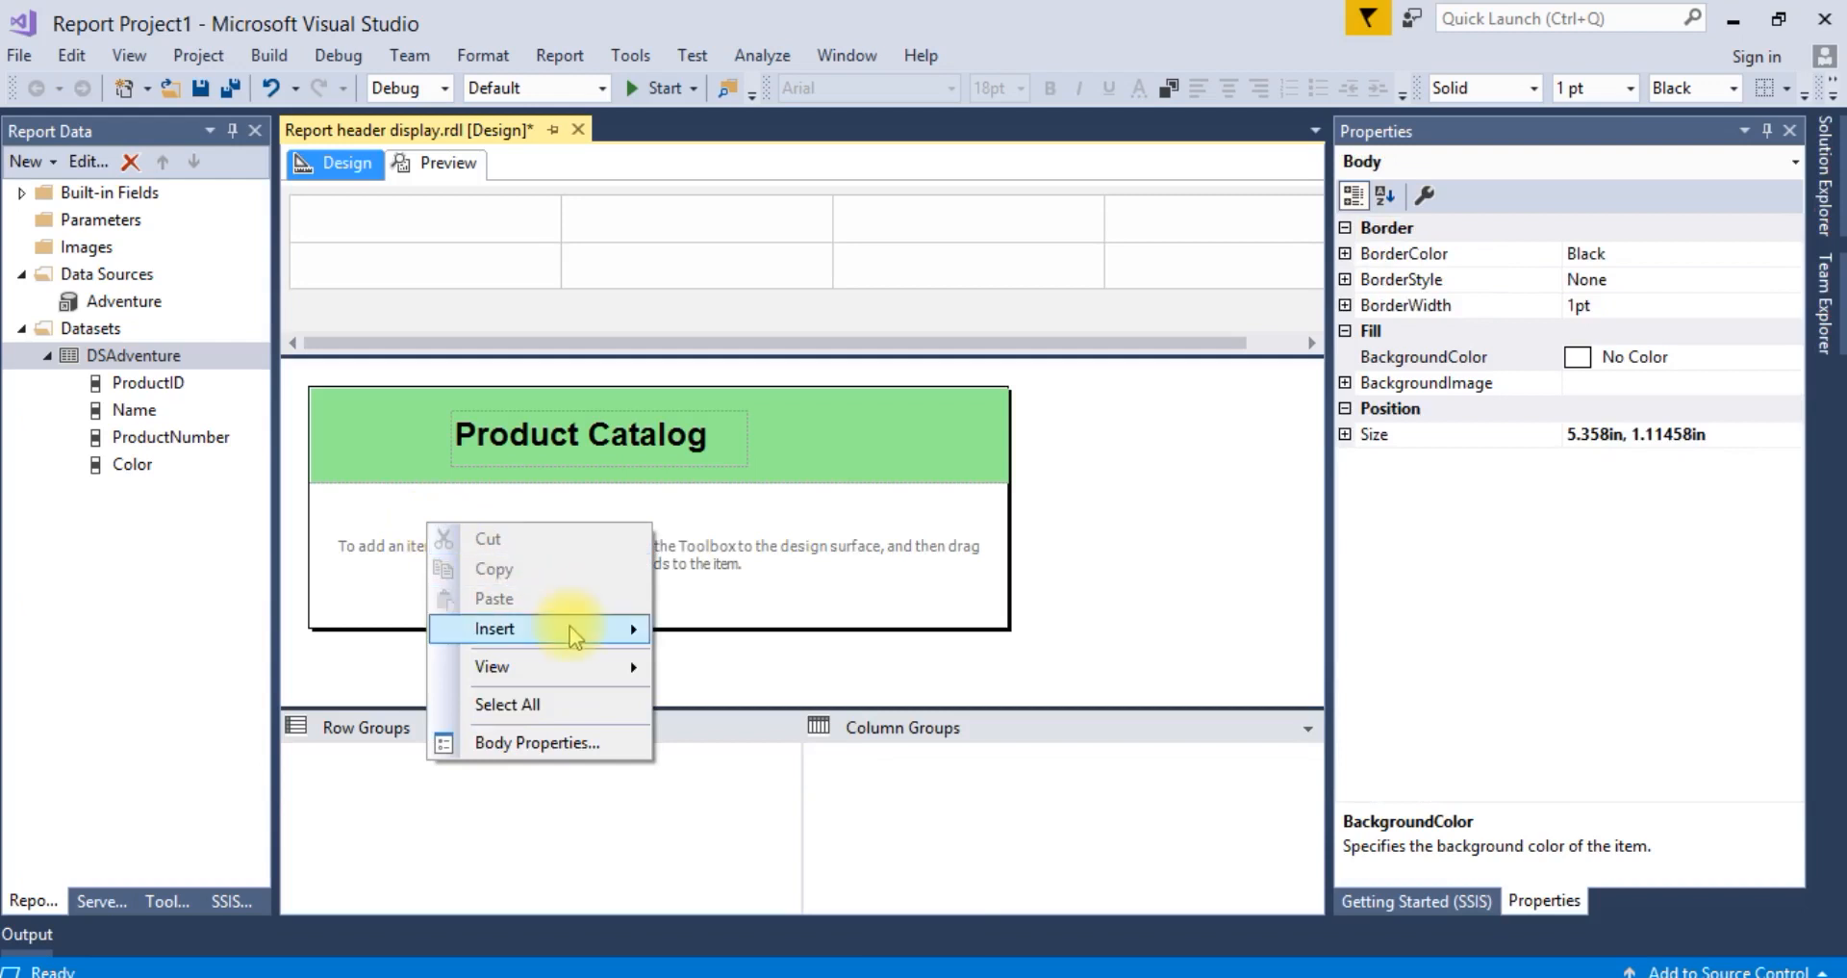
{"action": "left_click", "coordinate": [494, 627]}
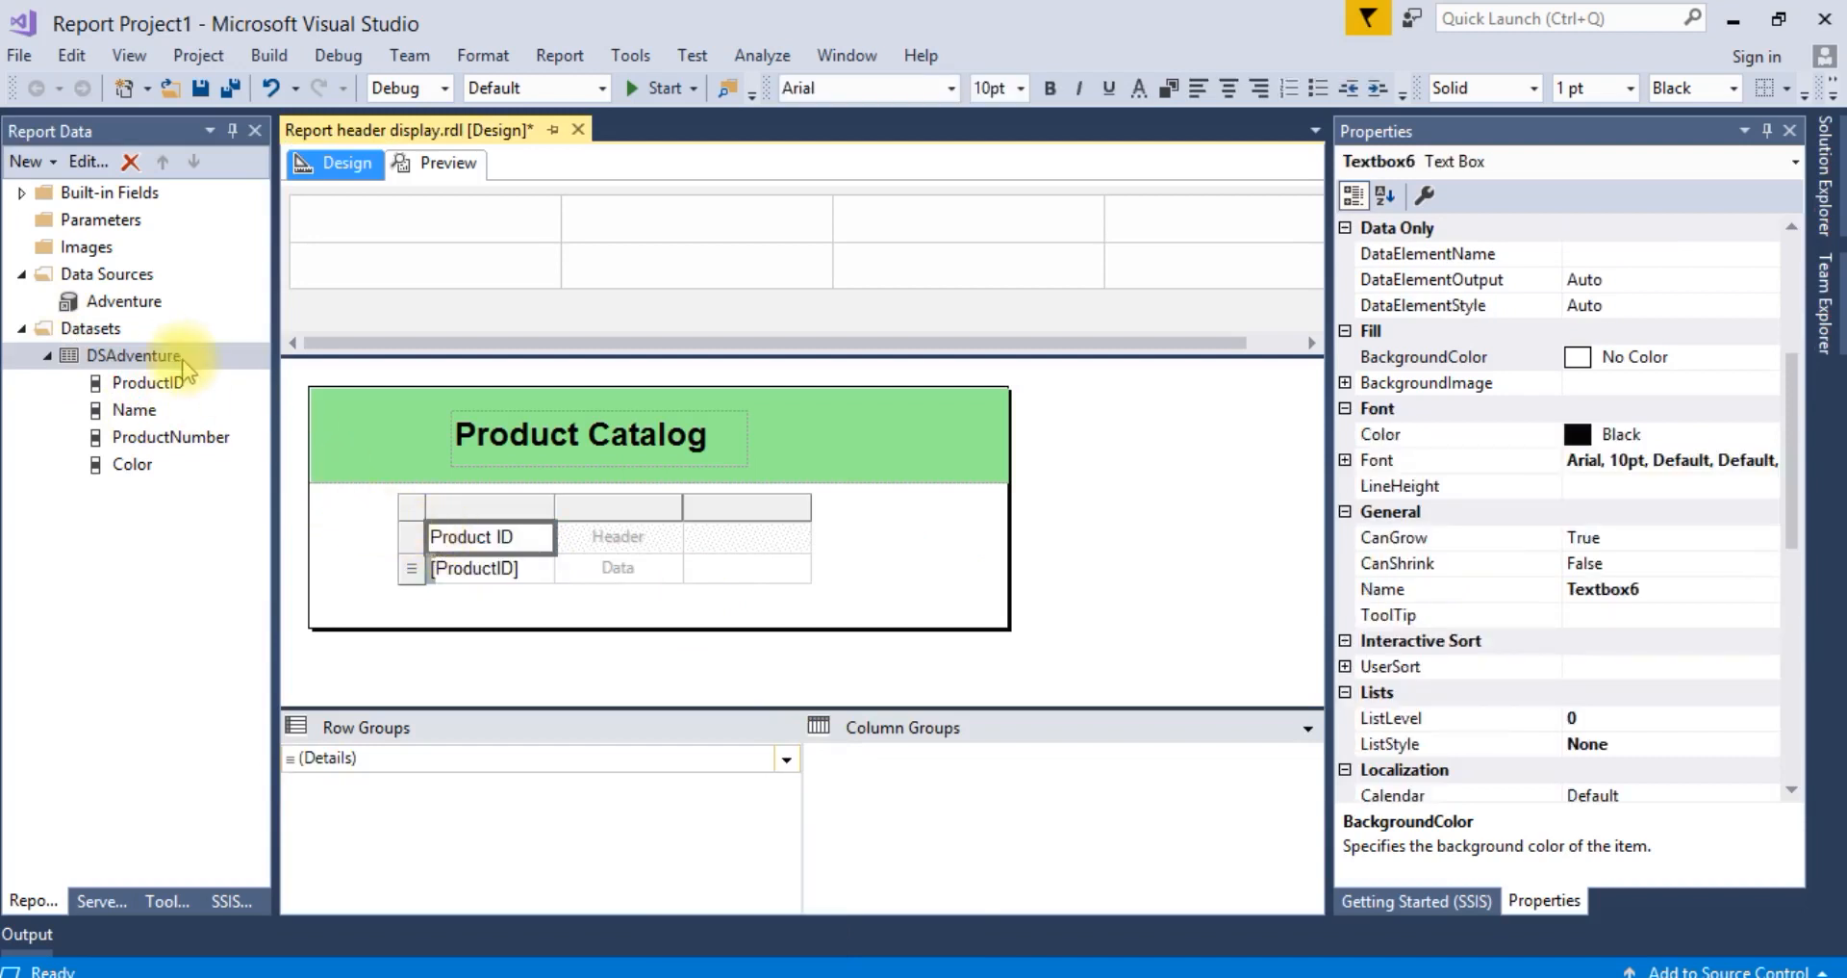
Step: Bind the columns to ProductID, Name, ProductNumber and Color and bold the header row
{"action": "left_click", "coordinate": [618, 552]}
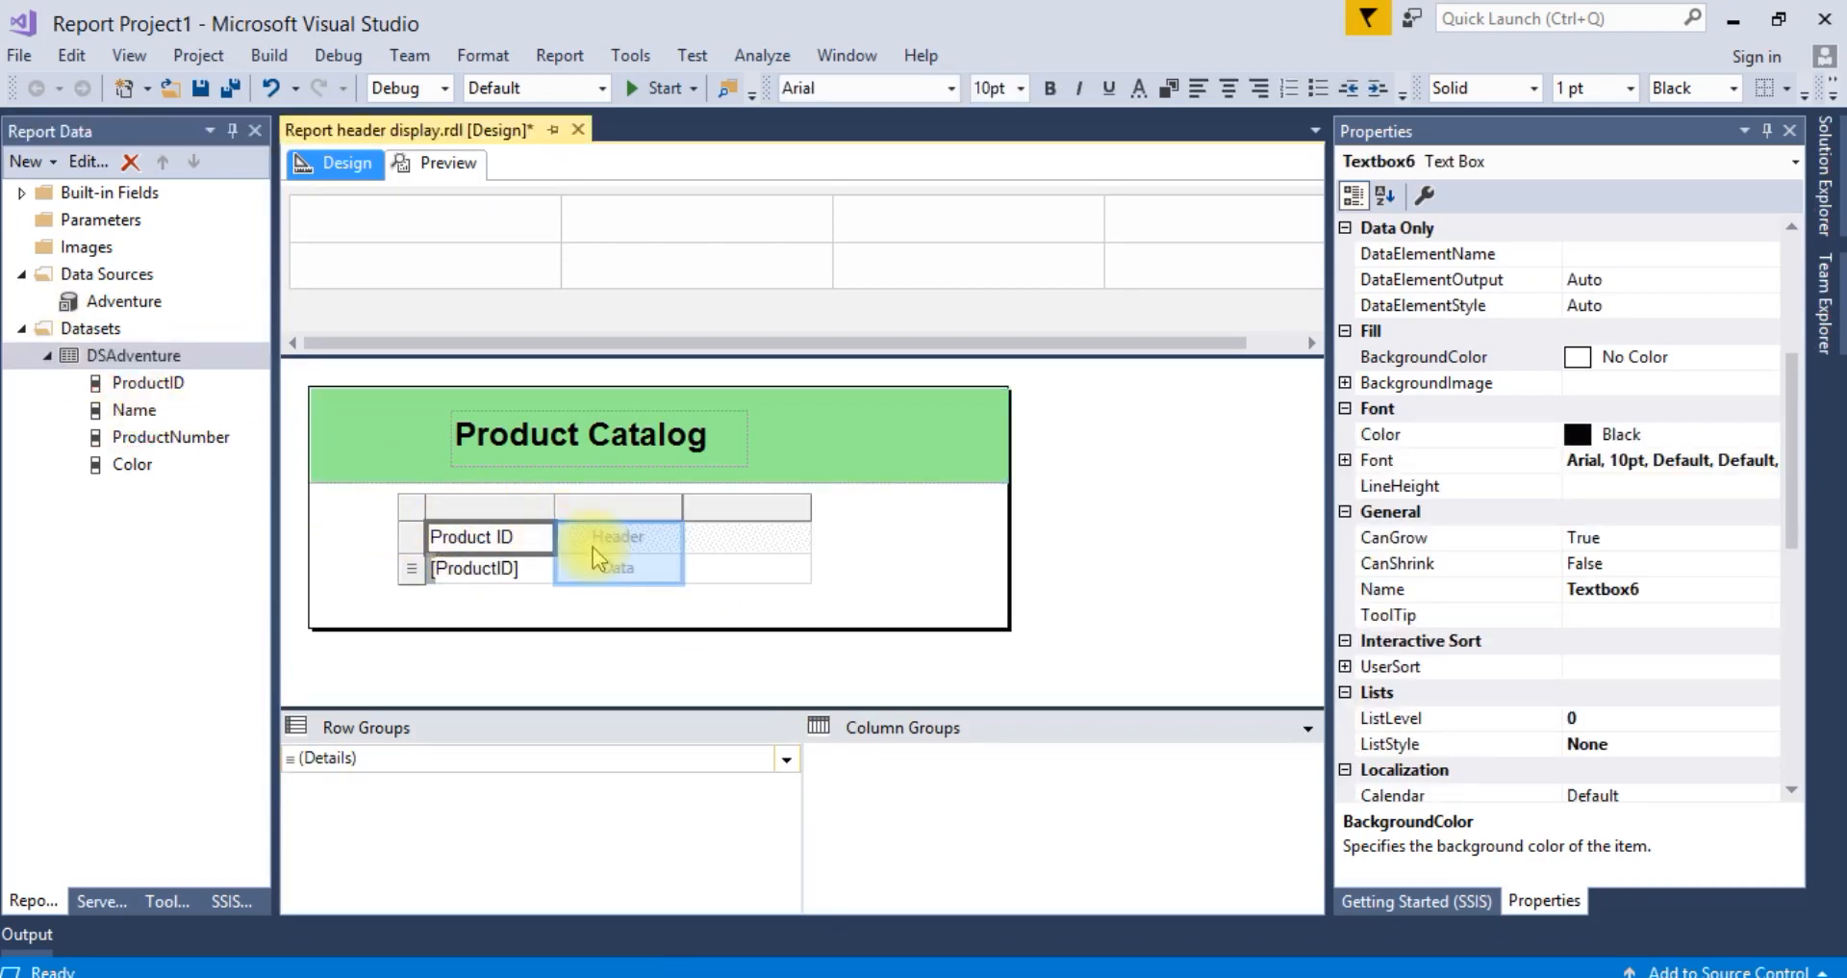
{"action": "left_click", "coordinate": [617, 535]}
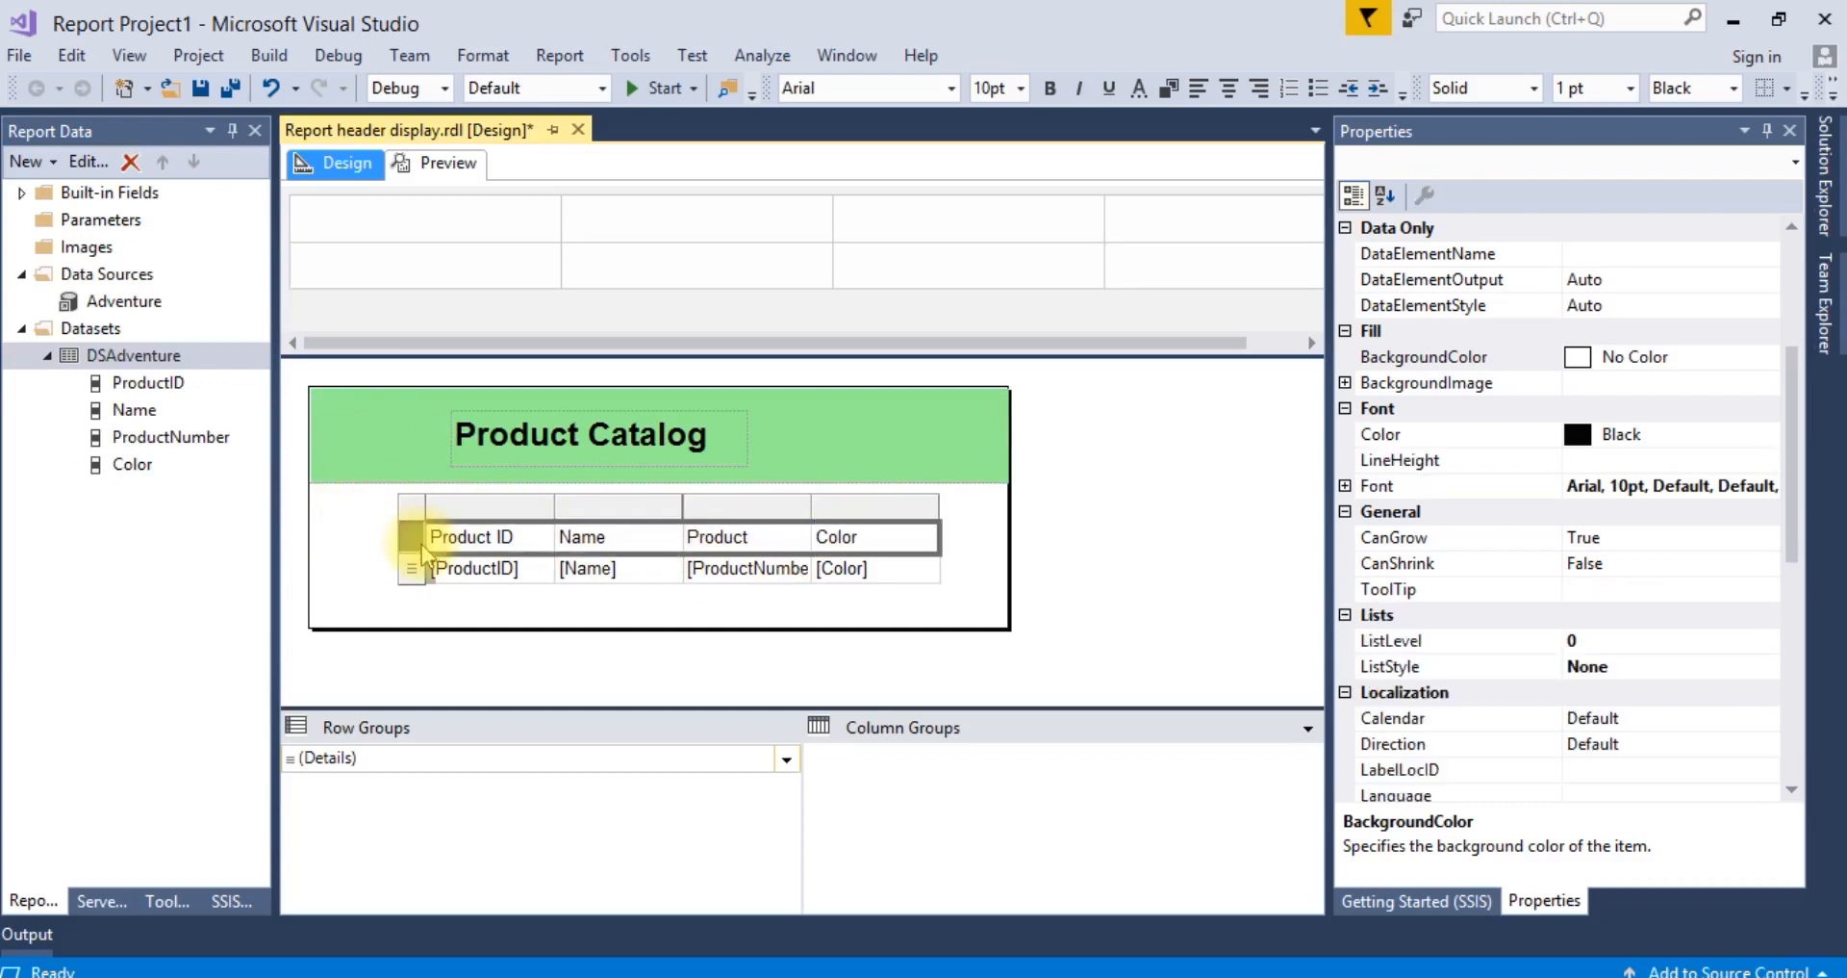
{"action": "key", "text": "ctrl+b"}
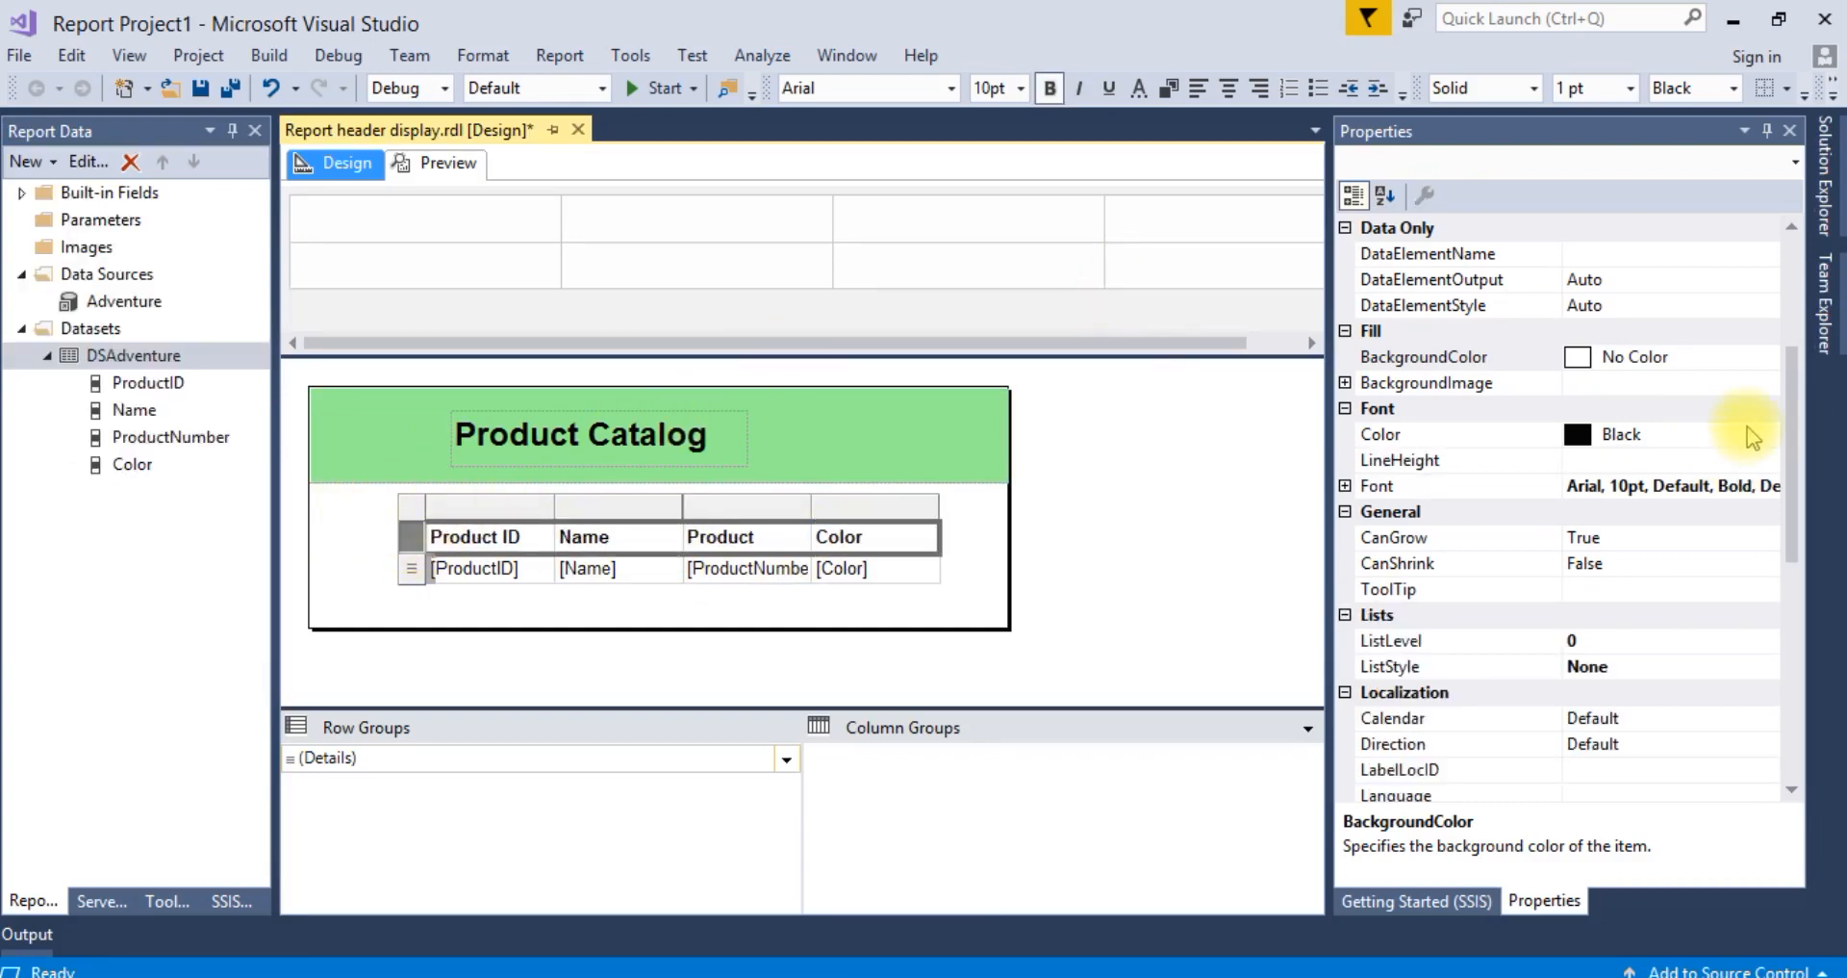
{"action": "left_click", "coordinate": [1455, 433]}
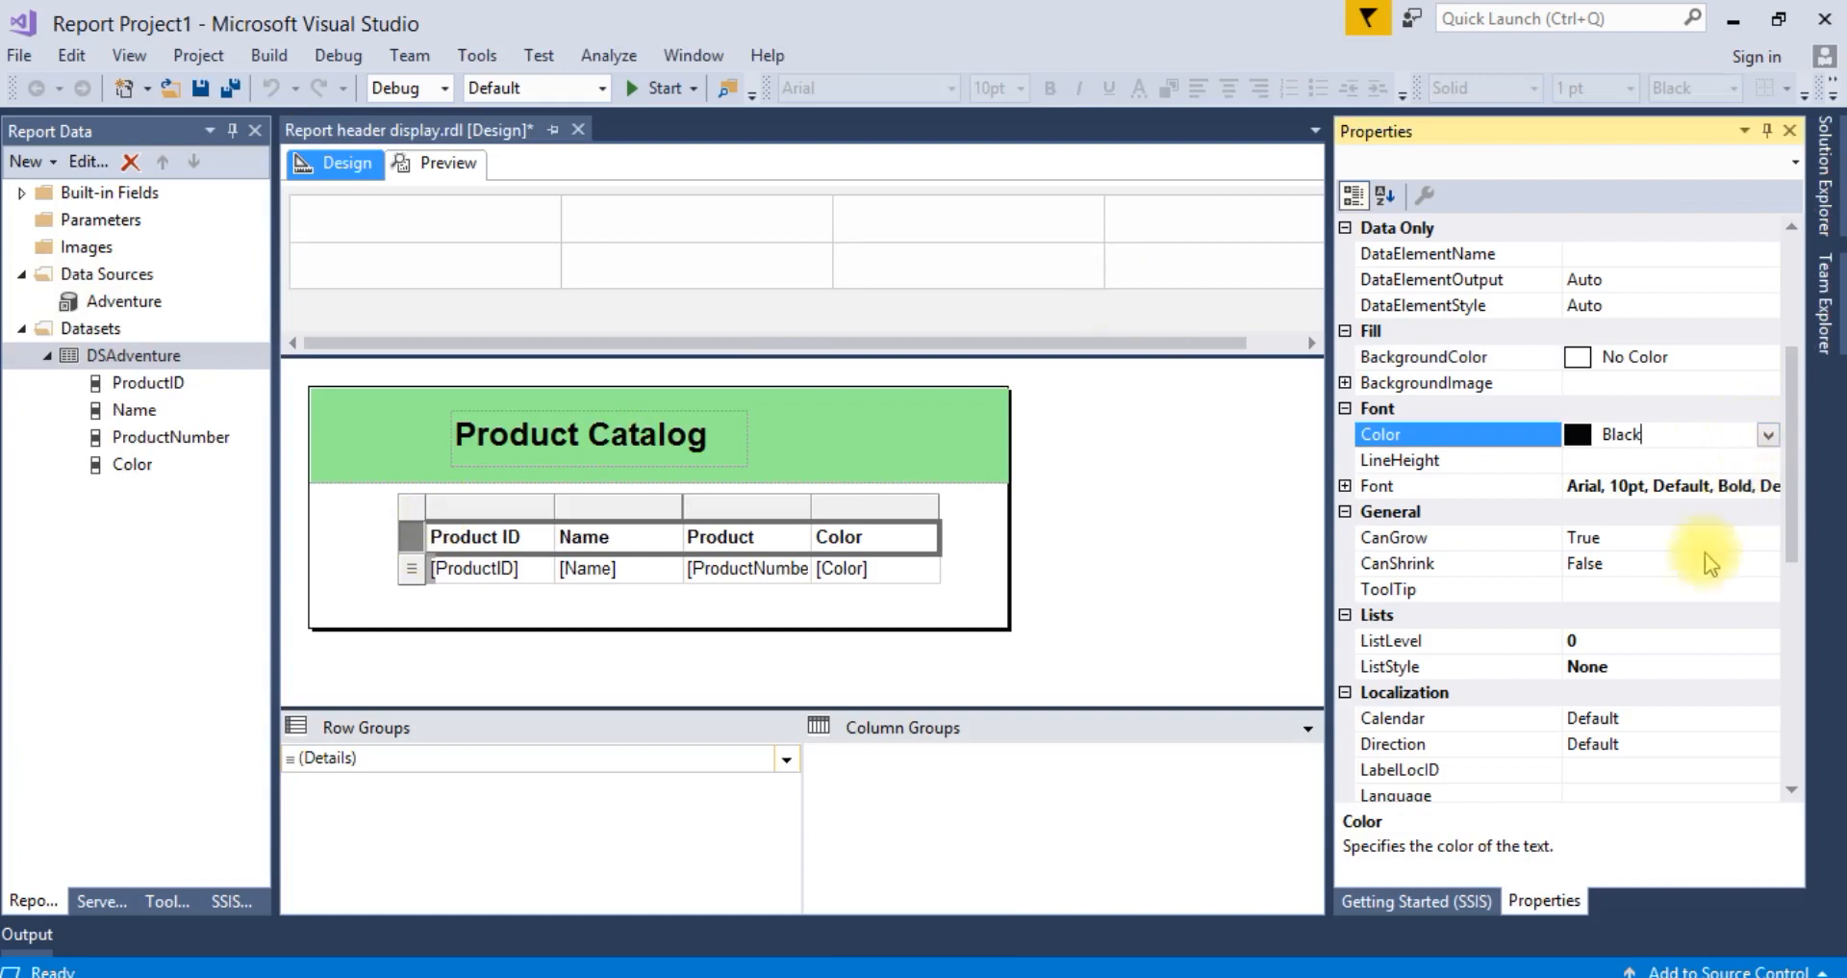
{"action": "left_click", "coordinate": [1457, 356]}
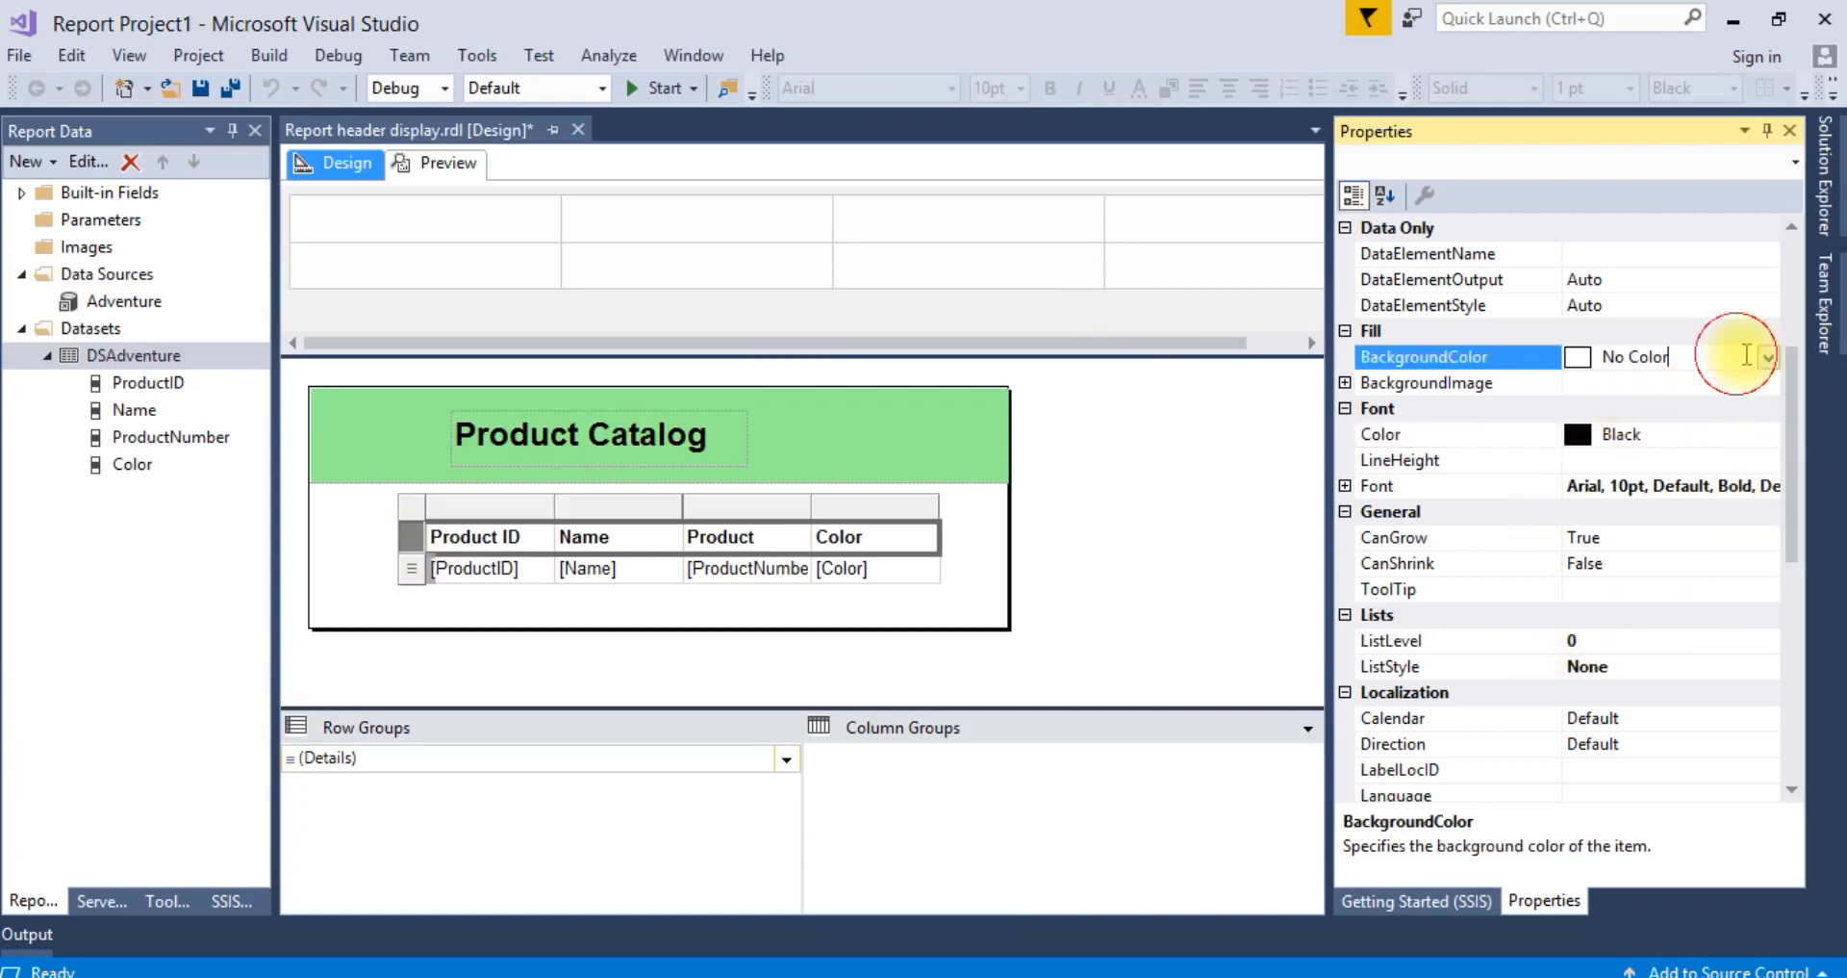
{"action": "left_click", "coordinate": [1767, 356]}
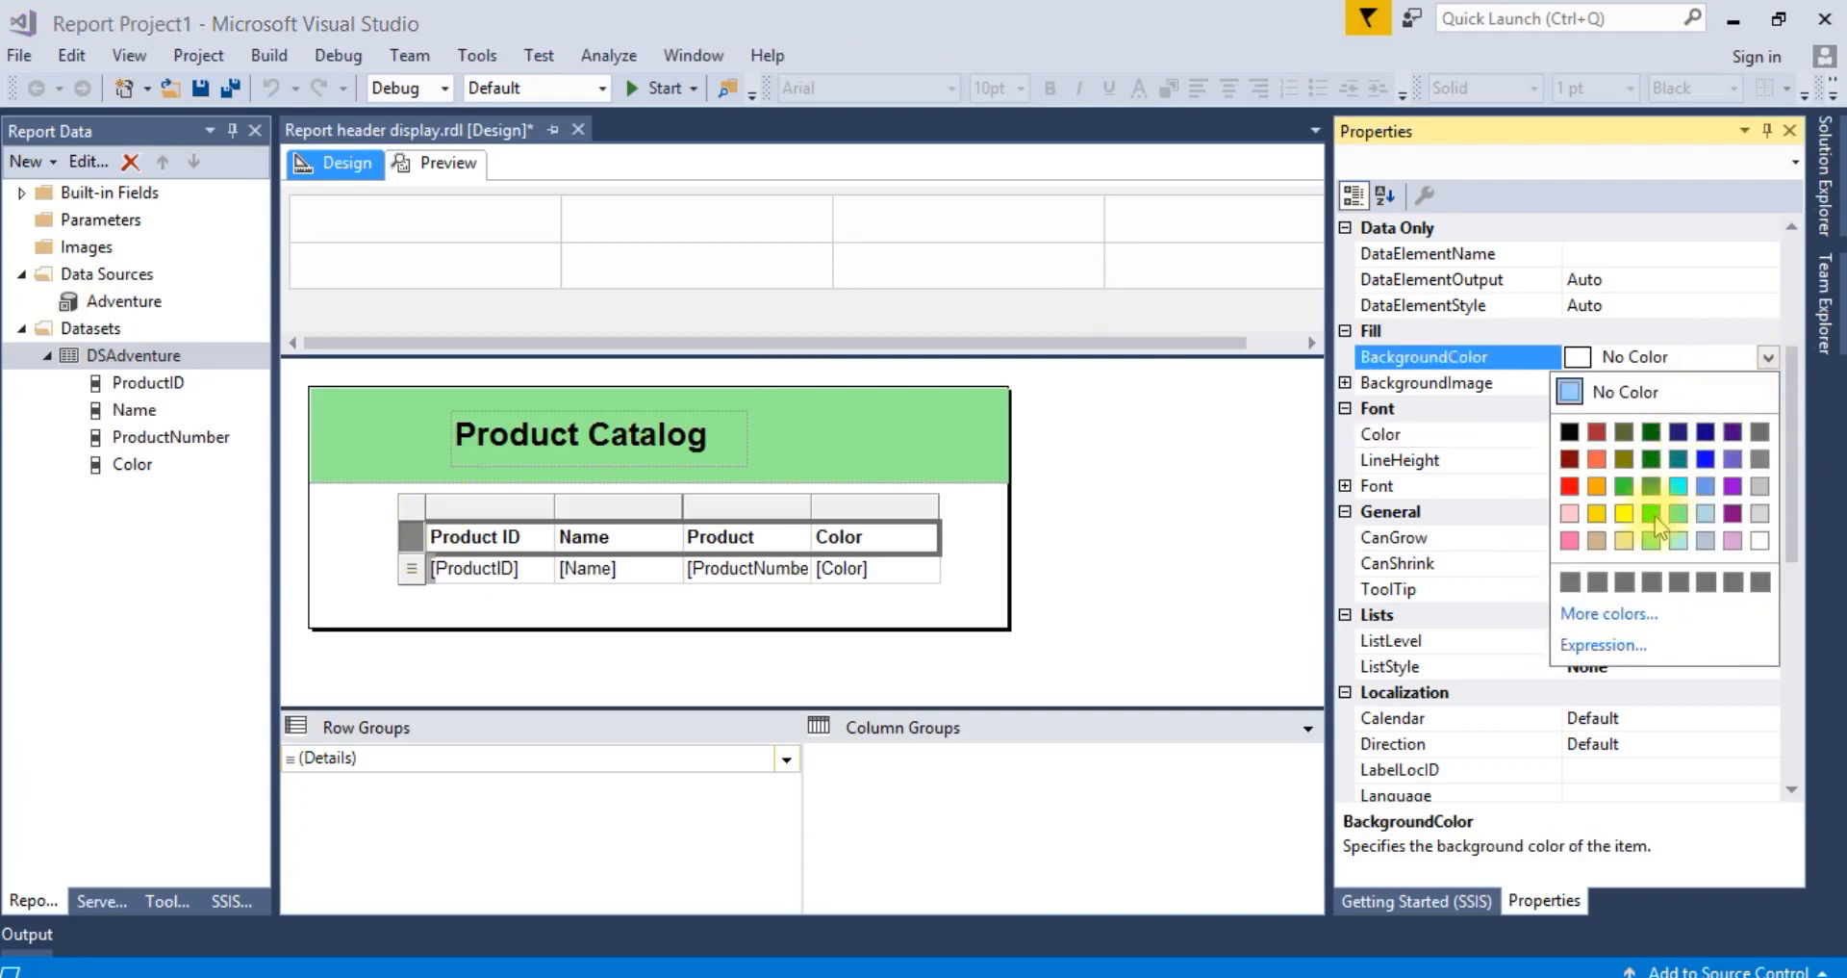
{"action": "mouse_move", "coordinate": [1659, 514]}
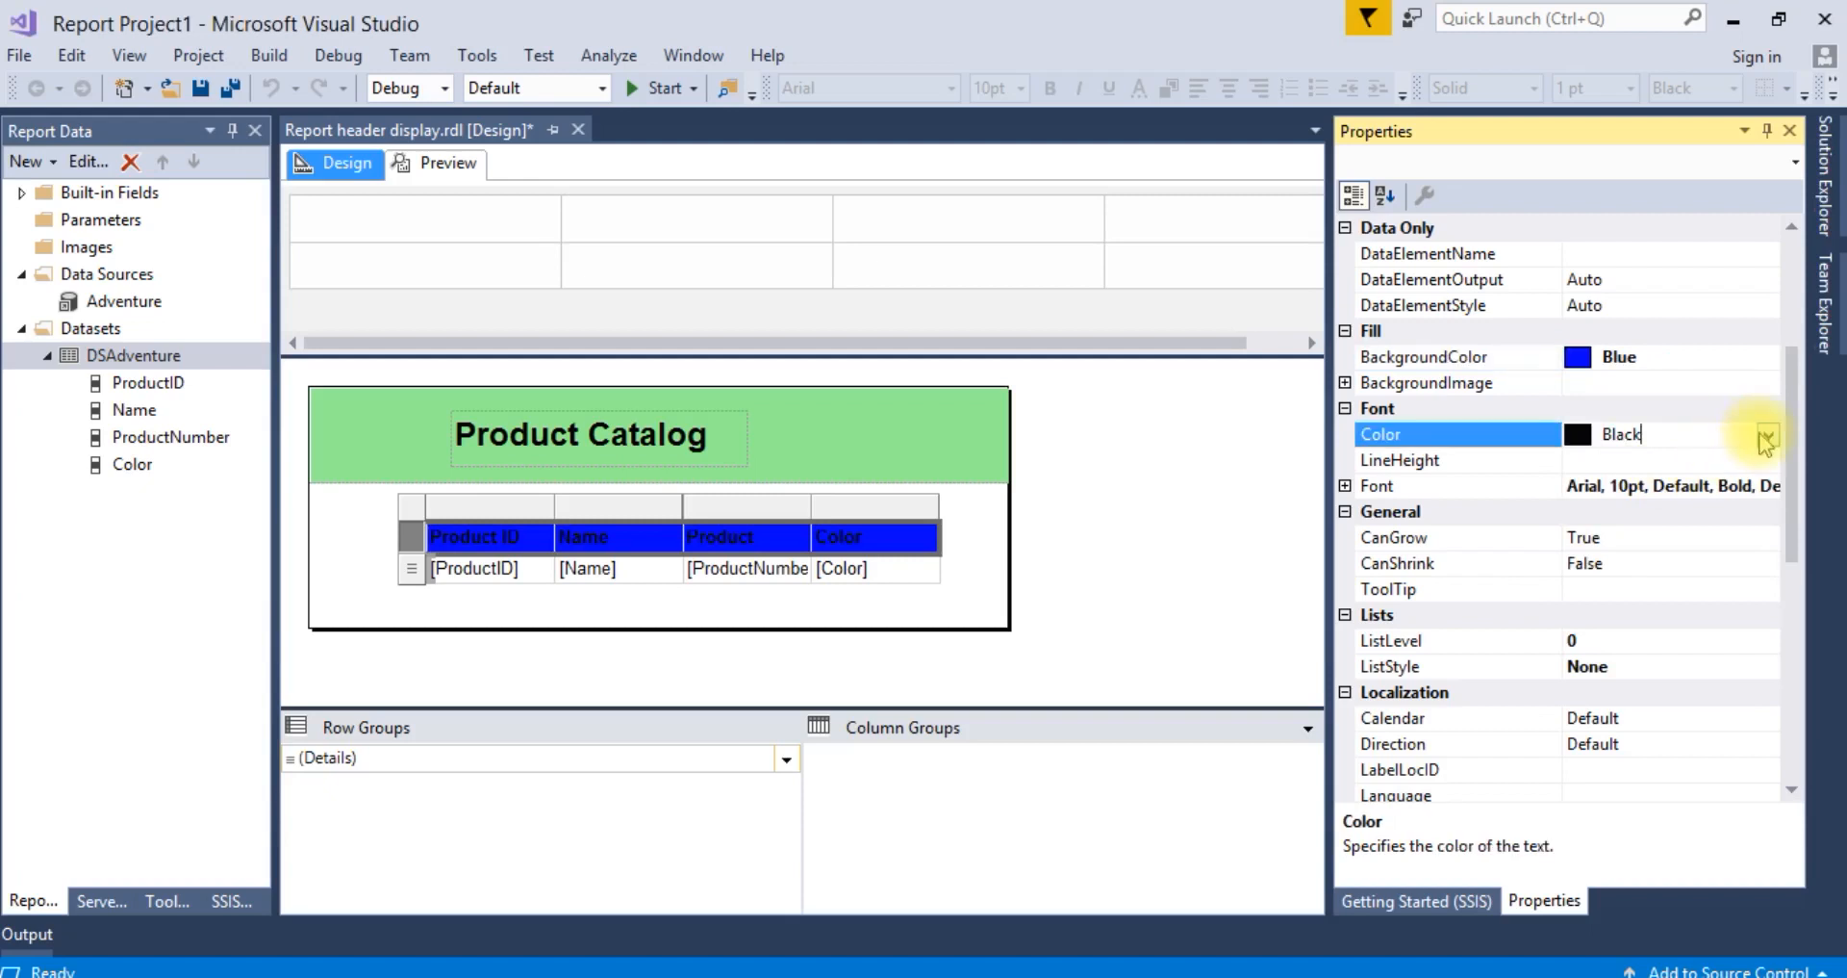
{"action": "left_click", "coordinate": [1766, 433]}
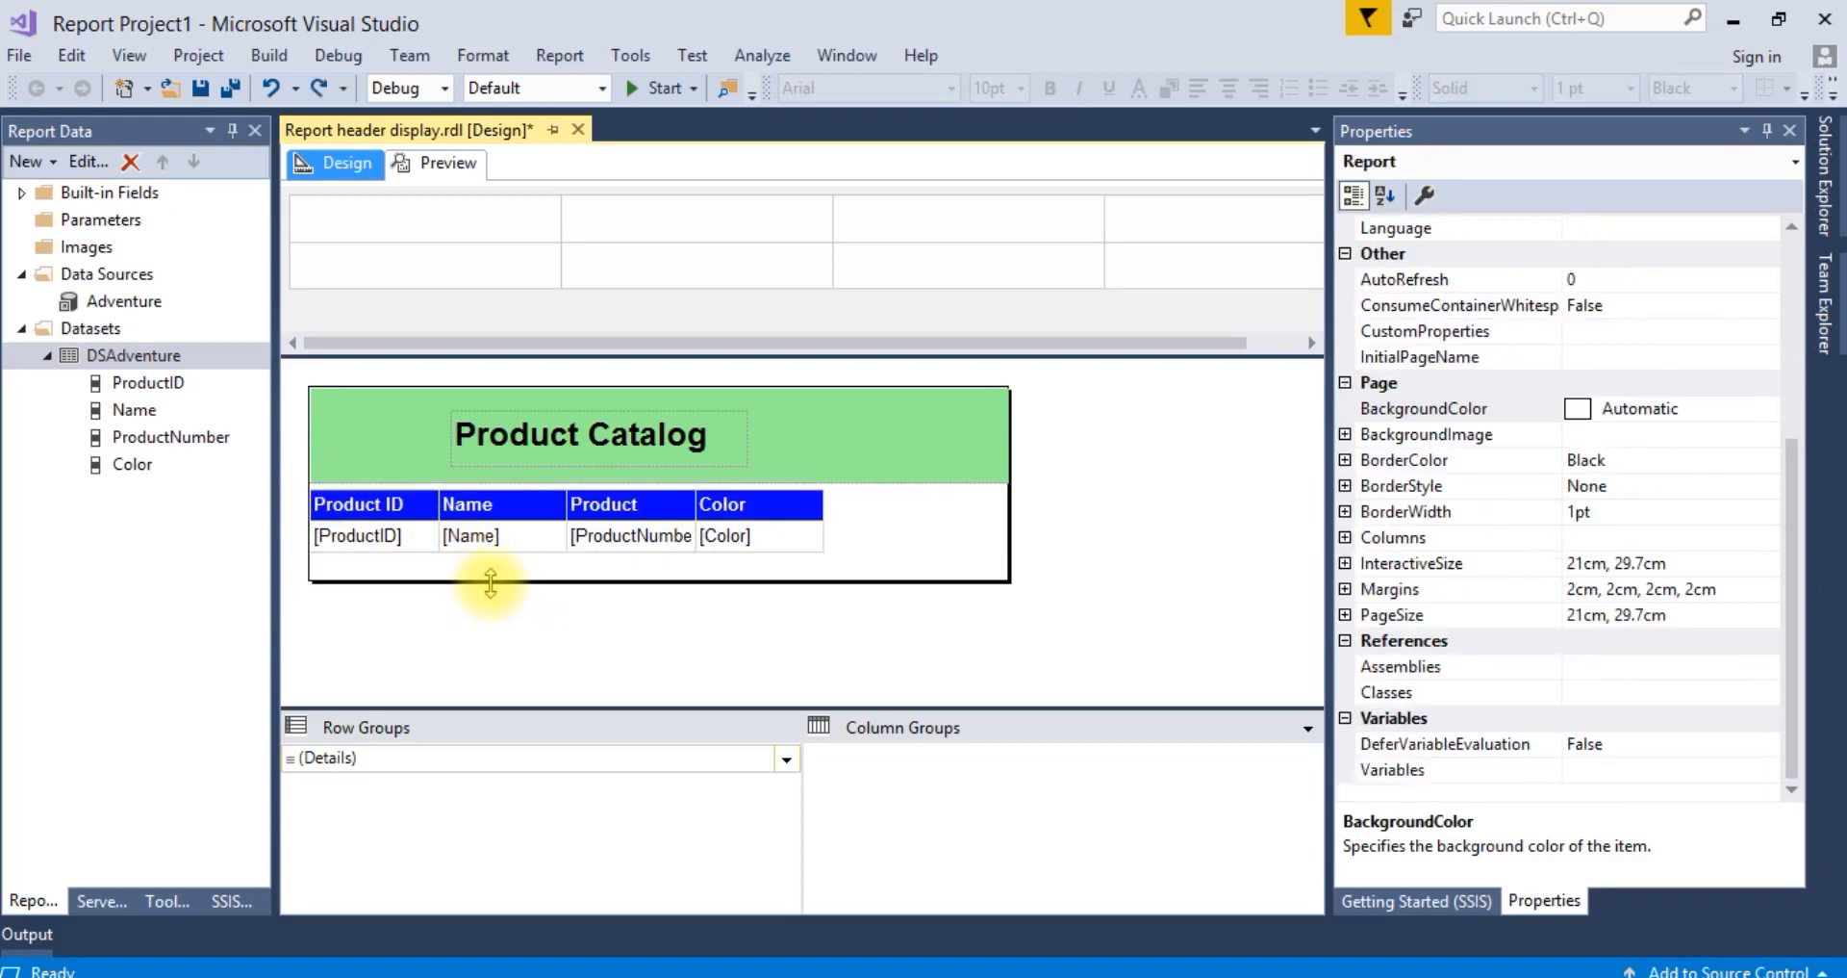
{"action": "mouse_move", "coordinate": [377, 338]}
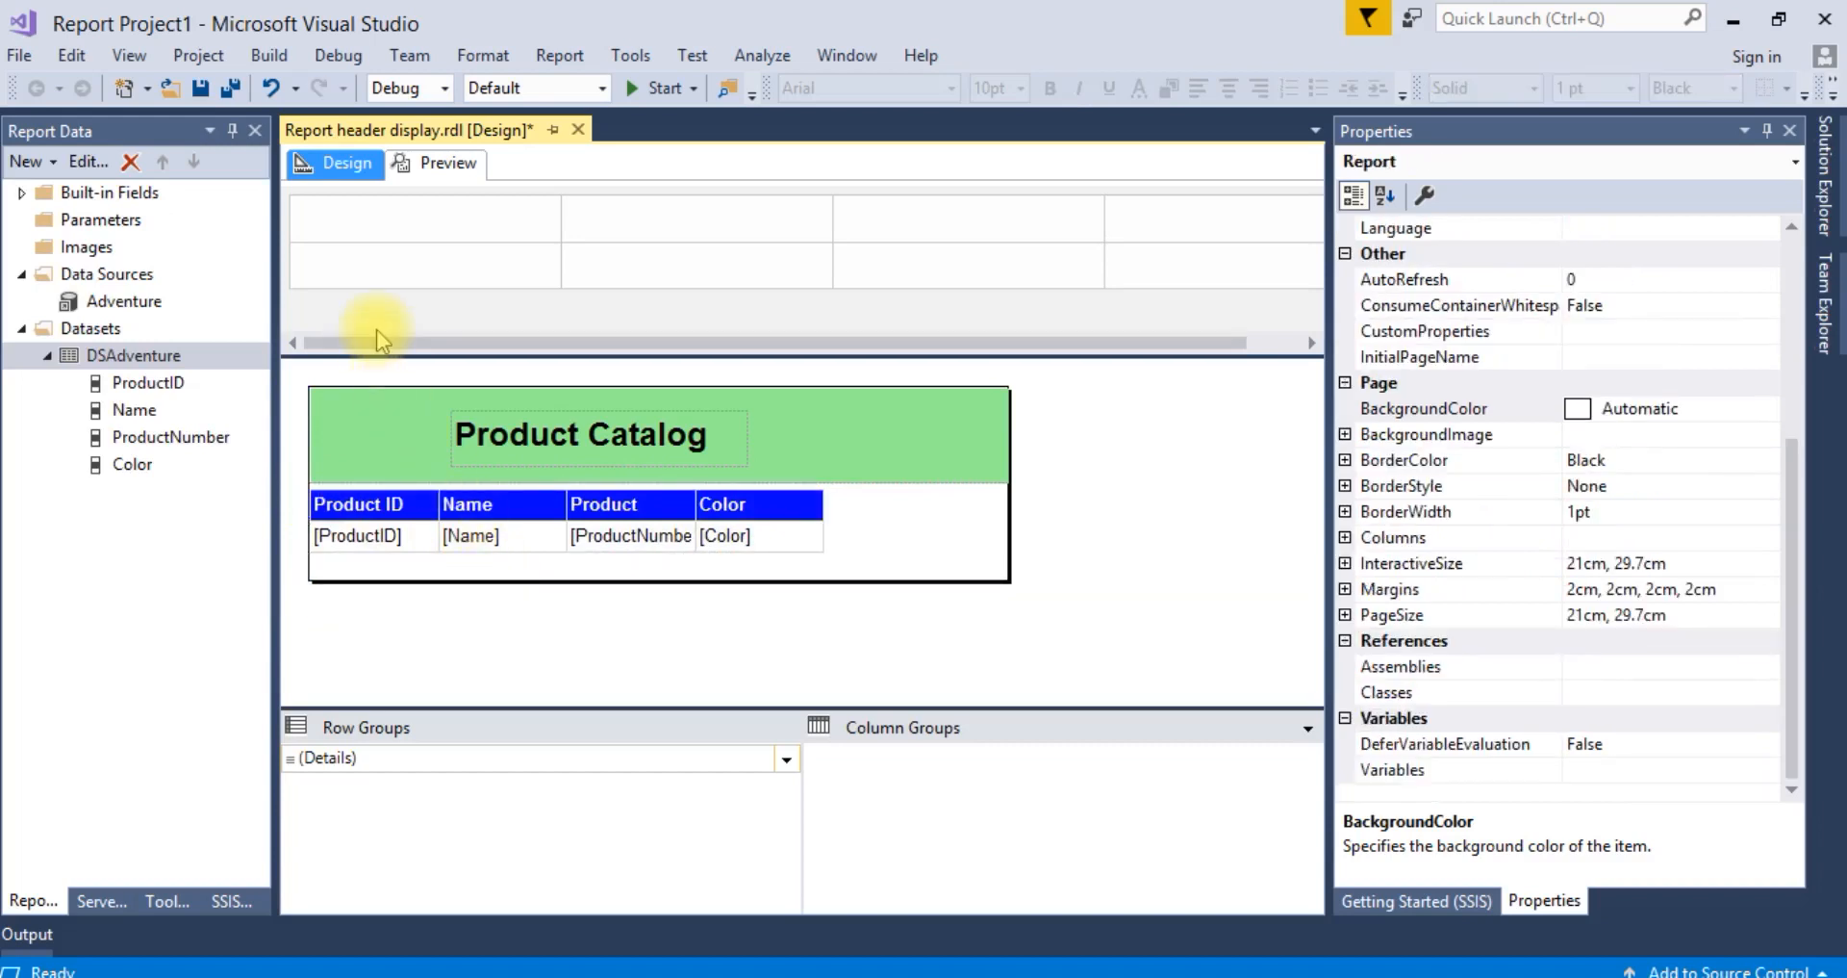
{"action": "mouse_move", "coordinate": [430, 283]}
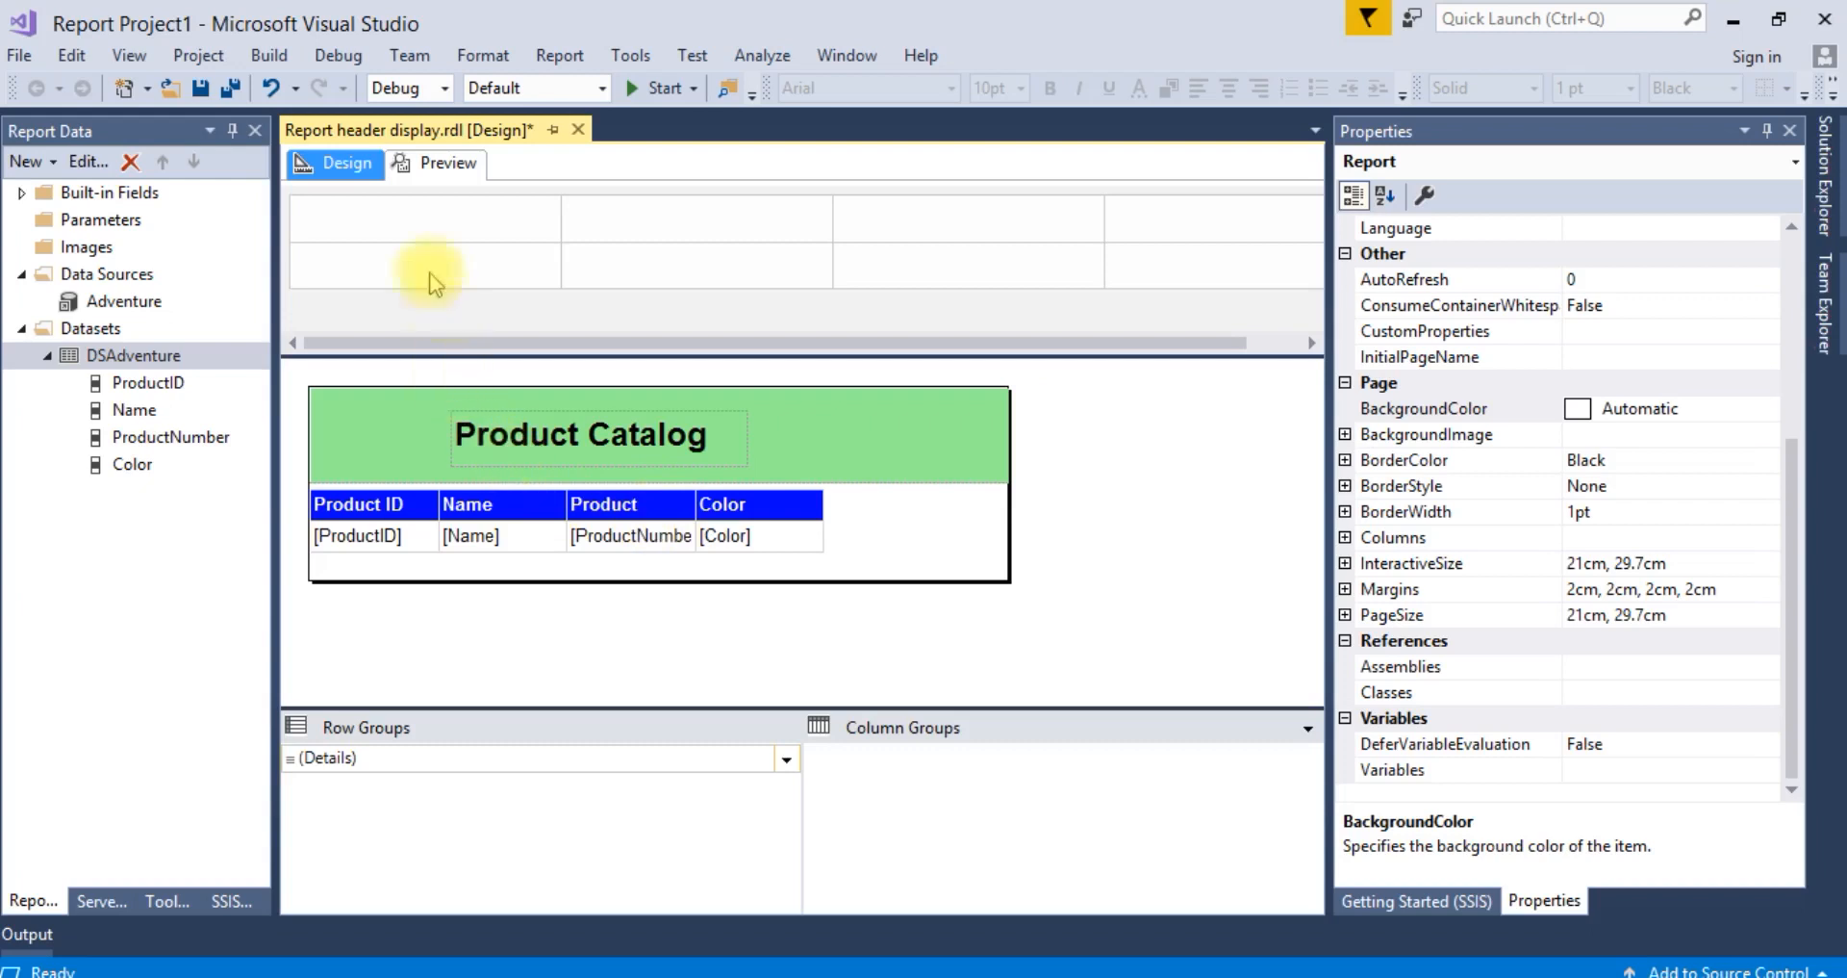
{"action": "left_click", "coordinate": [444, 162]}
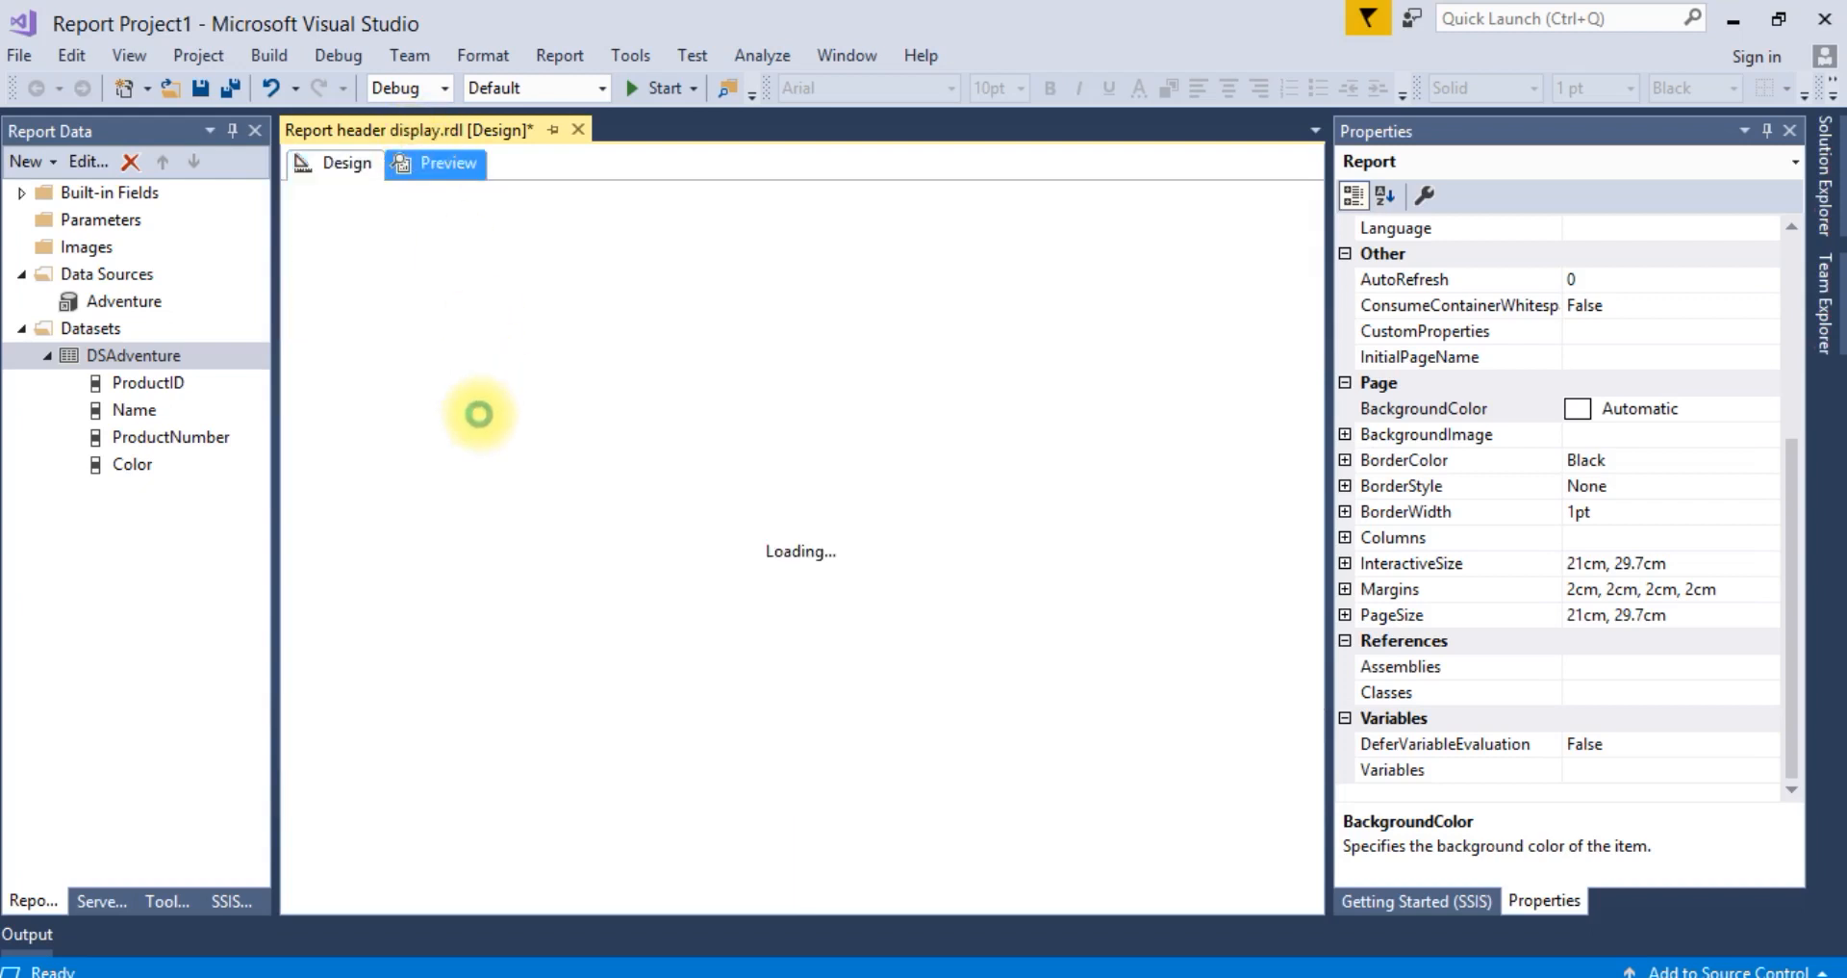
{"action": "left_click", "coordinate": [444, 162]}
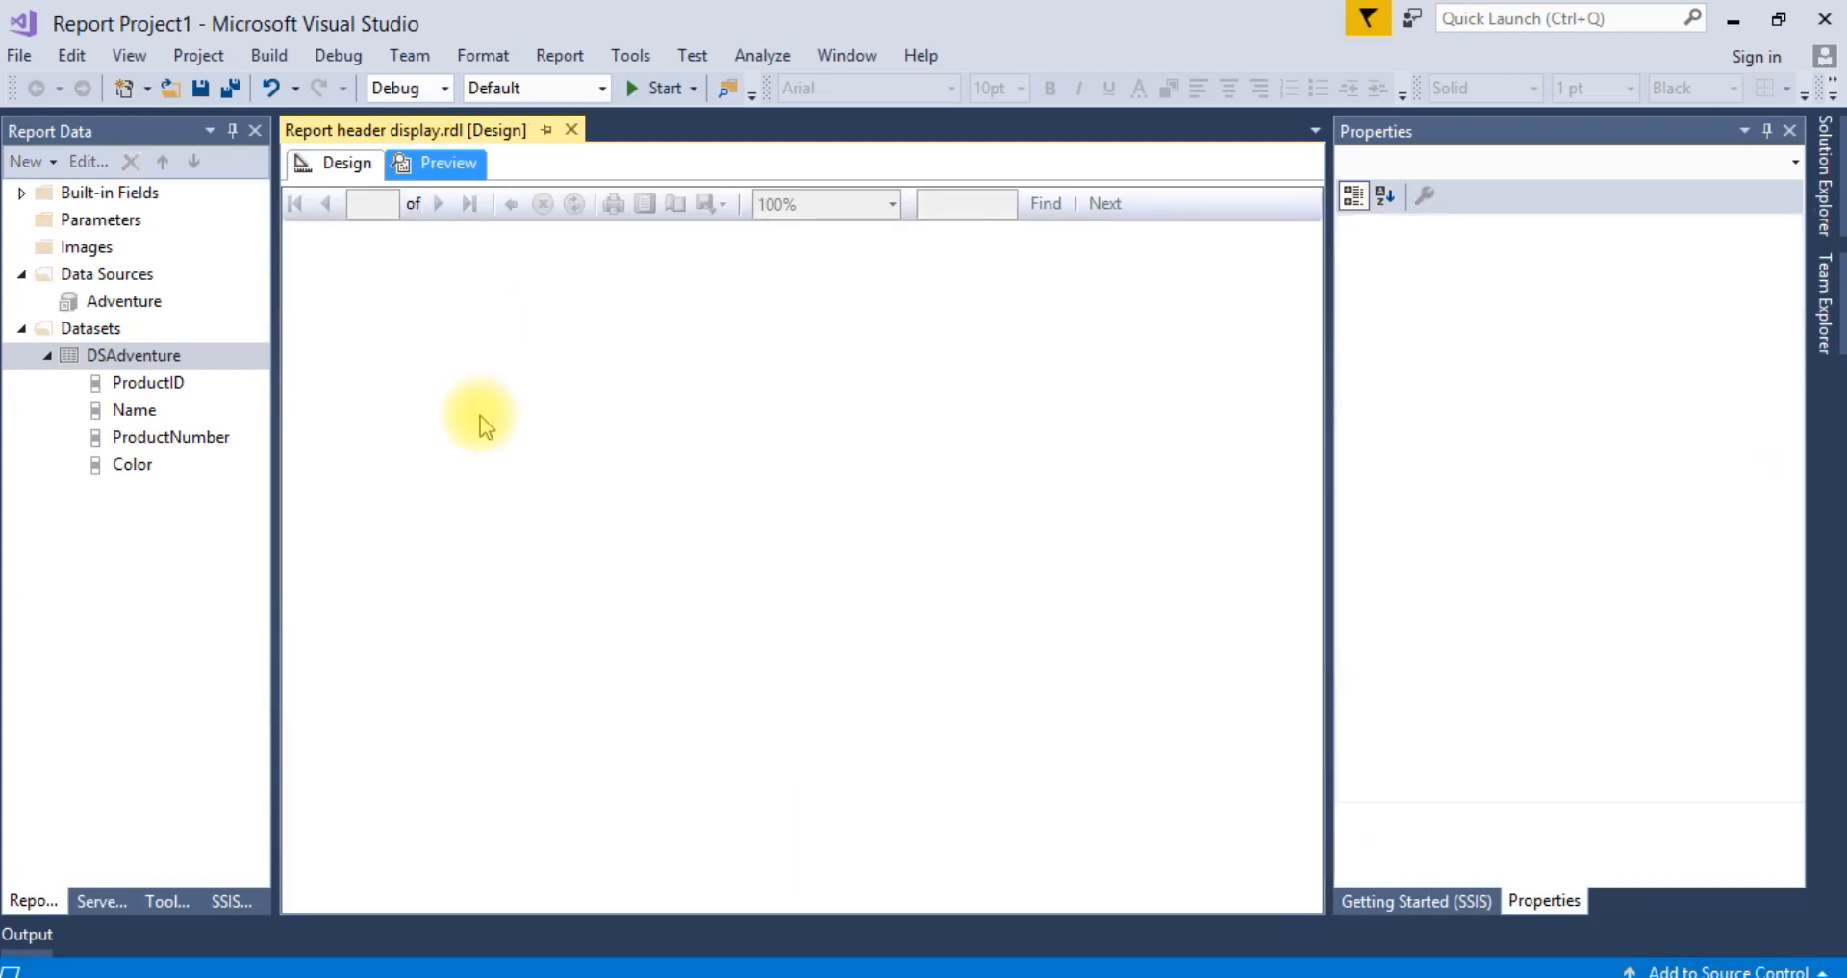
{"action": "left_click", "coordinate": [444, 162]}
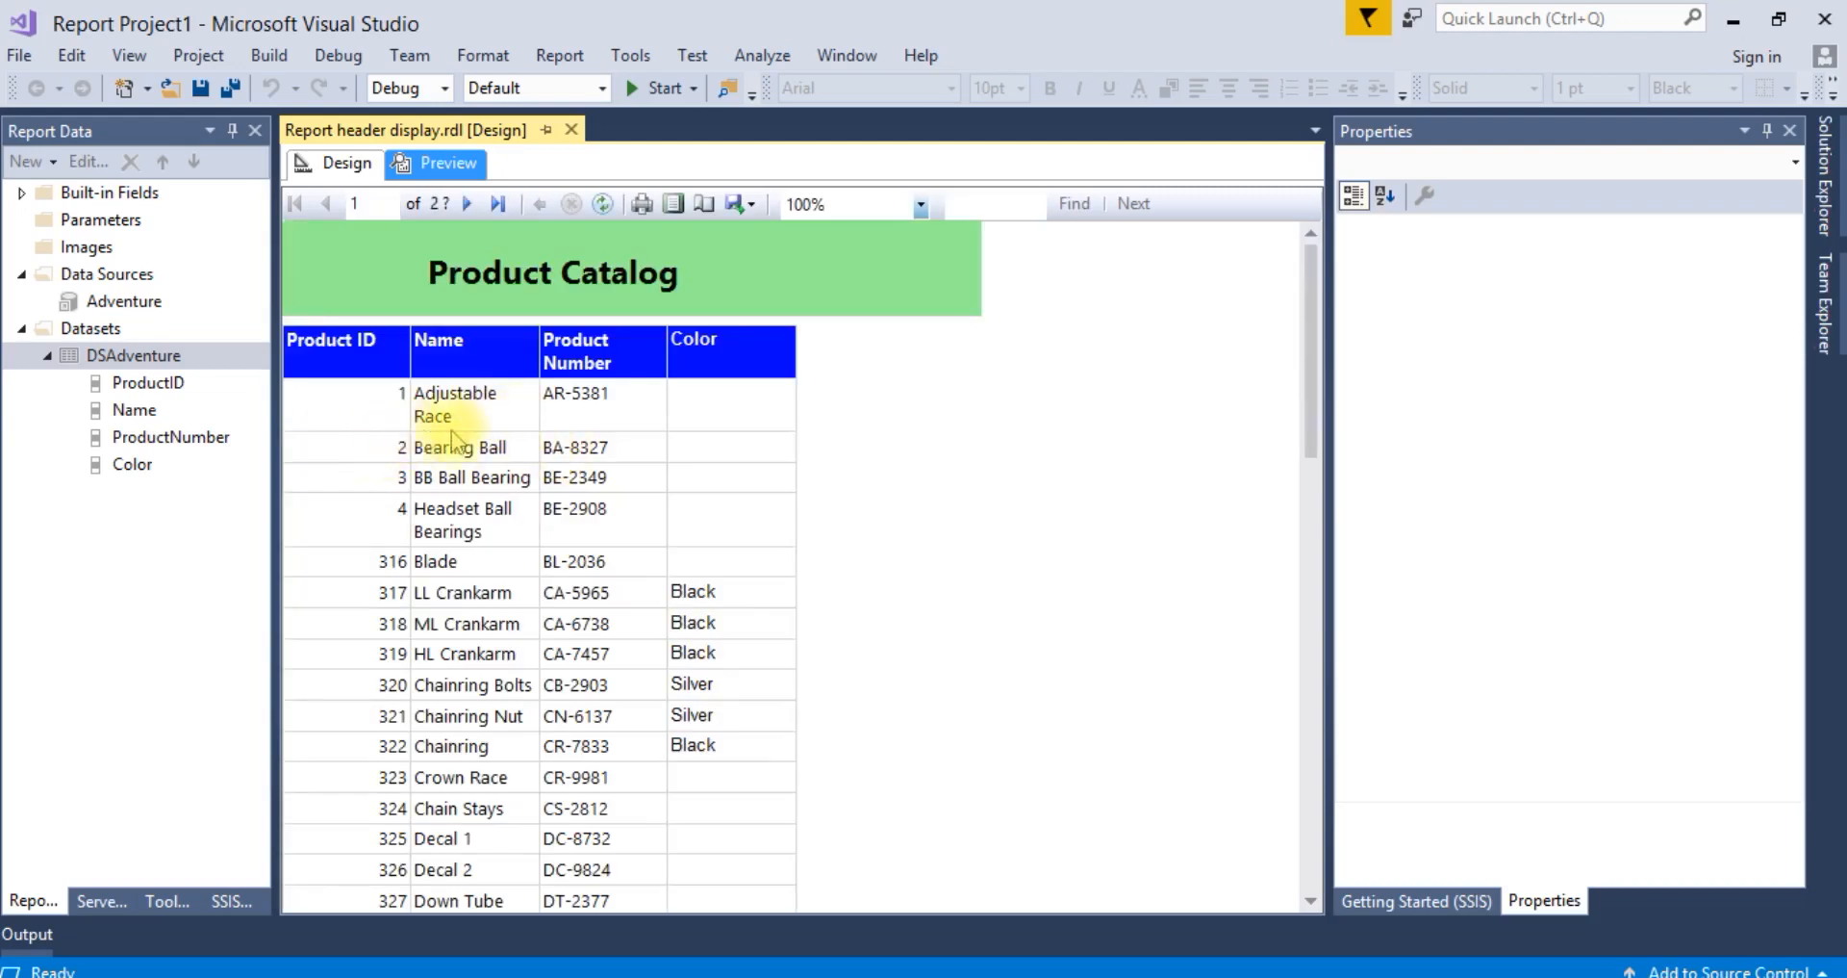
{"action": "mouse_move", "coordinate": [648, 365]}
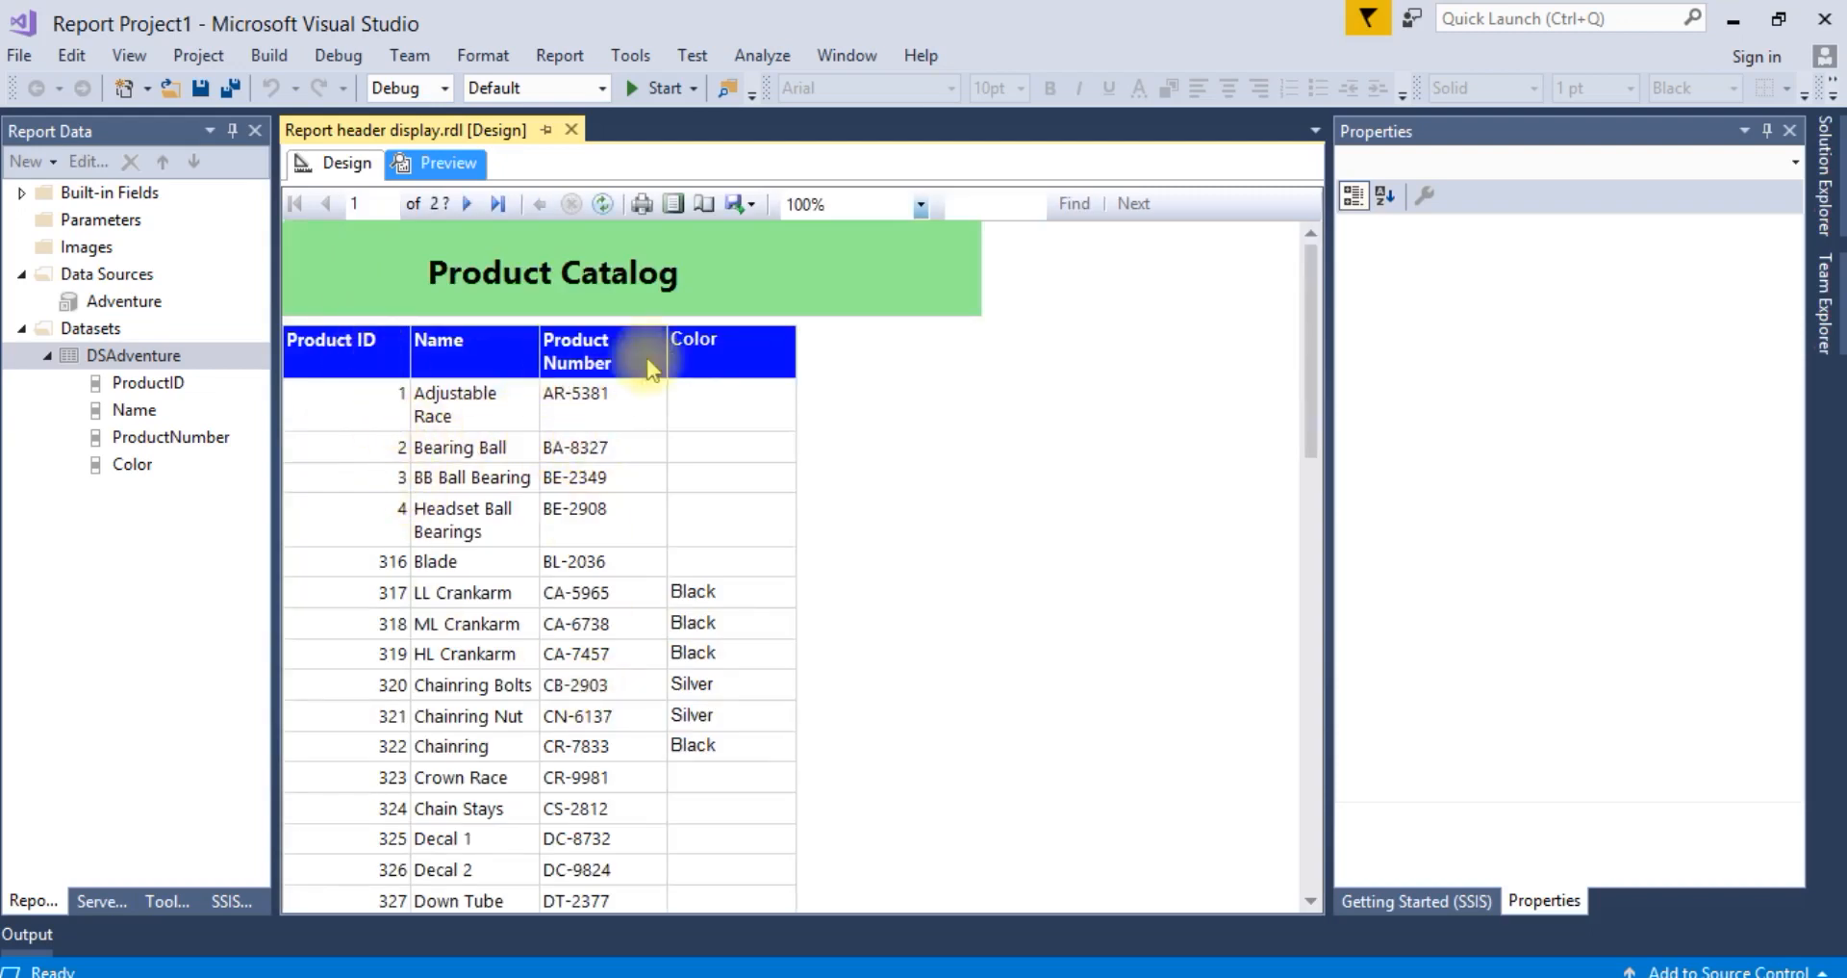
{"action": "mouse_move", "coordinate": [467, 204]}
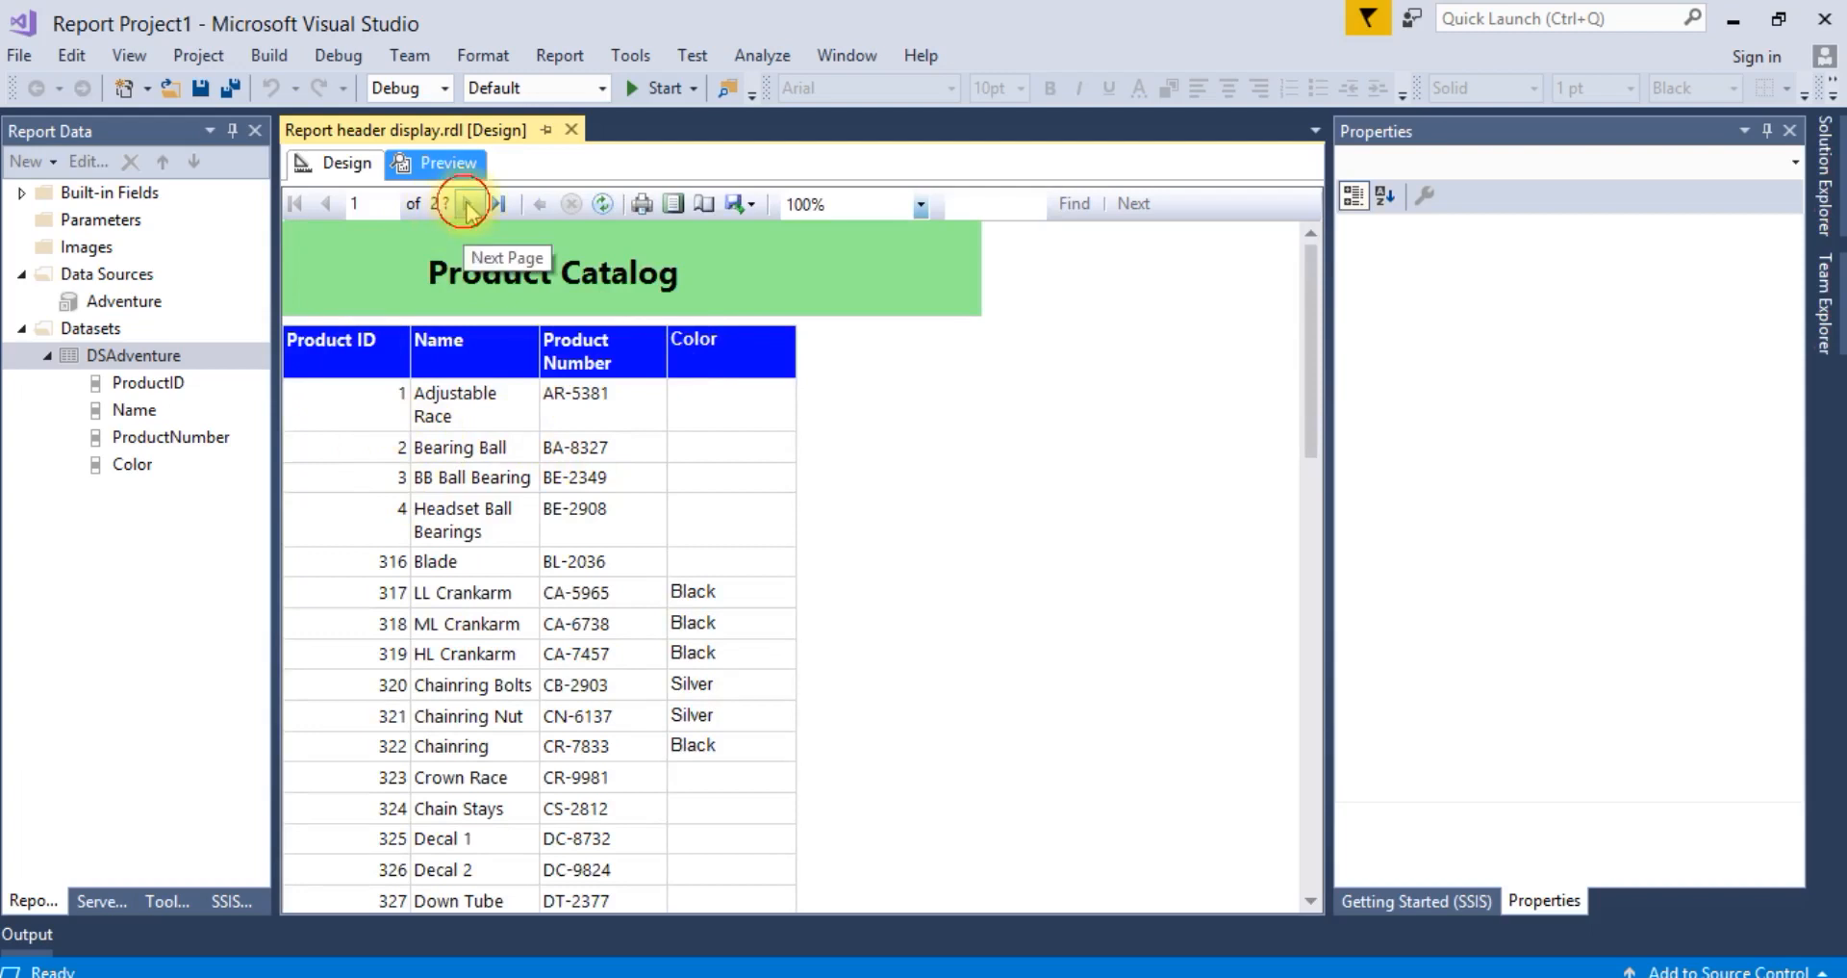
{"action": "left_click", "coordinate": [467, 204]}
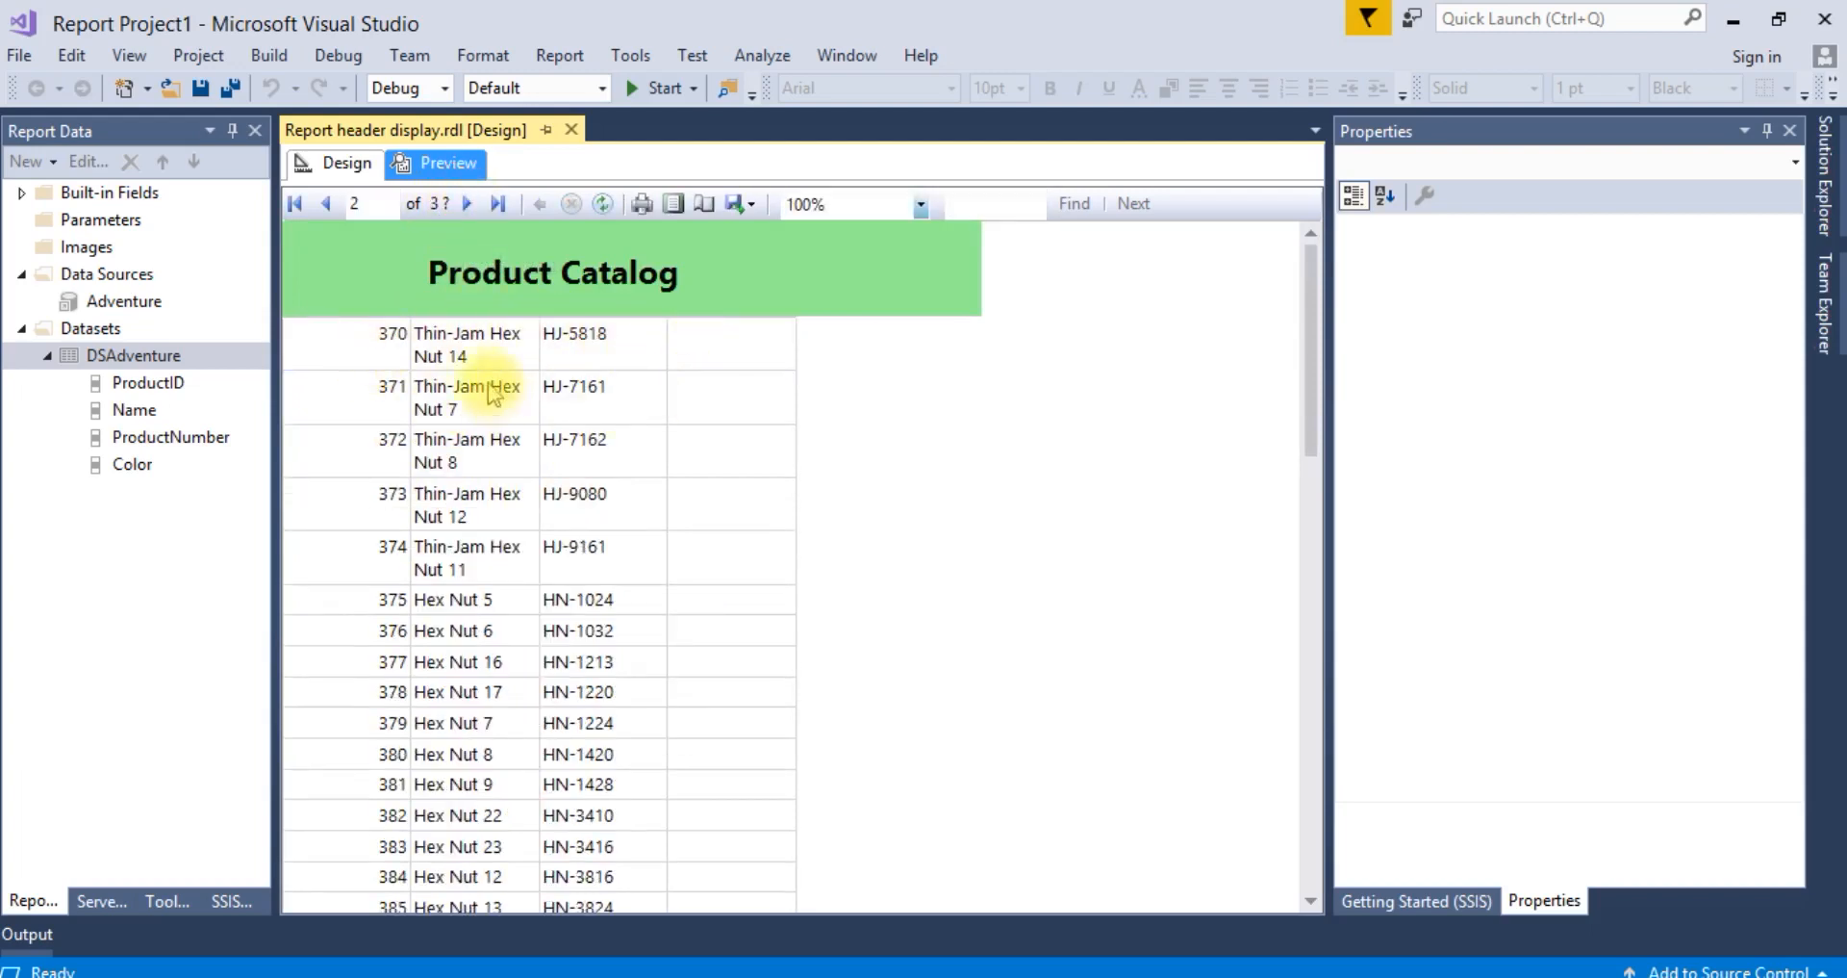
{"action": "left_click", "coordinate": [345, 162]}
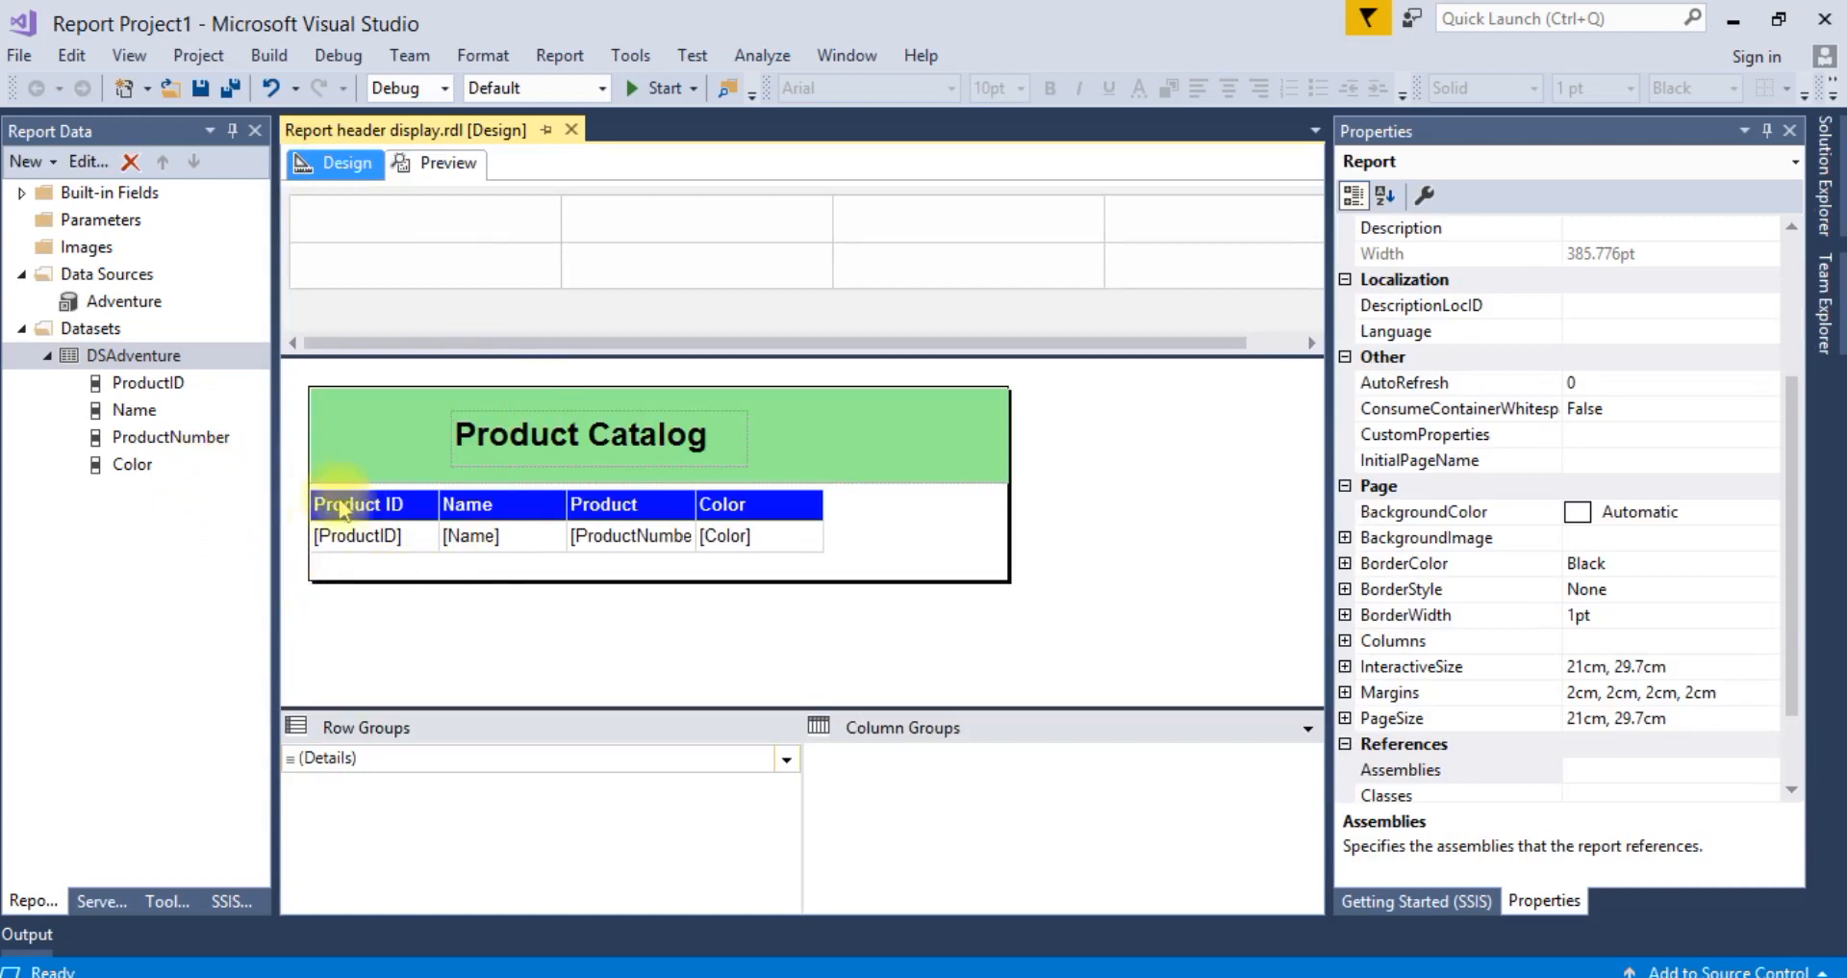
{"action": "mouse_move", "coordinate": [1255, 749]}
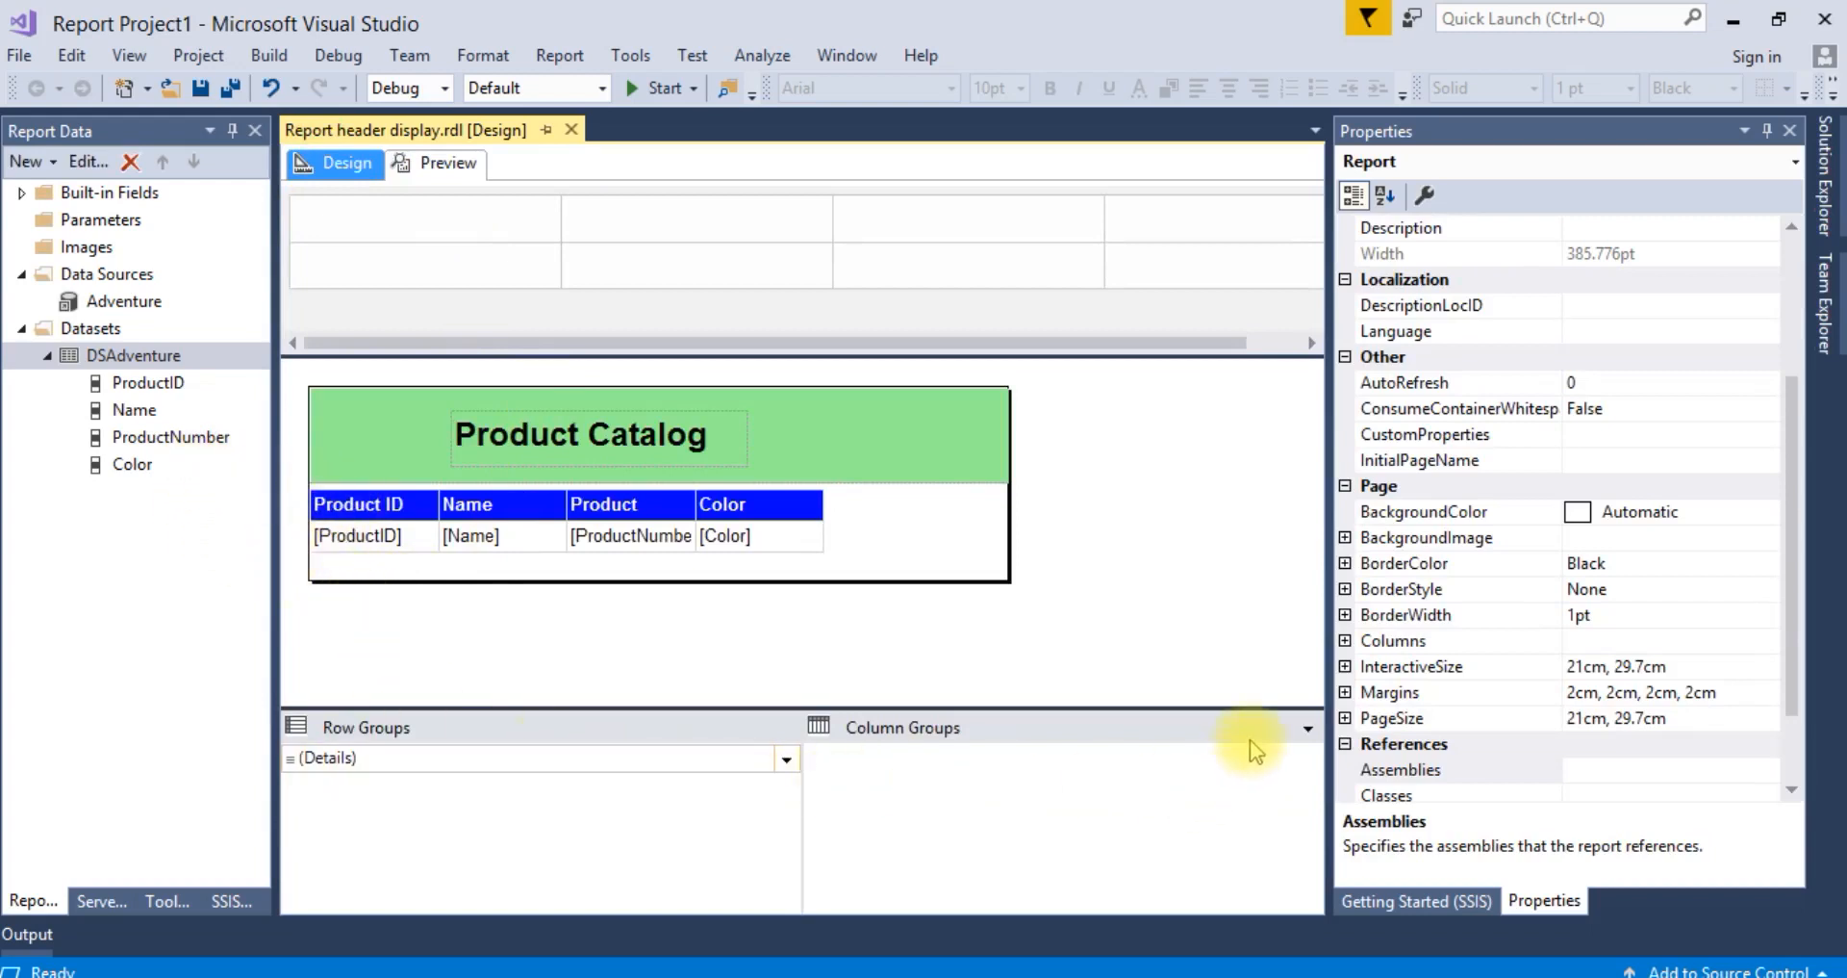
Step: In Advanced Mode, set the static header row to RepeatOnNewPage True and KeepWithGroup After, and save
{"action": "left_click", "coordinate": [1304, 727]}
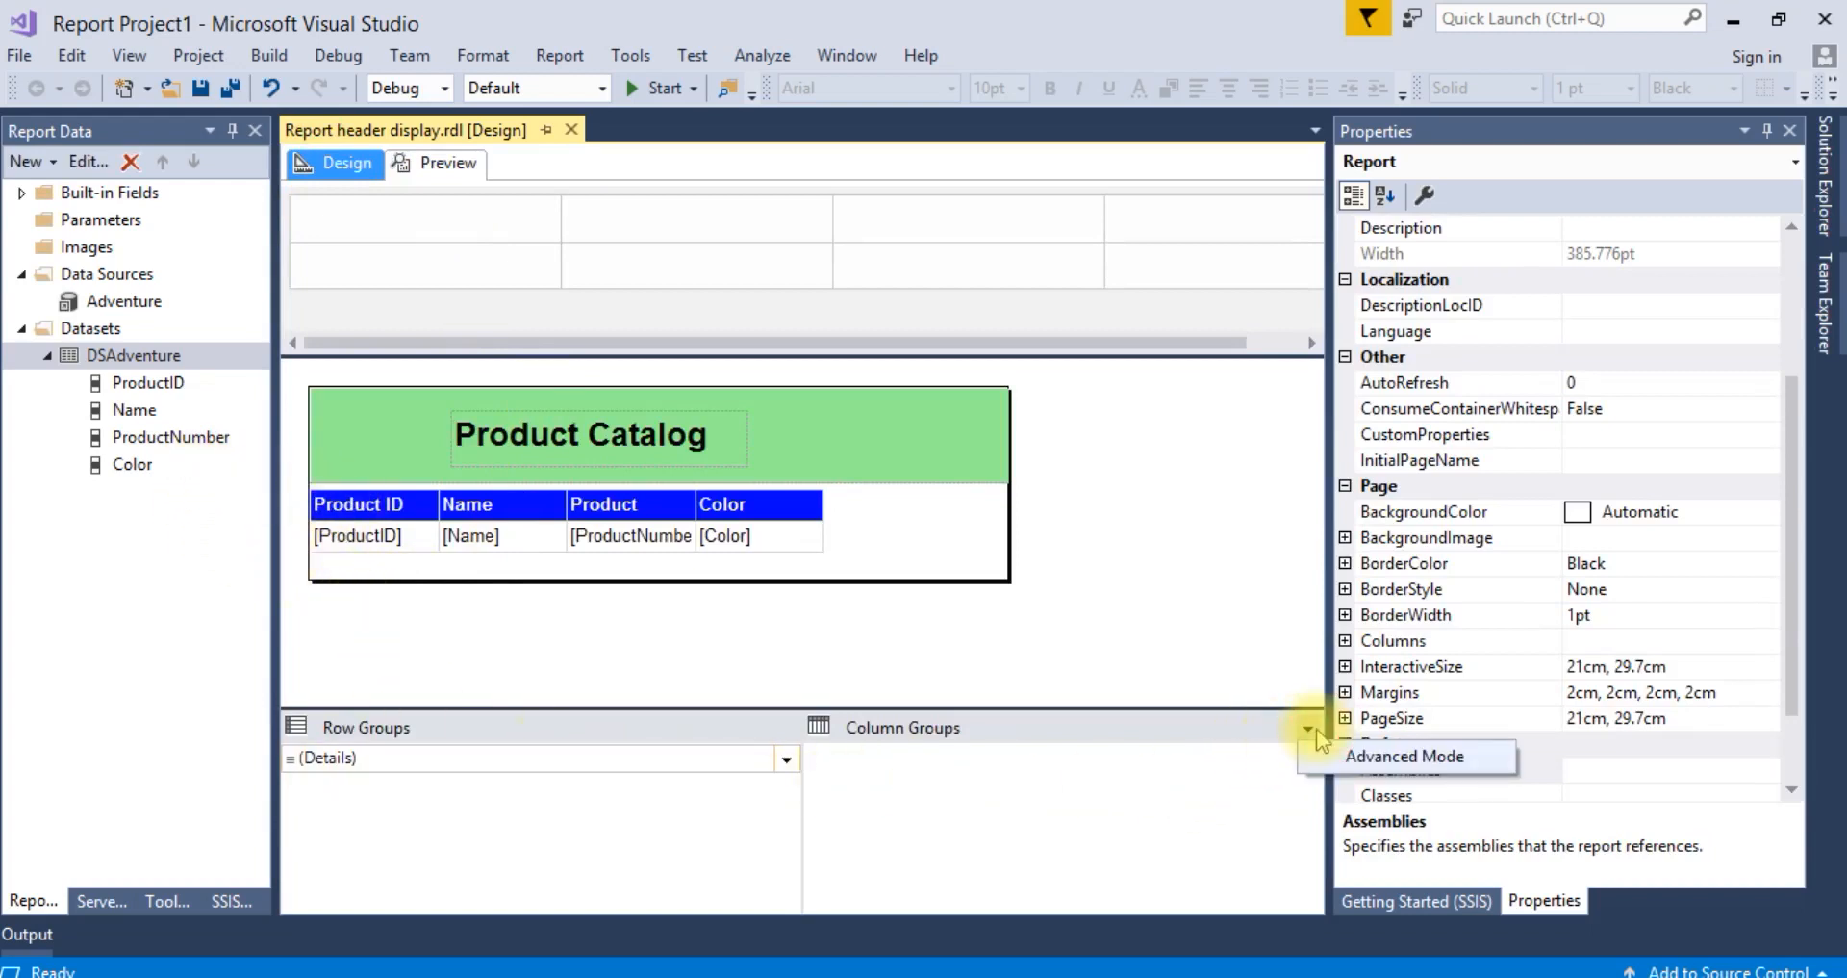
{"action": "left_click", "coordinate": [1405, 755]}
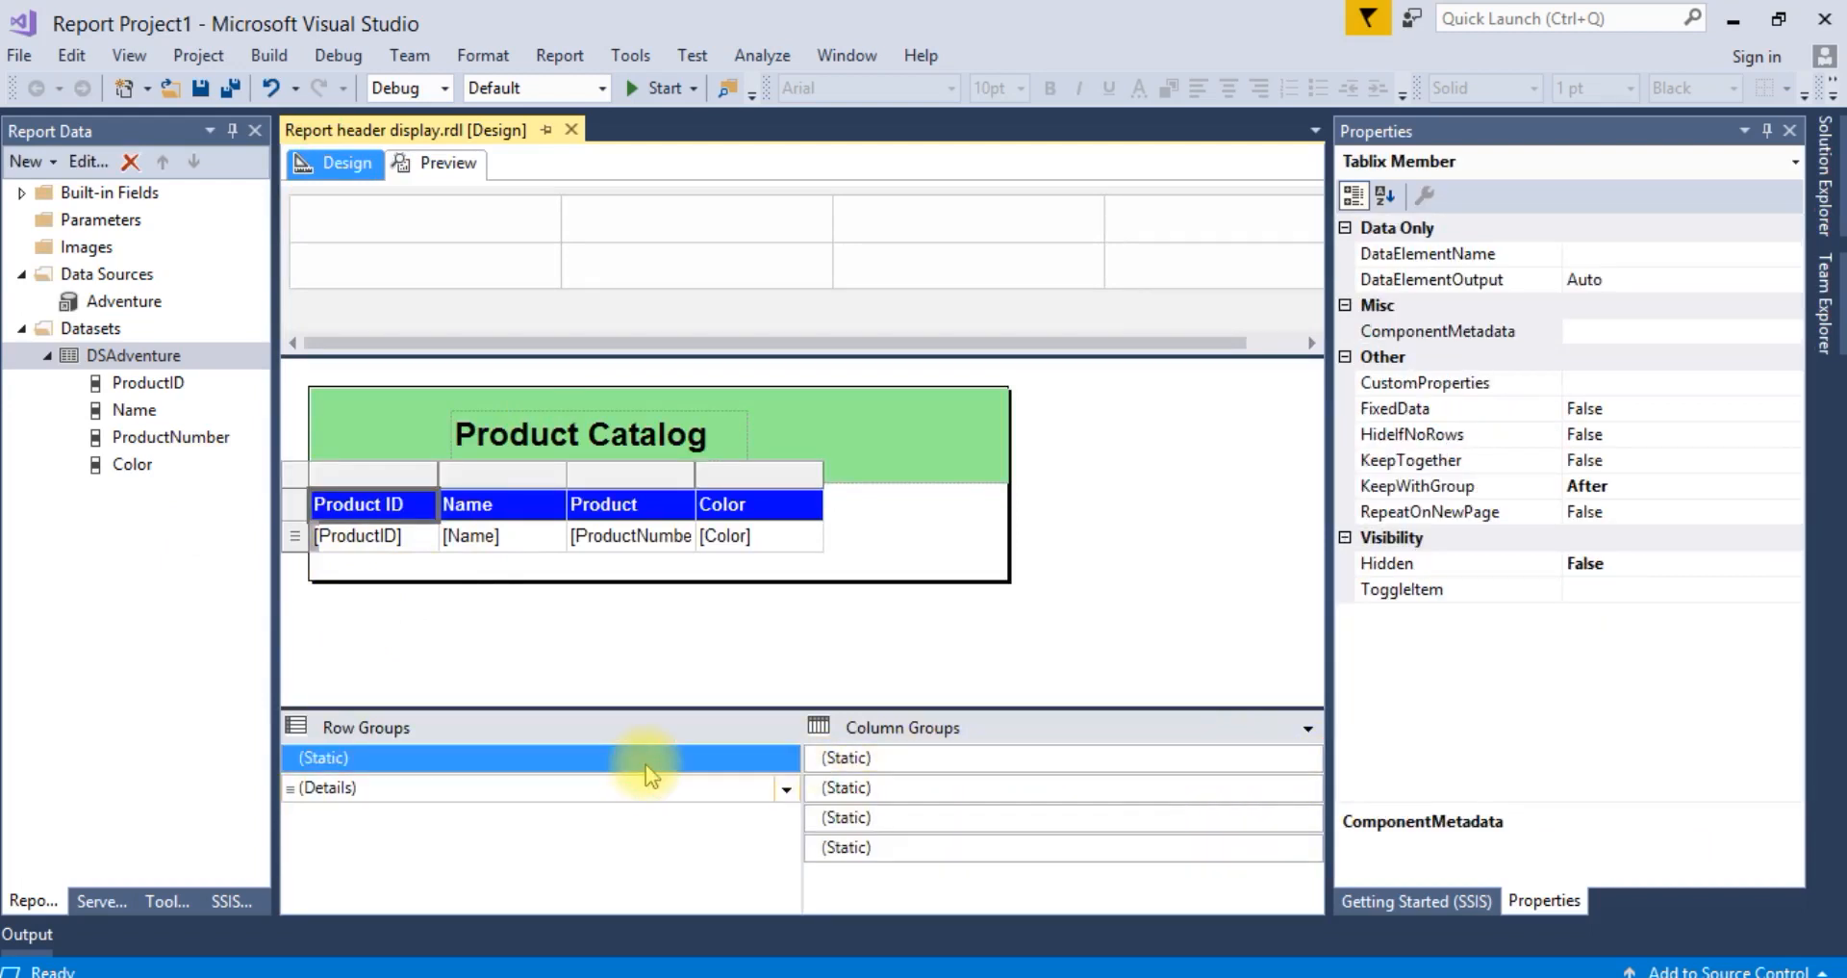
{"action": "mouse_move", "coordinate": [556, 755]}
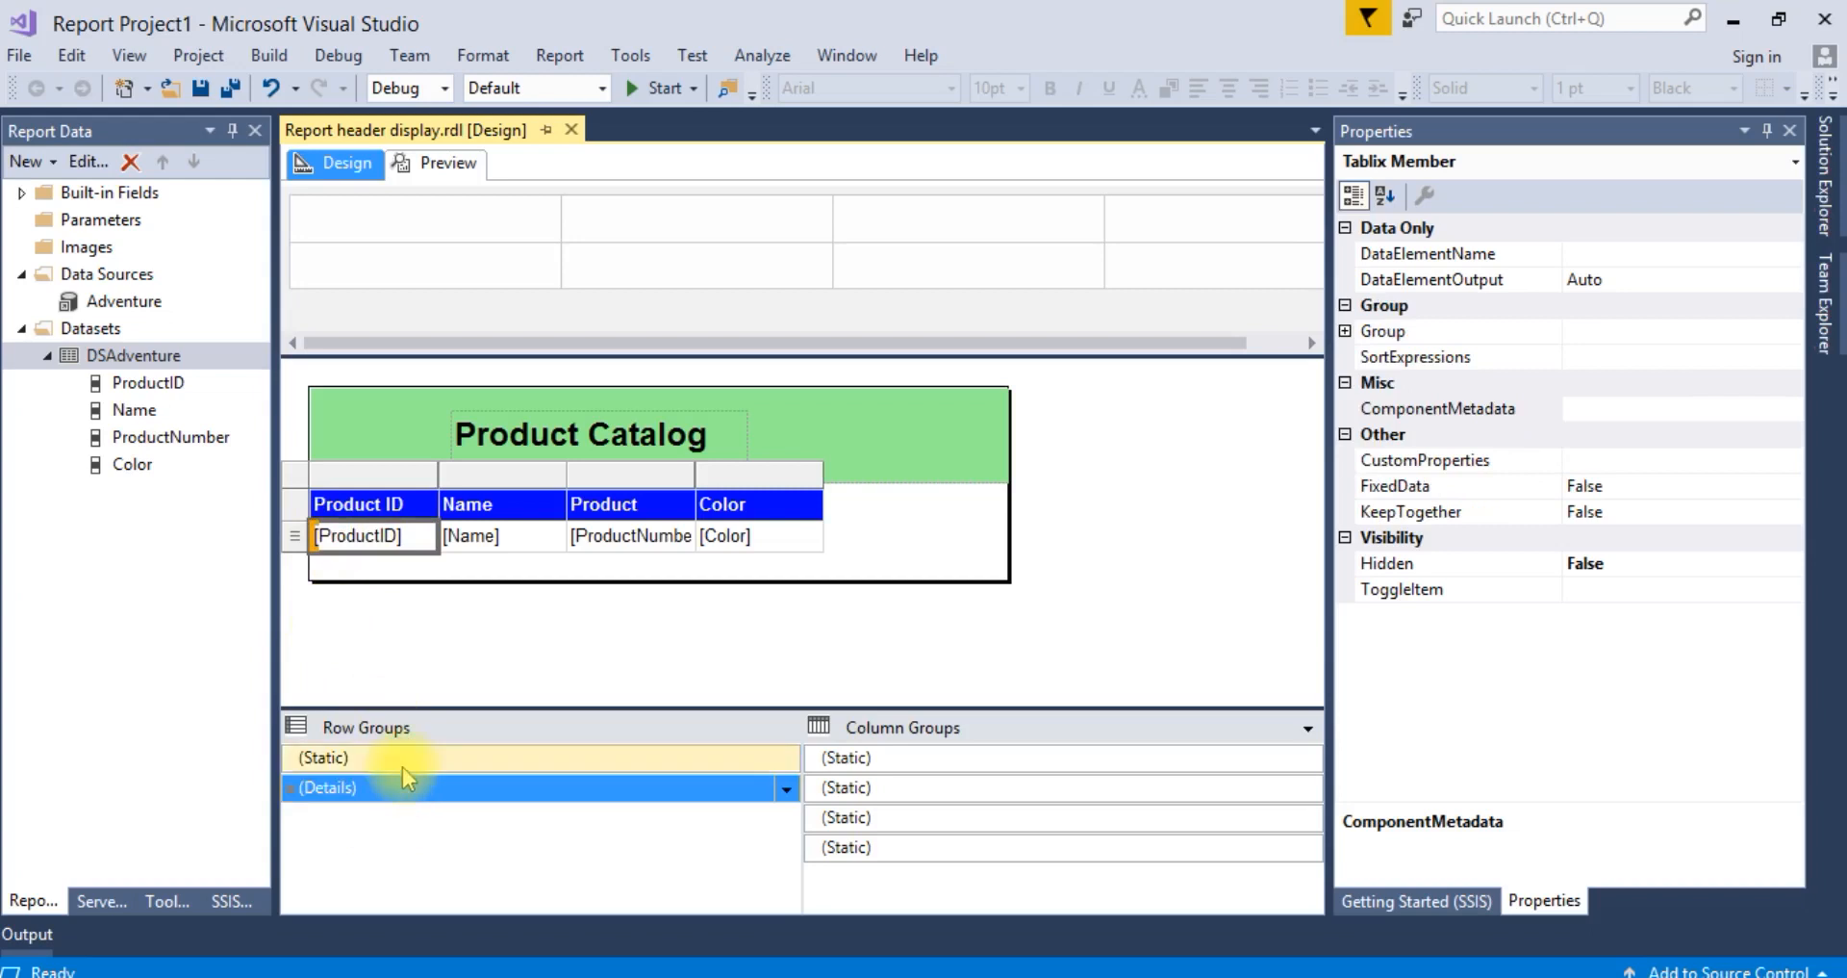
{"action": "left_click", "coordinate": [324, 758]}
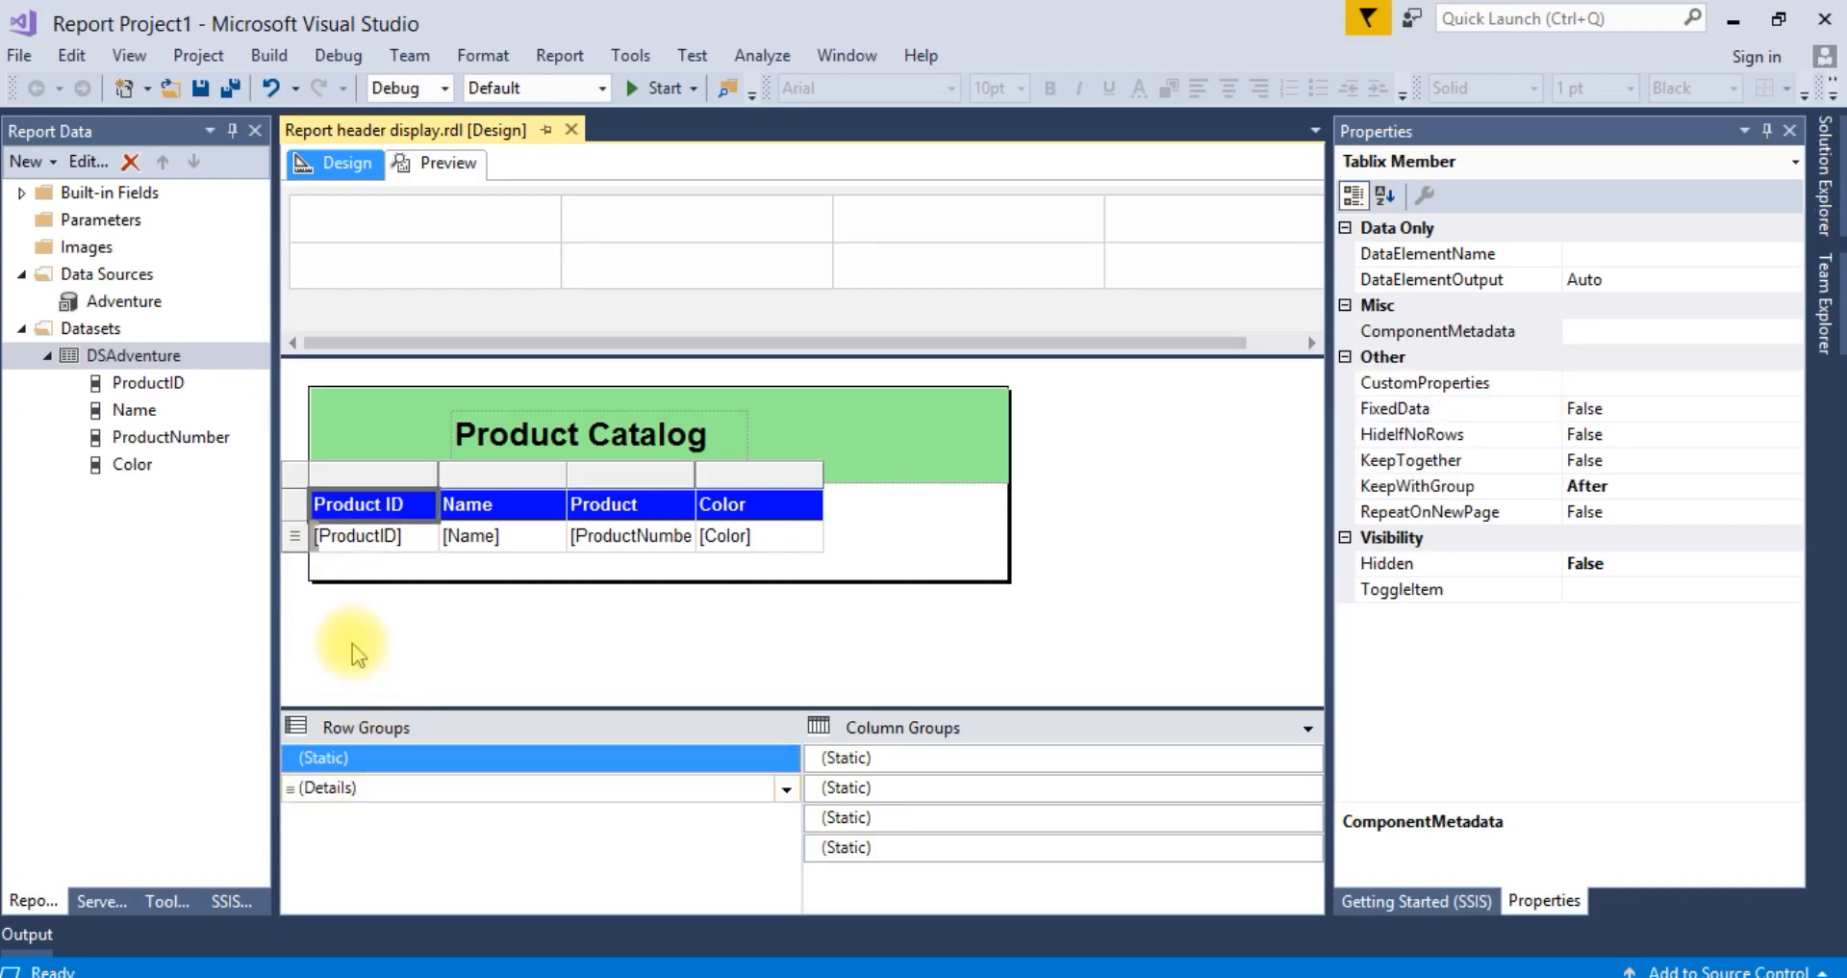
{"action": "mouse_move", "coordinate": [372, 614]}
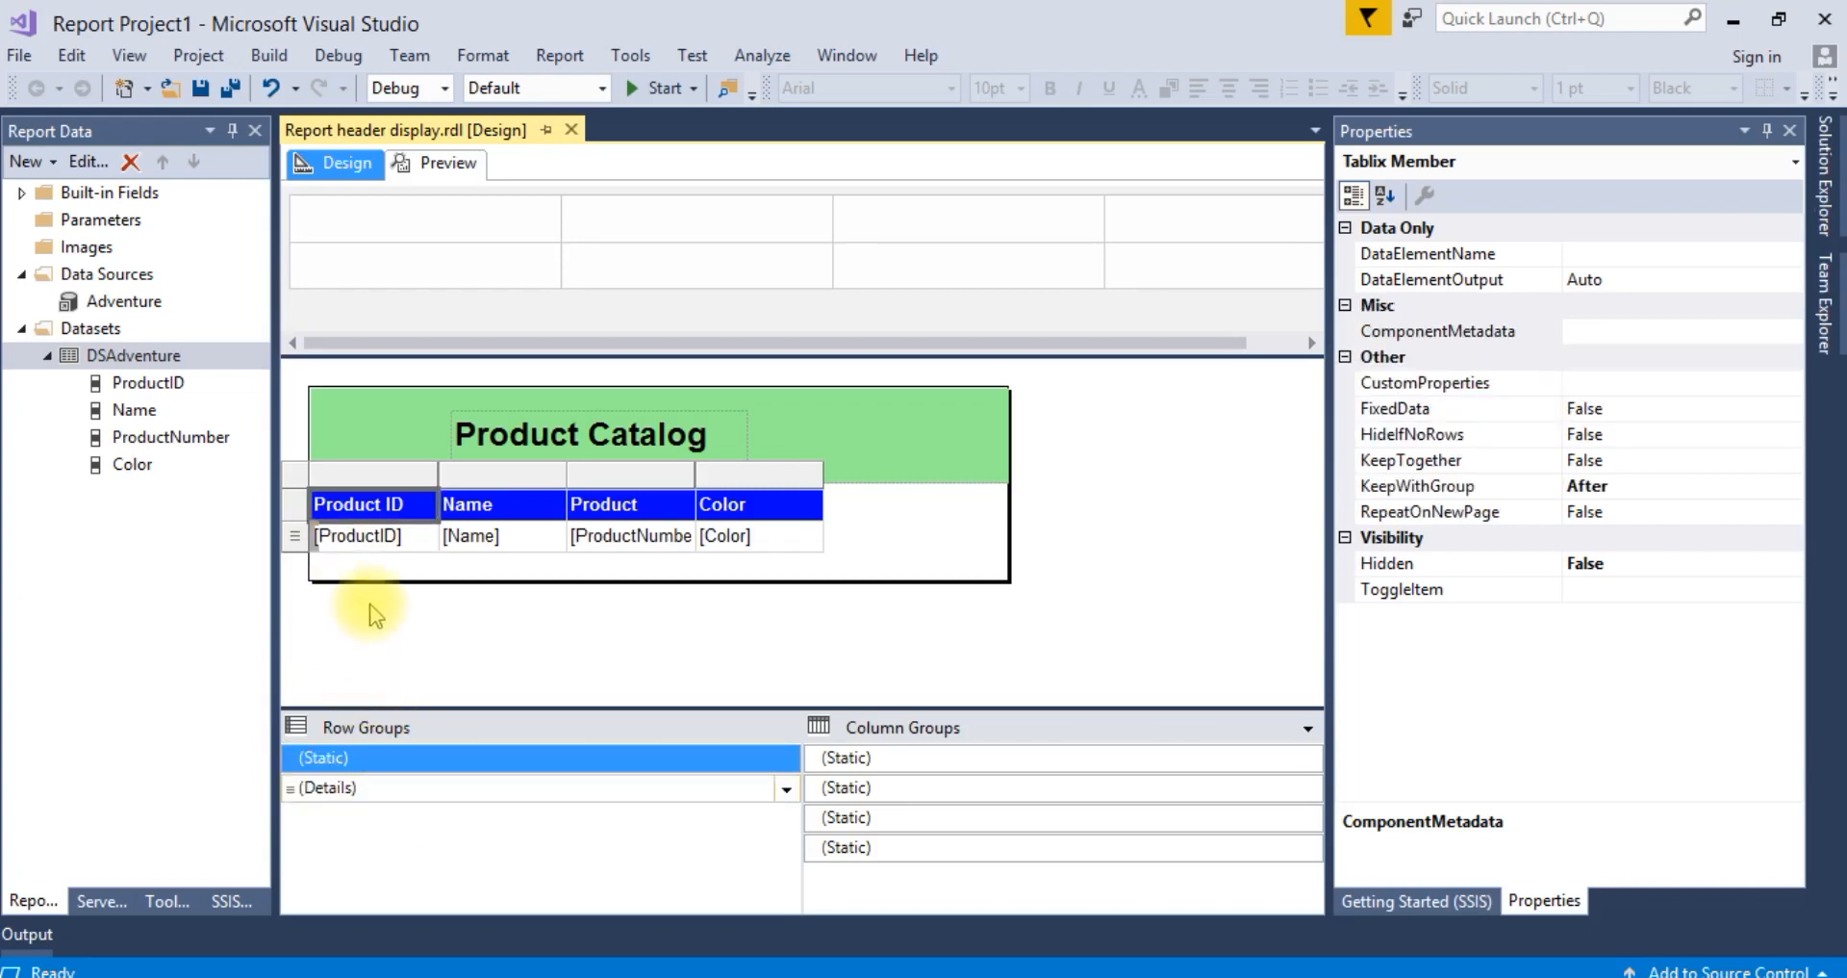
{"action": "mouse_move", "coordinate": [1464, 521]}
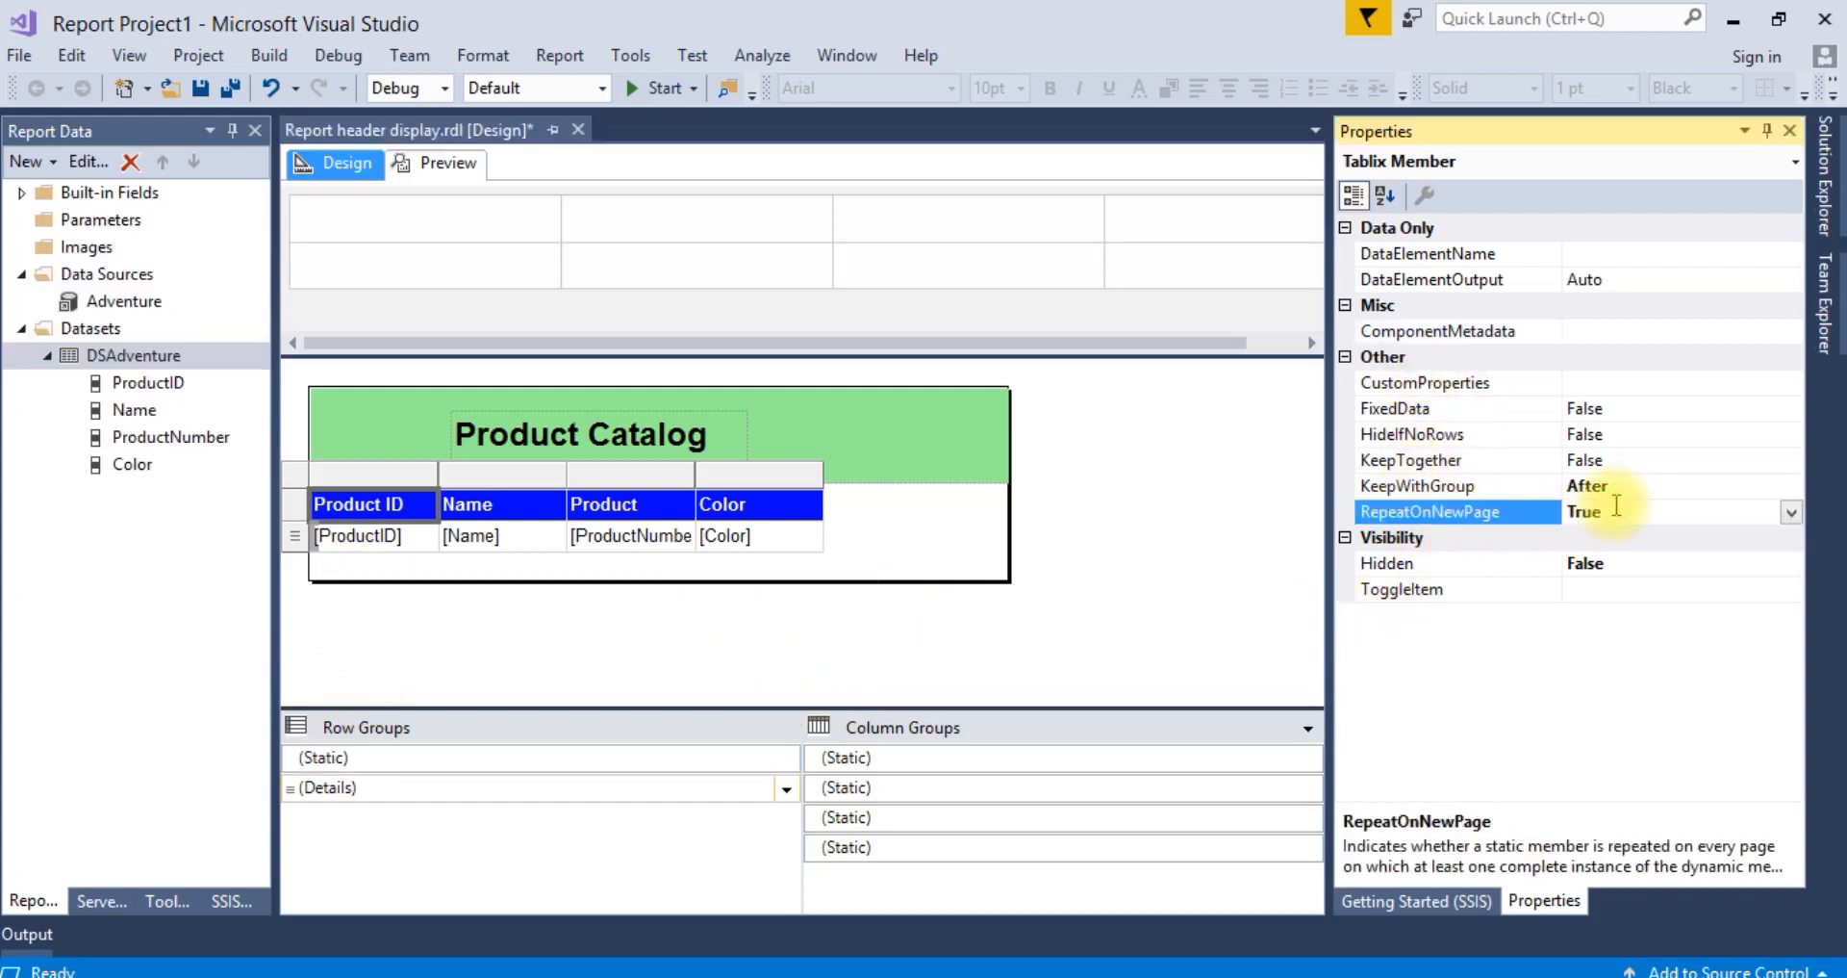
{"action": "mouse_move", "coordinate": [1178, 554]}
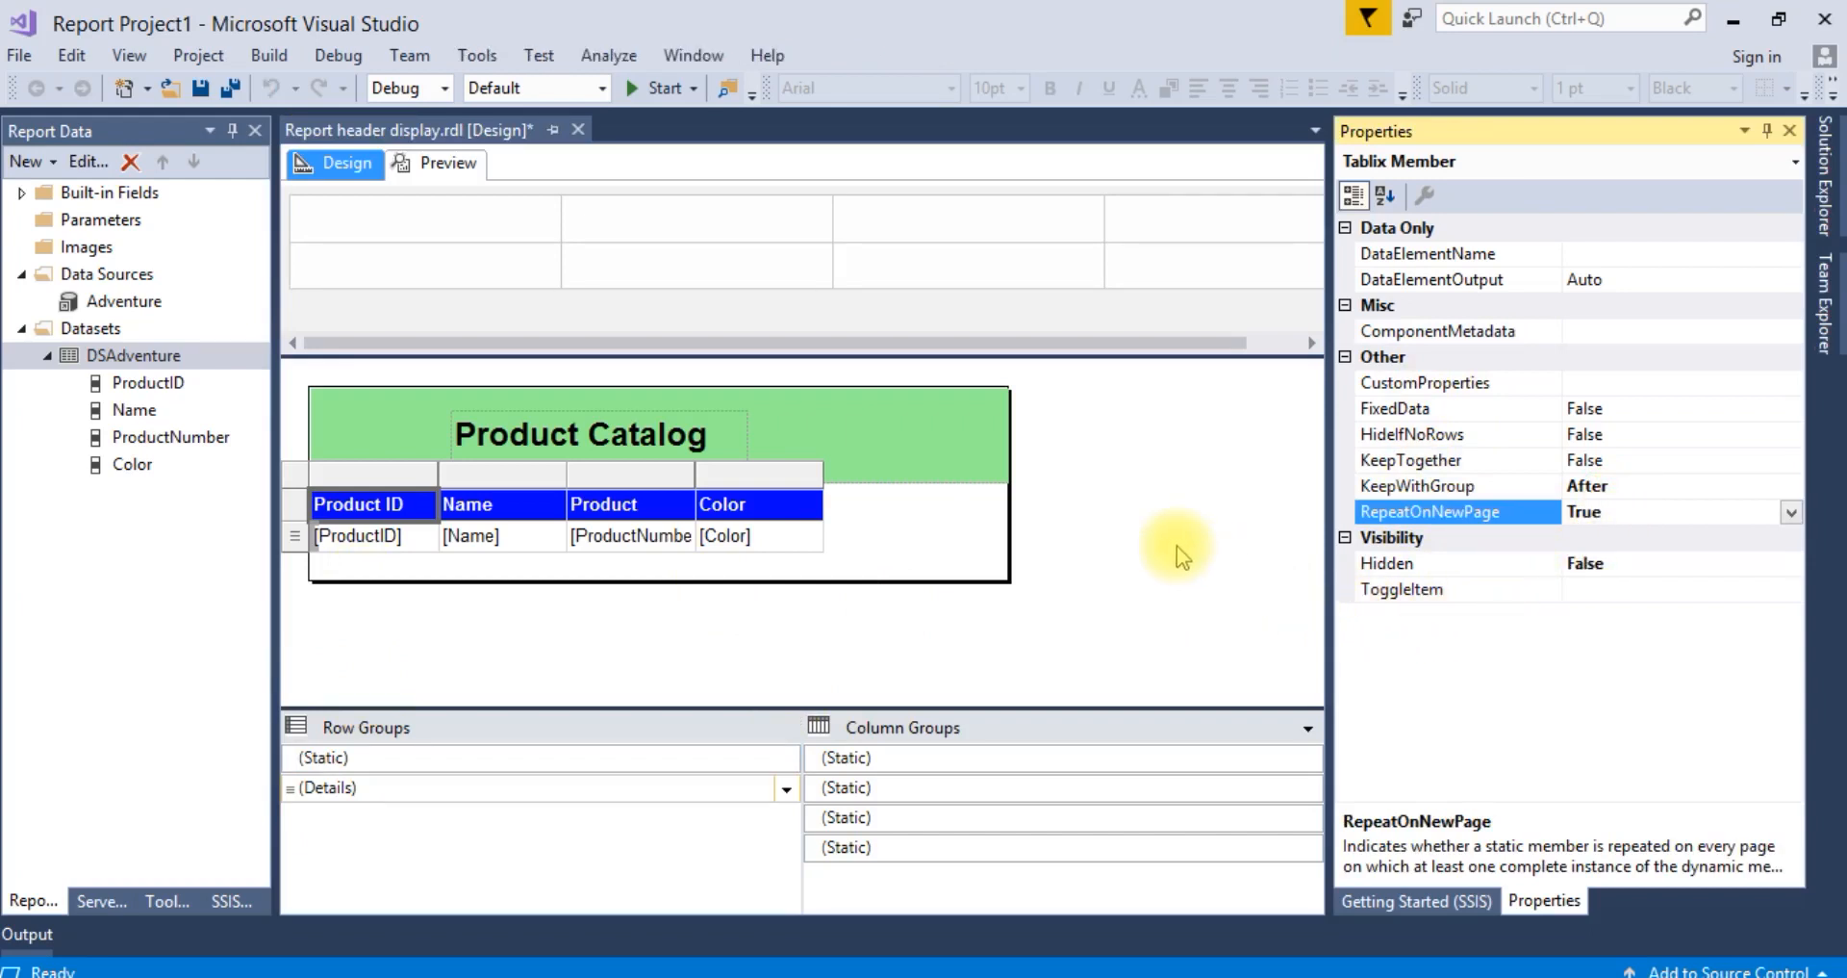
{"action": "key", "text": "ctrl+s"}
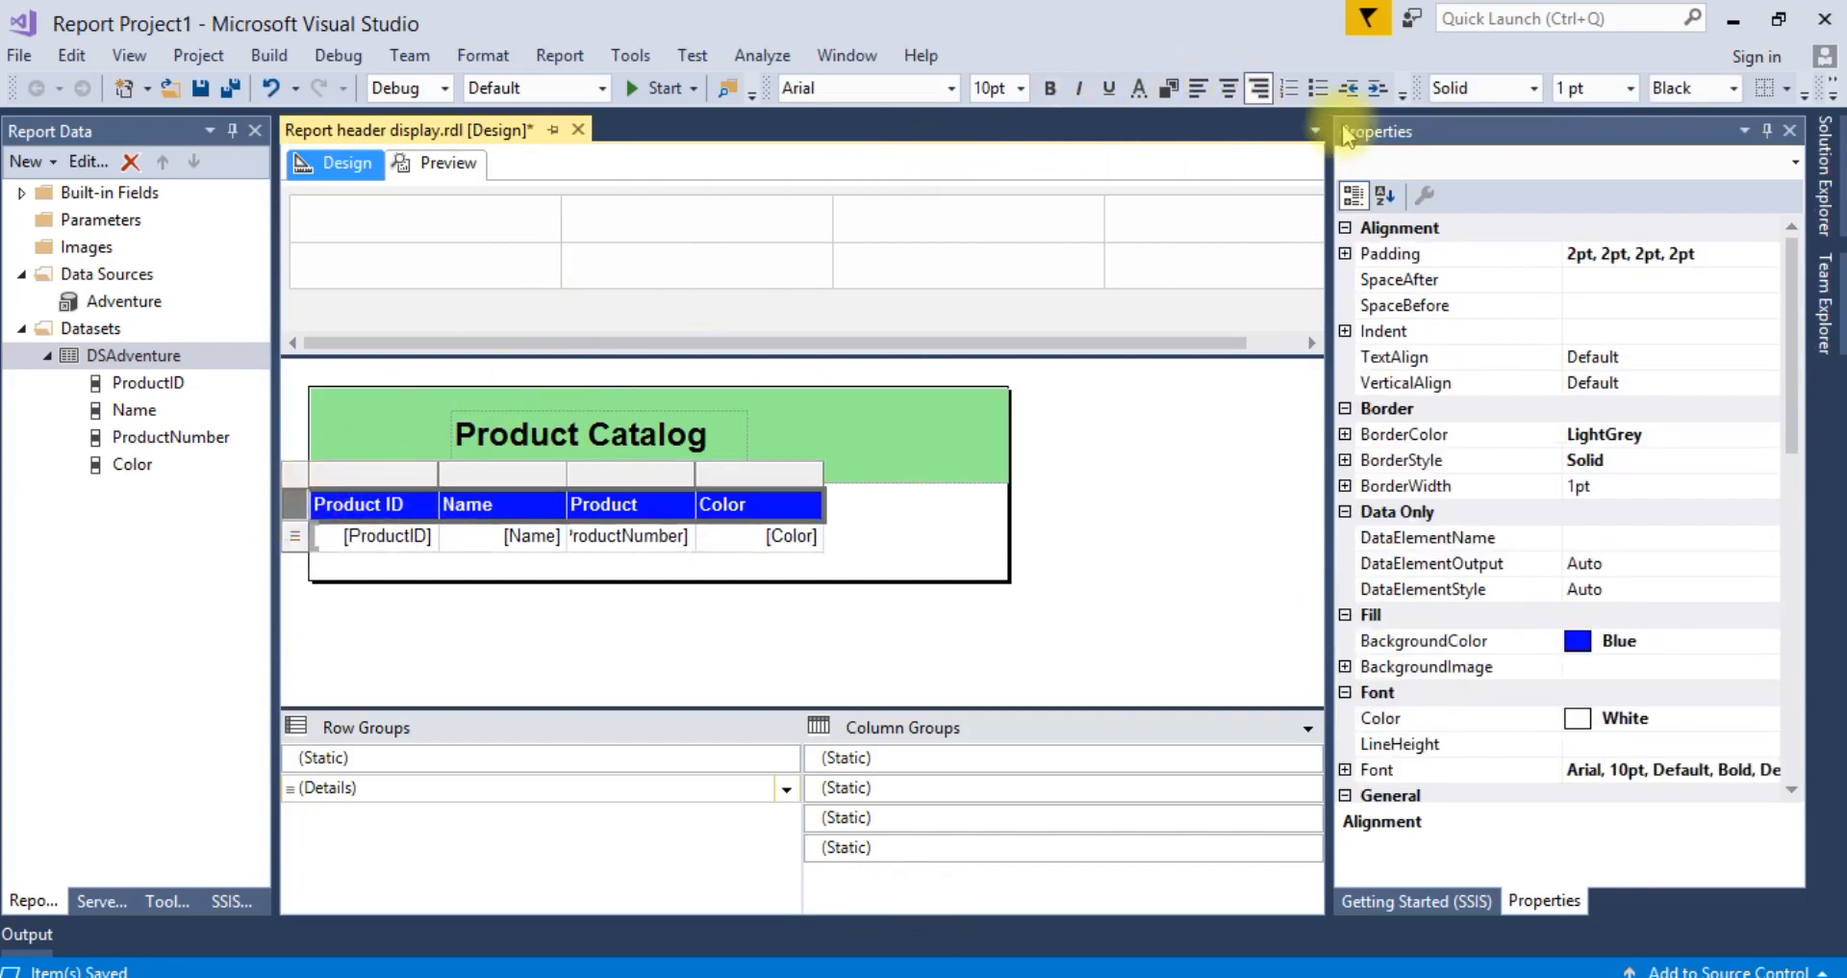
Step: Centre-align the table cell text and save the report
{"action": "left_click", "coordinate": [1226, 87]}
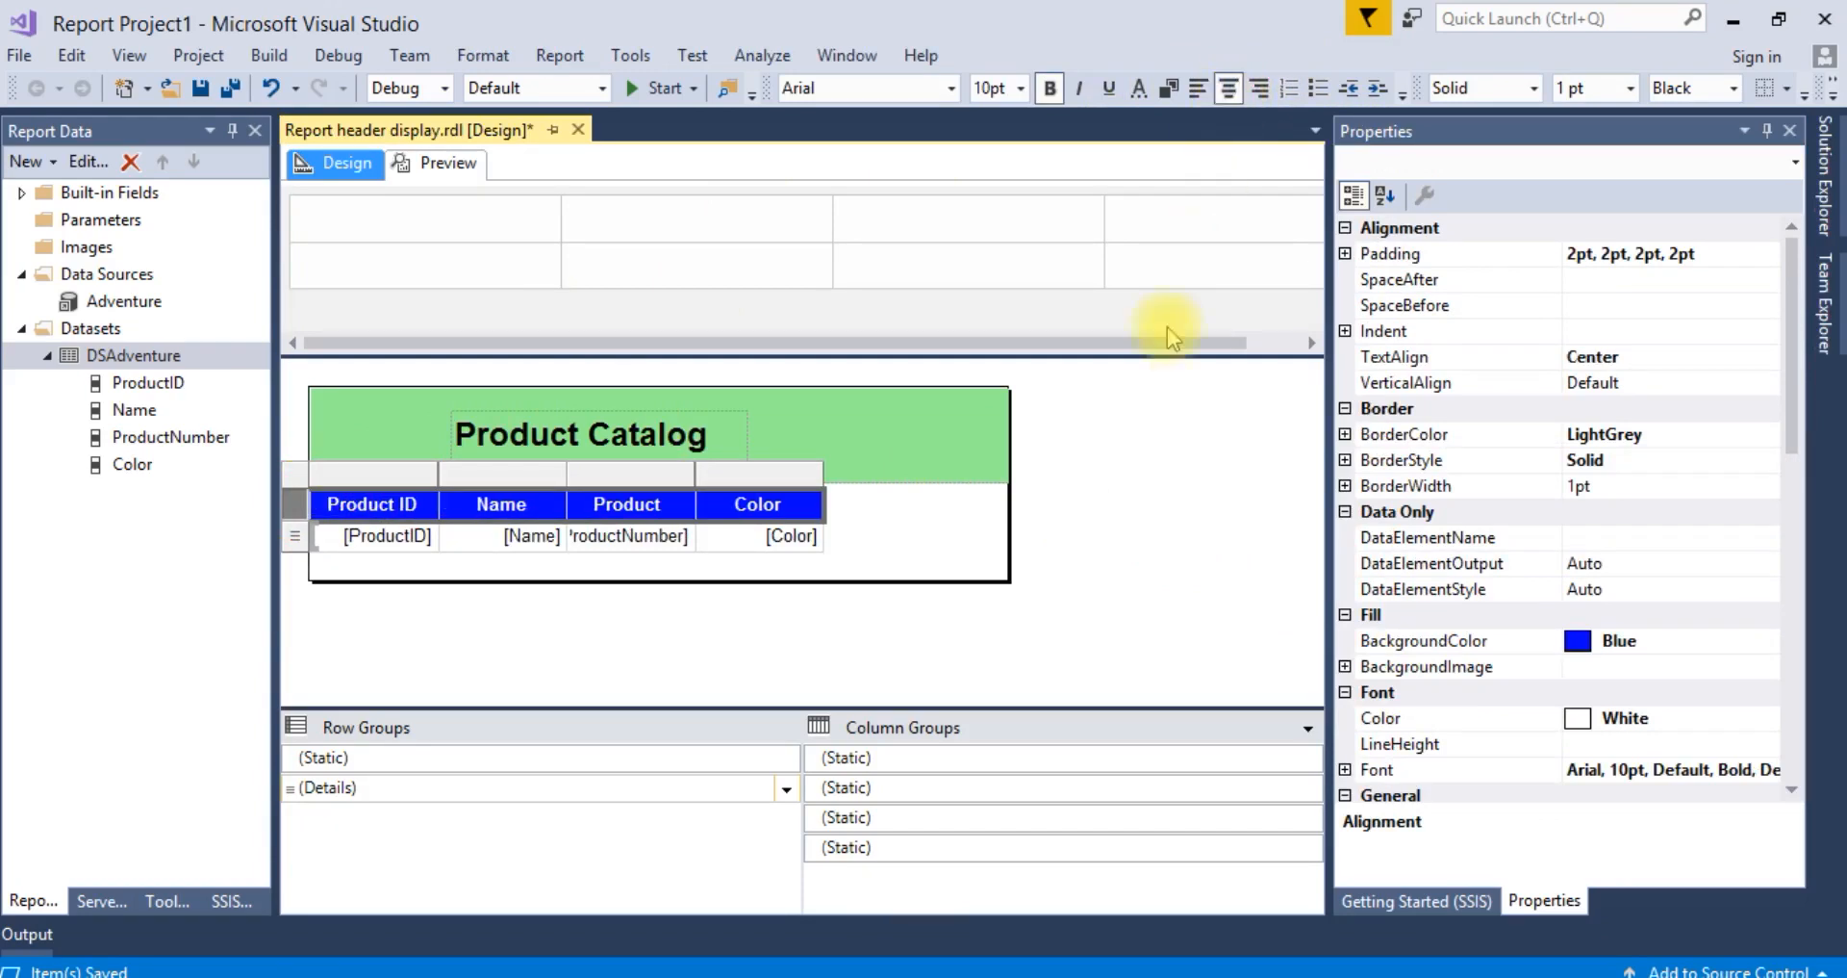
{"action": "key", "text": "ctrl+s"}
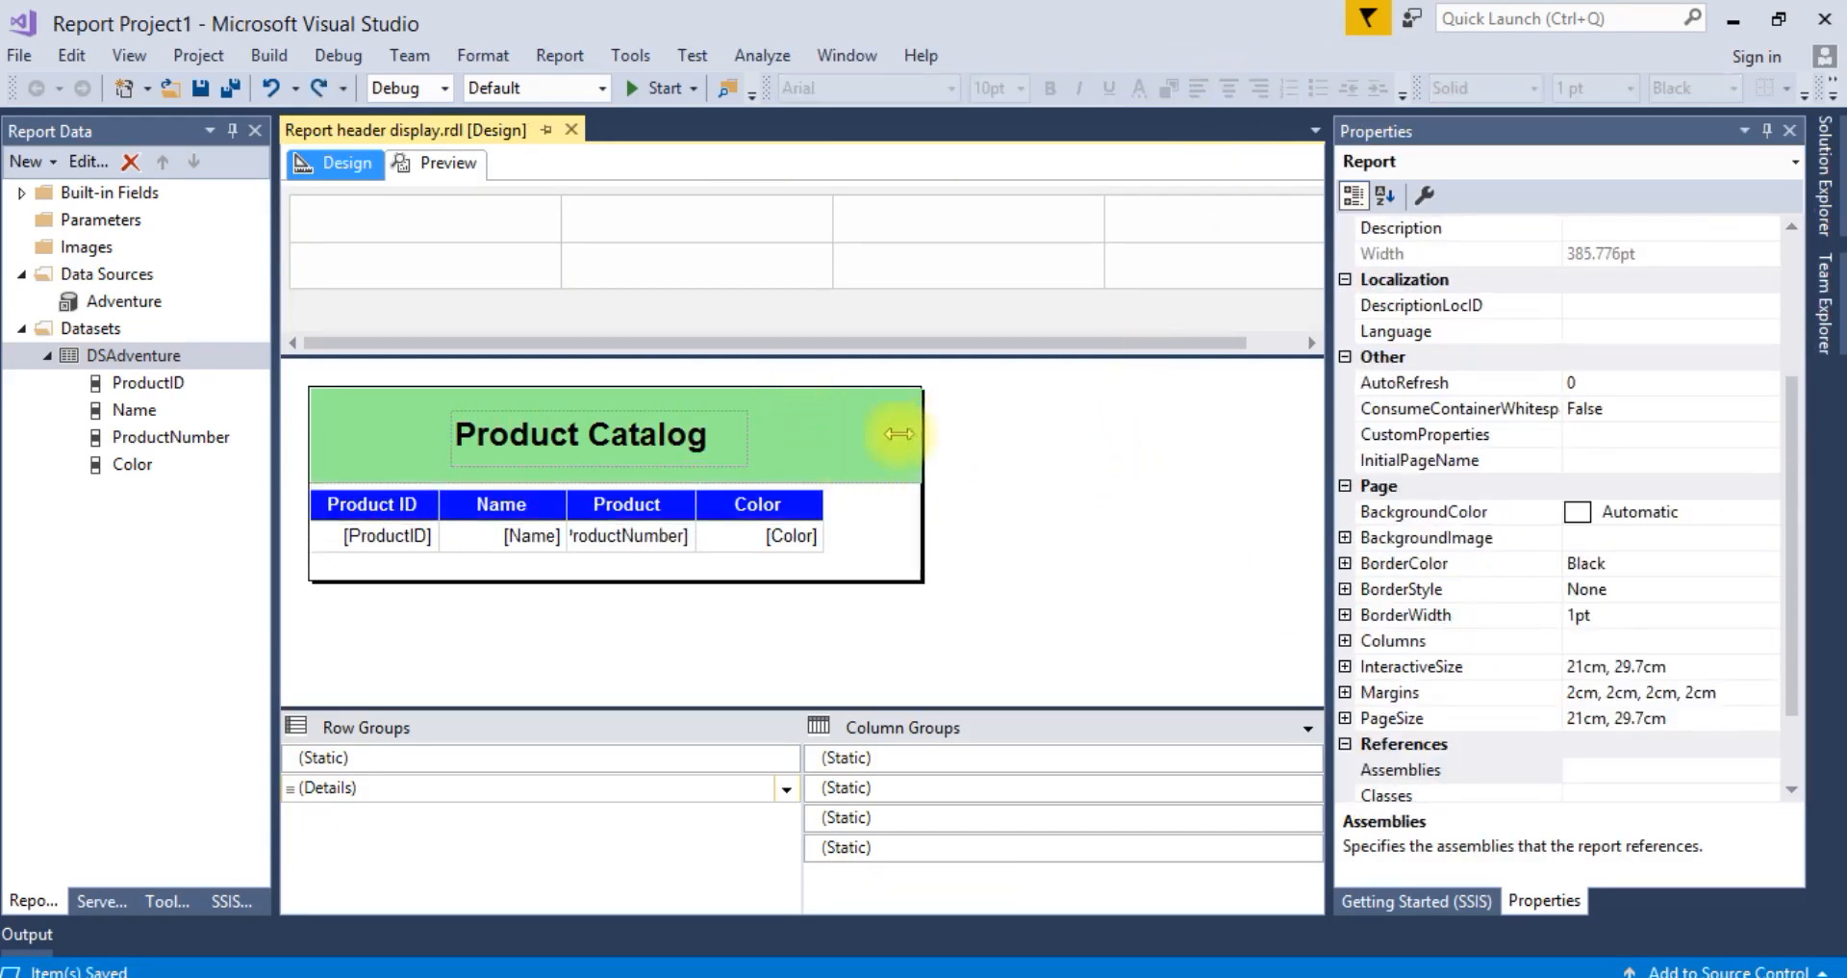
Step: Narrow the body to the table width and preview to confirm the blue header row repeats on page 3 of 4
{"action": "left_click_drag", "start_coordinate": [898, 433], "coordinate": [847, 433]}
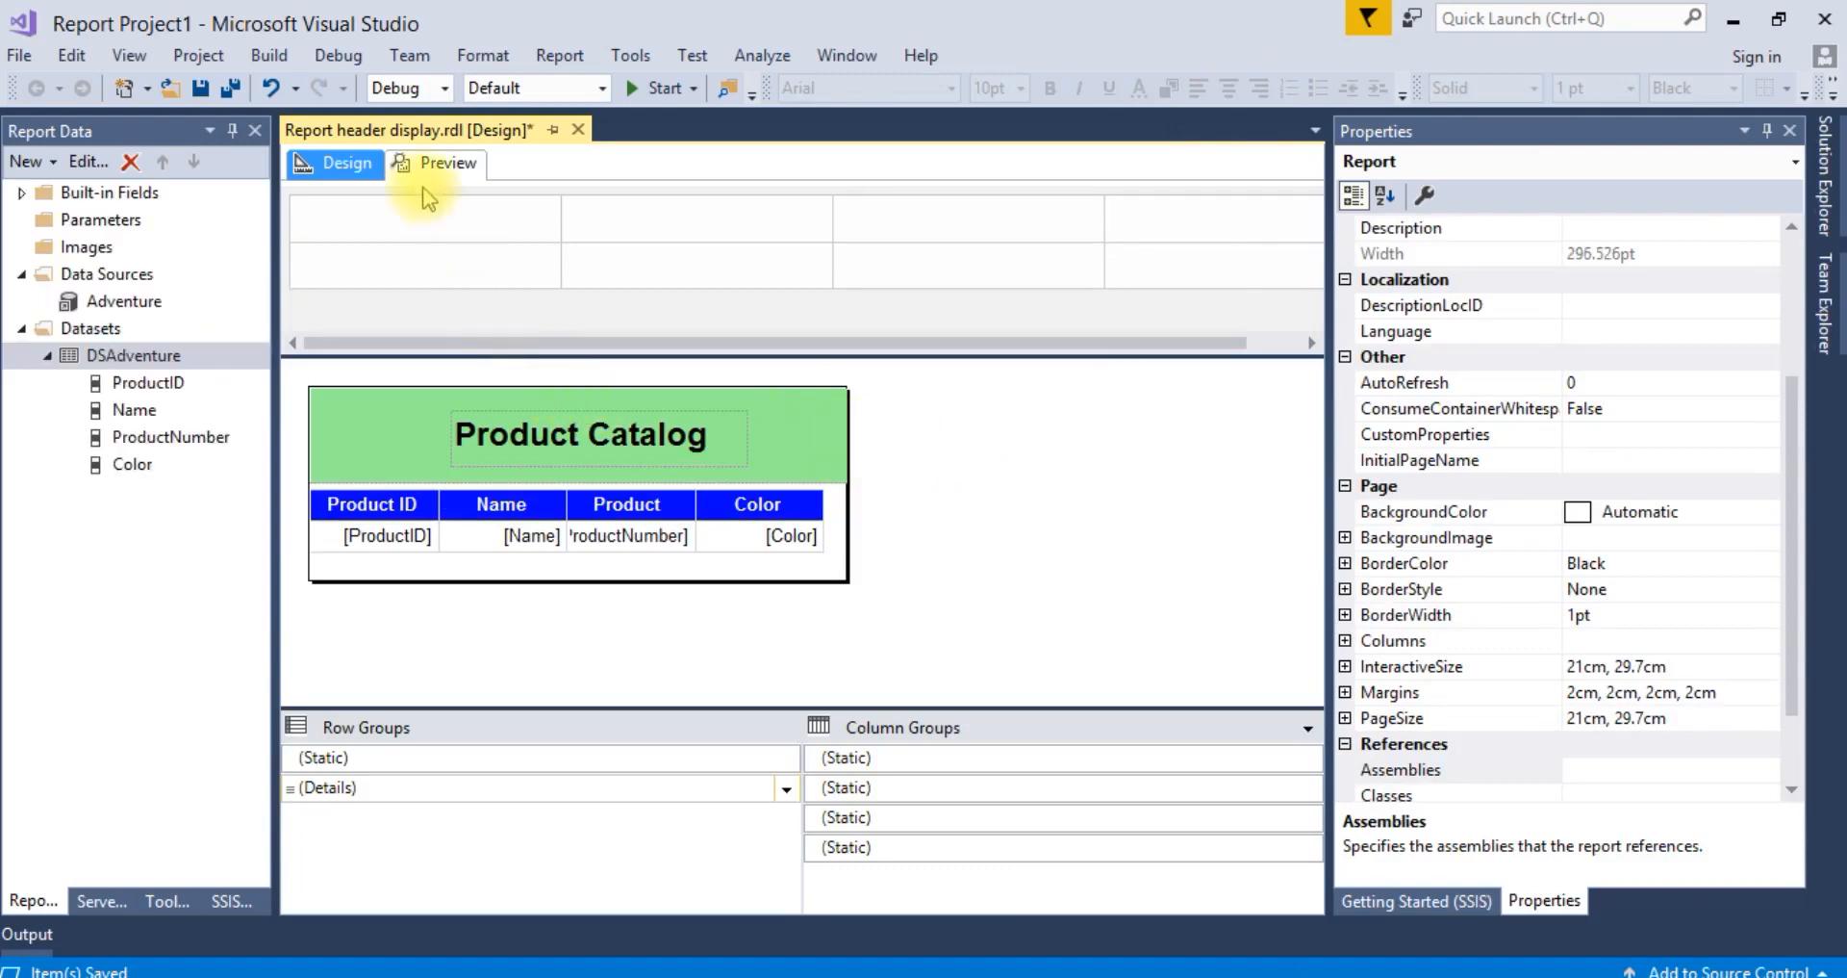
{"action": "left_click", "coordinate": [444, 161]}
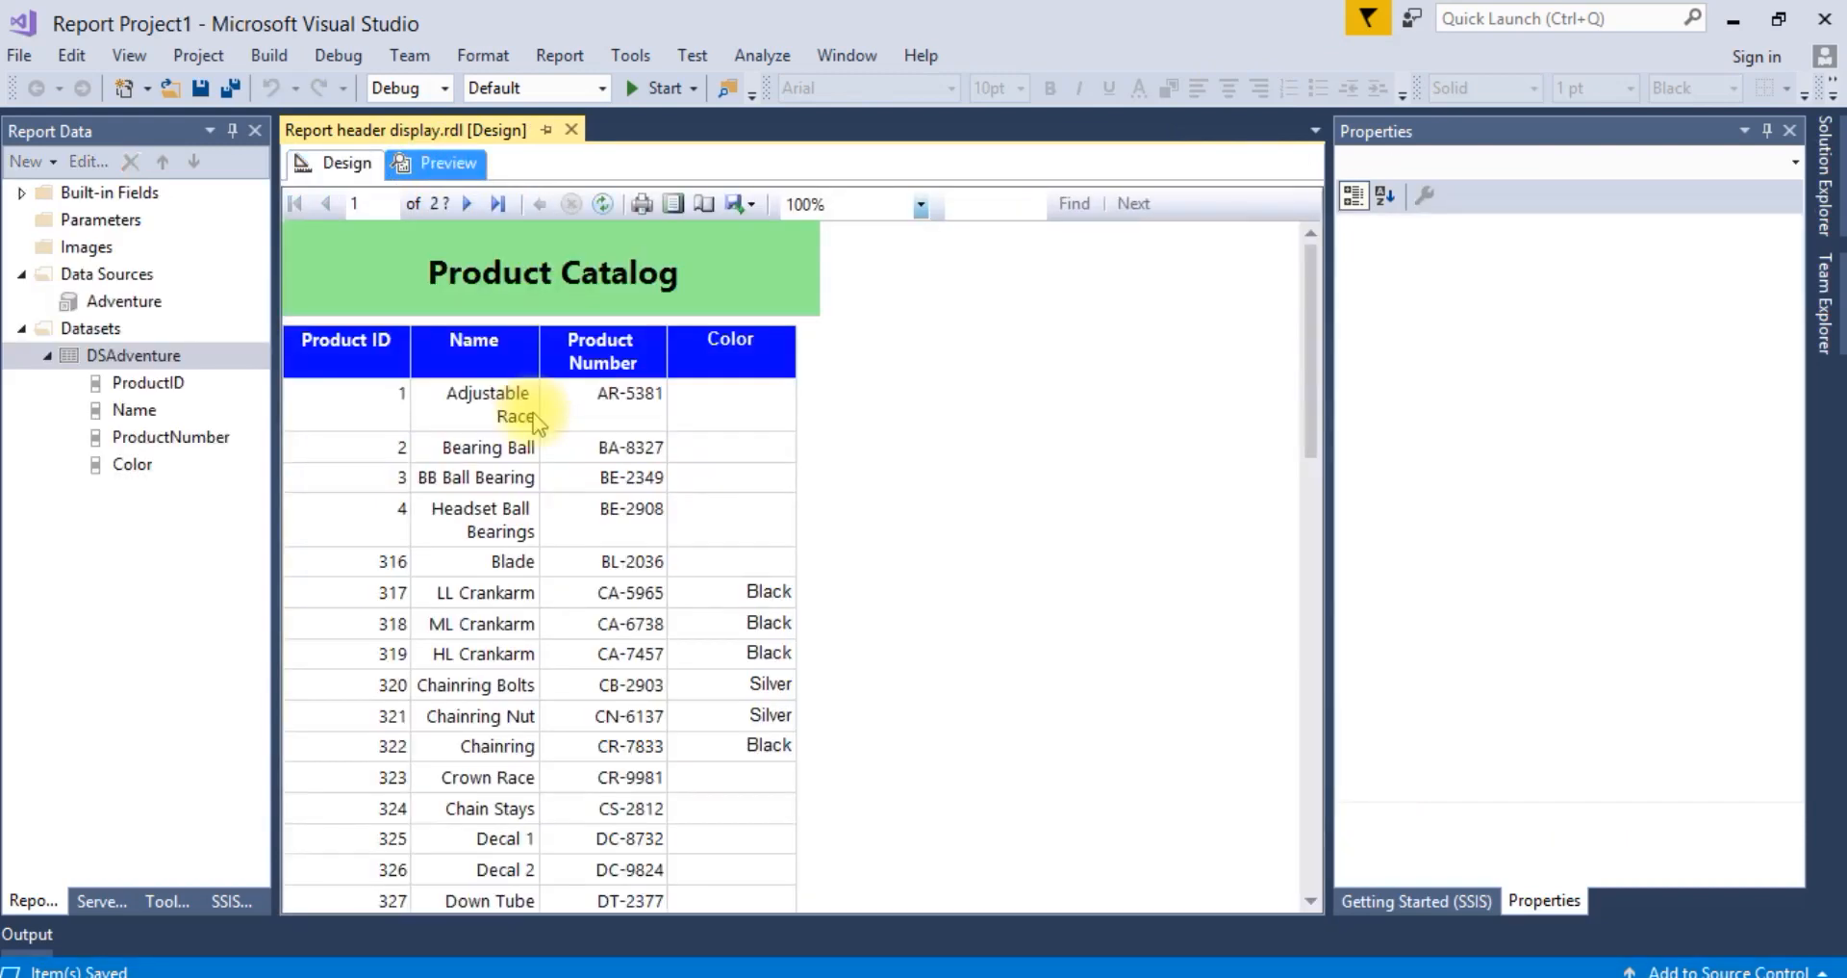
{"action": "mouse_move", "coordinate": [507, 322]}
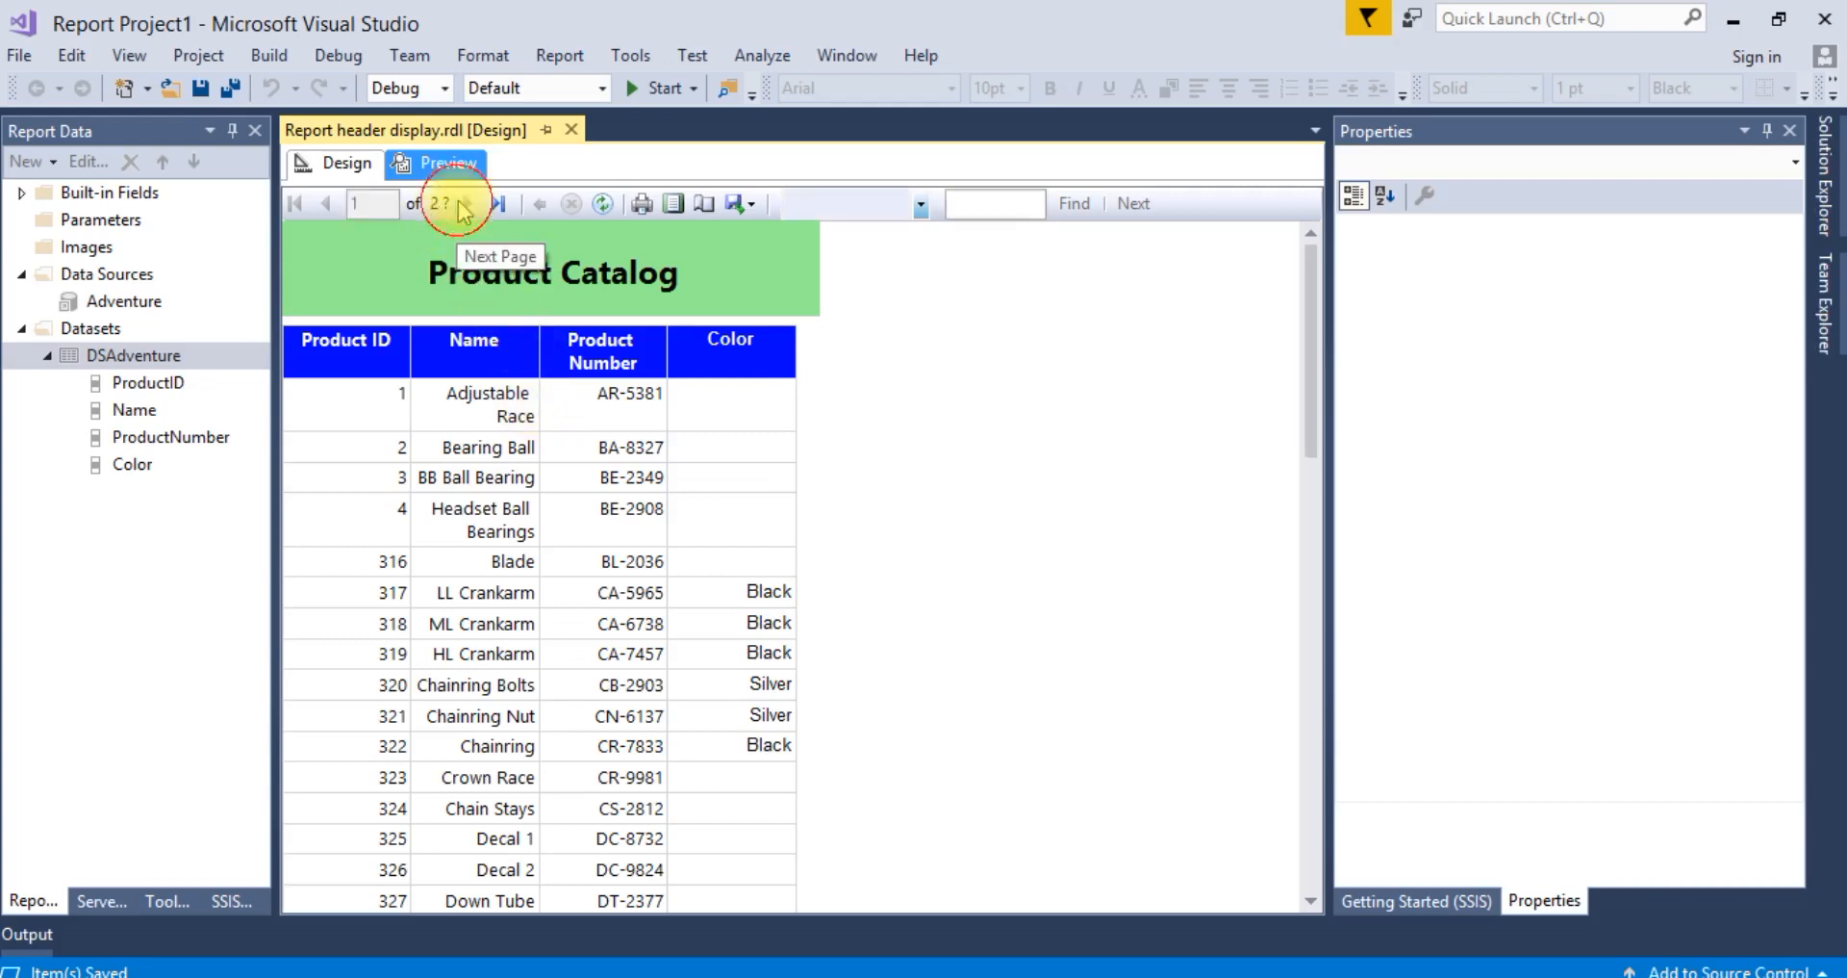
{"action": "left_click", "coordinate": [468, 203]}
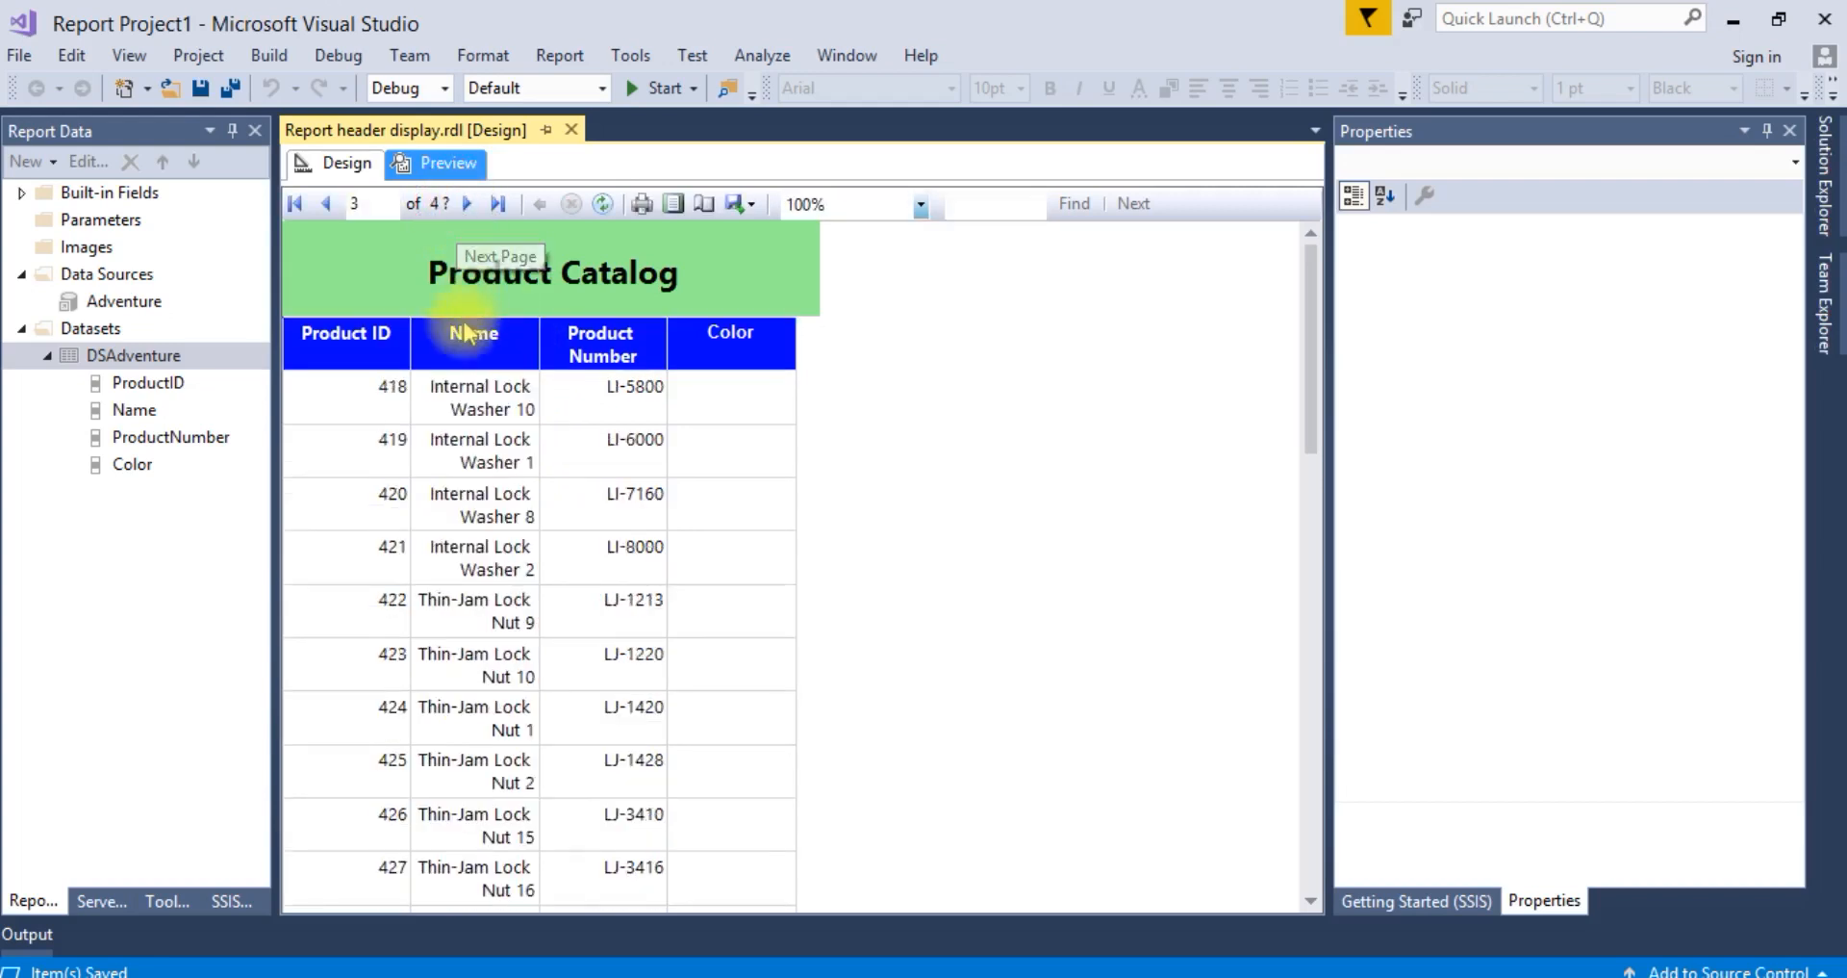
{"action": "mouse_move", "coordinate": [536, 329]}
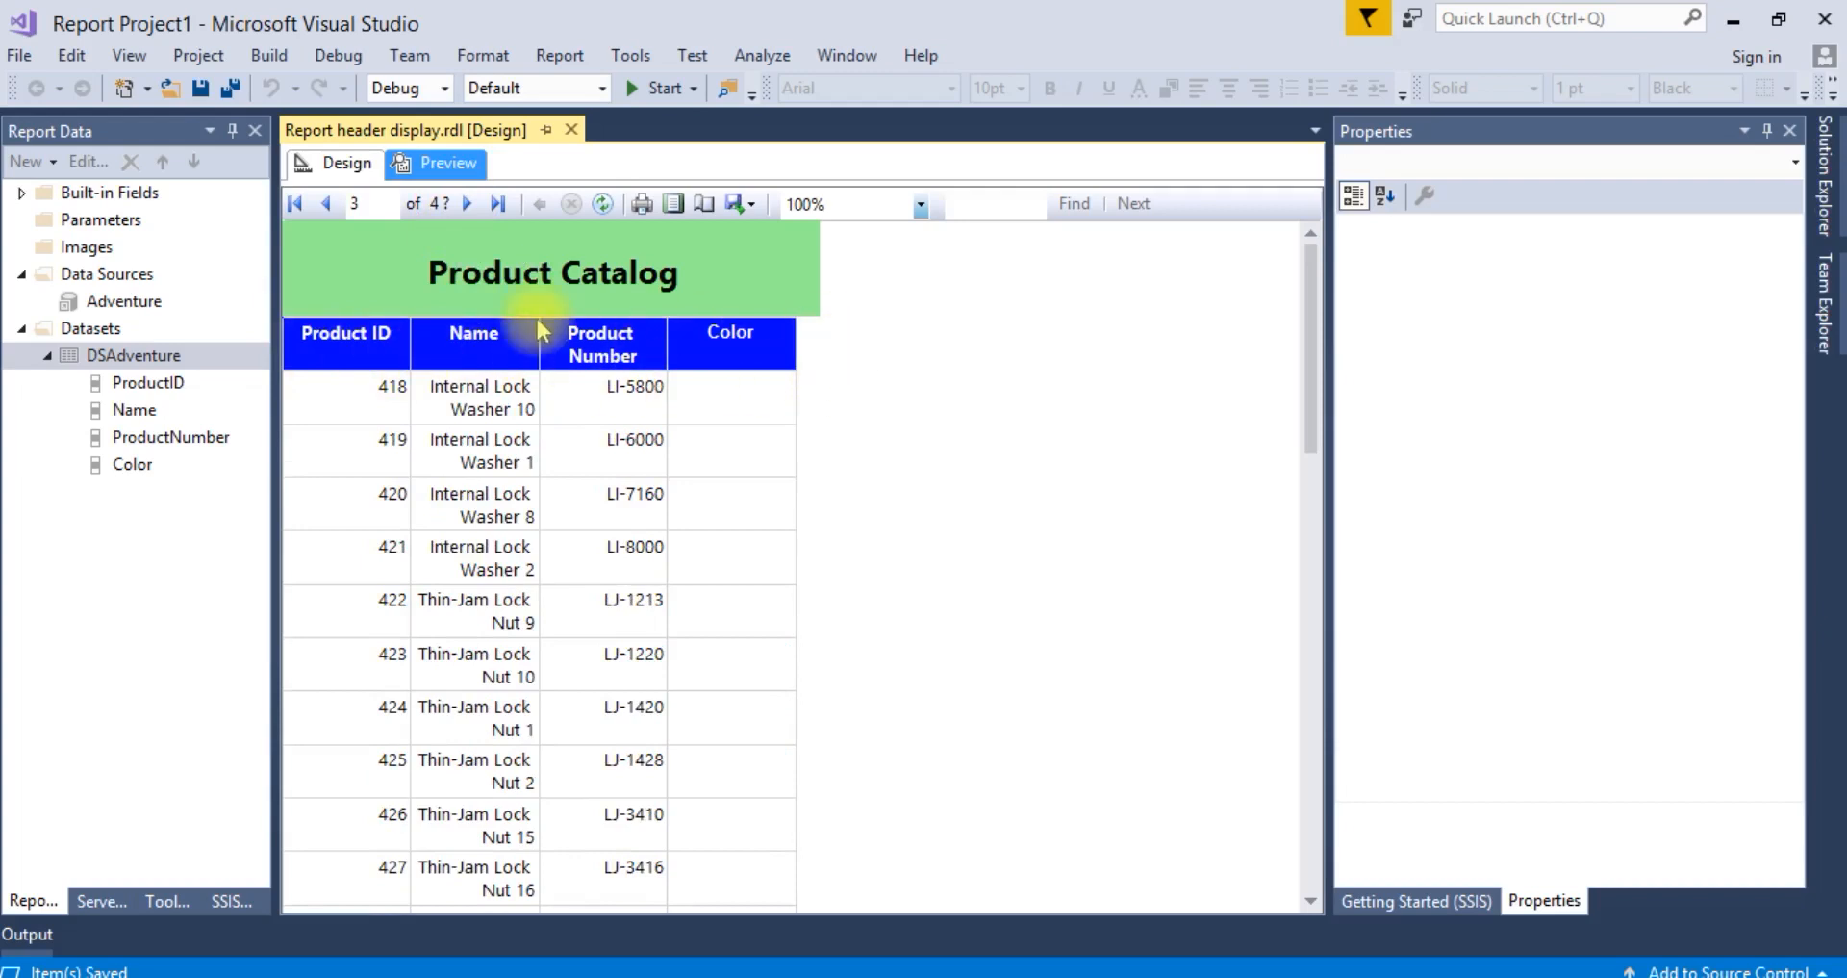
{"action": "mouse_move", "coordinate": [781, 371]}
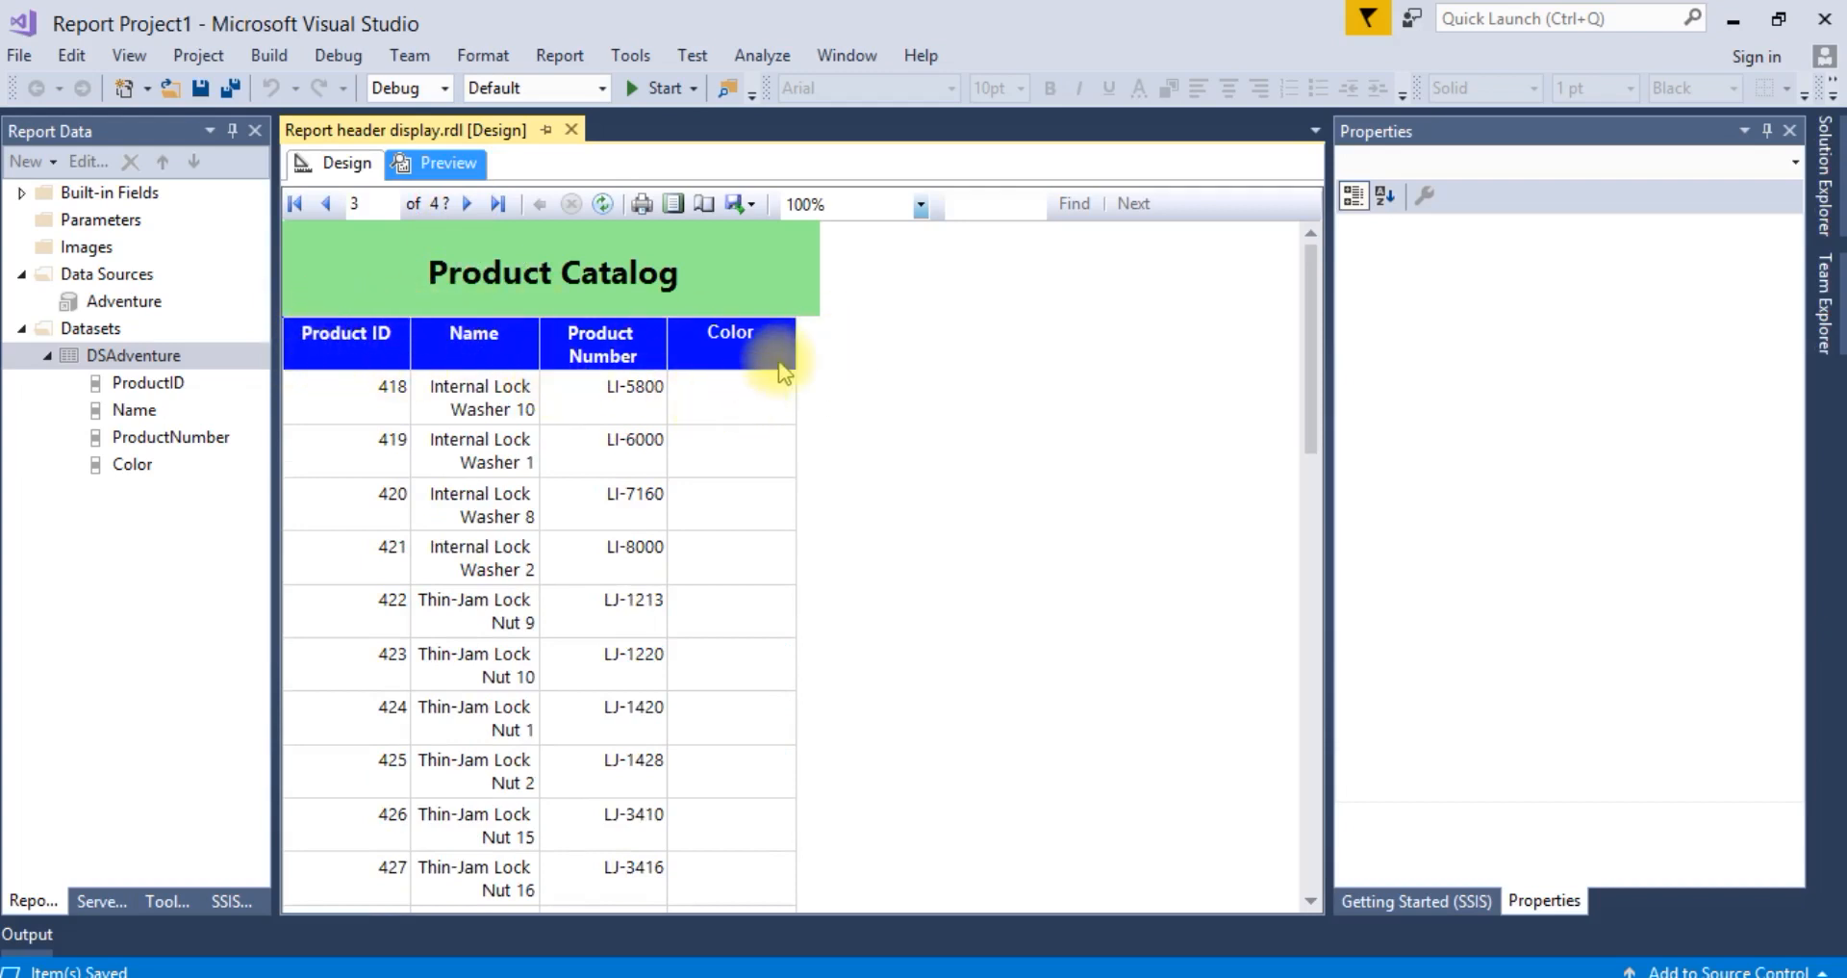
{"action": "mouse_move", "coordinate": [256, 324]}
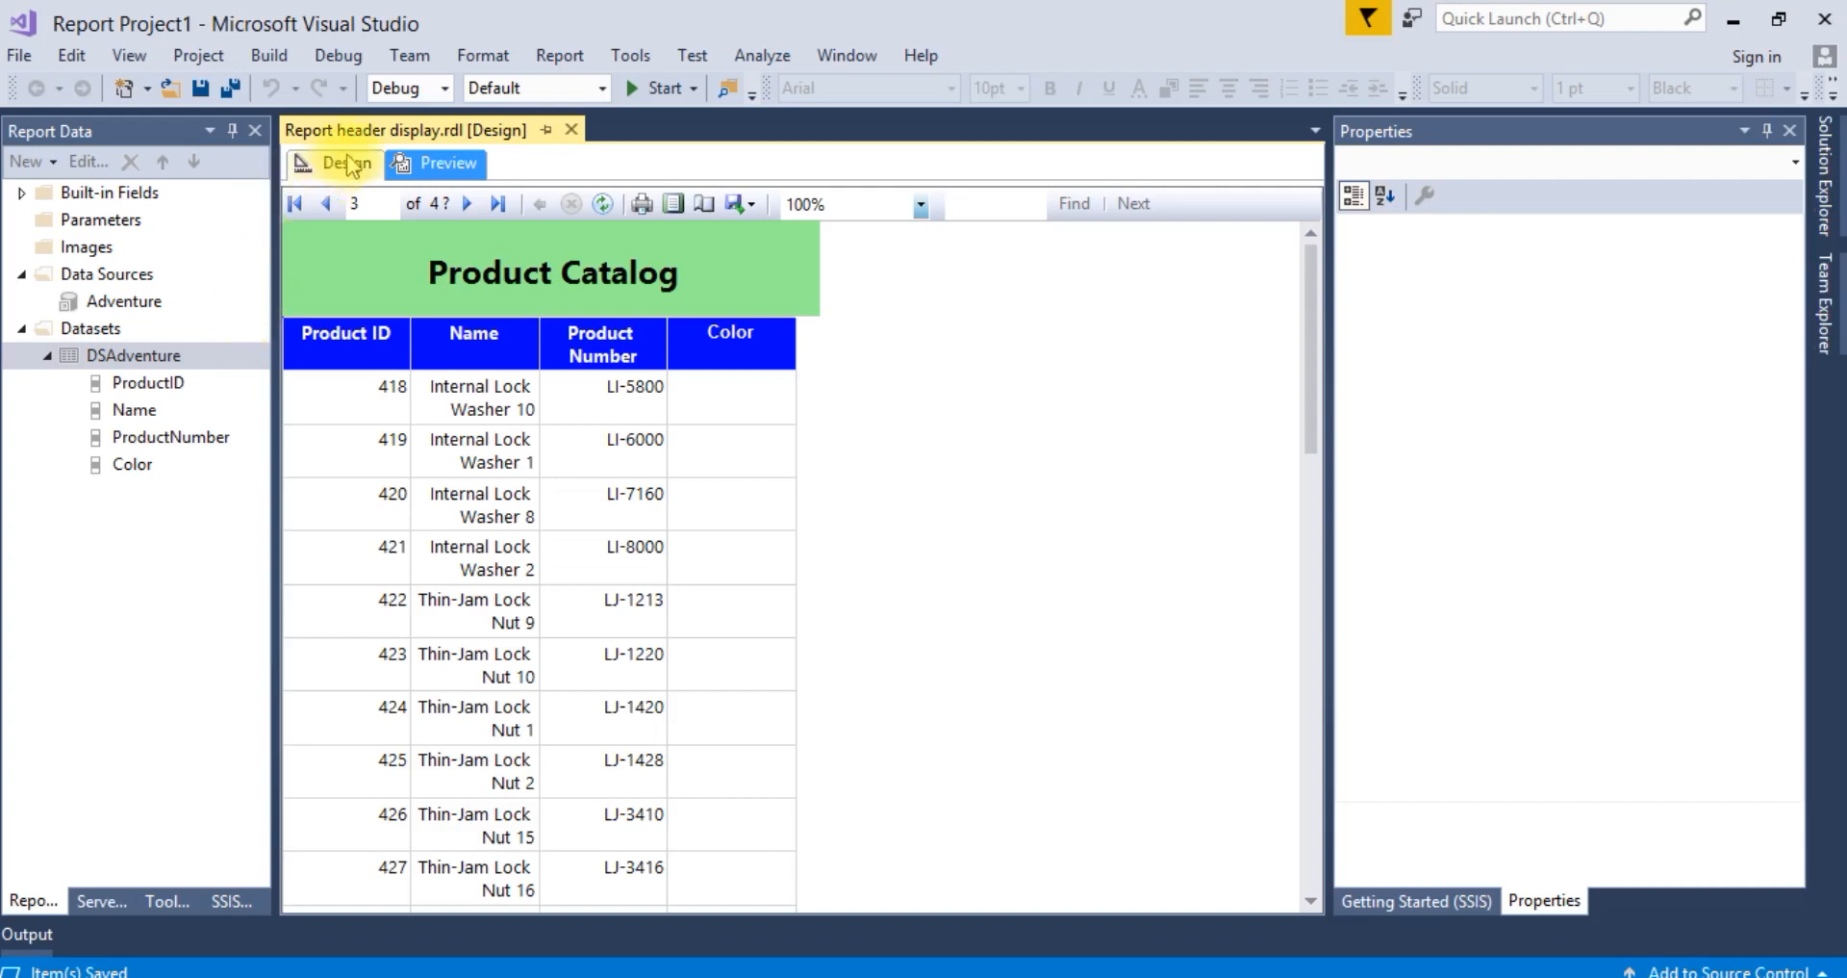
{"action": "left_click", "coordinate": [345, 162]}
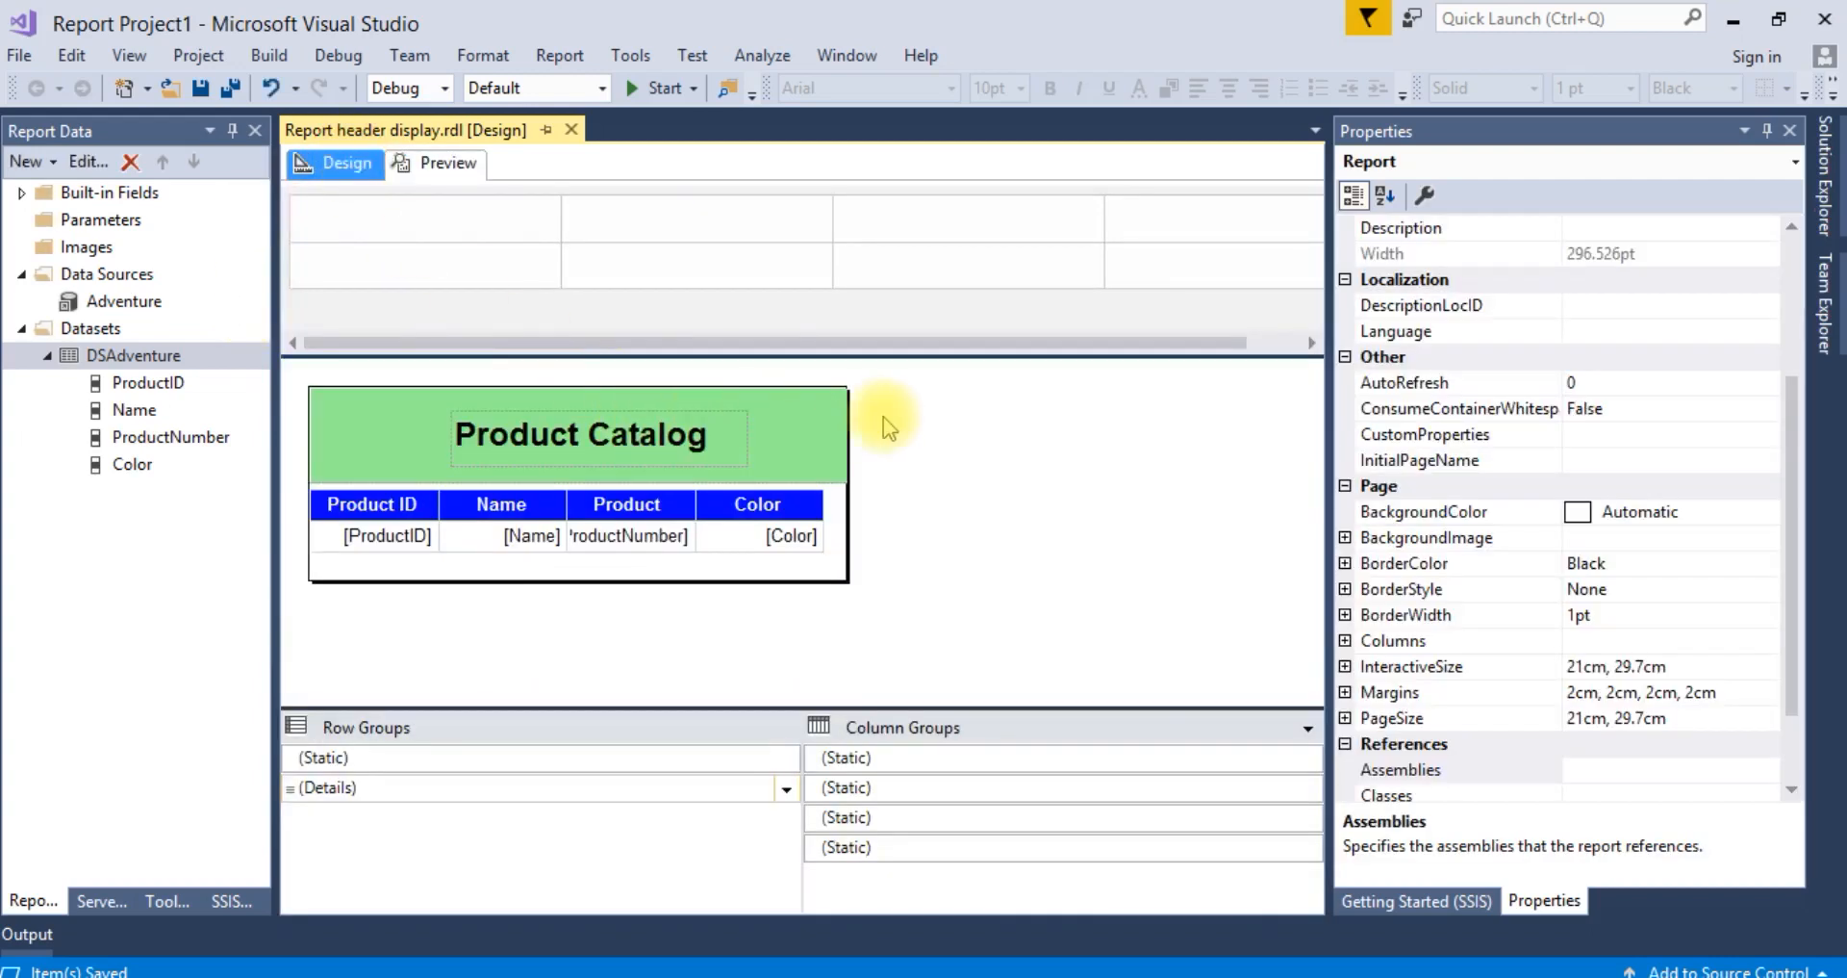